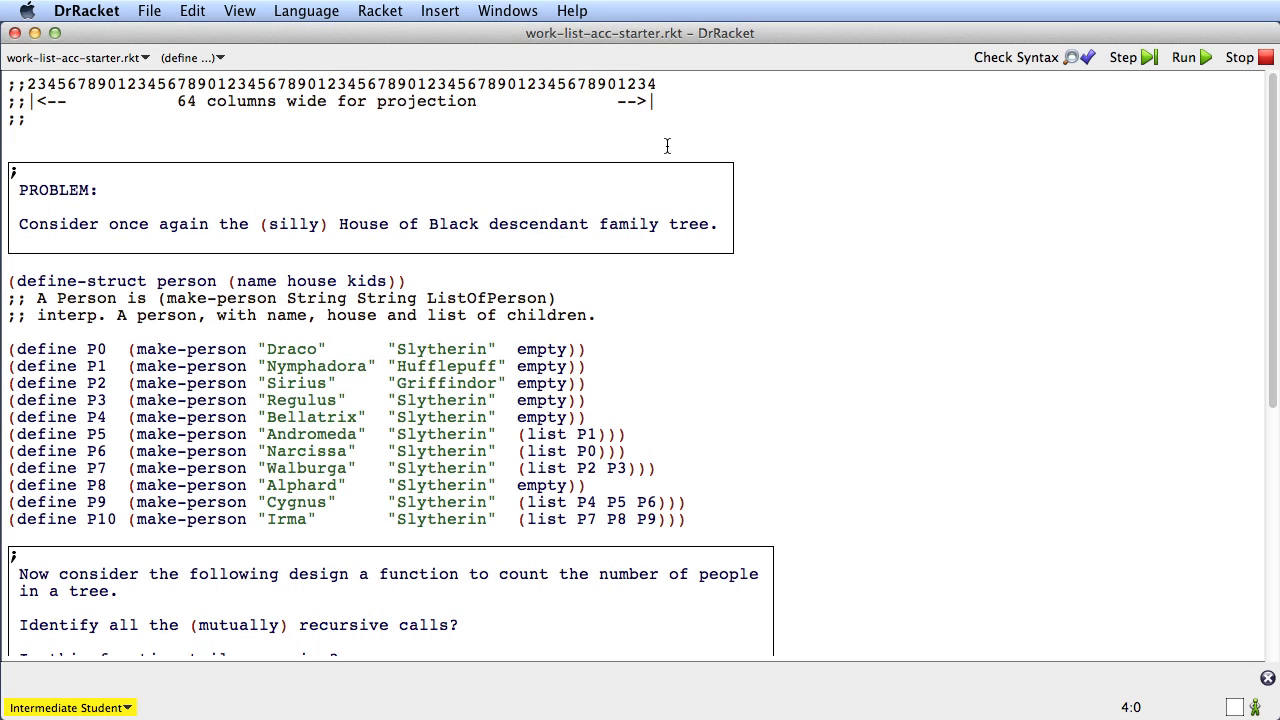
mouse_move(548, 62)
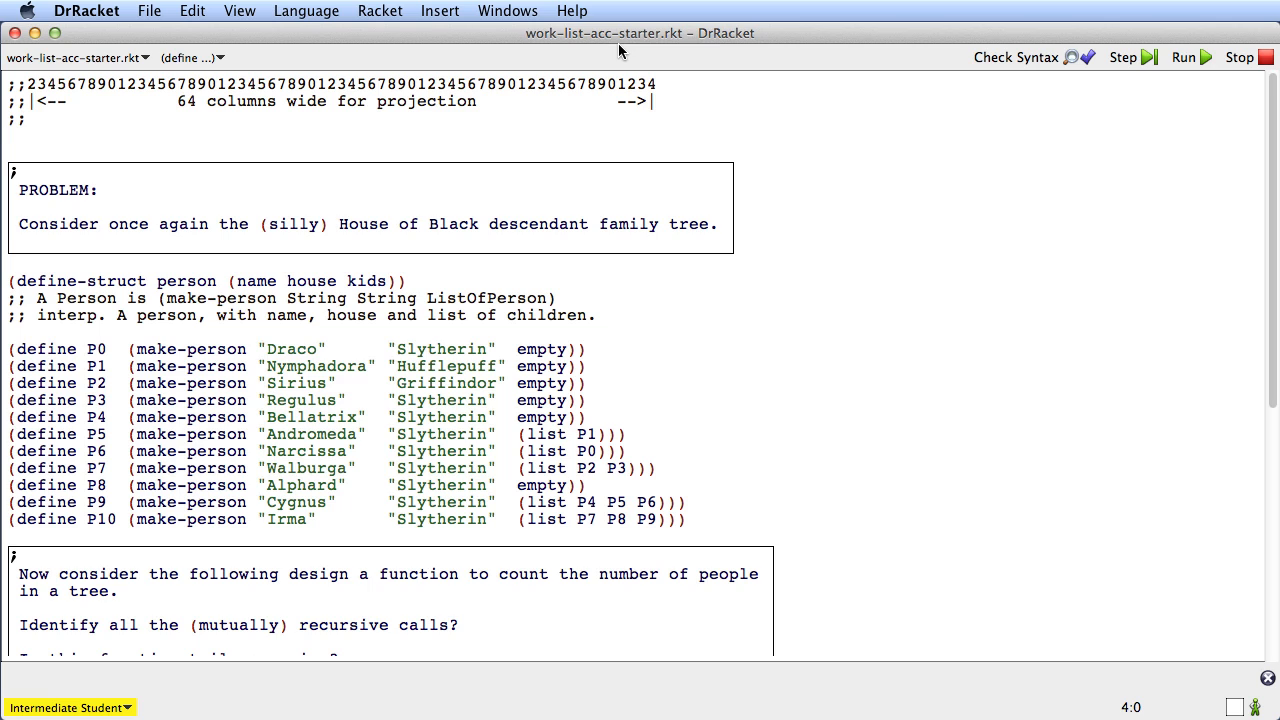
mouse_move(692, 66)
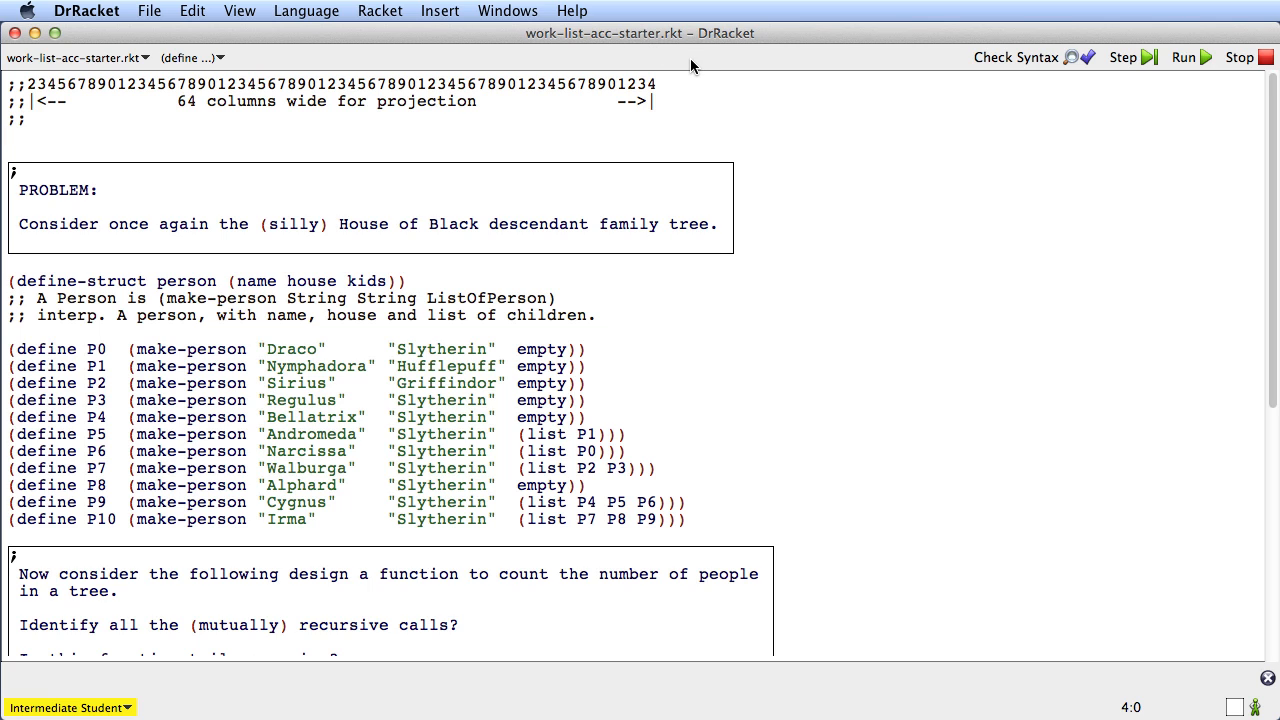
mouse_move(1240, 256)
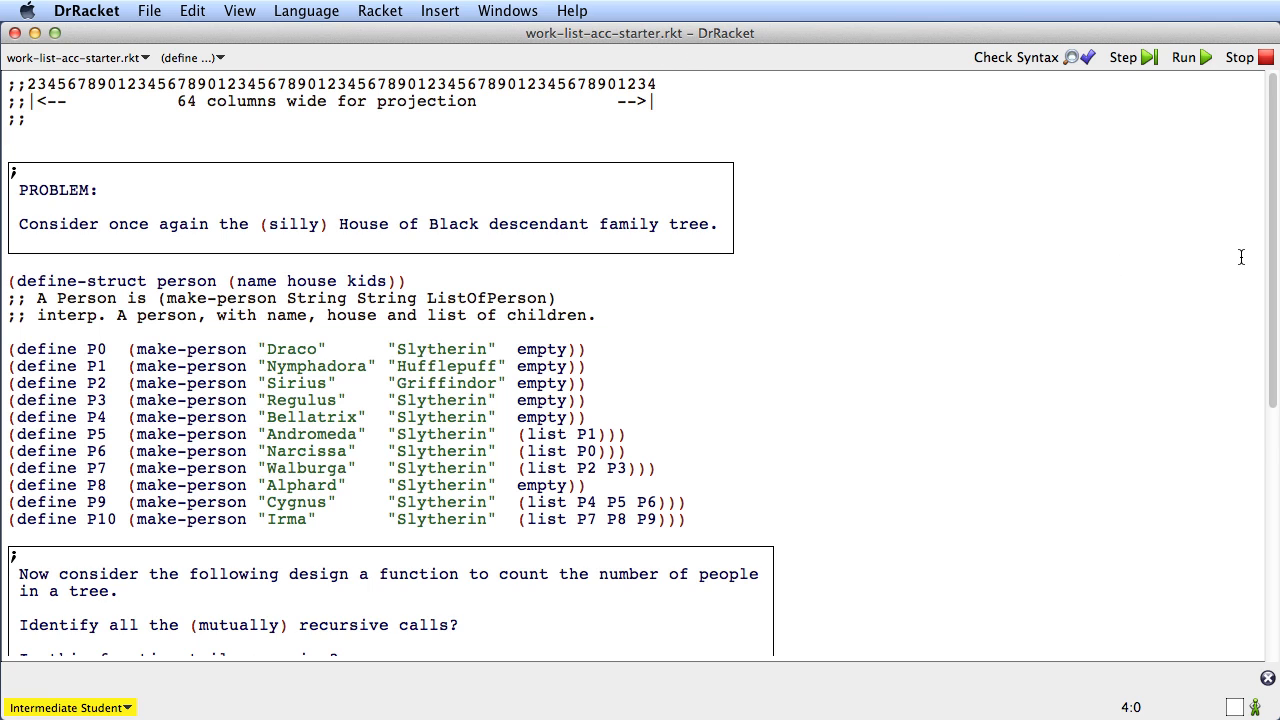
Step: Duplicate the whole count definition below itself and comment out the original with #;
scroll("down", 3)
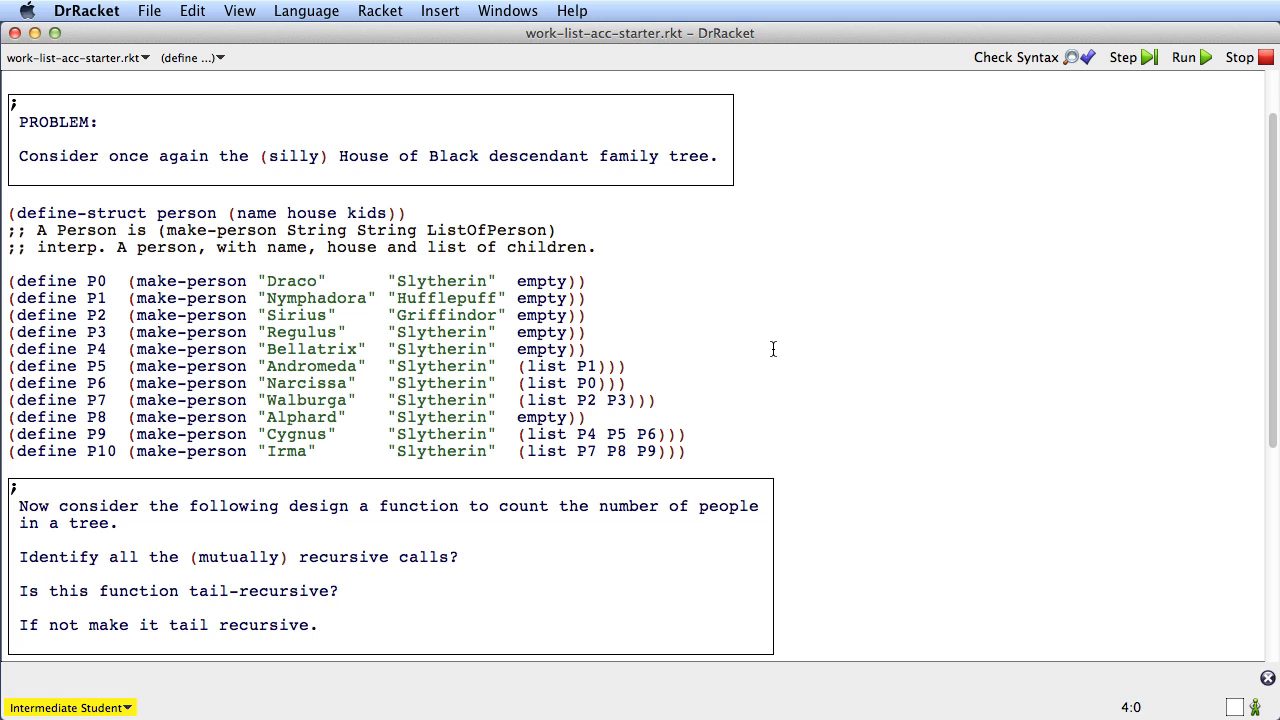
mouse_move(468, 192)
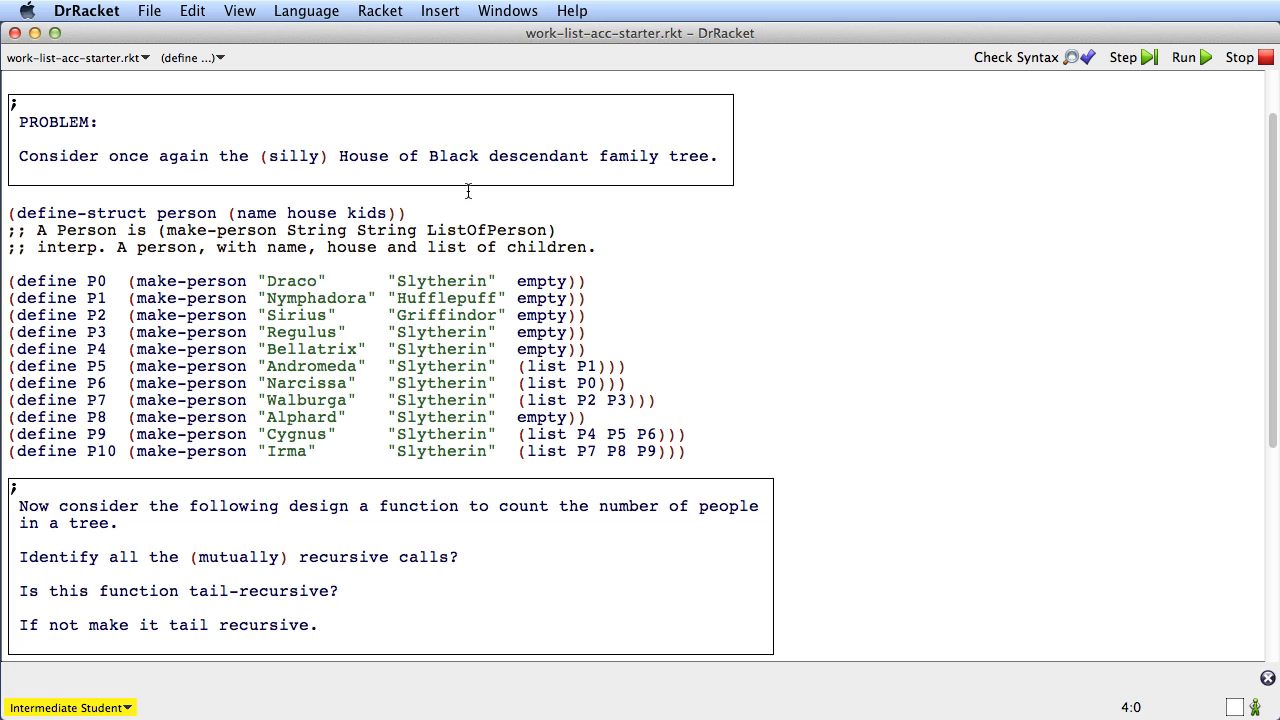
mouse_move(436, 436)
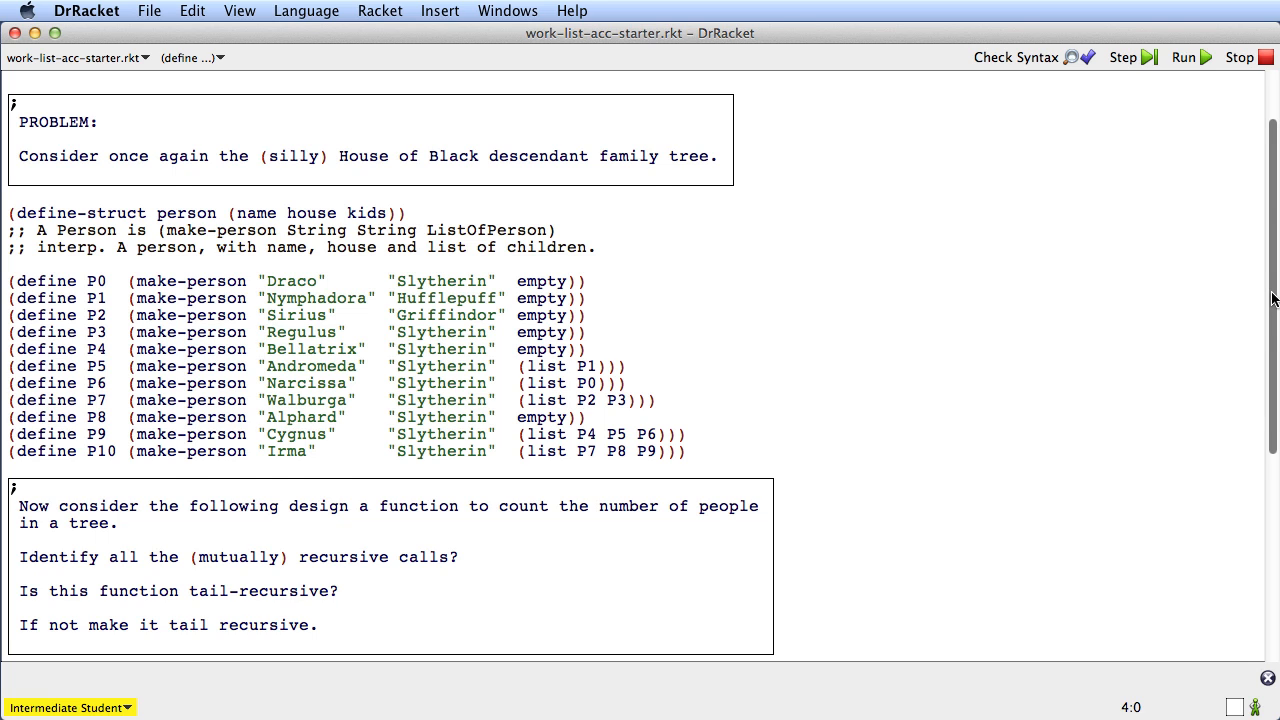
scroll("down", 3)
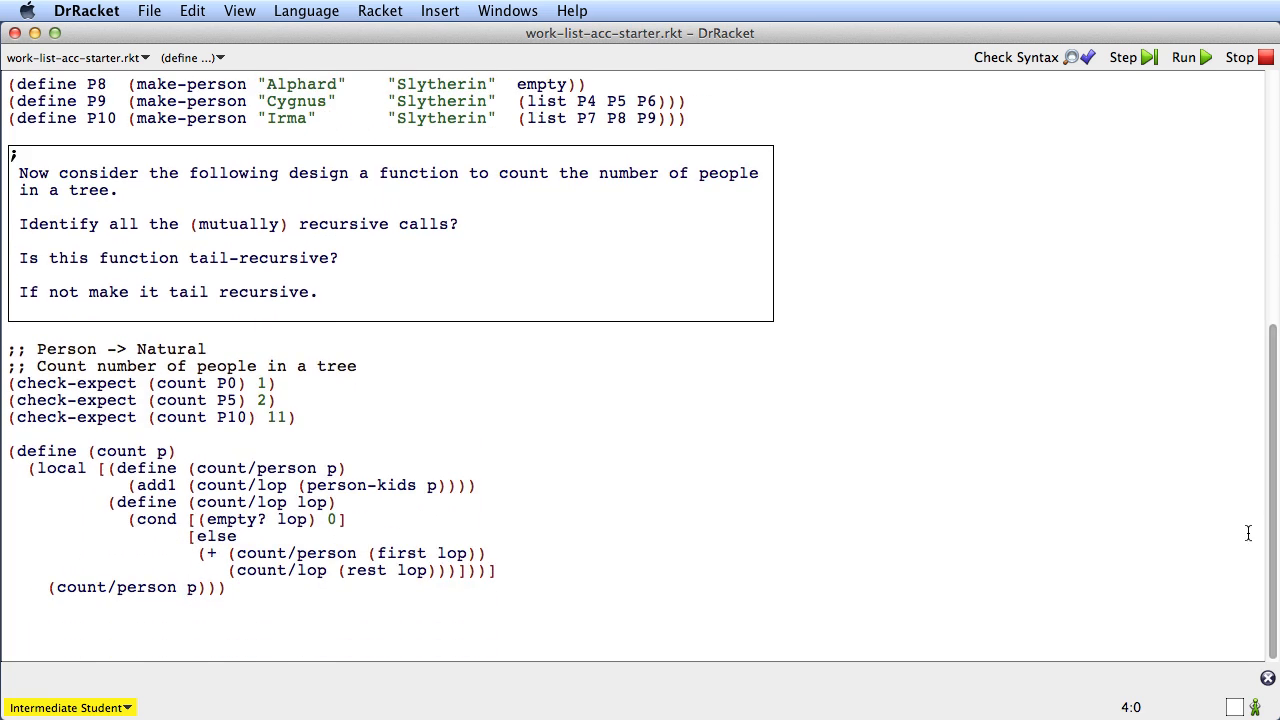
mouse_move(424, 676)
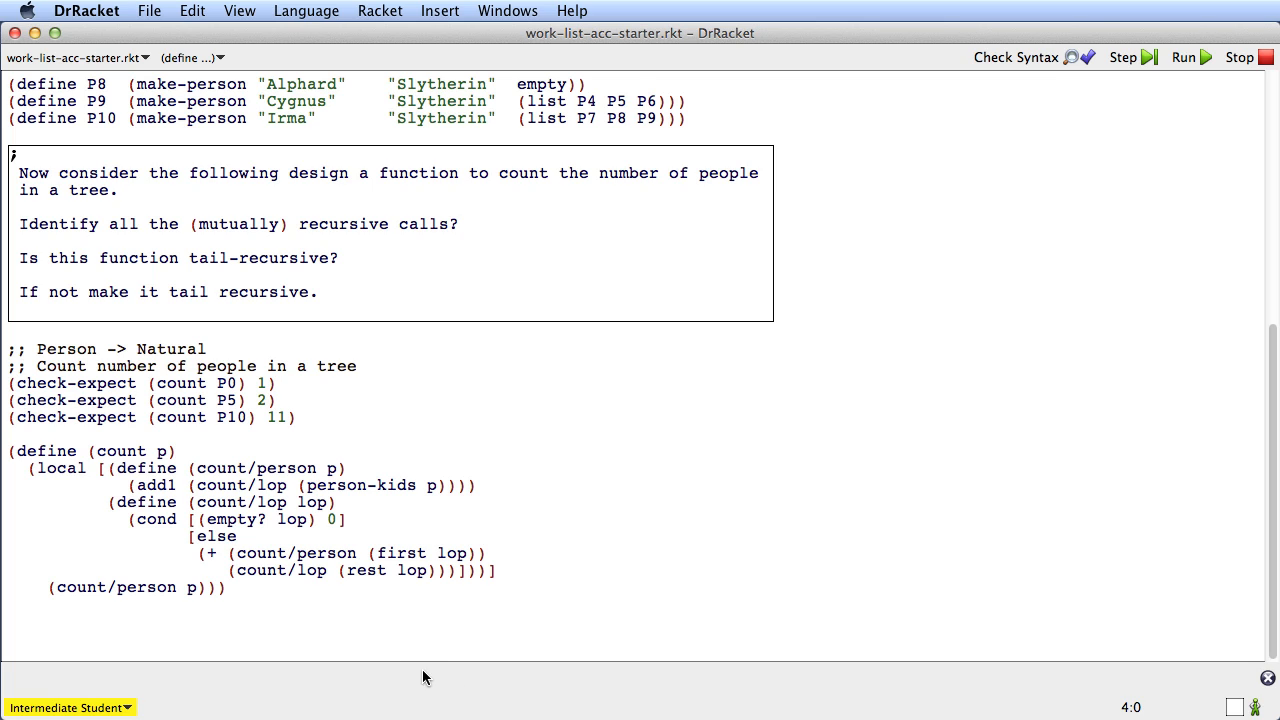
mouse_move(78, 476)
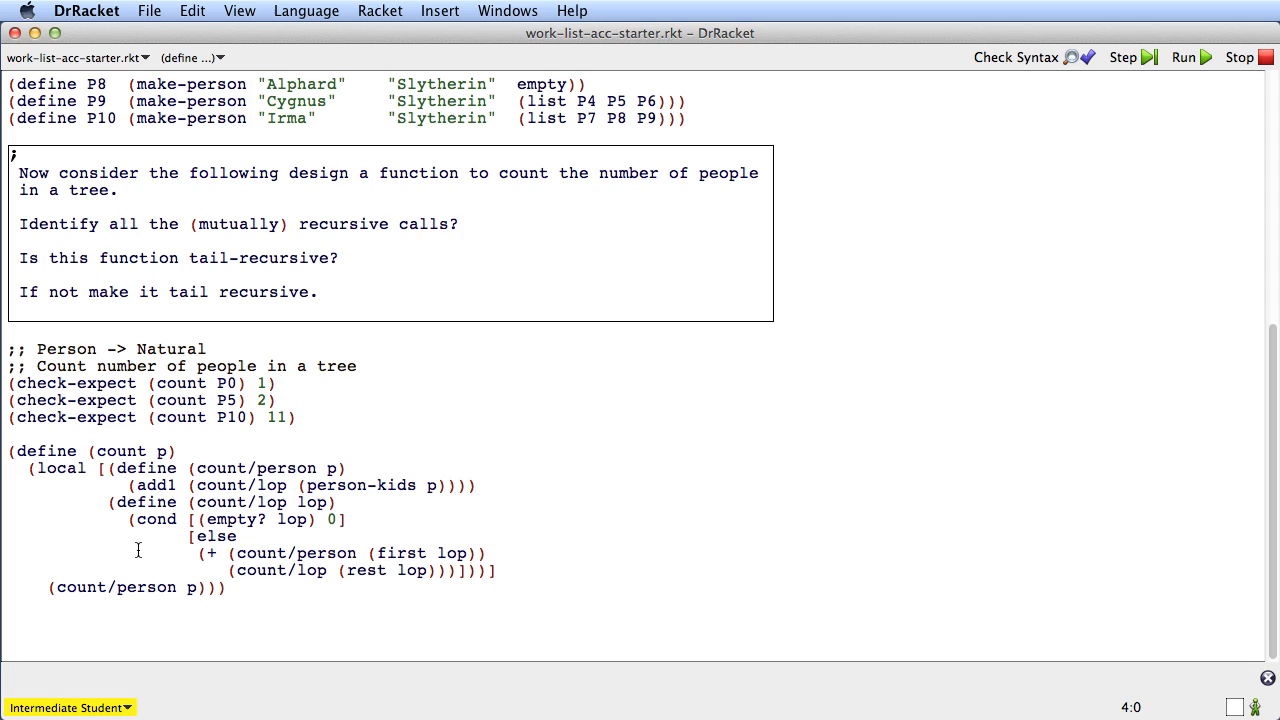
mouse_move(296, 482)
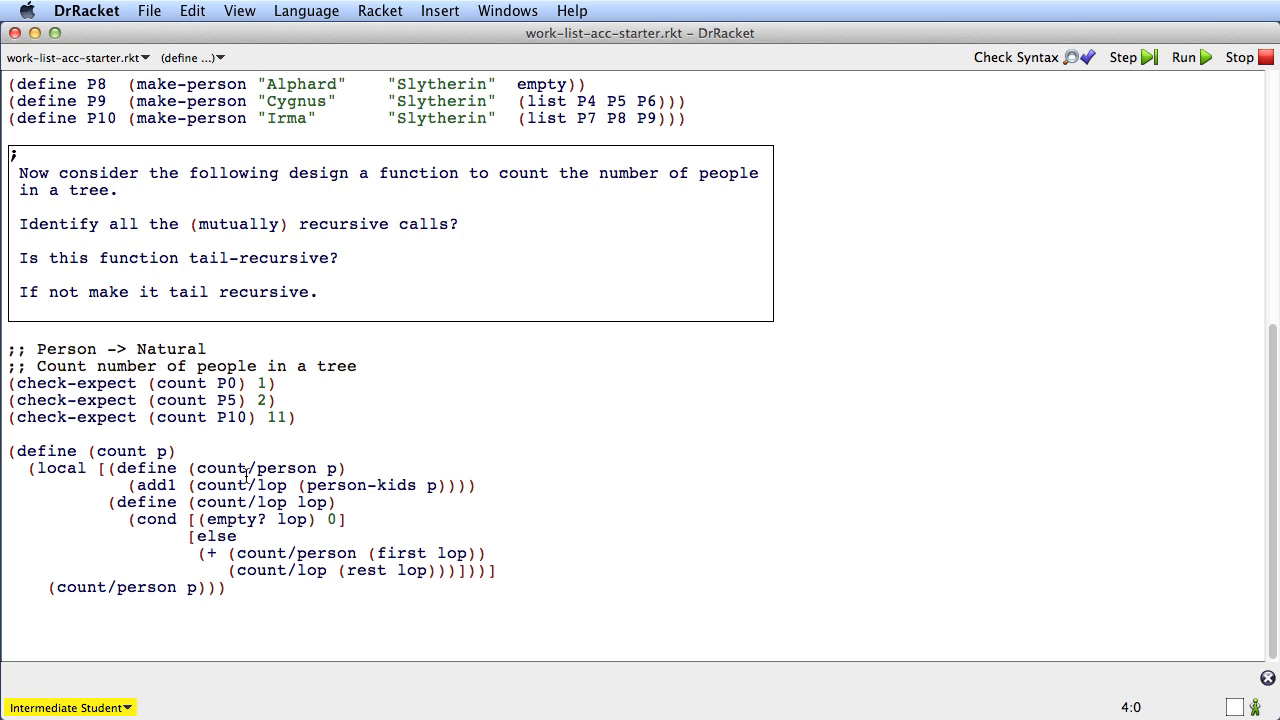
mouse_move(264, 544)
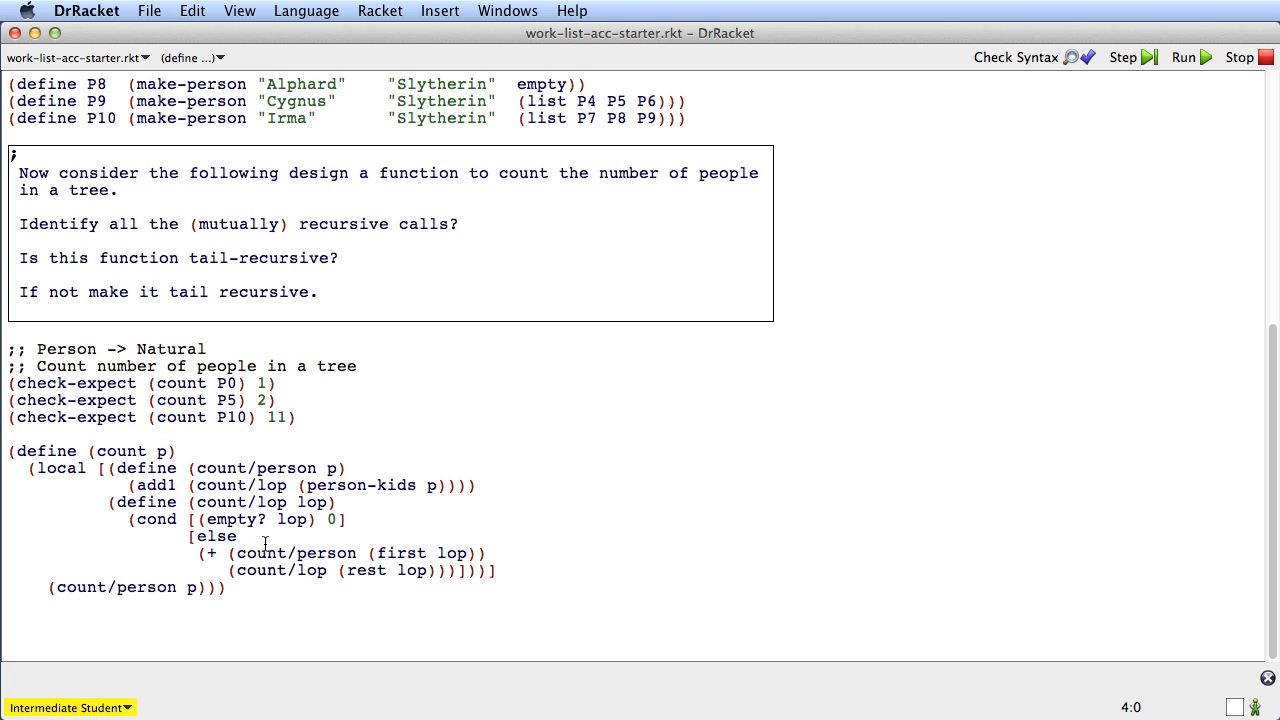
mouse_move(1200, 464)
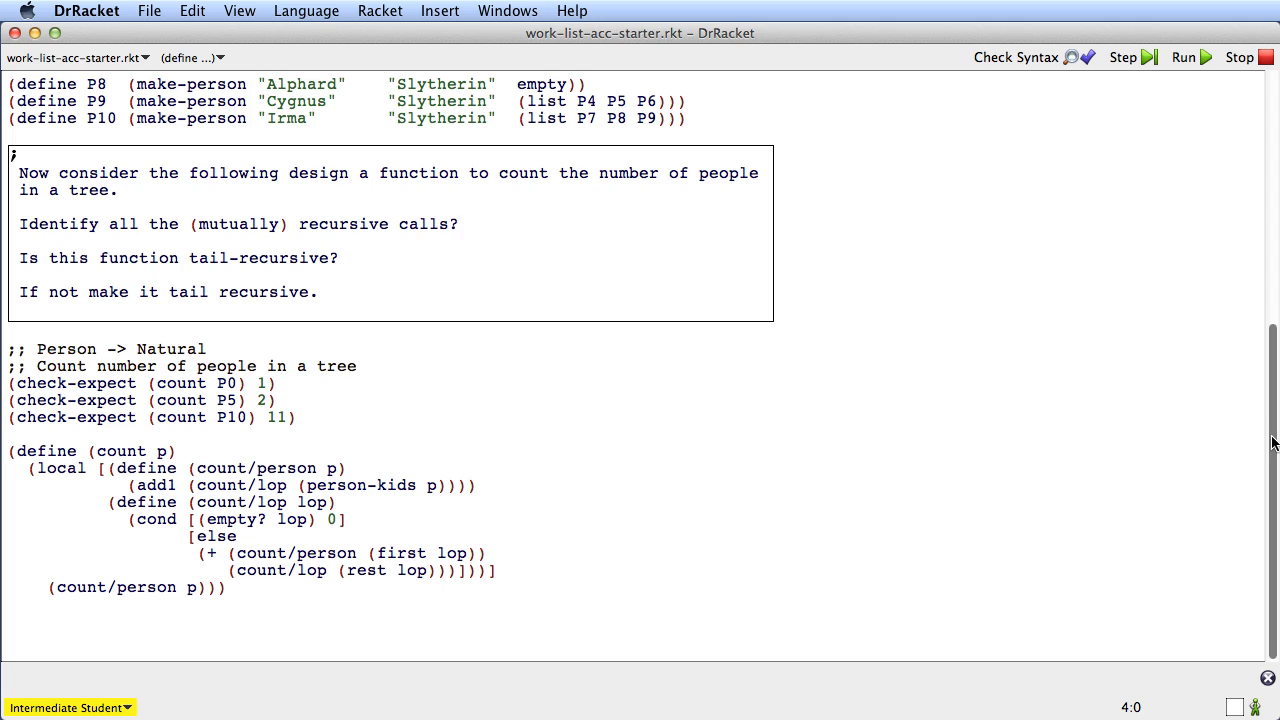
mouse_move(408, 516)
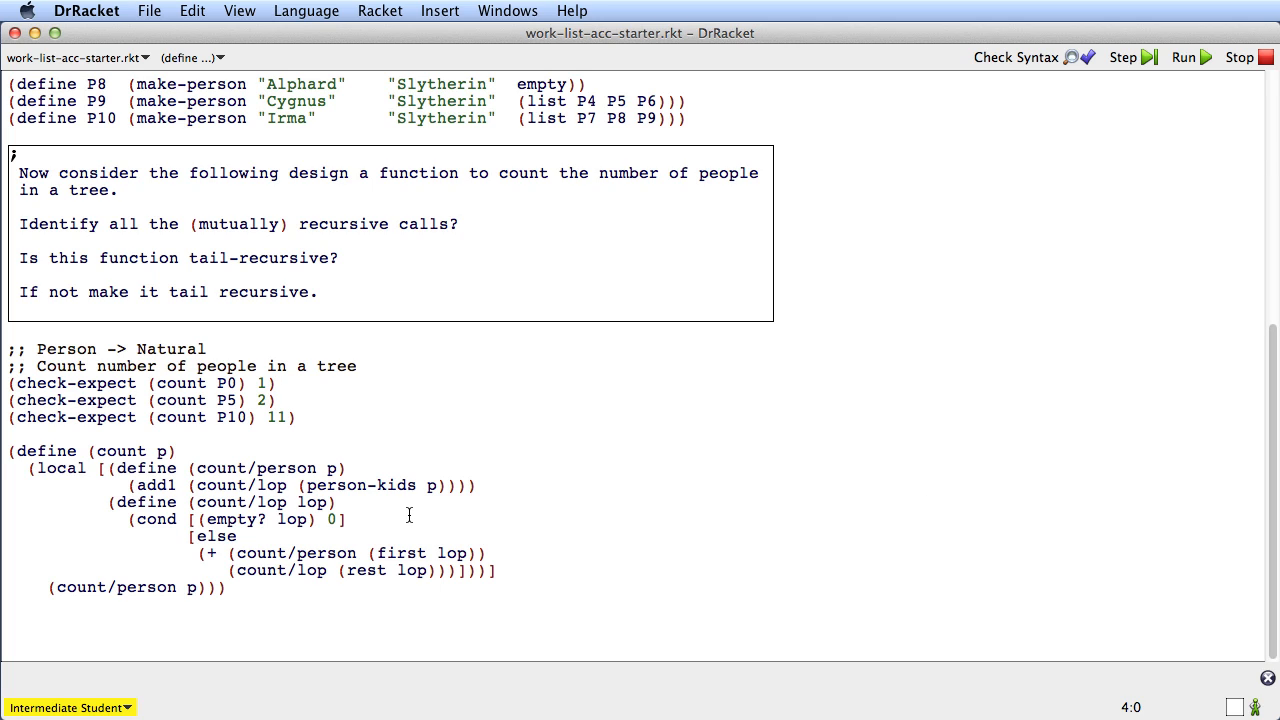
mouse_move(322, 540)
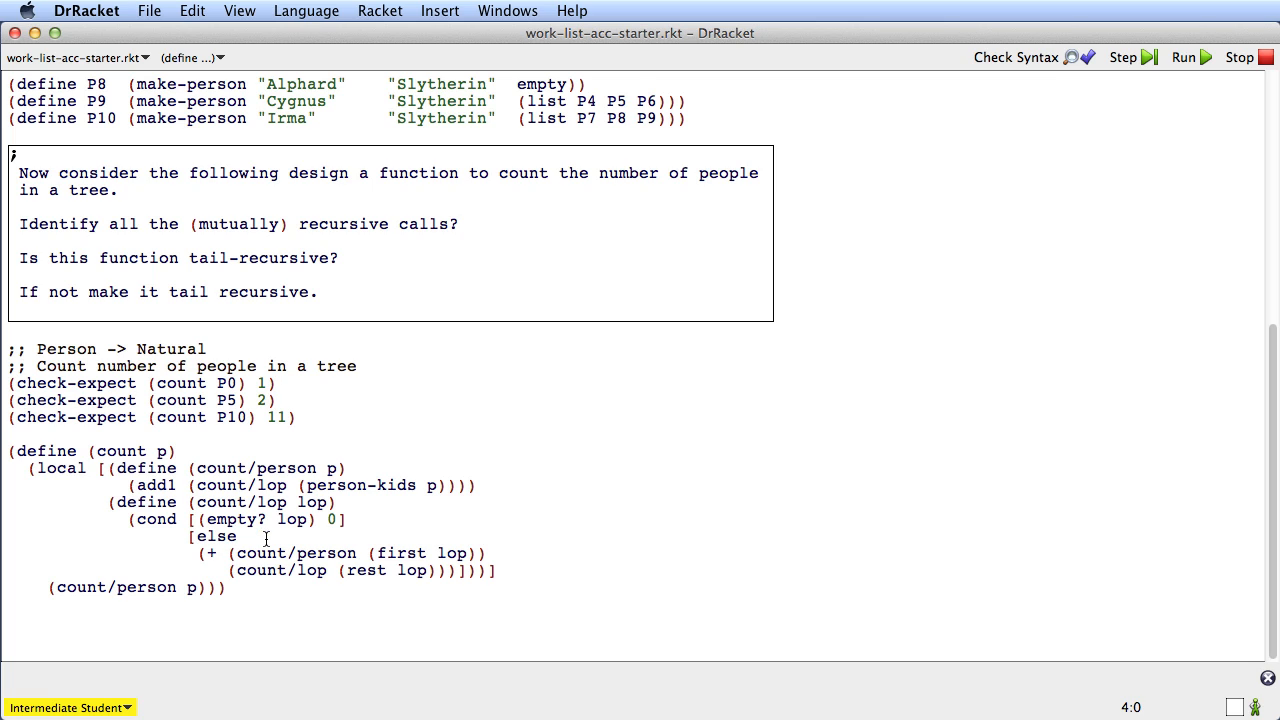
mouse_move(288, 536)
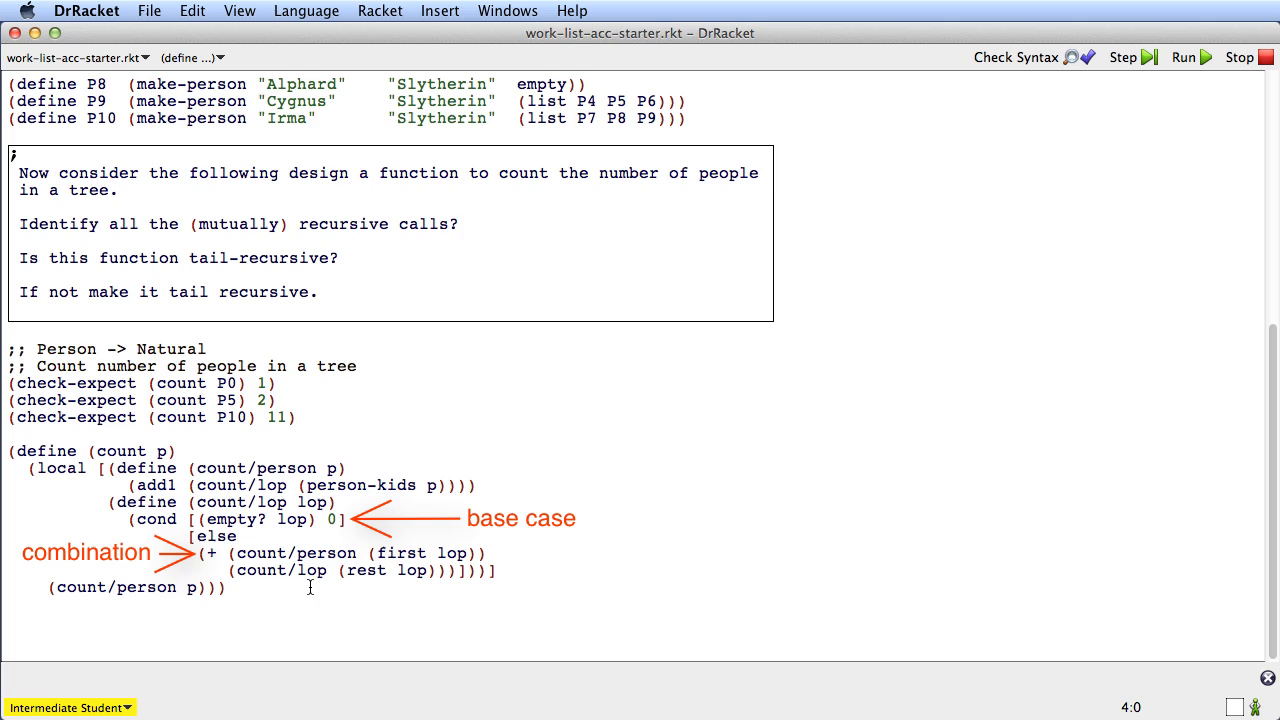
mouse_move(378, 588)
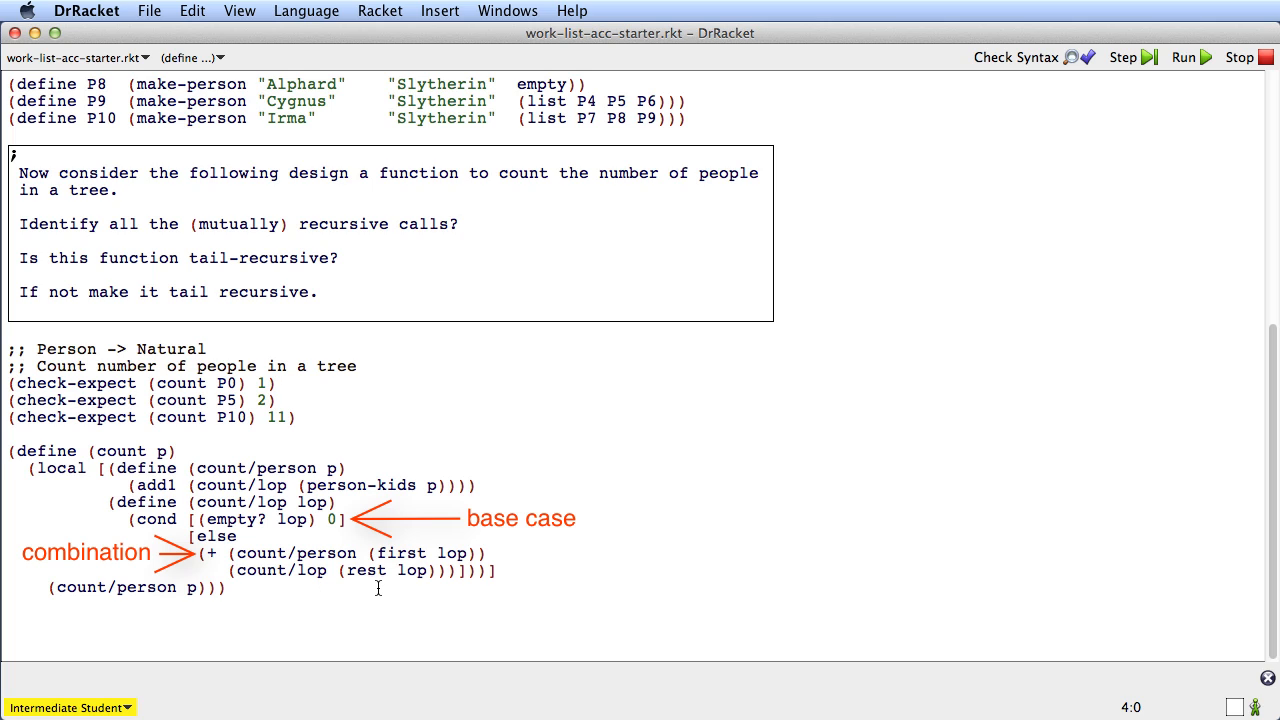
mouse_move(192, 512)
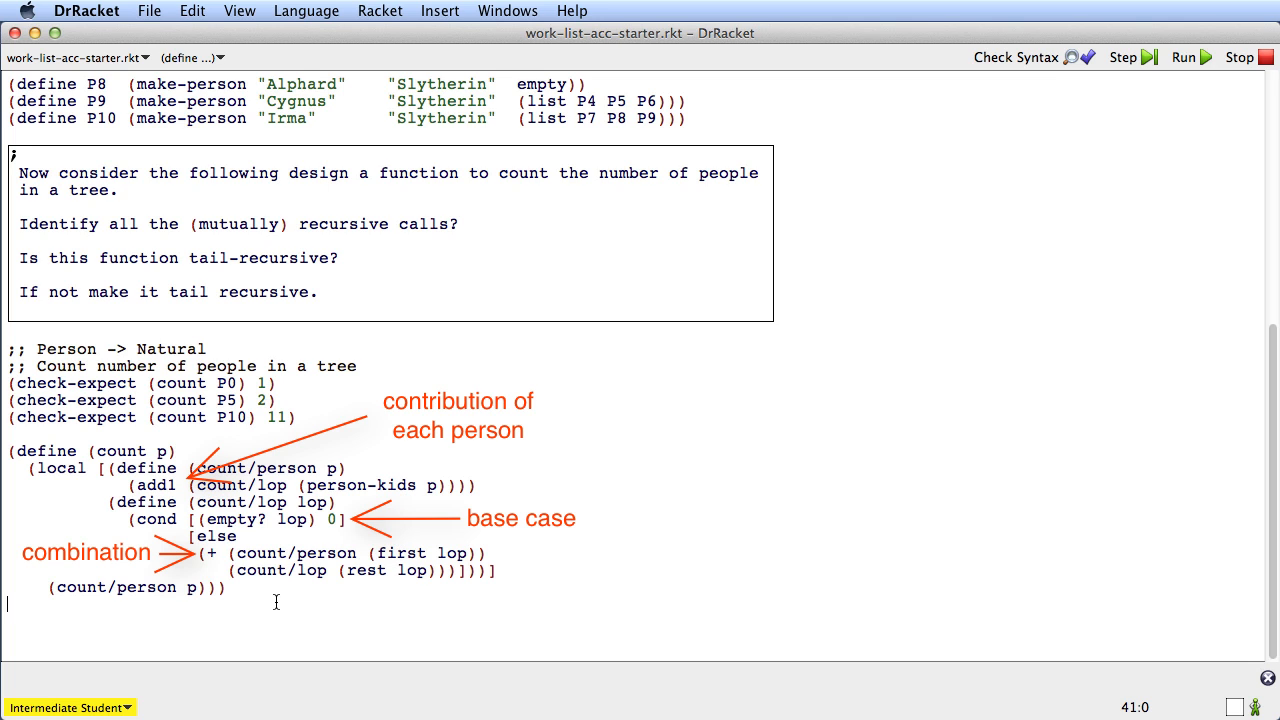
left_click(1184, 56)
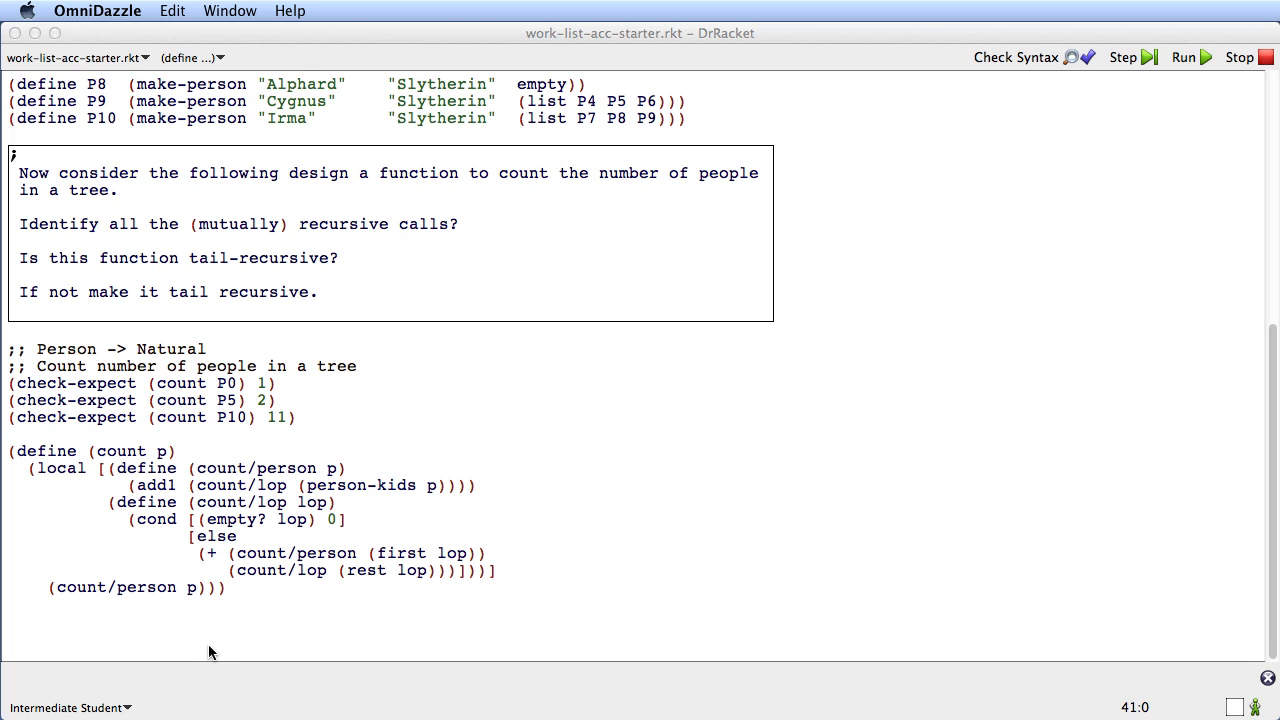
mouse_move(192, 502)
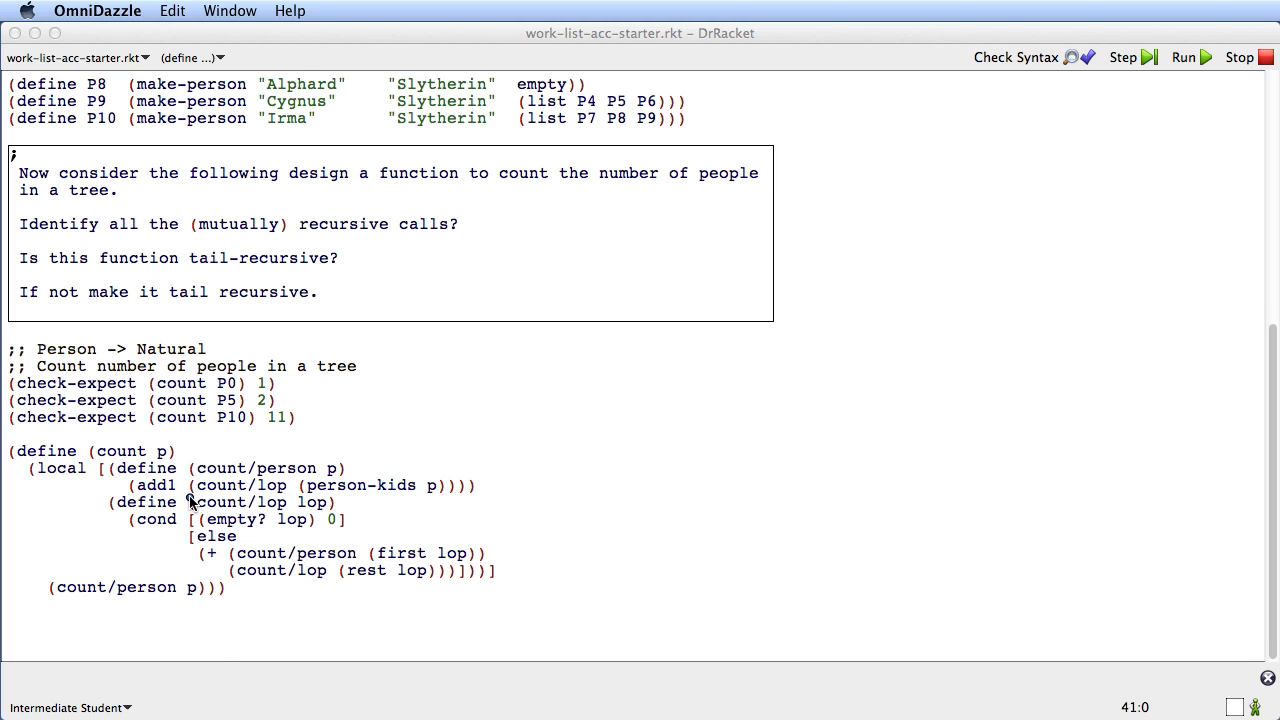
double_click(214, 502)
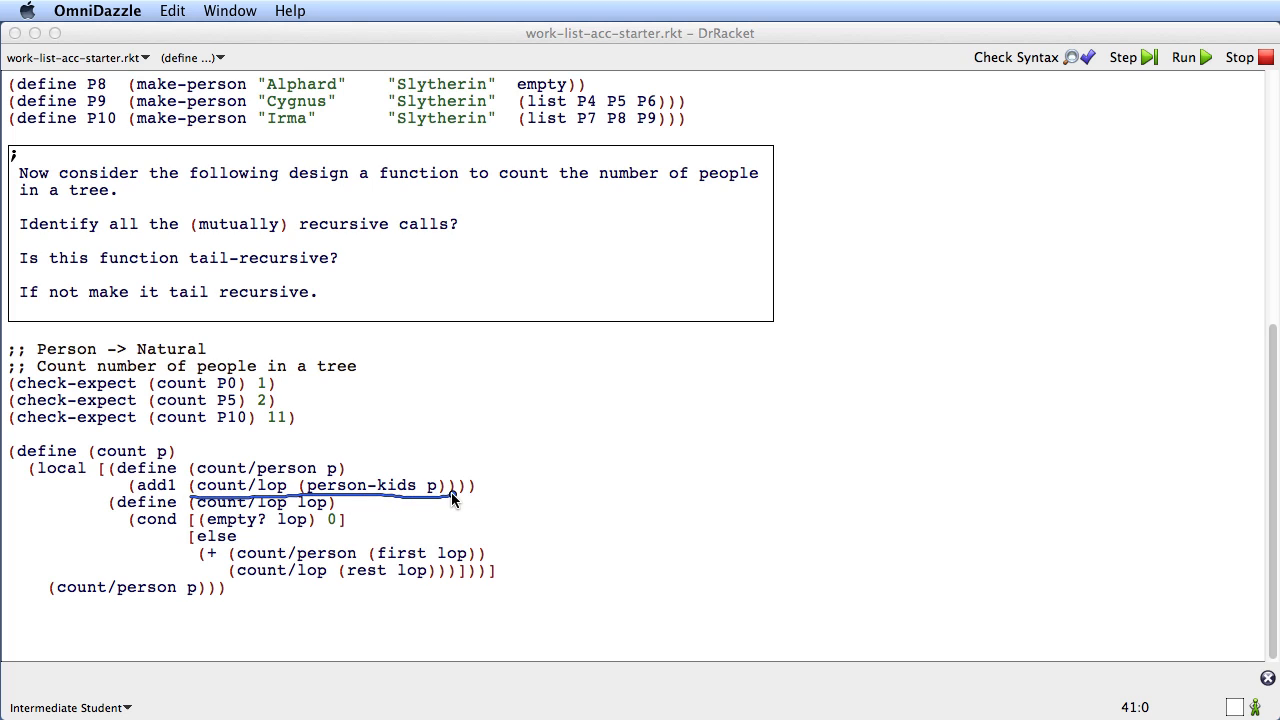
mouse_move(264, 564)
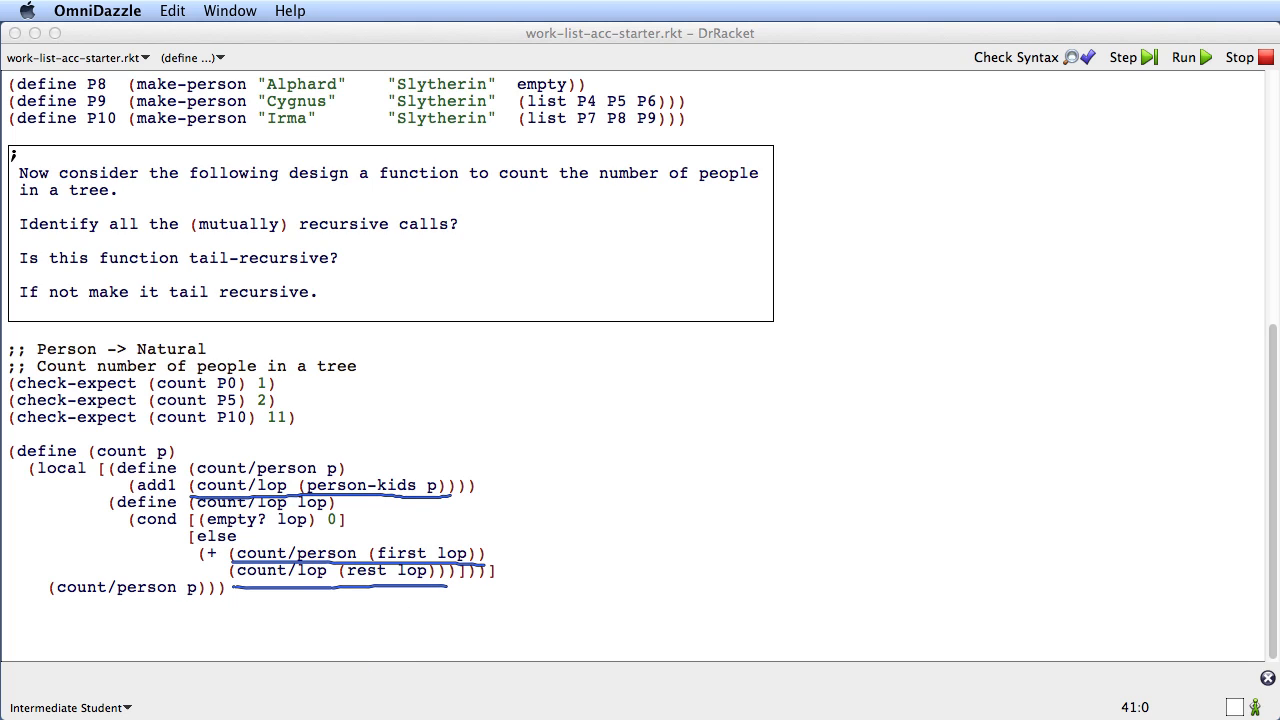
mouse_move(88, 604)
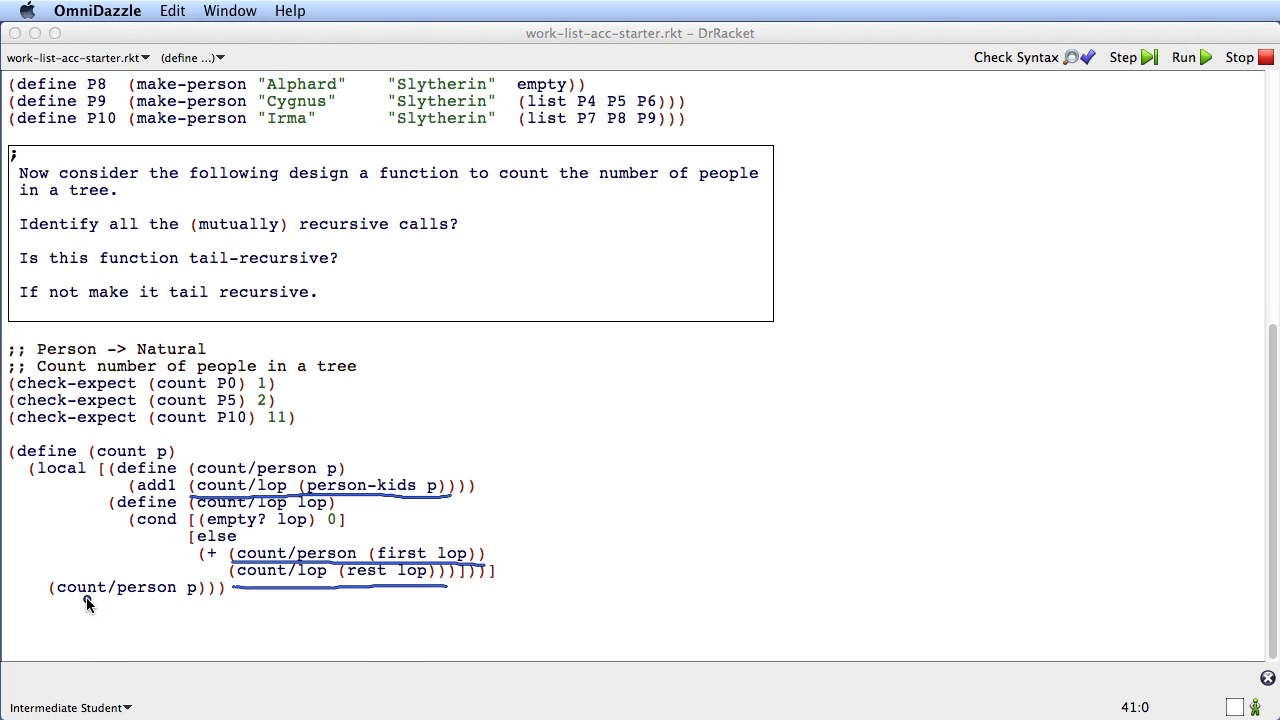
mouse_move(140, 564)
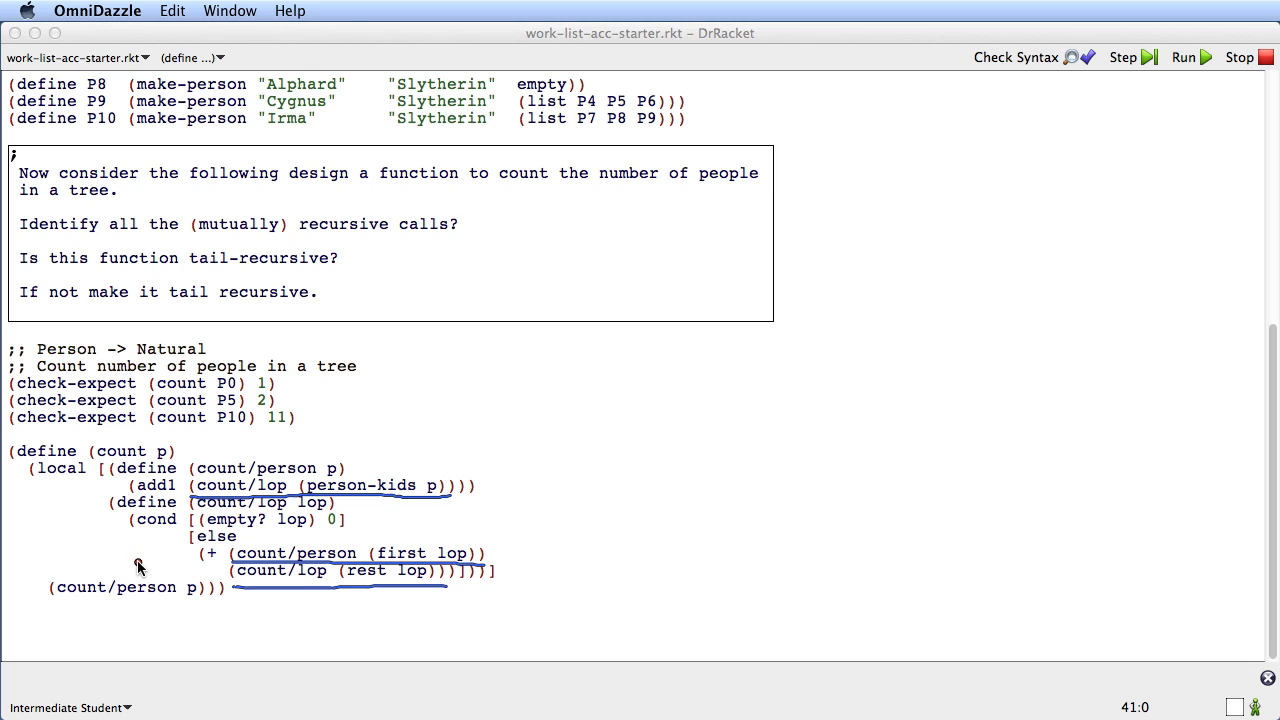
mouse_move(176, 486)
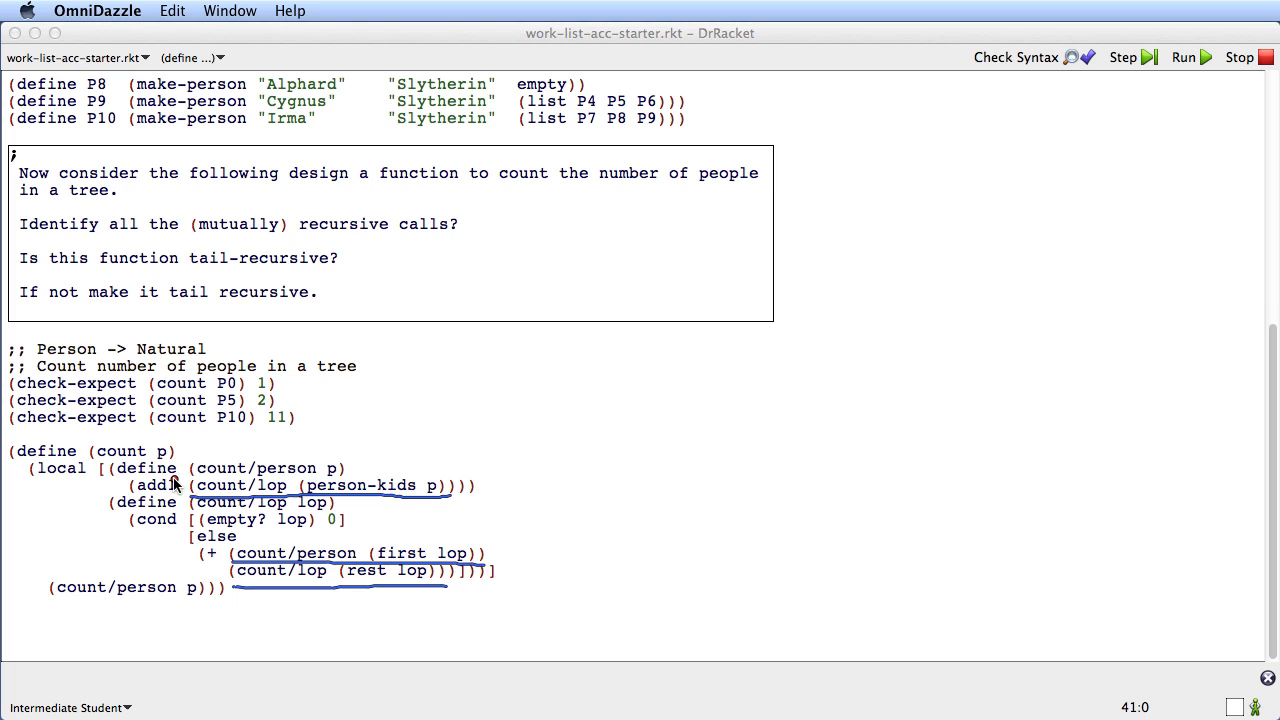
mouse_move(128, 490)
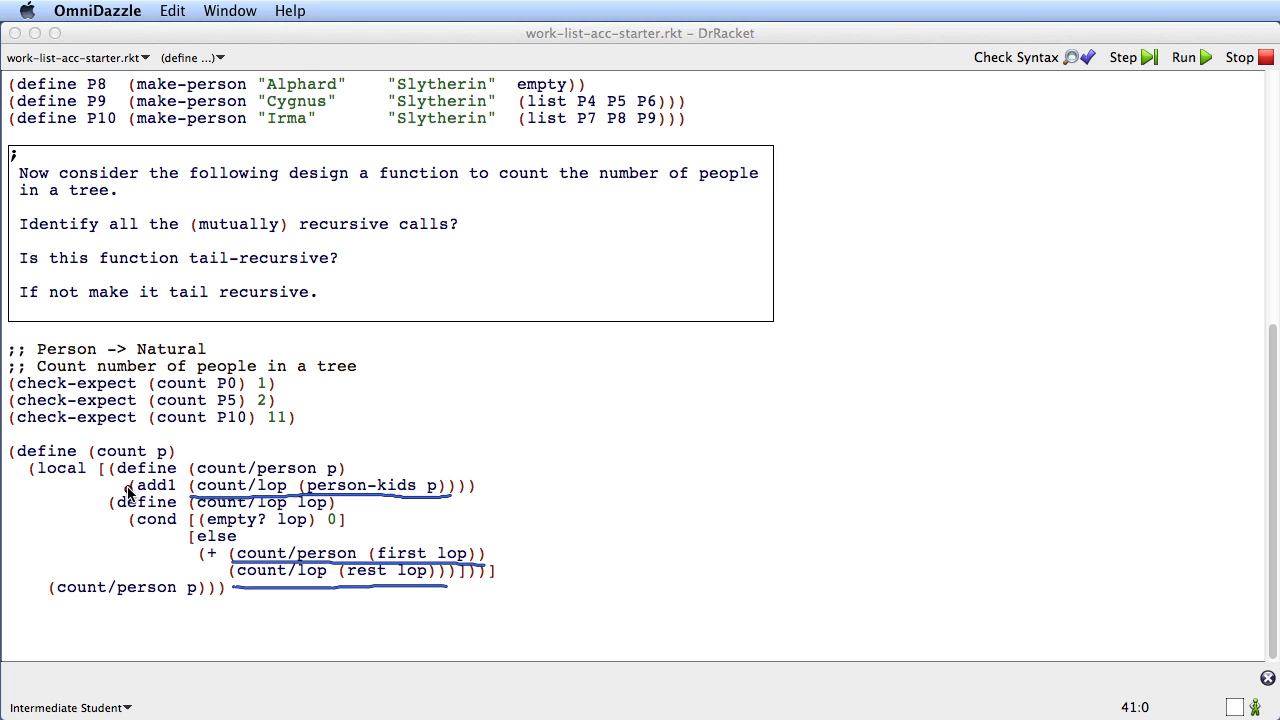
mouse_move(188, 500)
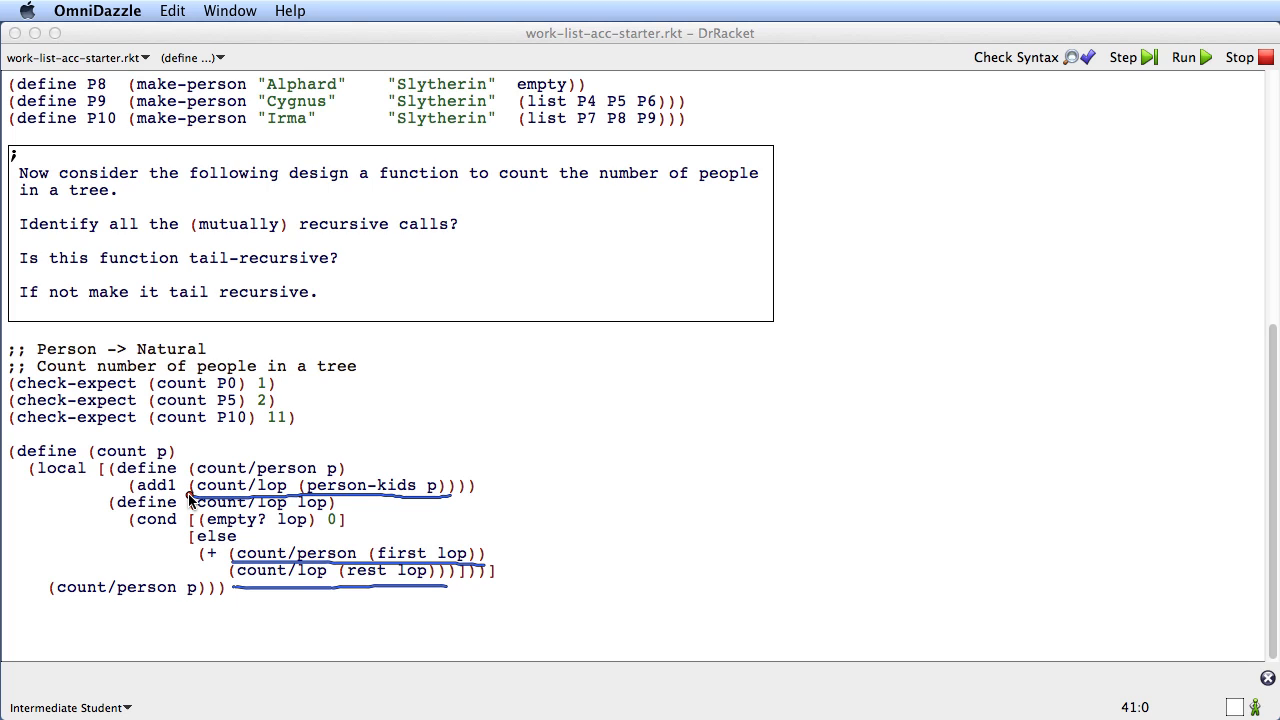
mouse_move(196, 618)
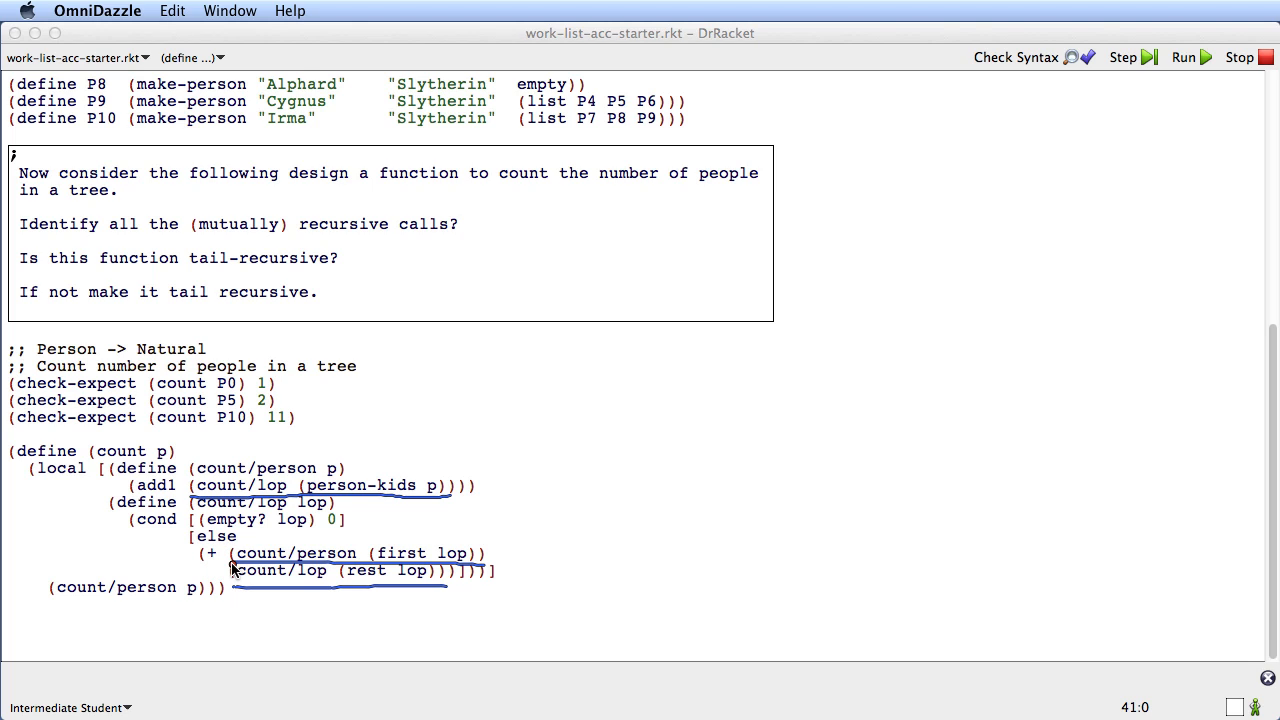
mouse_move(284, 572)
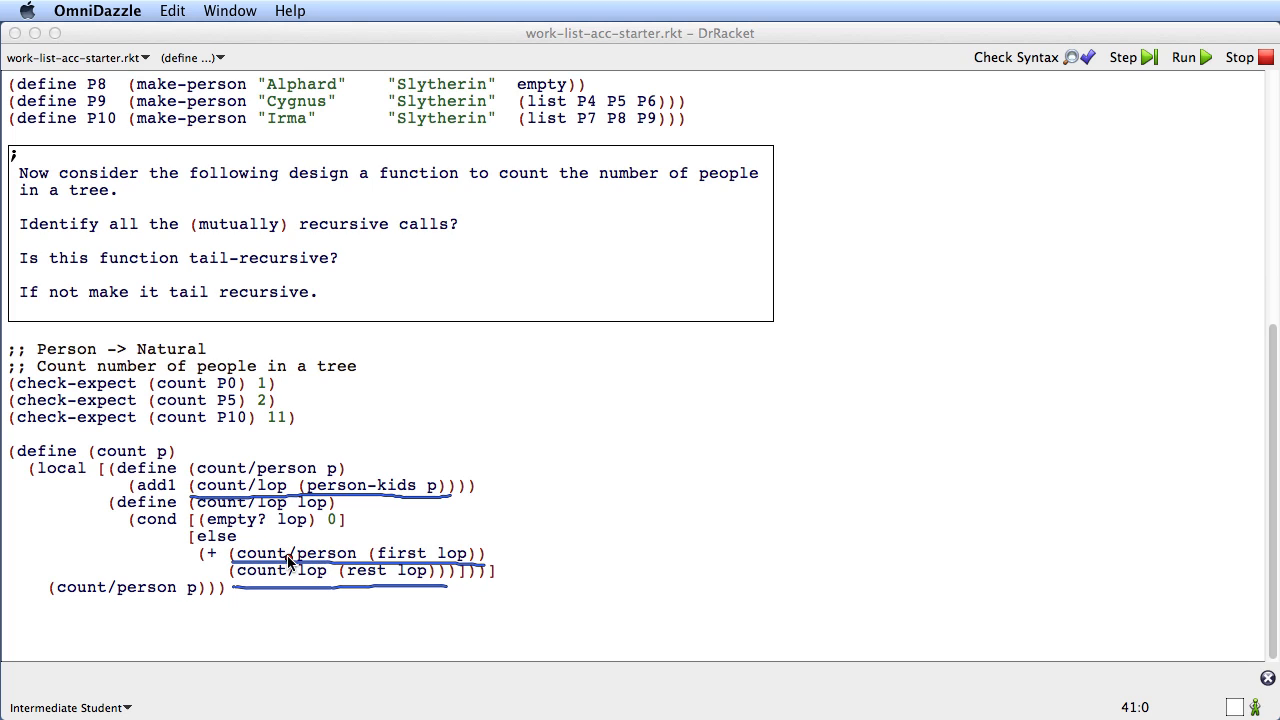
mouse_move(298, 596)
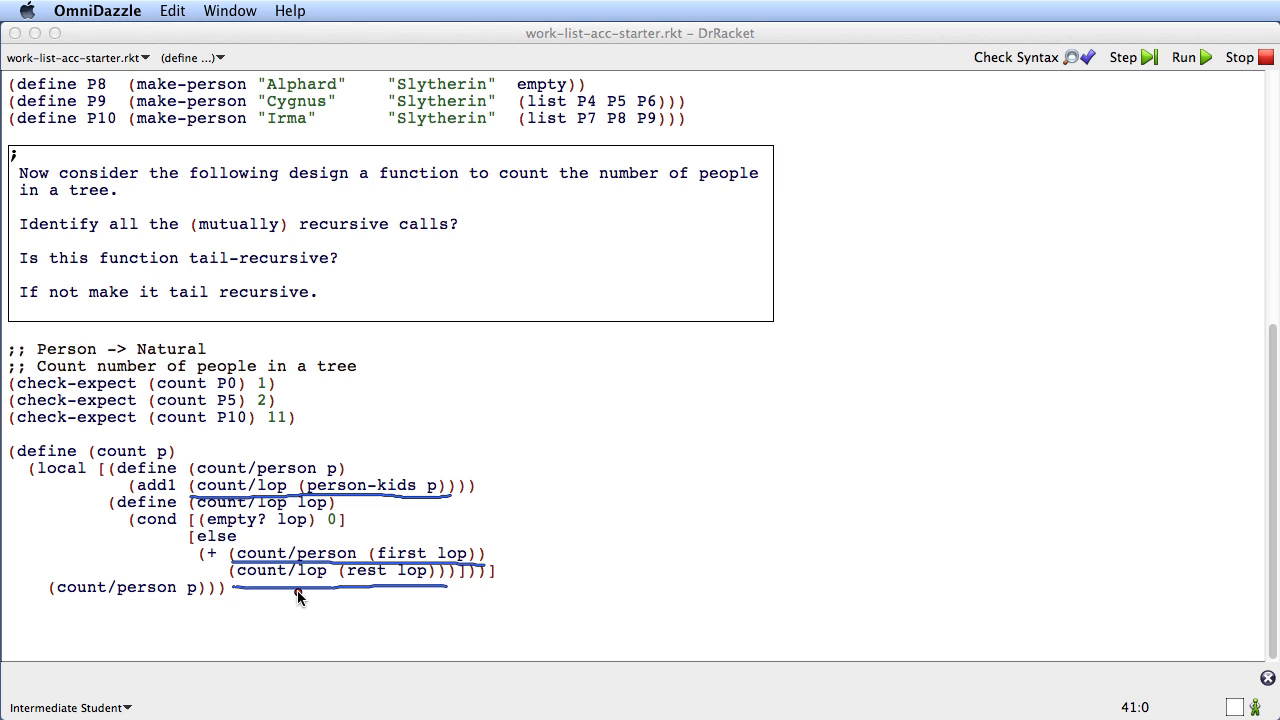
mouse_move(232, 600)
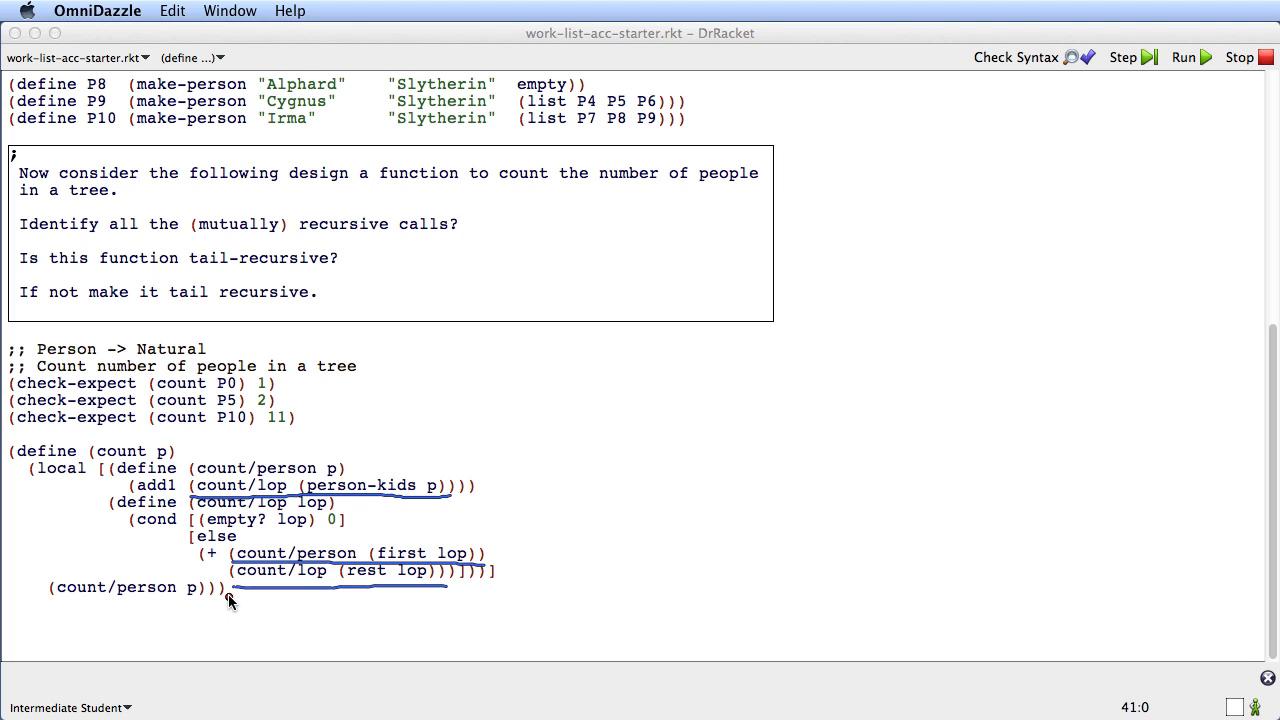
mouse_move(496, 492)
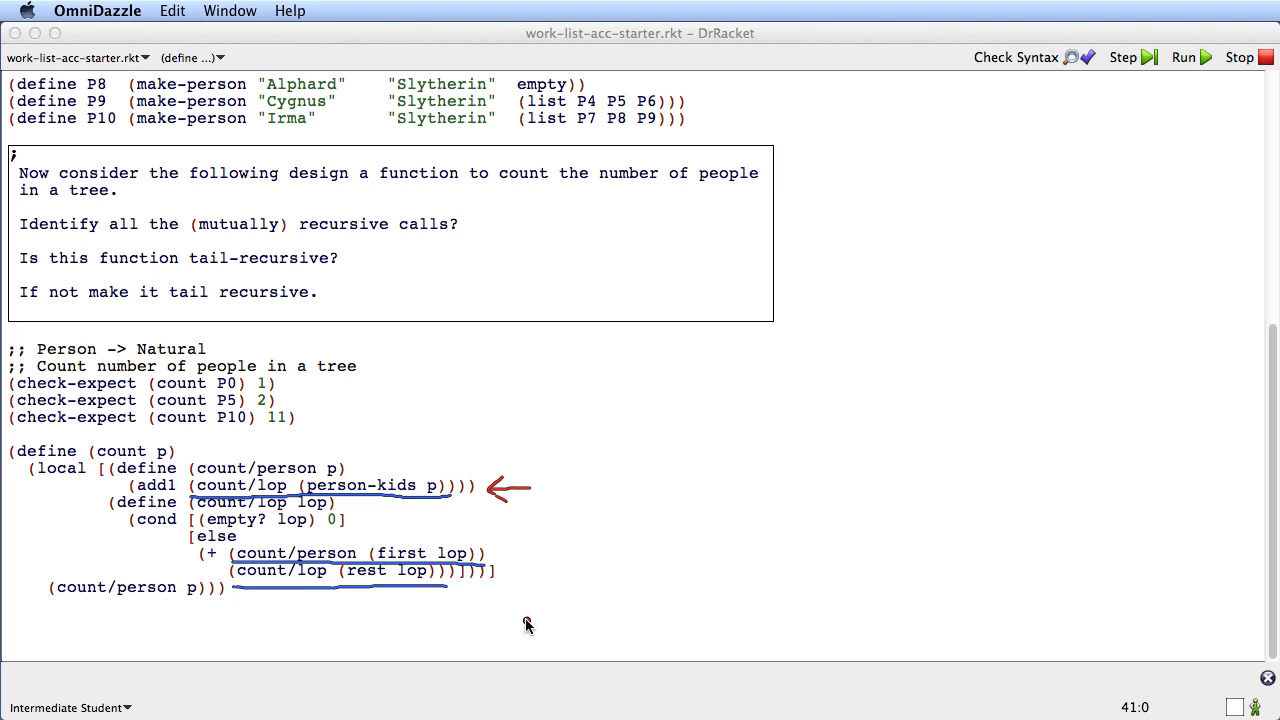
mouse_move(514, 626)
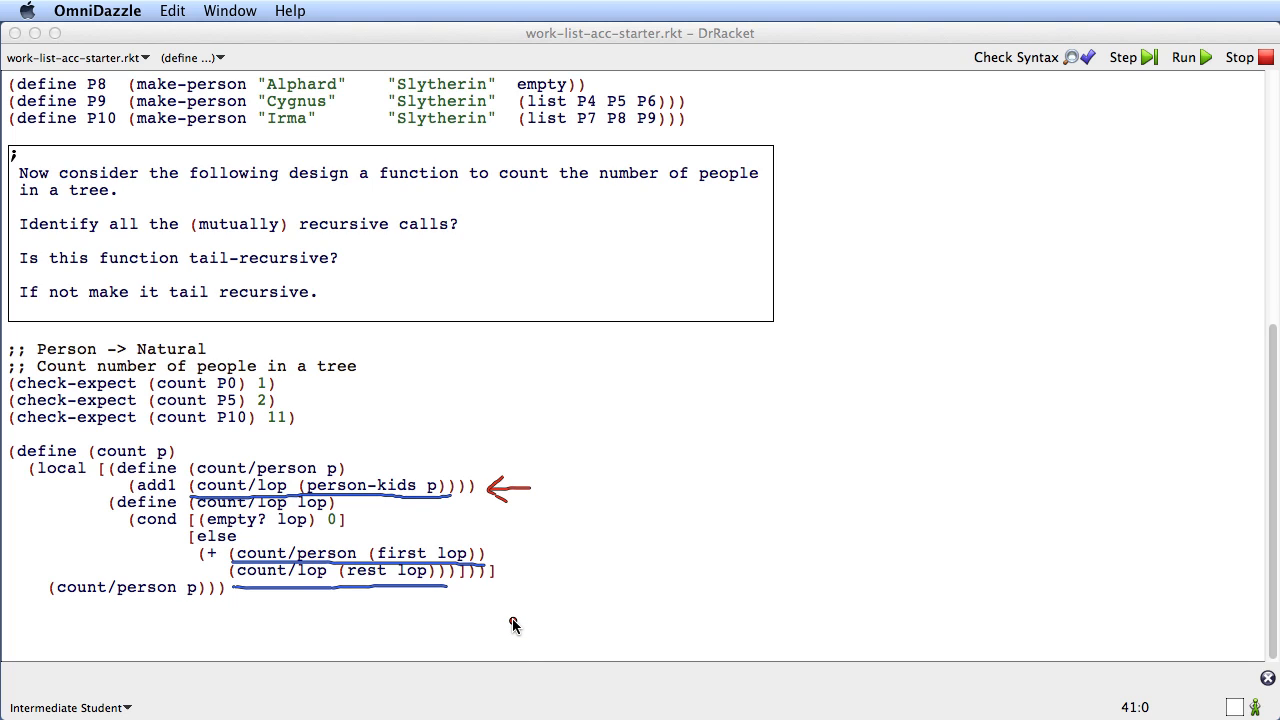
mouse_move(516, 608)
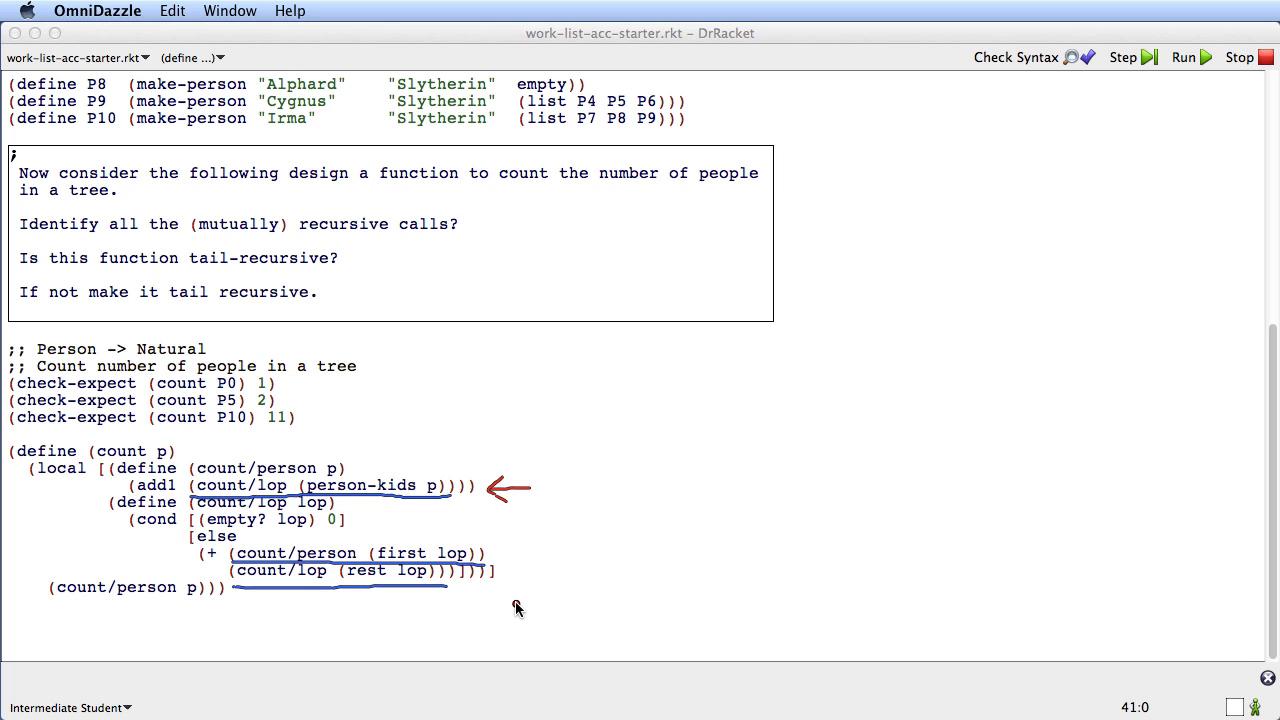
mouse_move(514, 612)
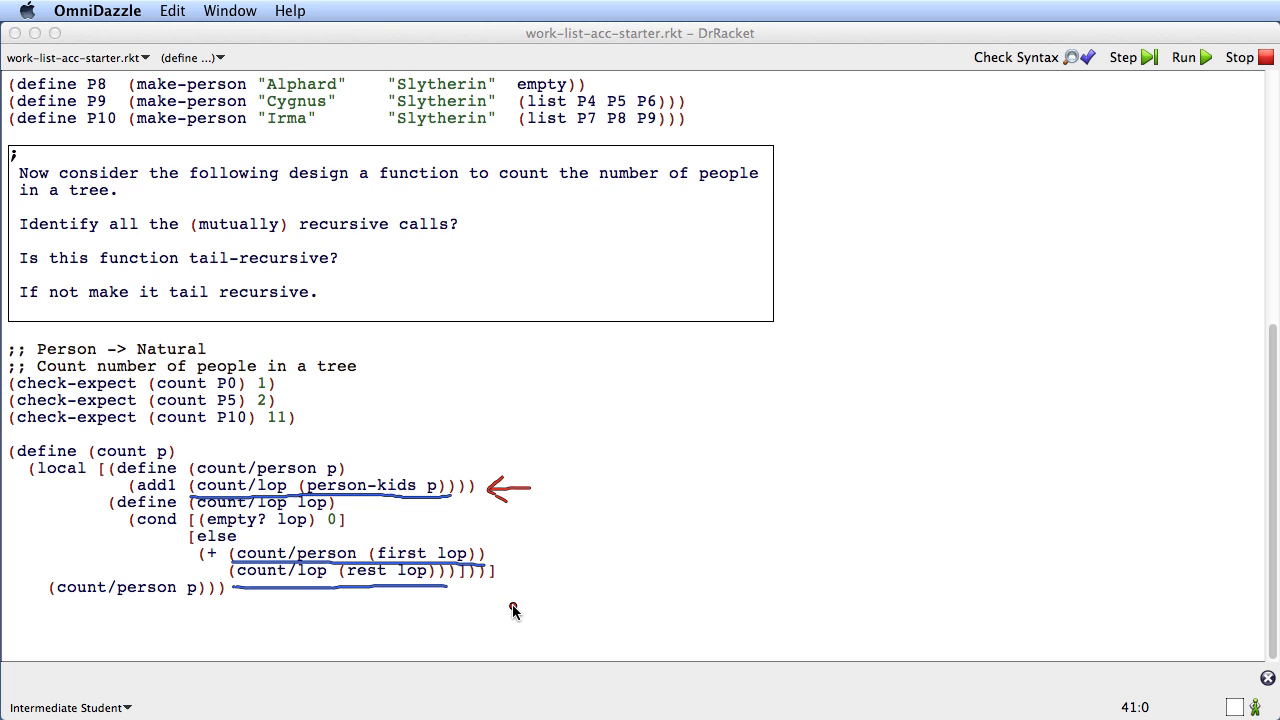
mouse_move(520, 610)
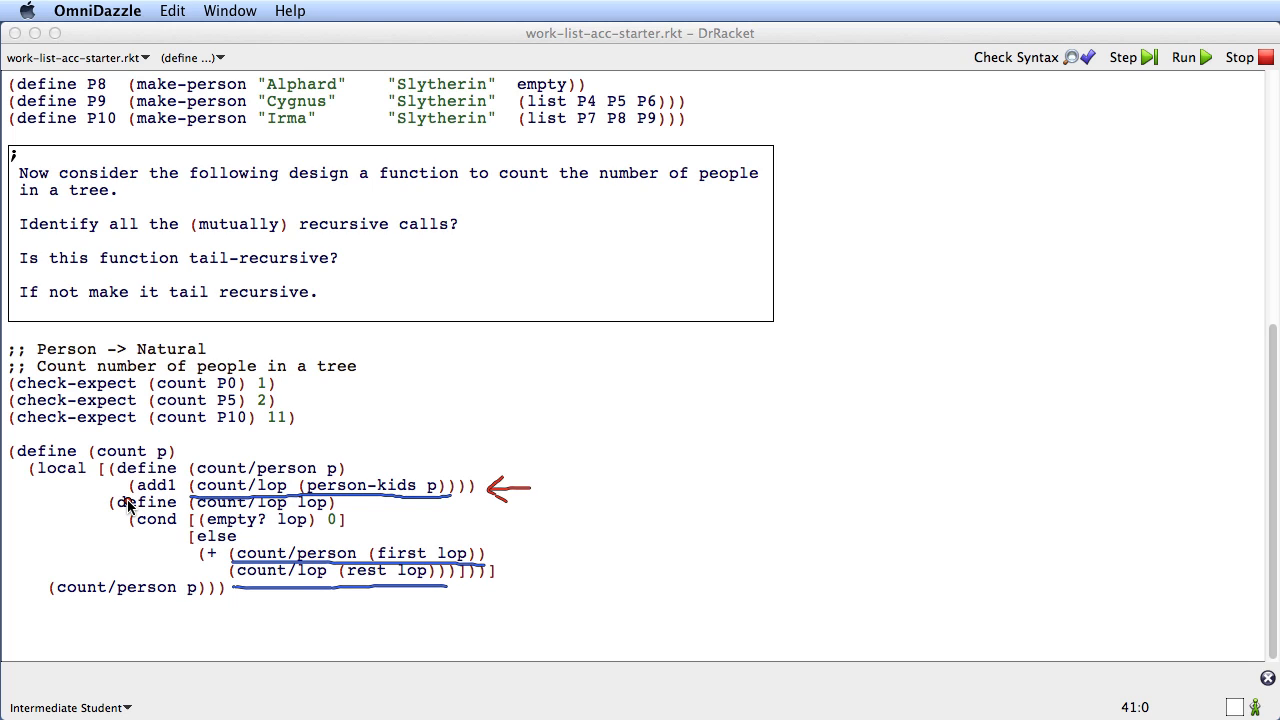
mouse_move(128, 504)
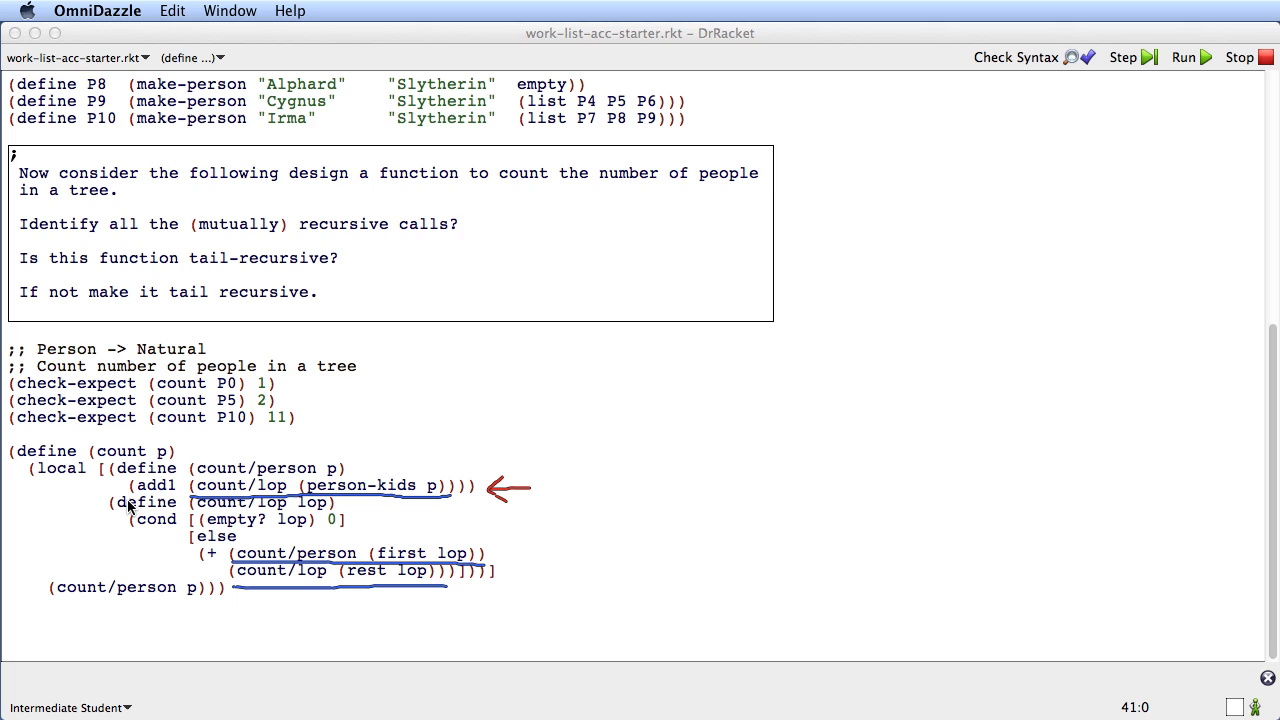
mouse_move(164, 500)
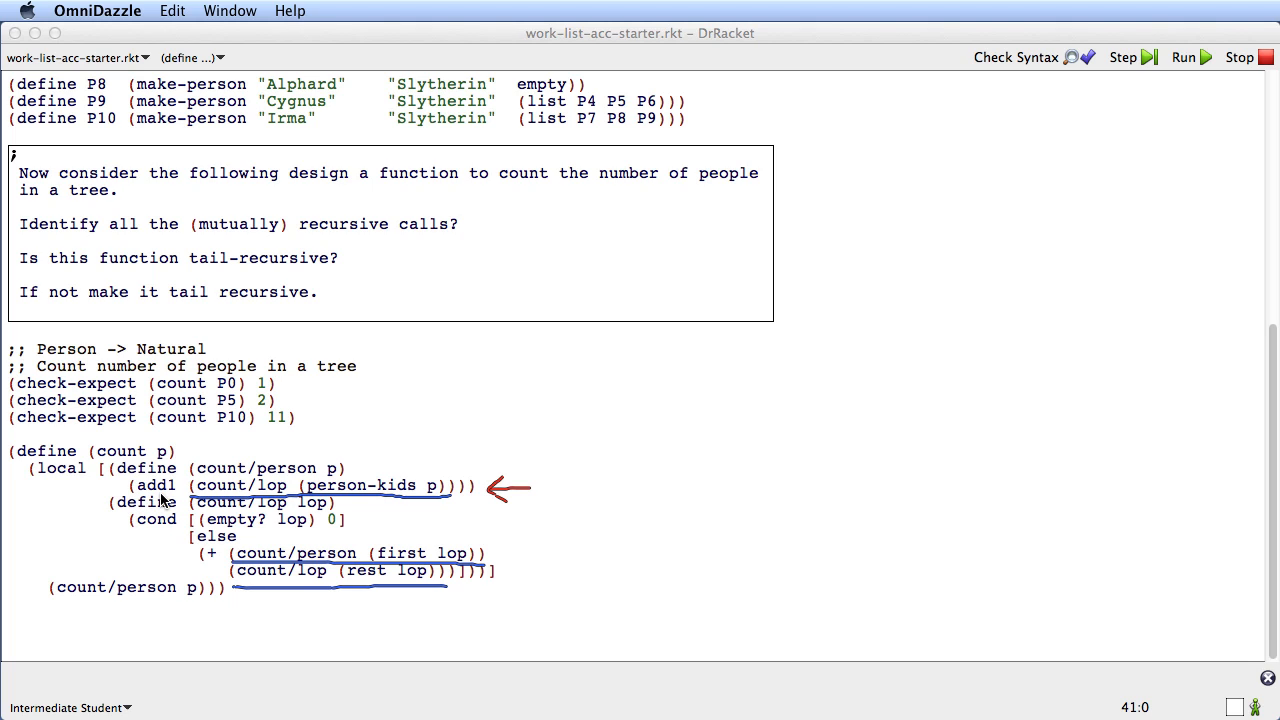
mouse_move(136, 502)
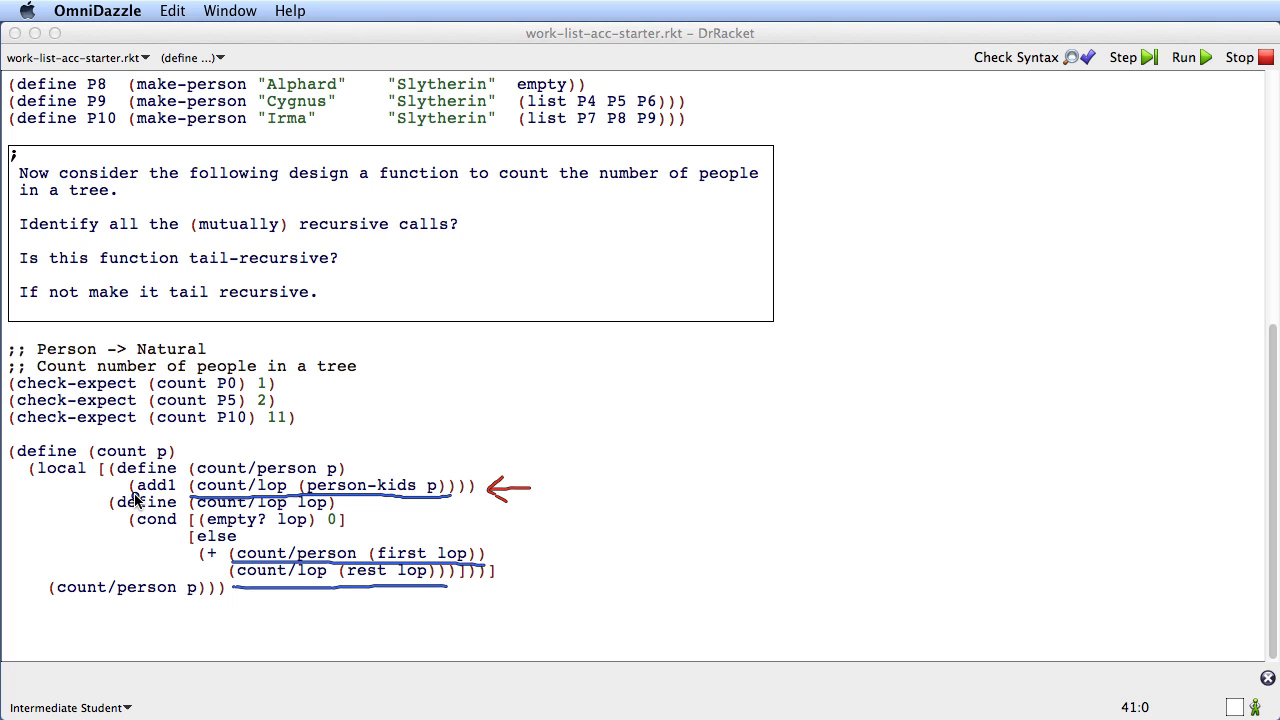
mouse_move(164, 498)
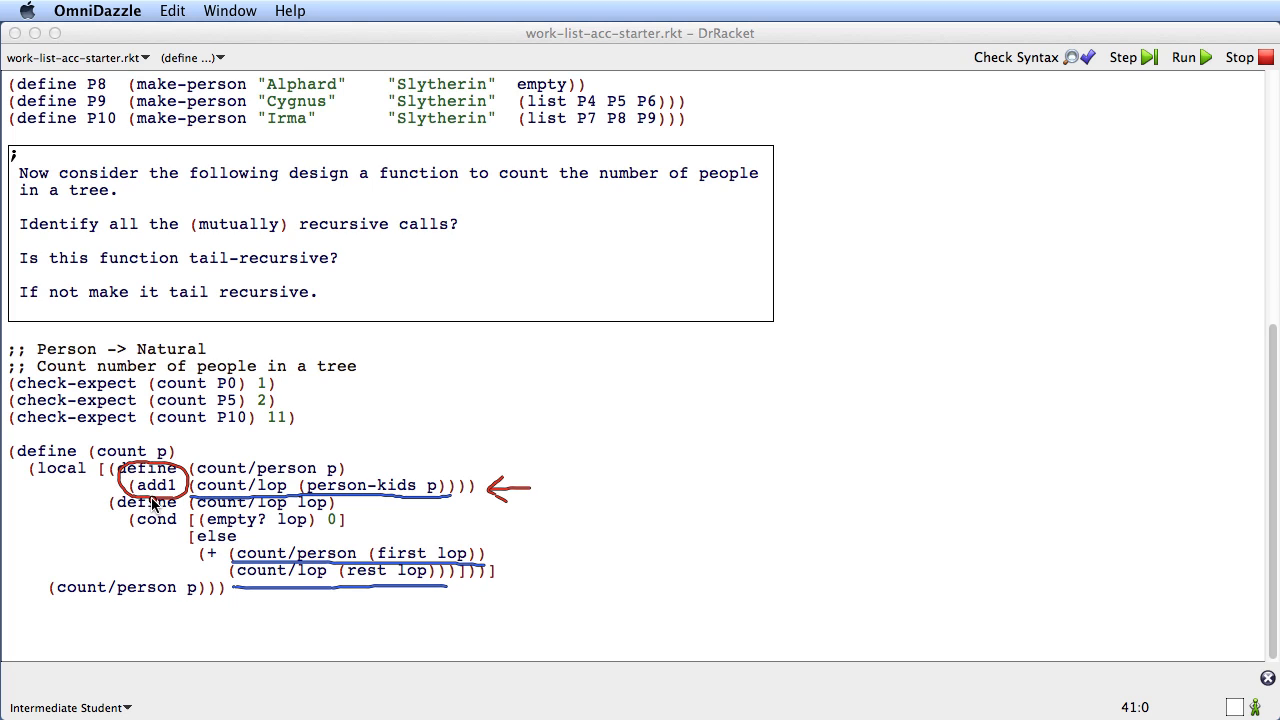
mouse_move(238, 500)
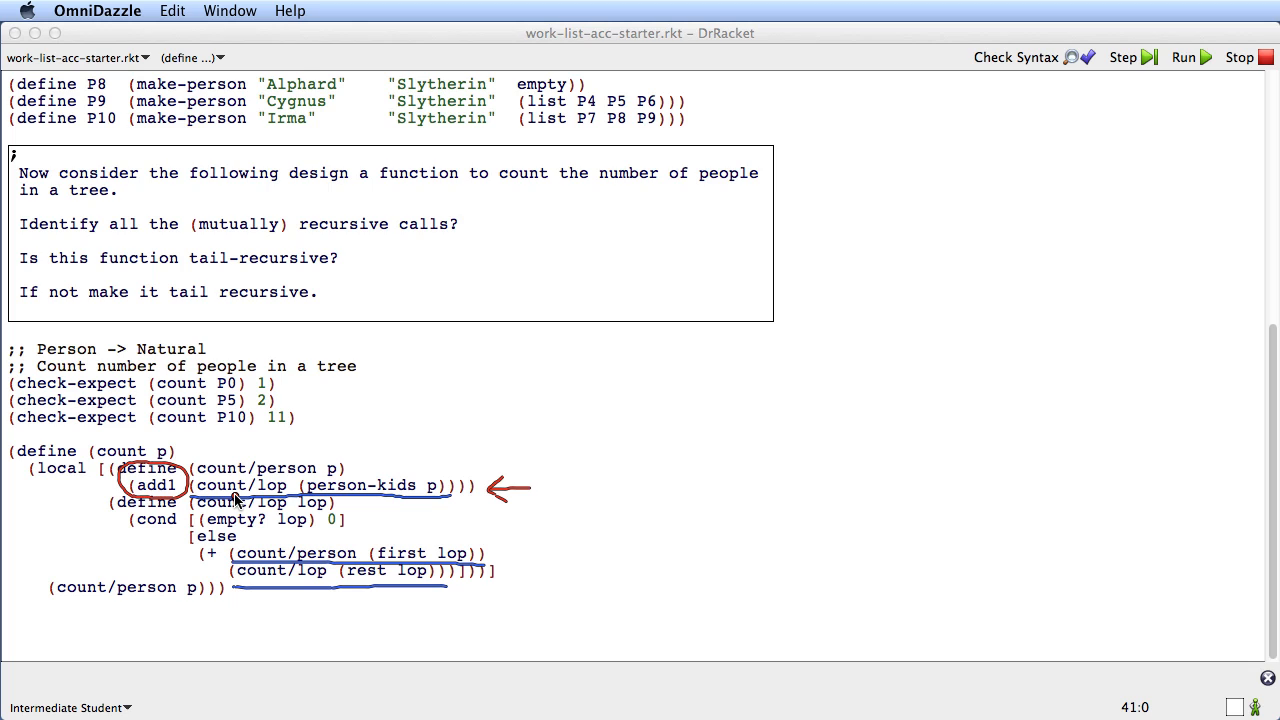
mouse_move(170, 476)
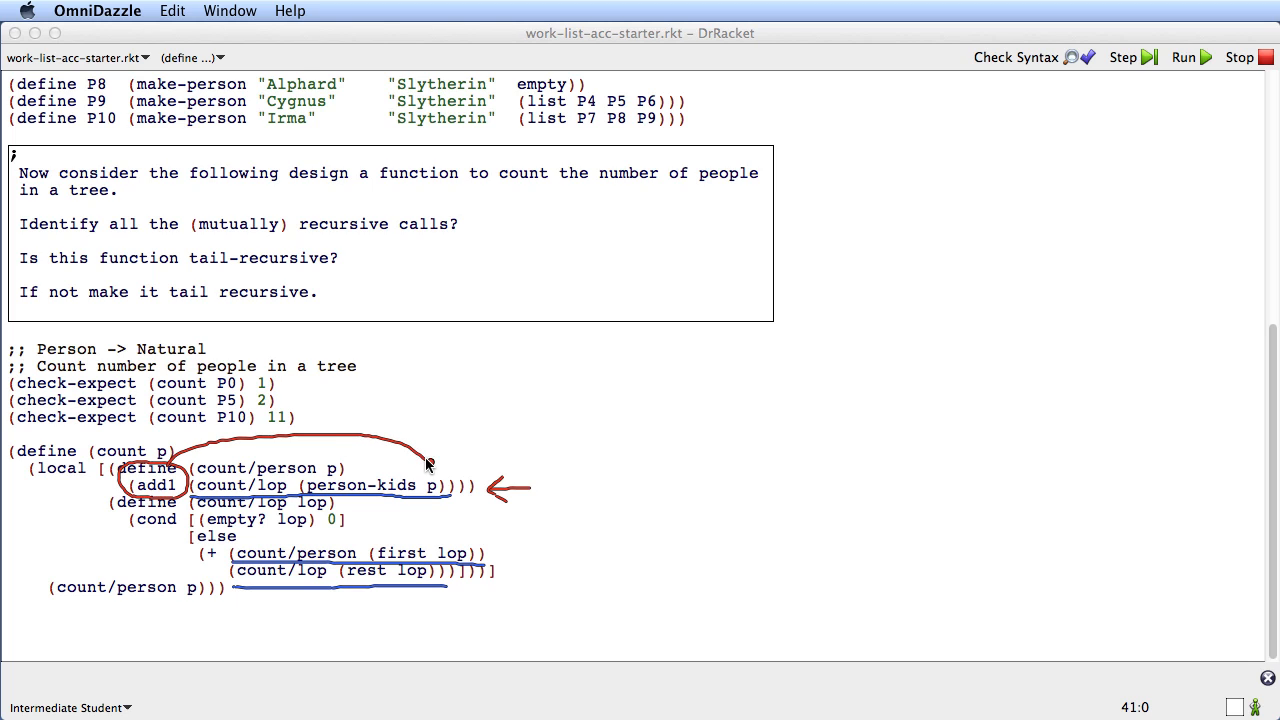
mouse_move(424, 476)
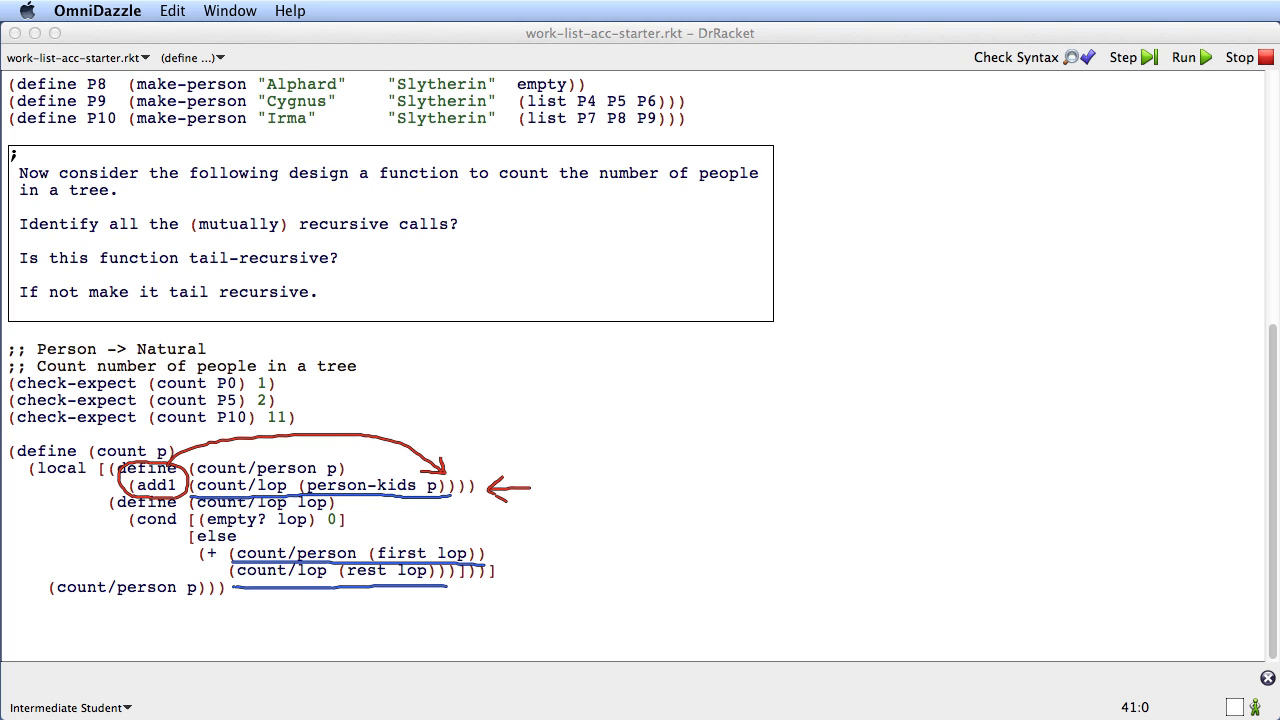
mouse_move(592, 708)
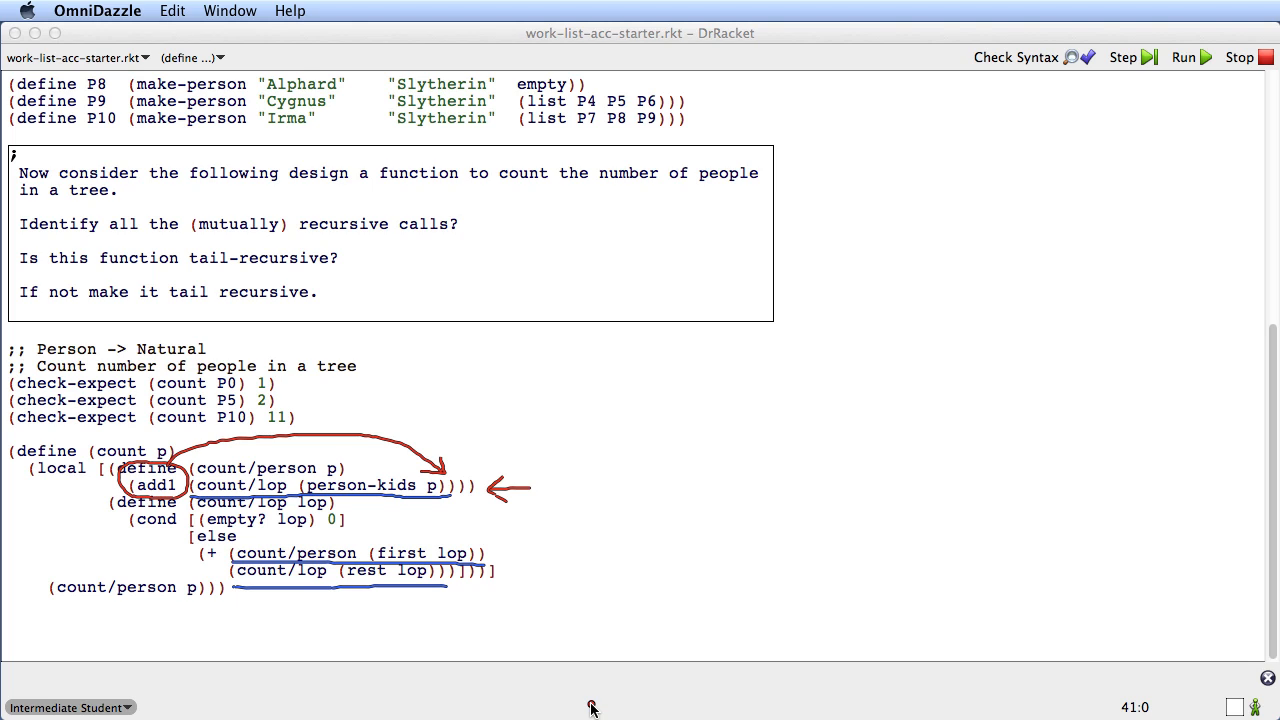
mouse_move(596, 698)
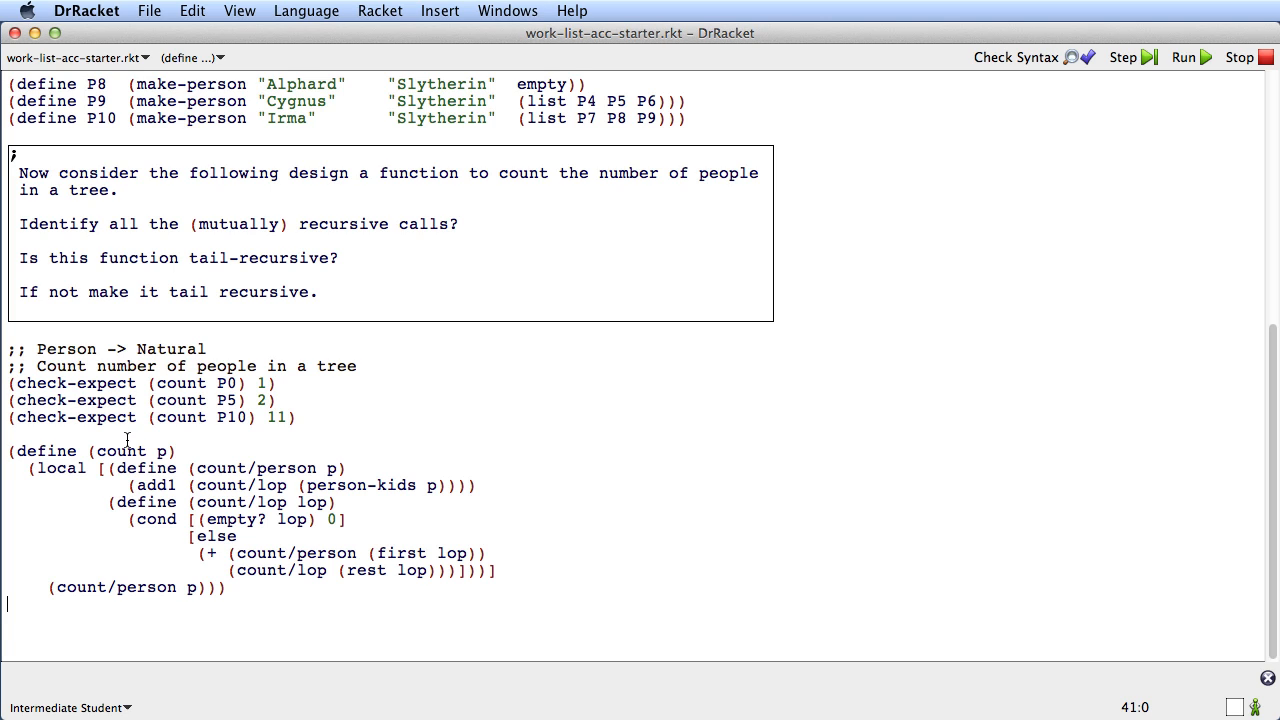
left_click_drag(8, 452, 224, 588)
type("#;")
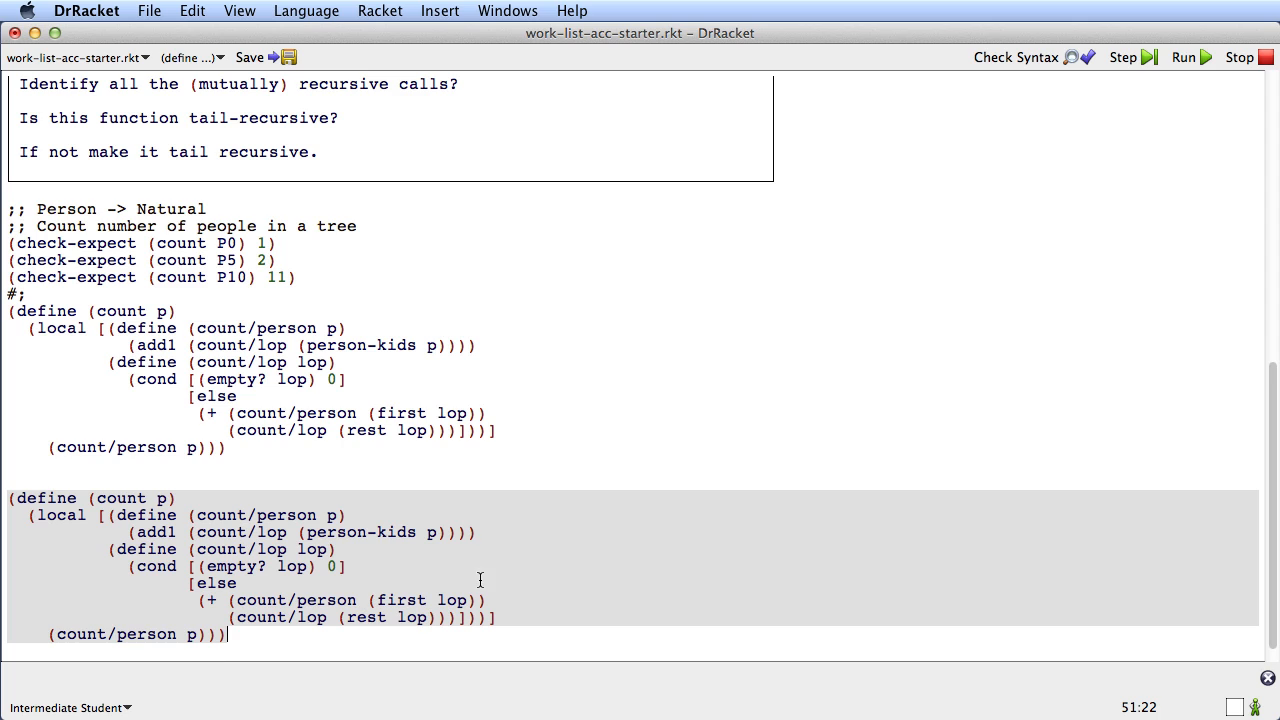
mouse_move(368, 648)
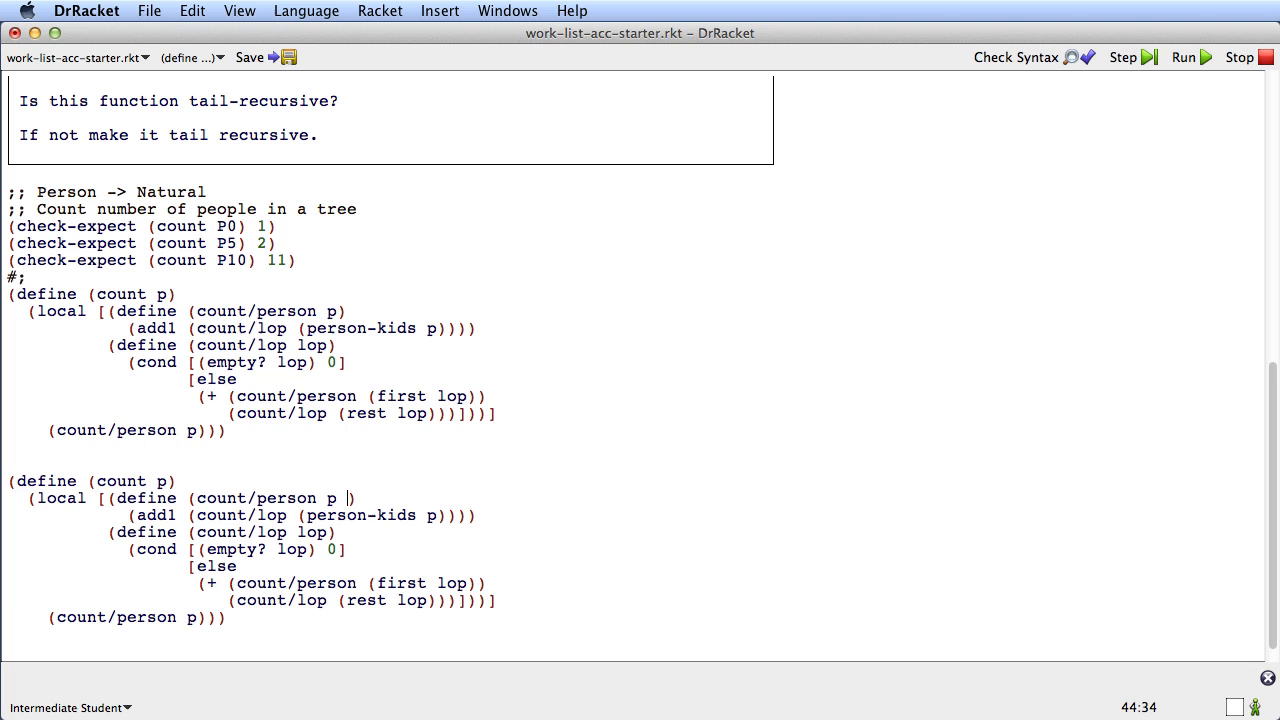
Step: Add a so-far parameter to count/person with an Accumulator comment: so-far is Natural, roughly the count so far
type("so-far")
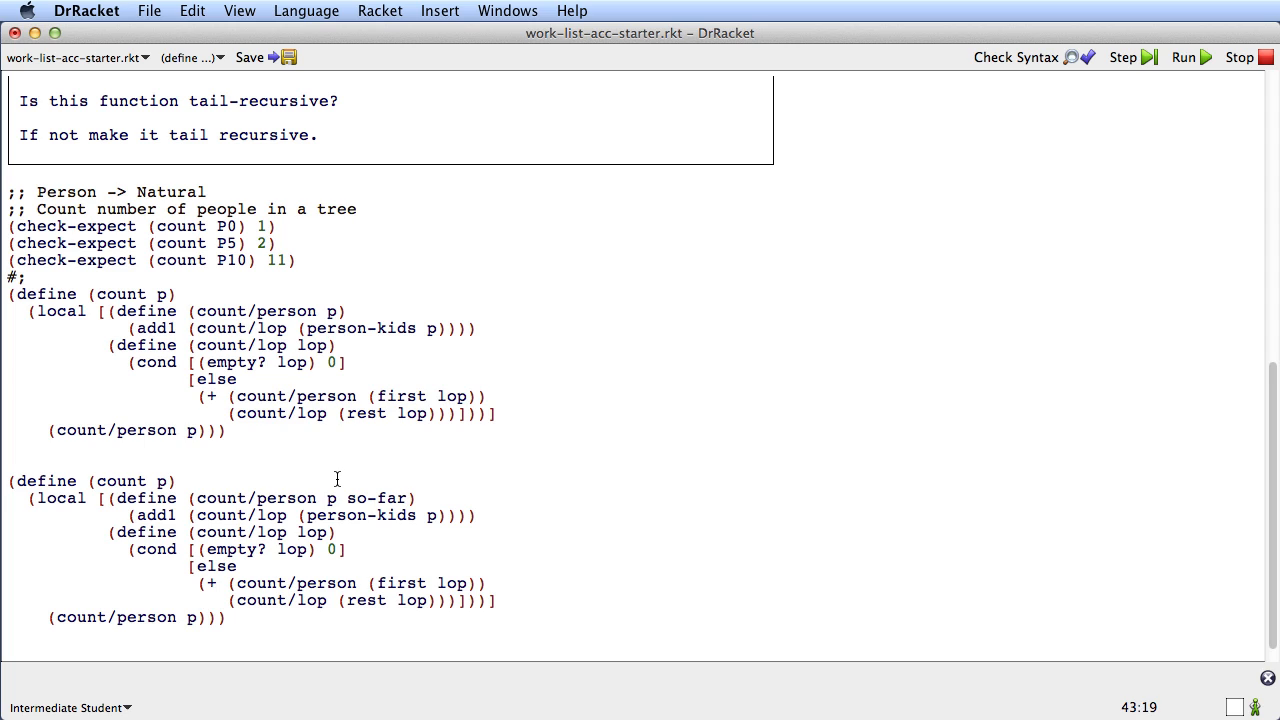
type(";;")
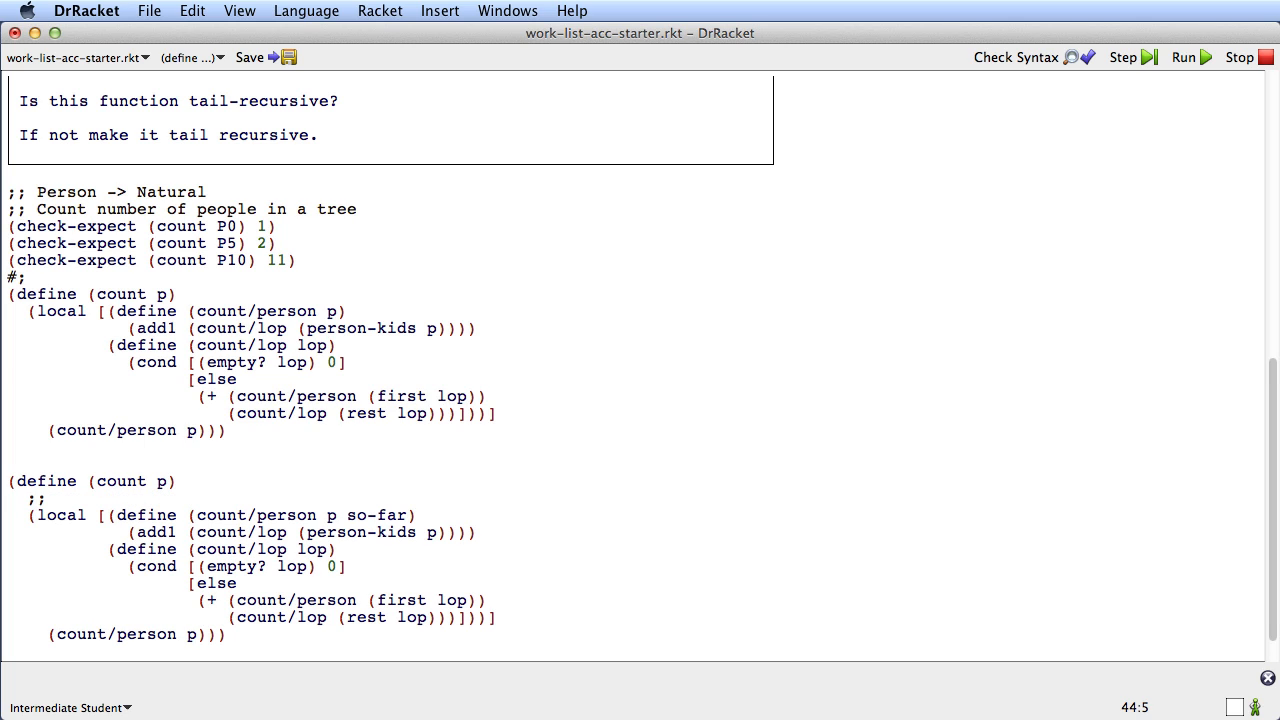
type("Accumul")
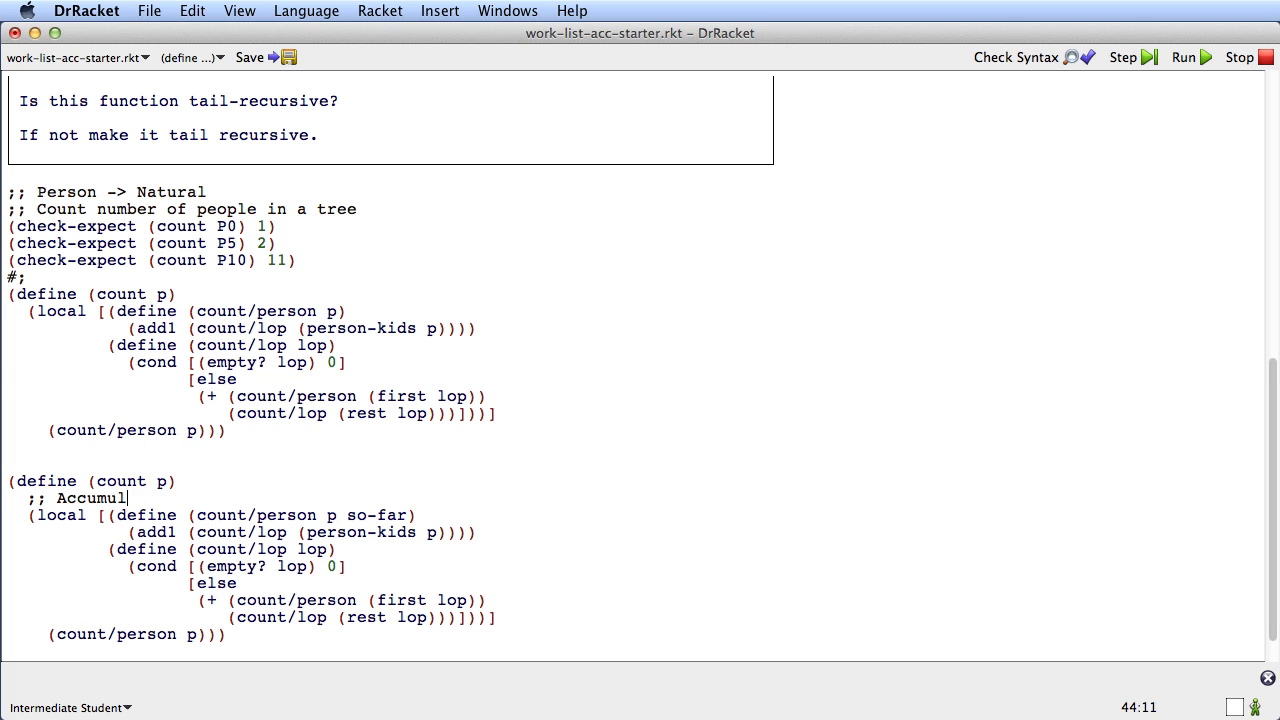
type("ator")
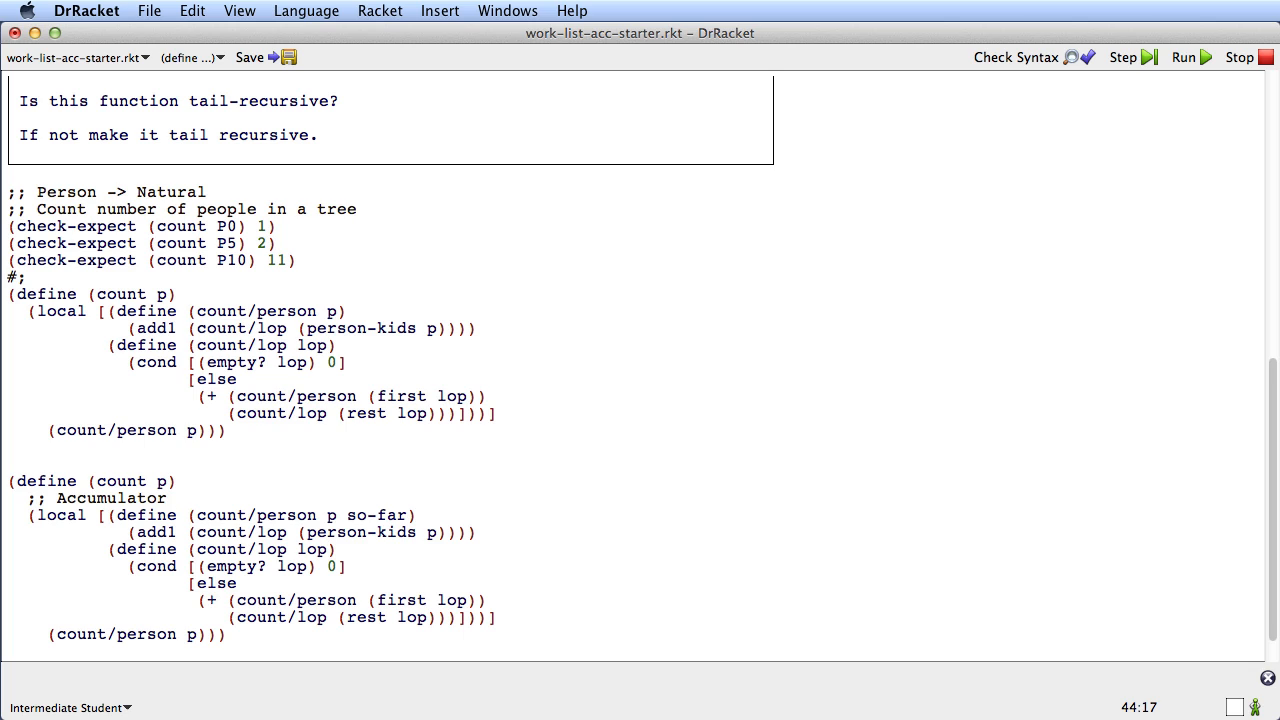
type("so")
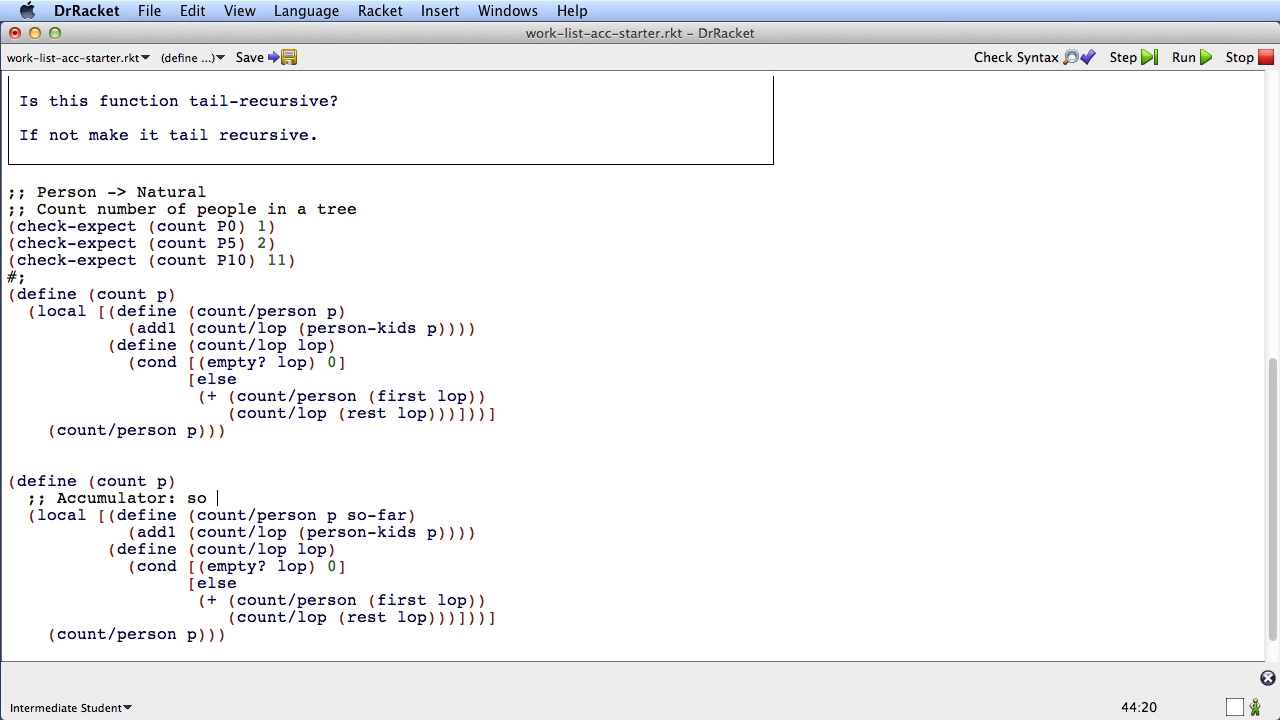
type("-far is Natural")
type(";;")
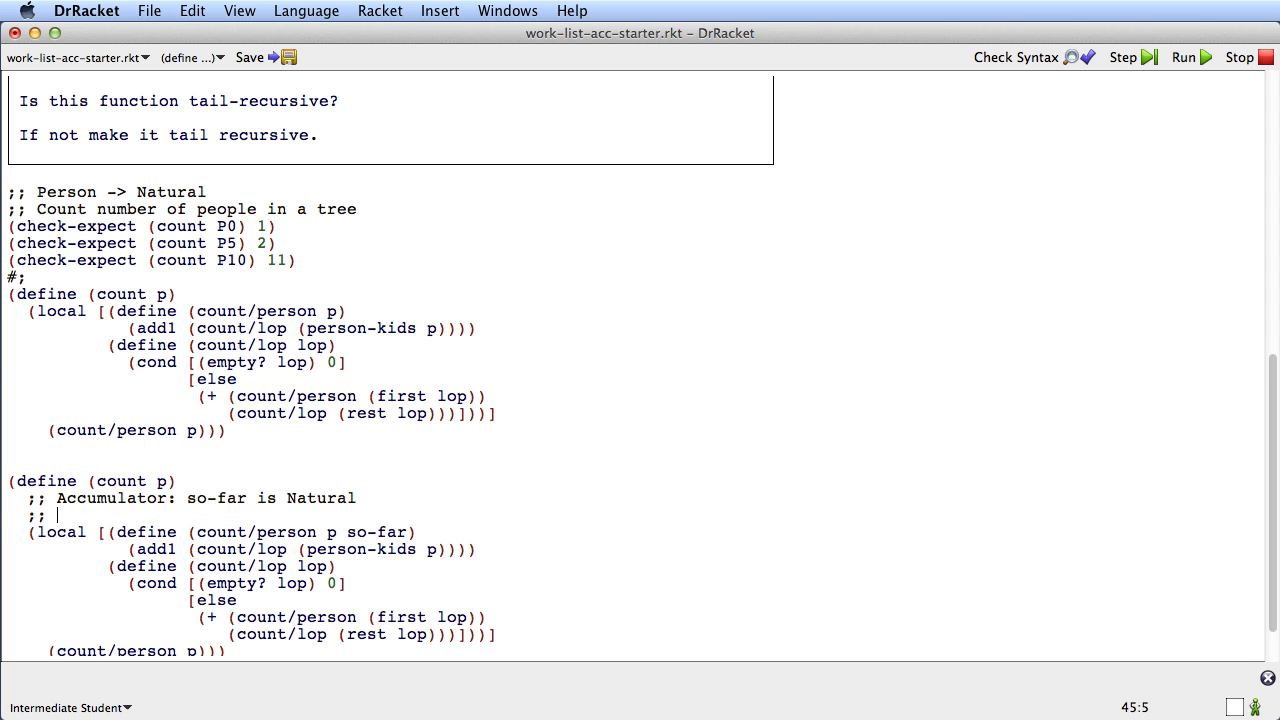
type("???somethine like the su")
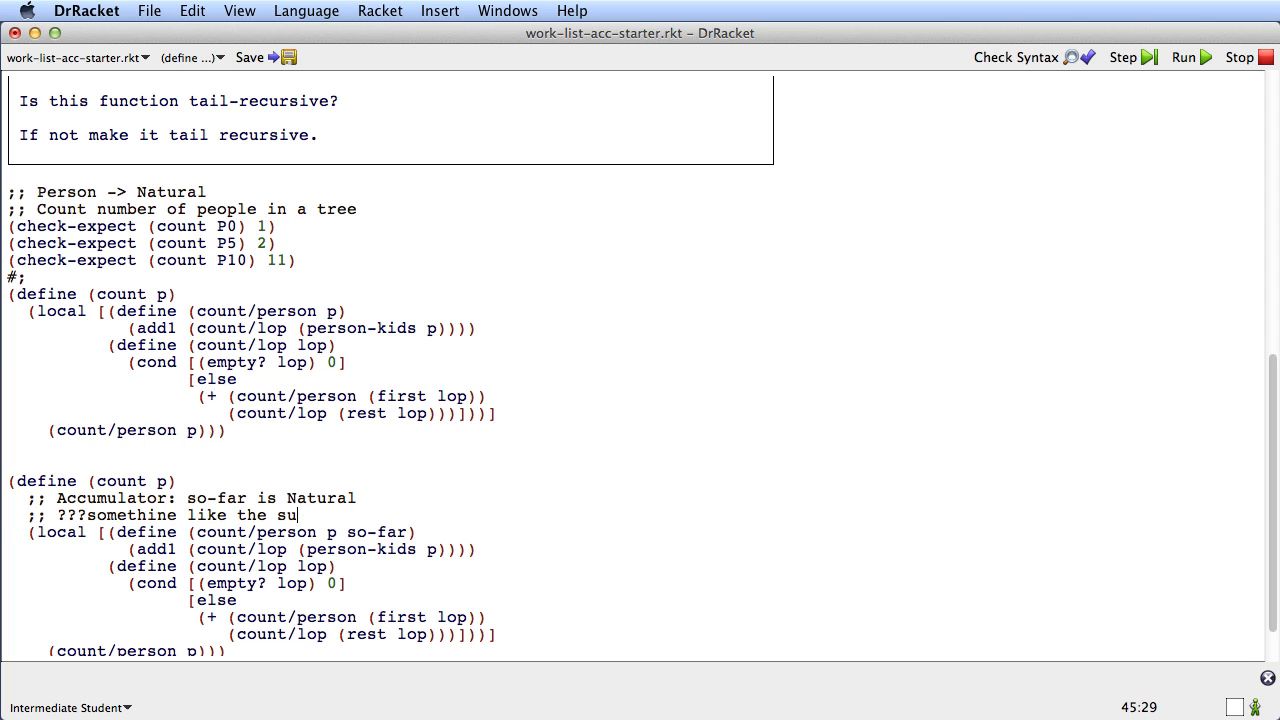
type("count so far???")
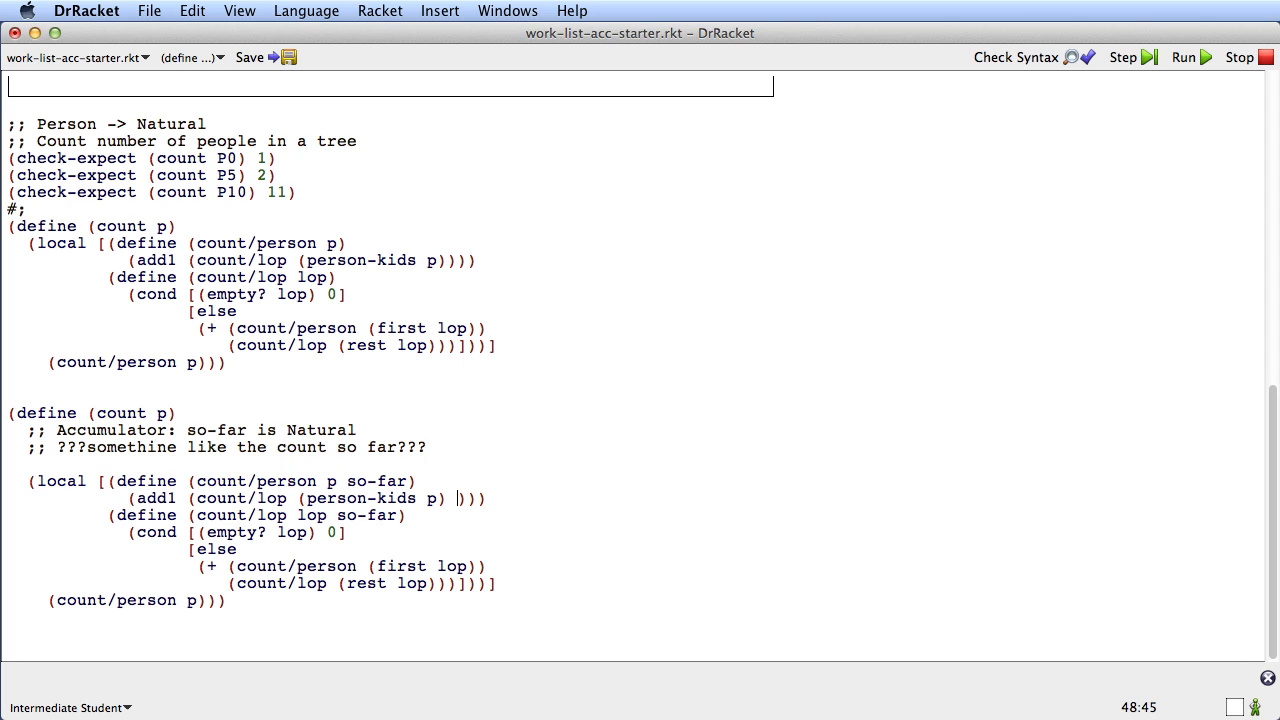
Step: Add a ... placeholder argument to the recursive count/person and count/lop calls in the else branch
type("...")
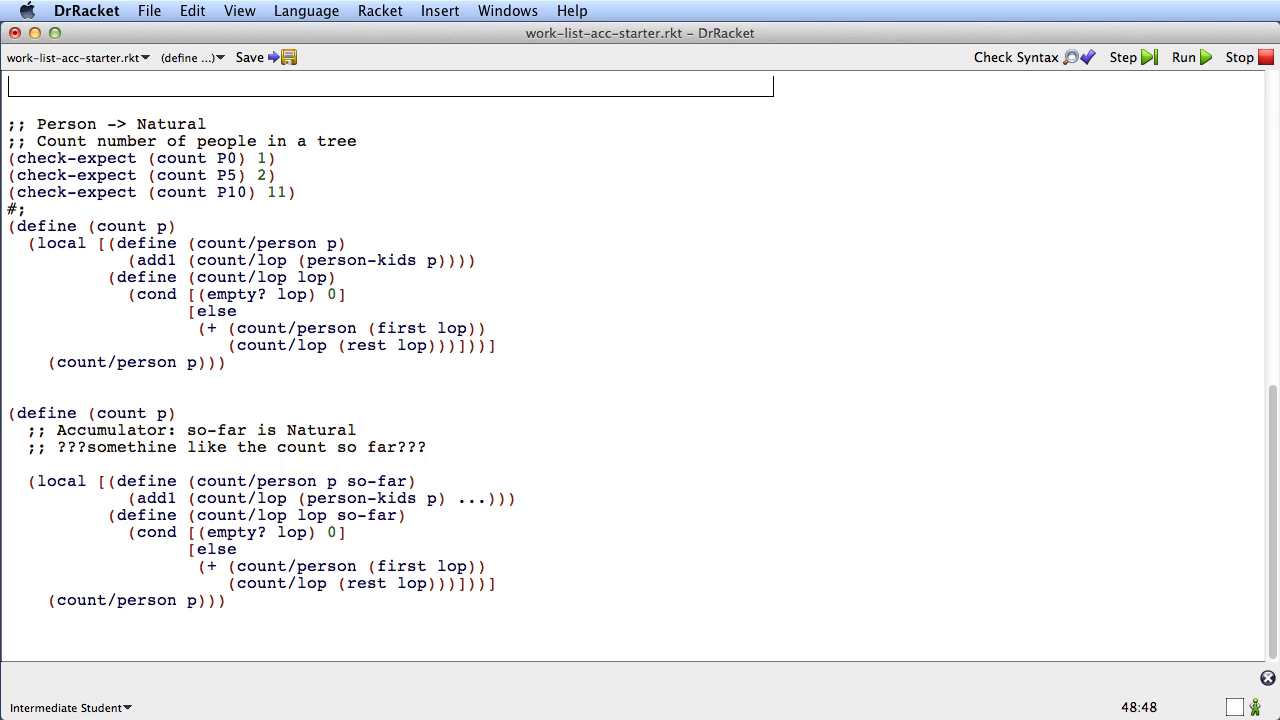
mouse_move(472, 566)
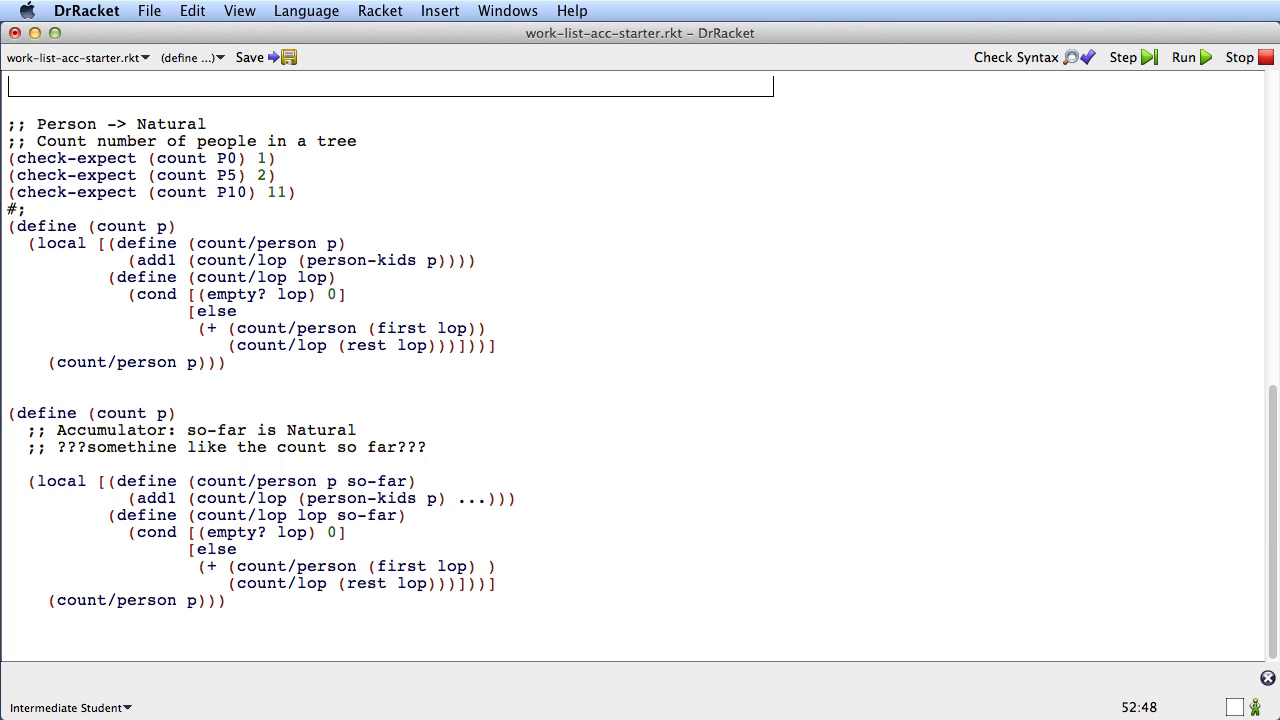
type("...")
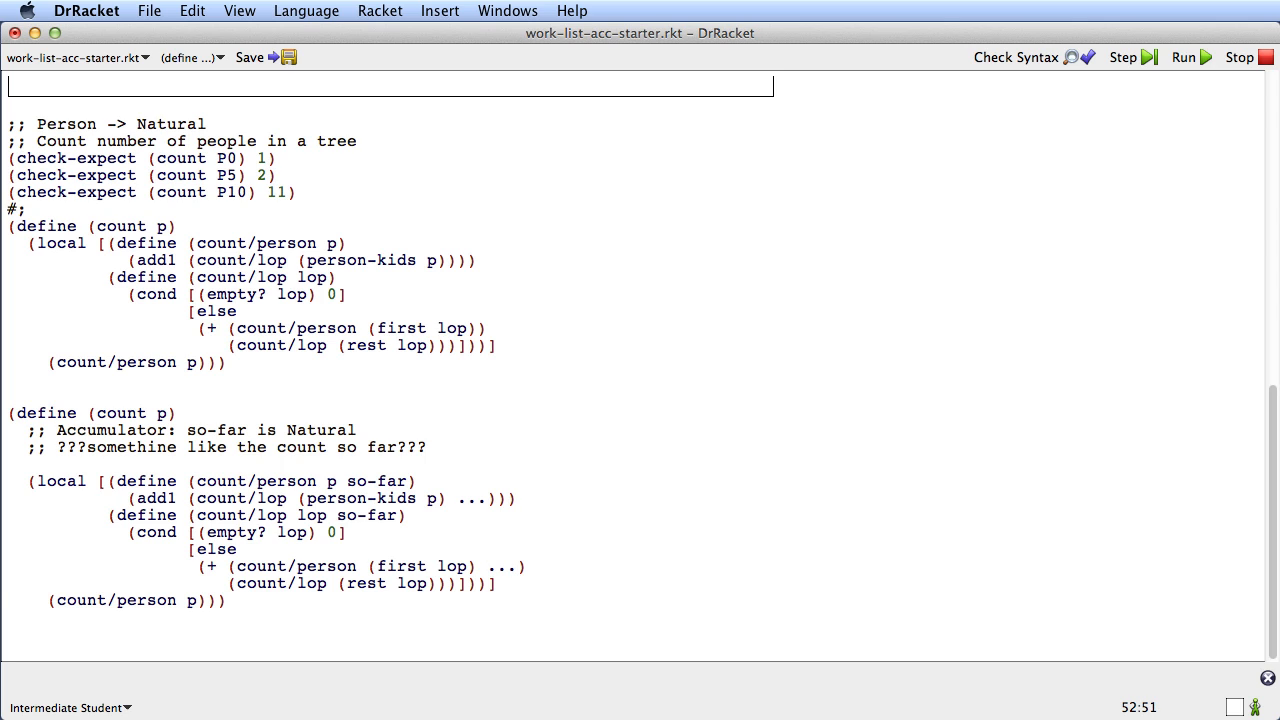
double_click(388, 584)
type(" ....")
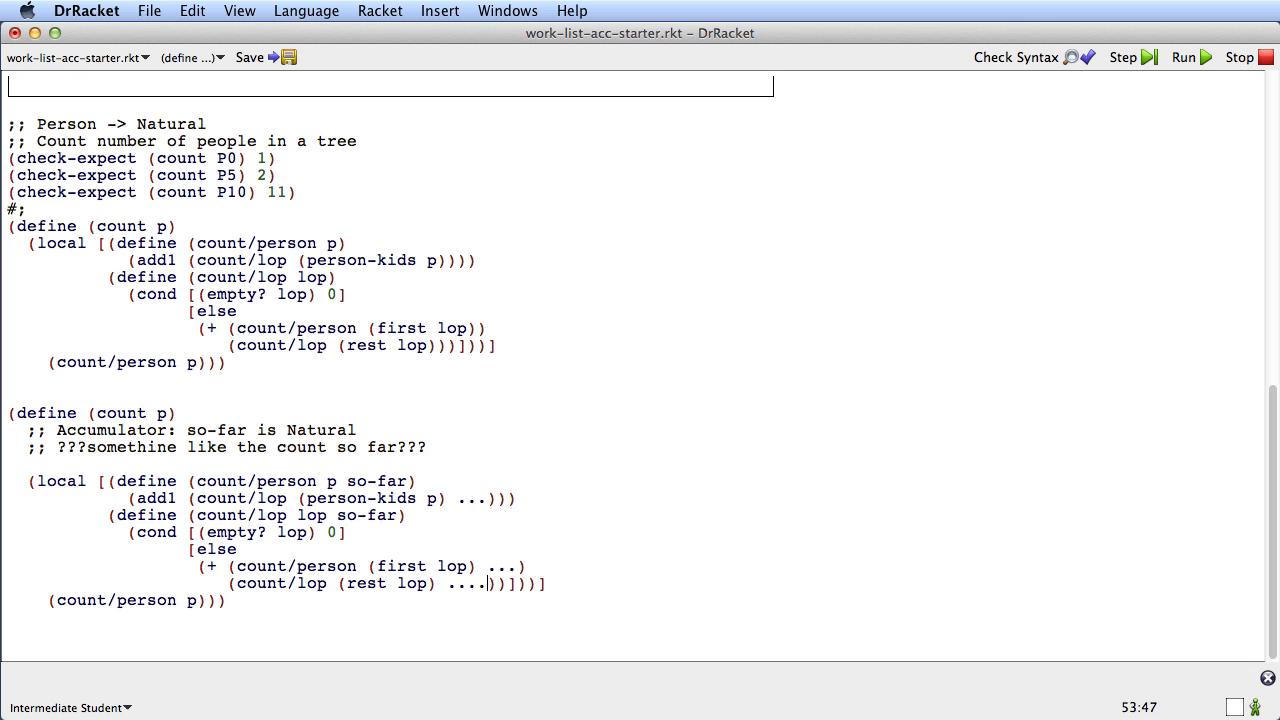
key("Backspace")
type(" ...")
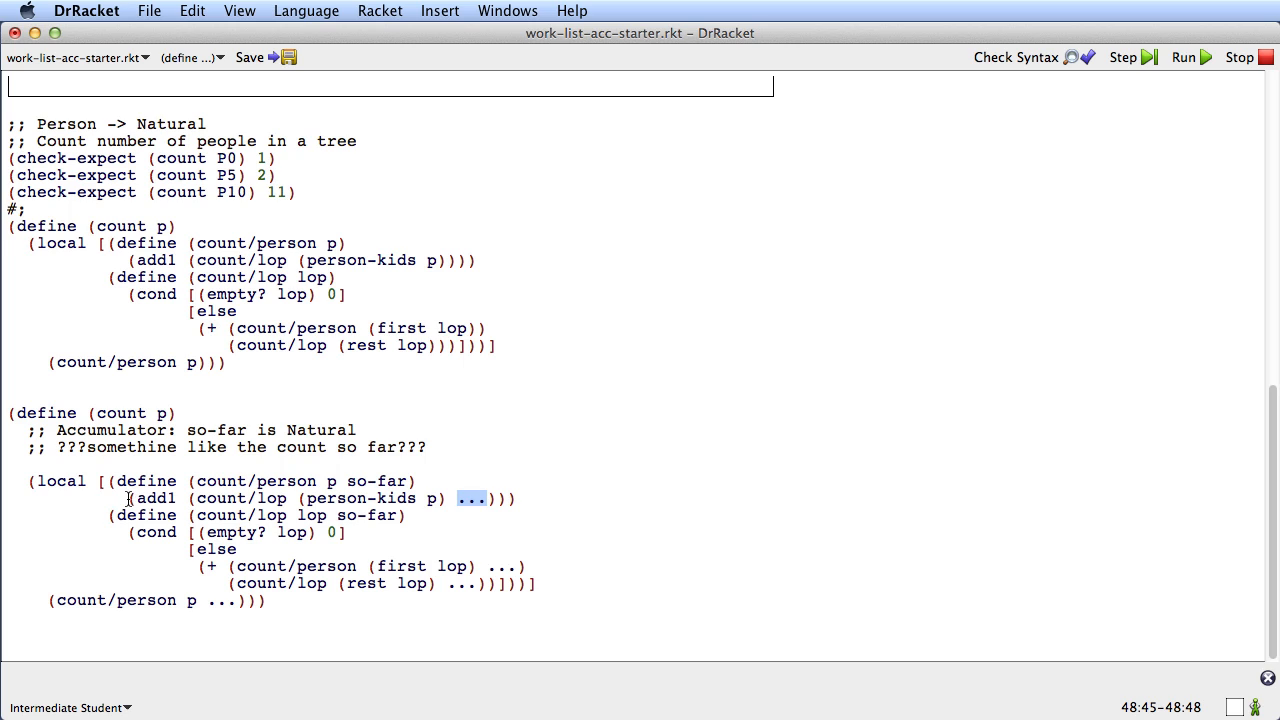
Step: Remove the add1 wrapper in count/person and pass (add1 so-far) to count/lop on the kids instead
double_click(156, 498)
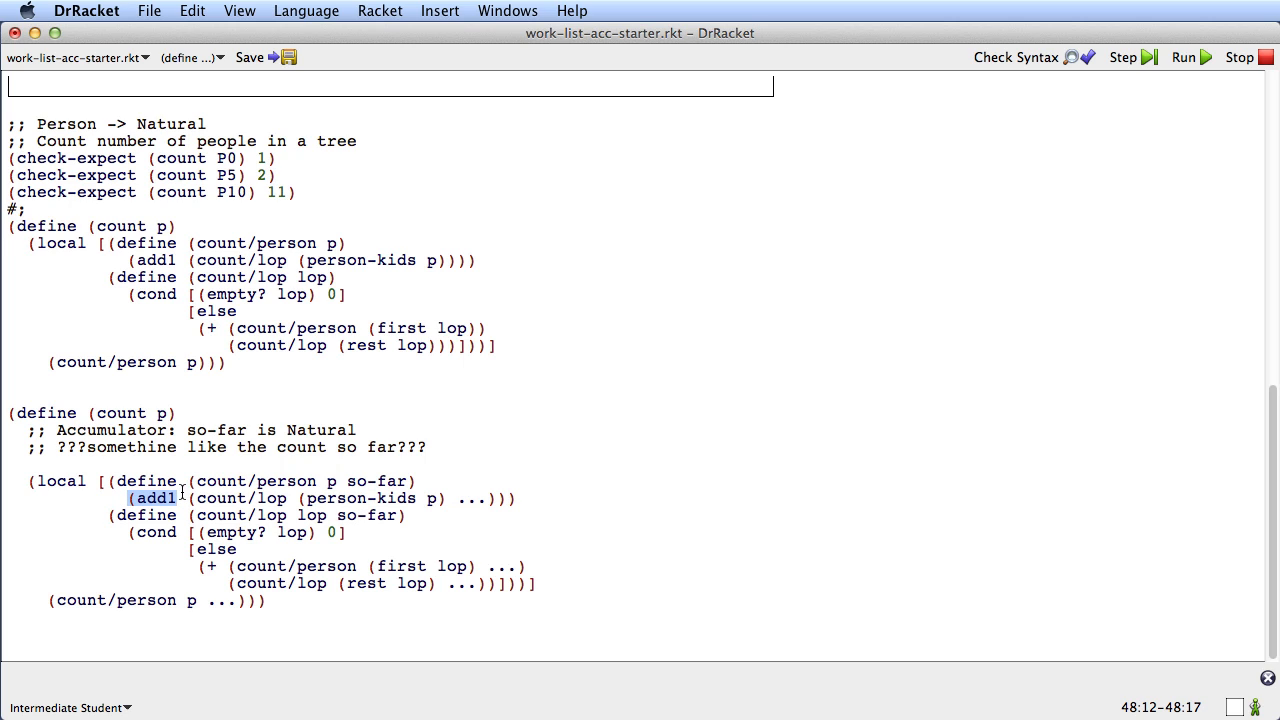
mouse_move(268, 498)
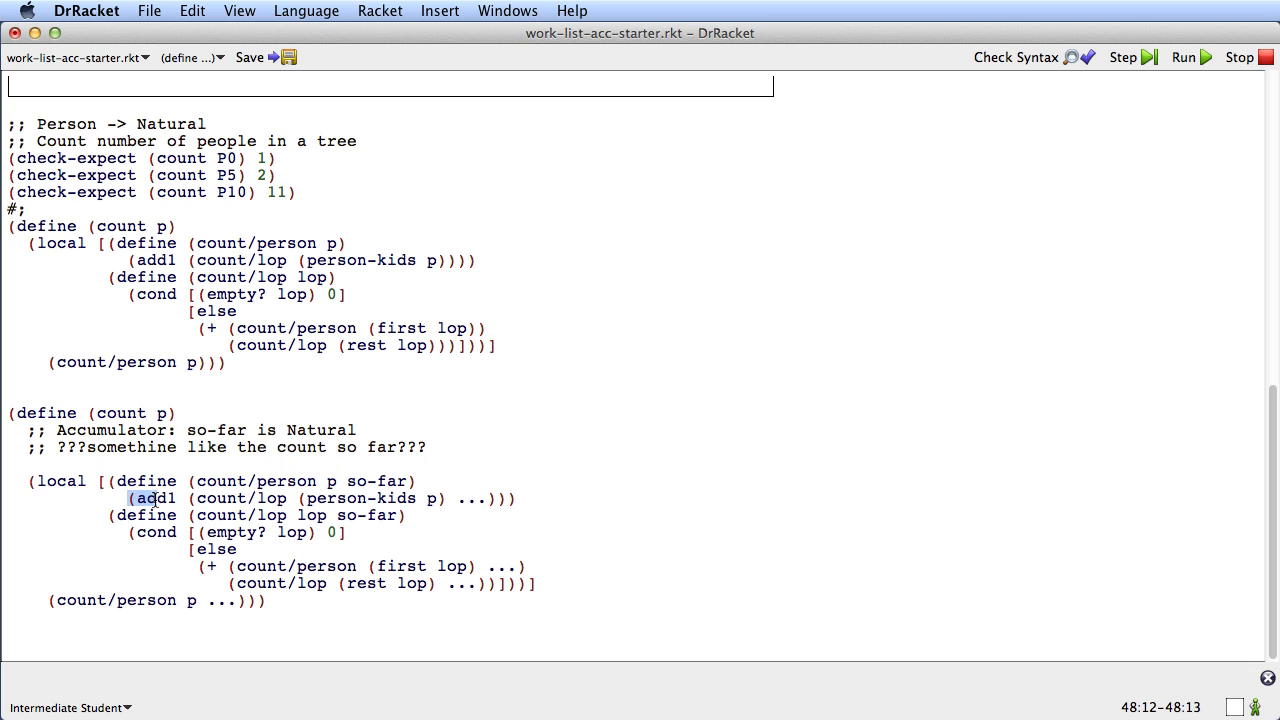
double_click(156, 498)
type("(add1 ")
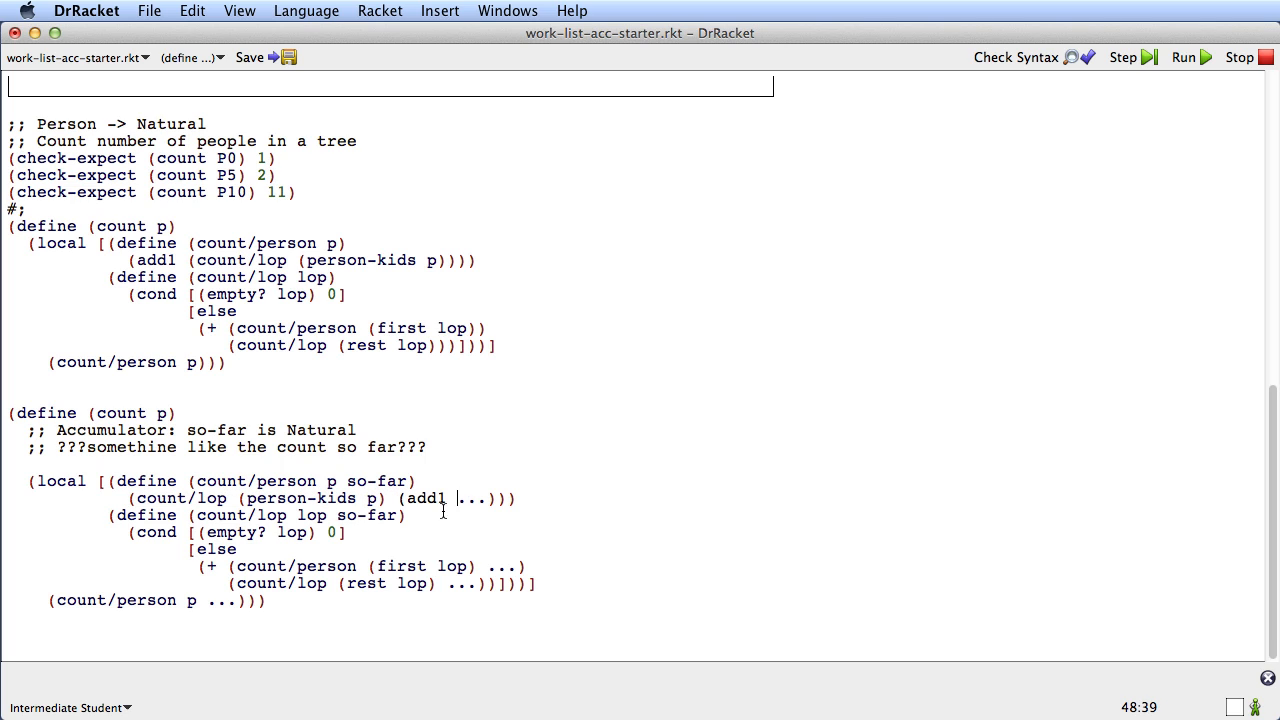
type("so-far")
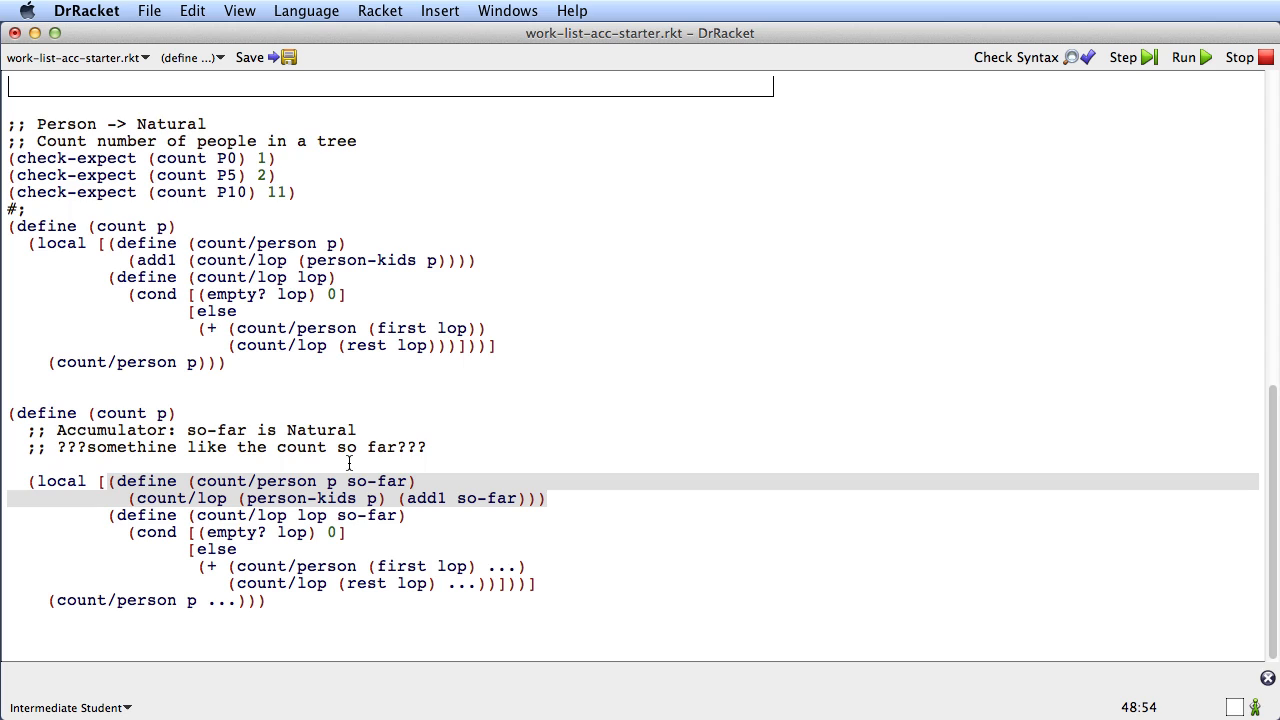
mouse_move(402, 520)
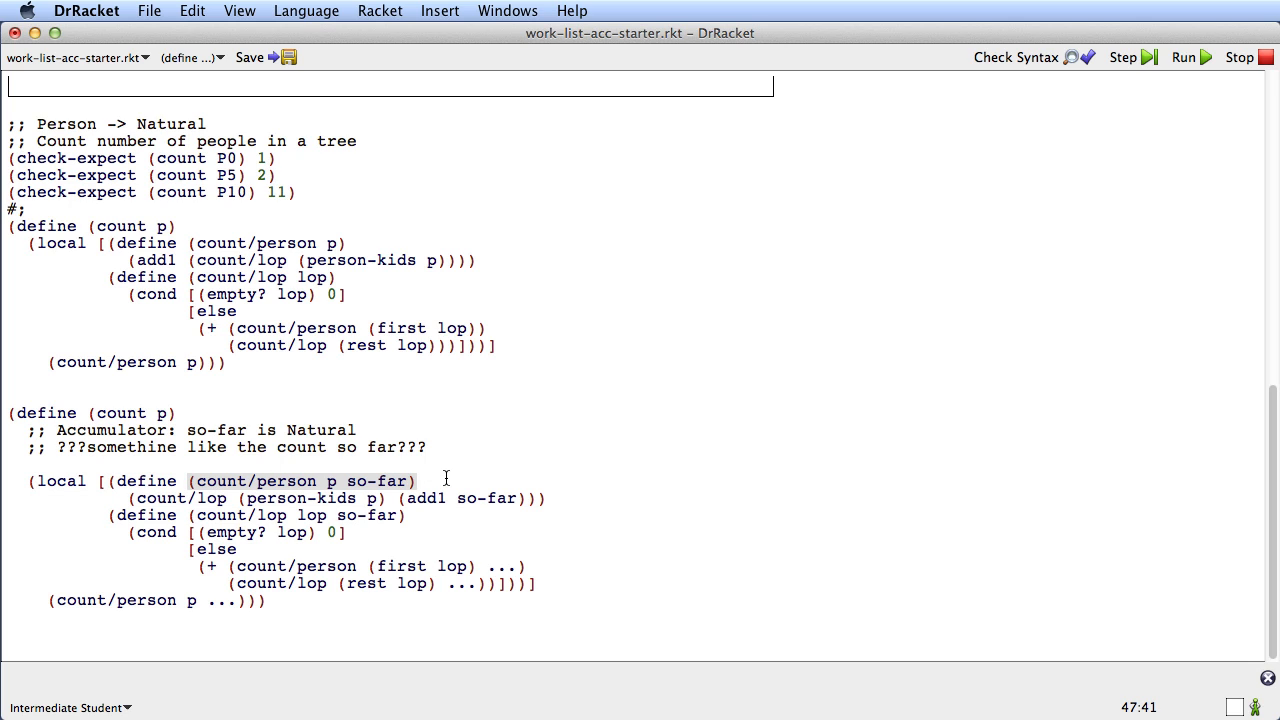
mouse_move(212, 504)
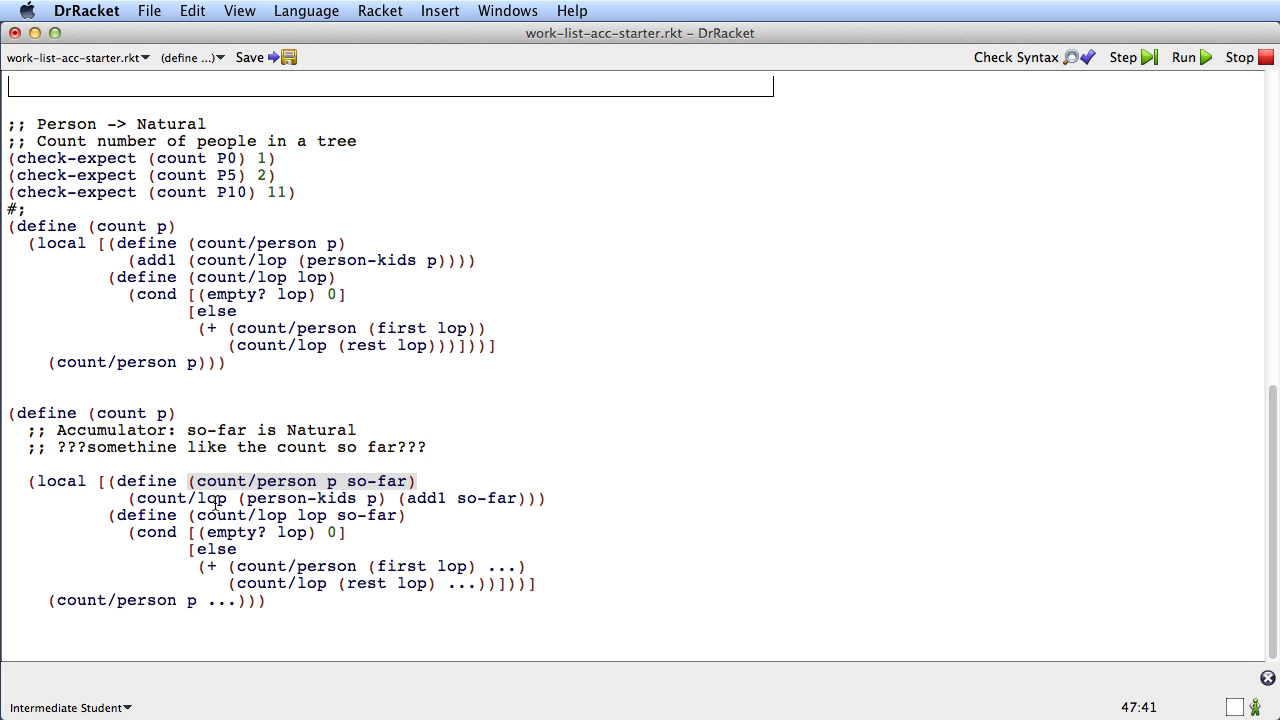
mouse_move(384, 504)
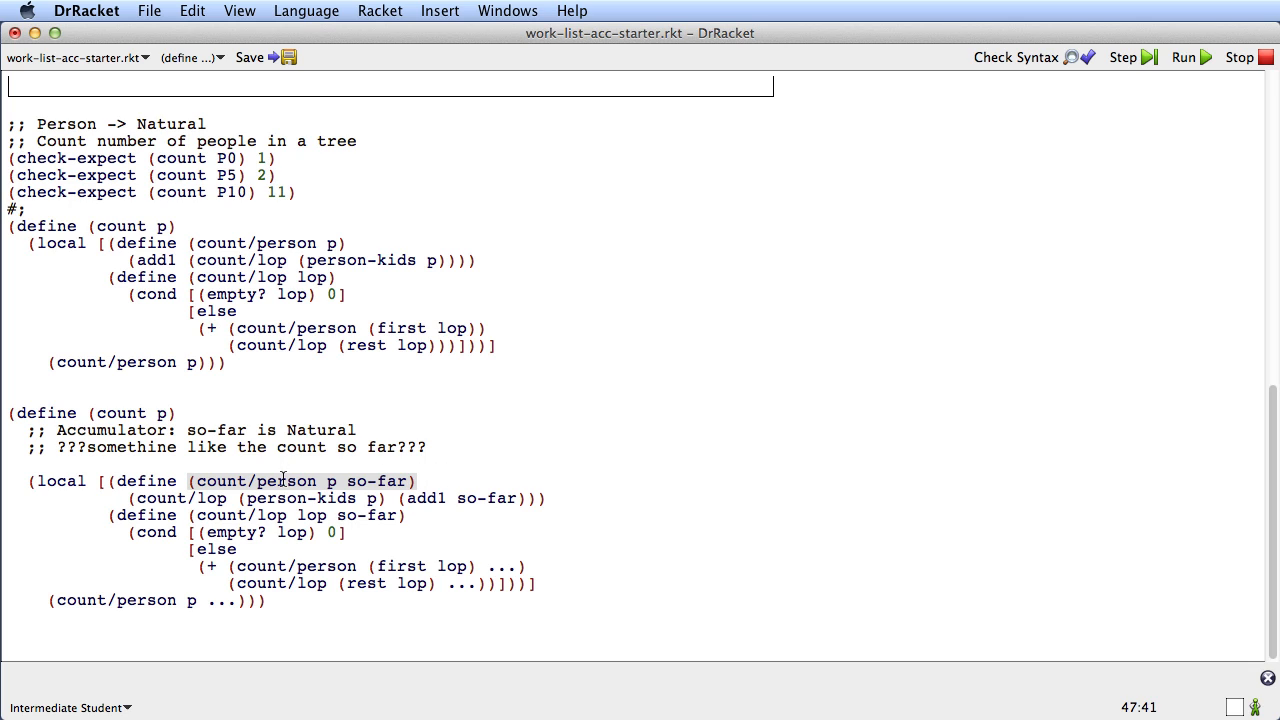
double_click(336, 480)
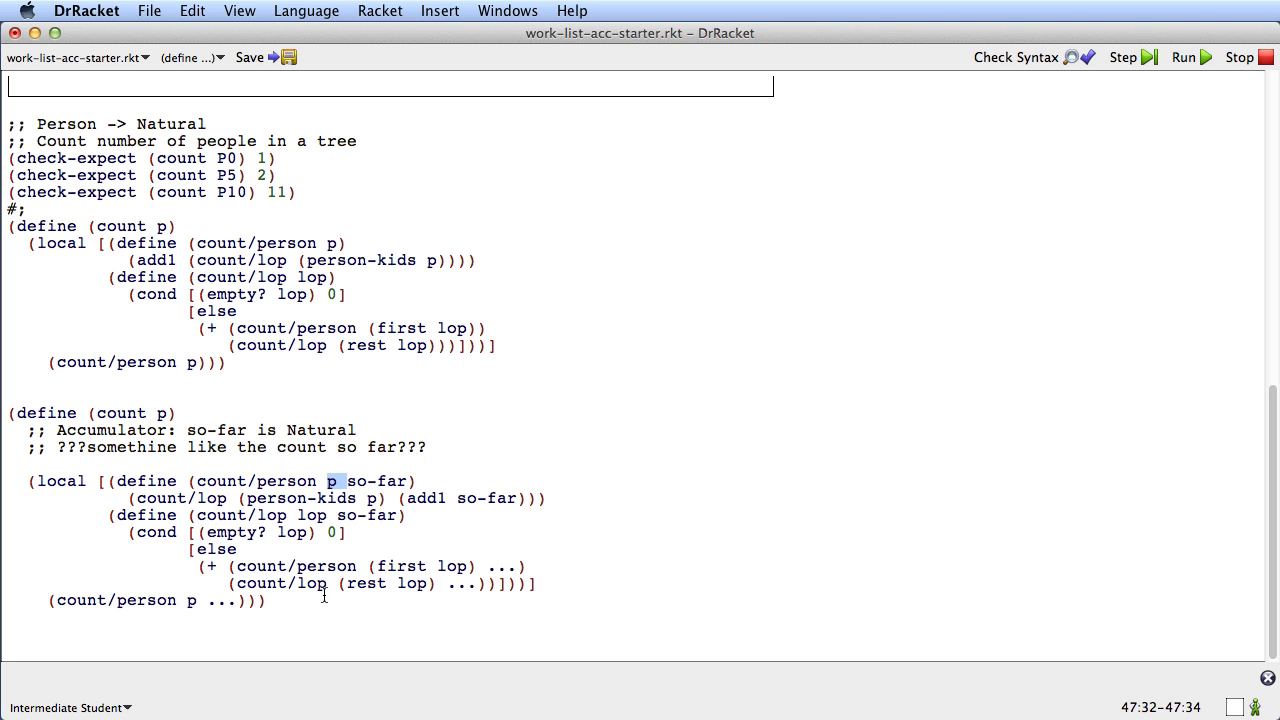
double_click(214, 600)
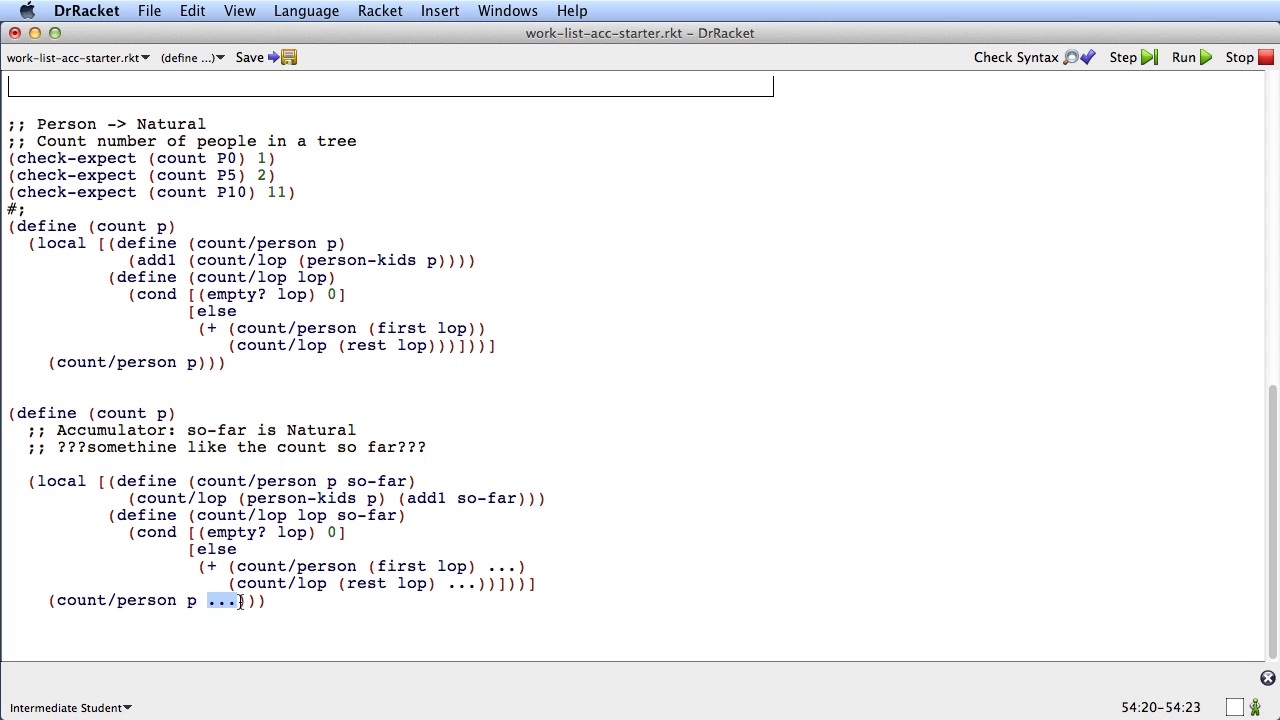
Step: Start so-far at 0 in the initial call: (count/person p 0)
type("0")
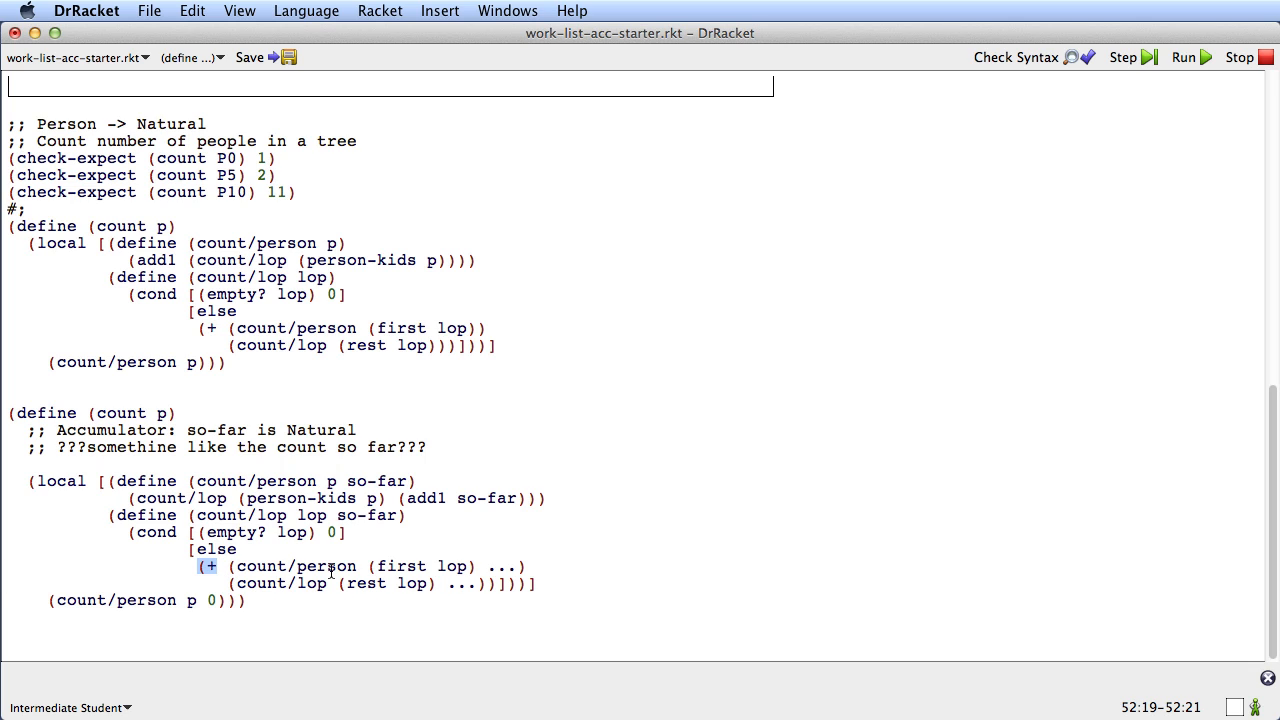
mouse_move(244, 564)
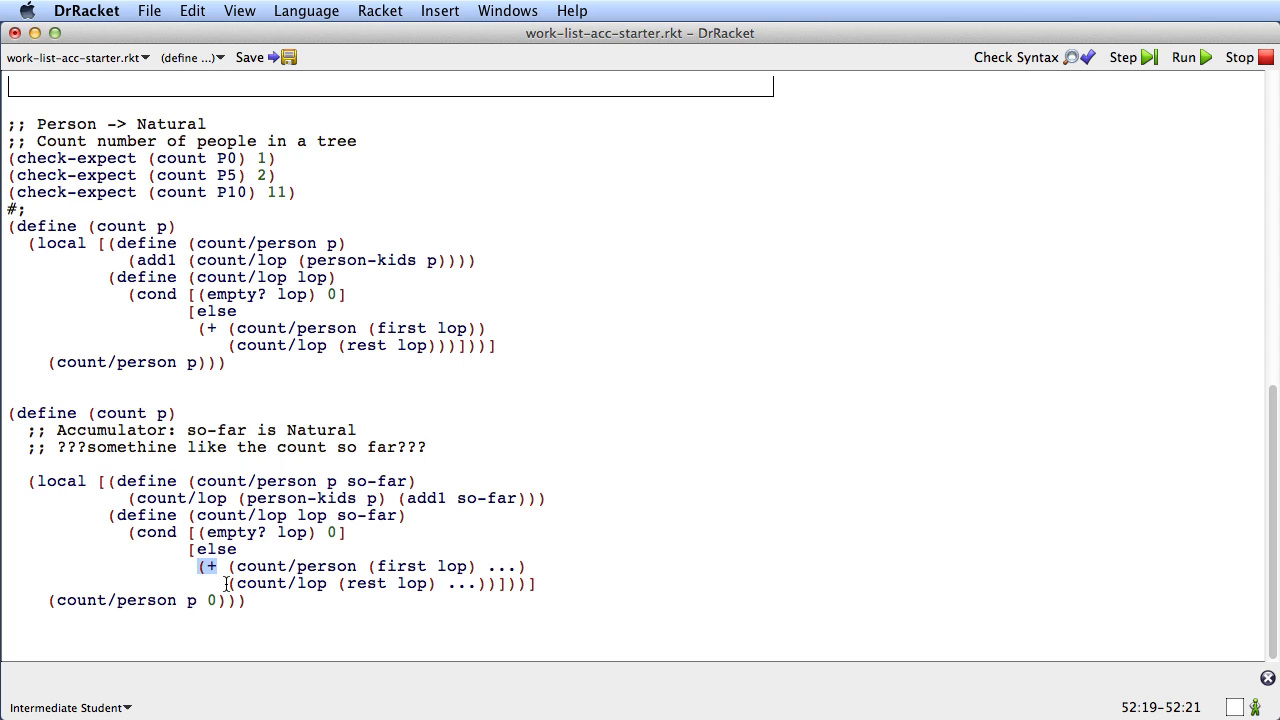
mouse_move(316, 584)
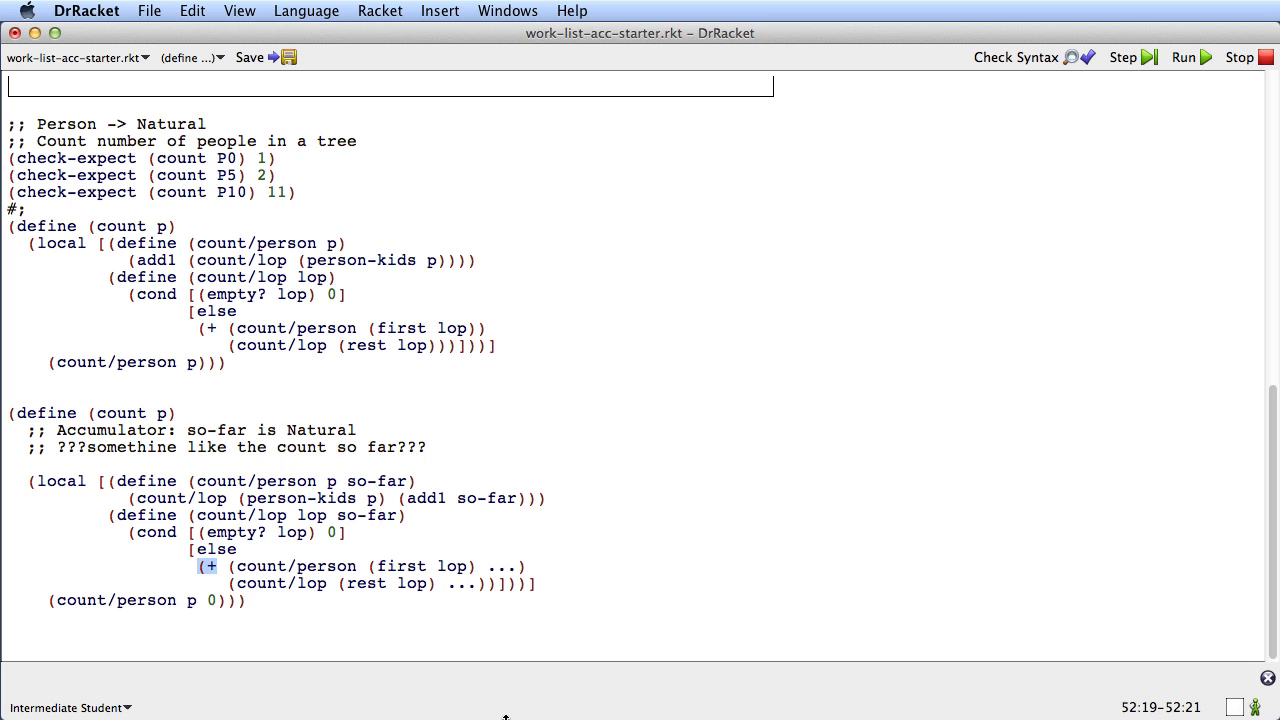
mouse_move(300, 584)
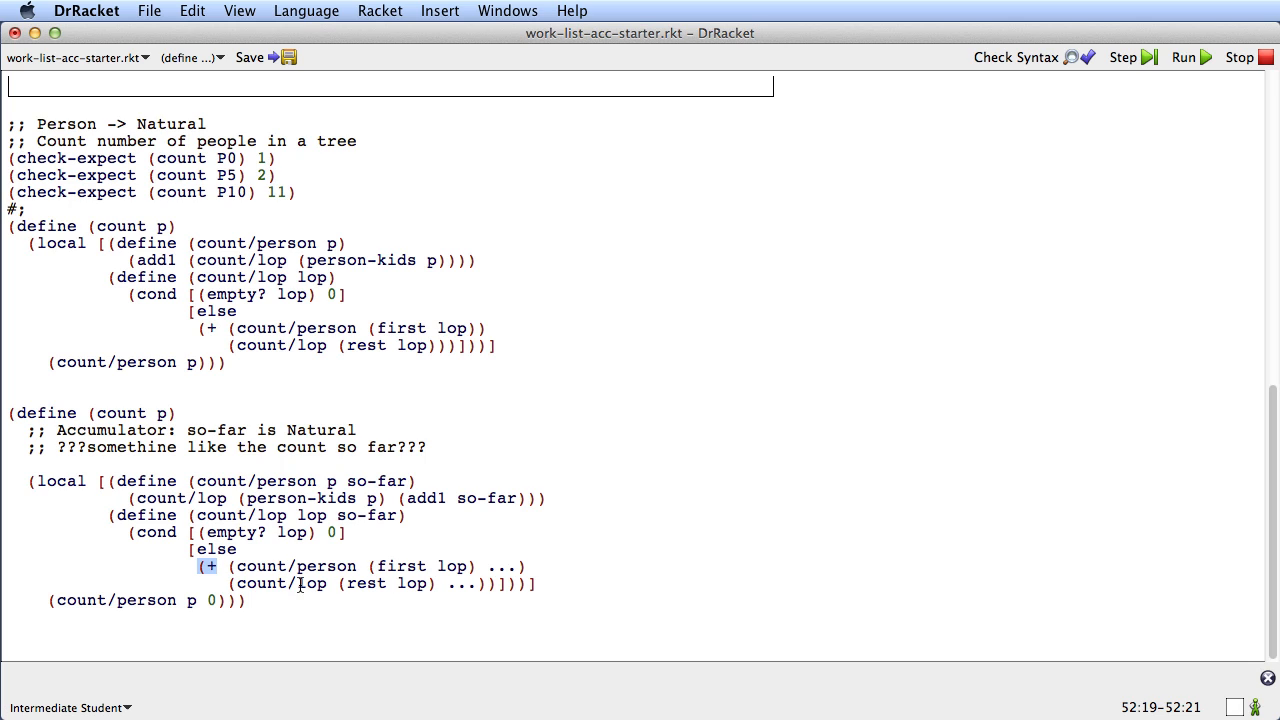
mouse_move(442, 644)
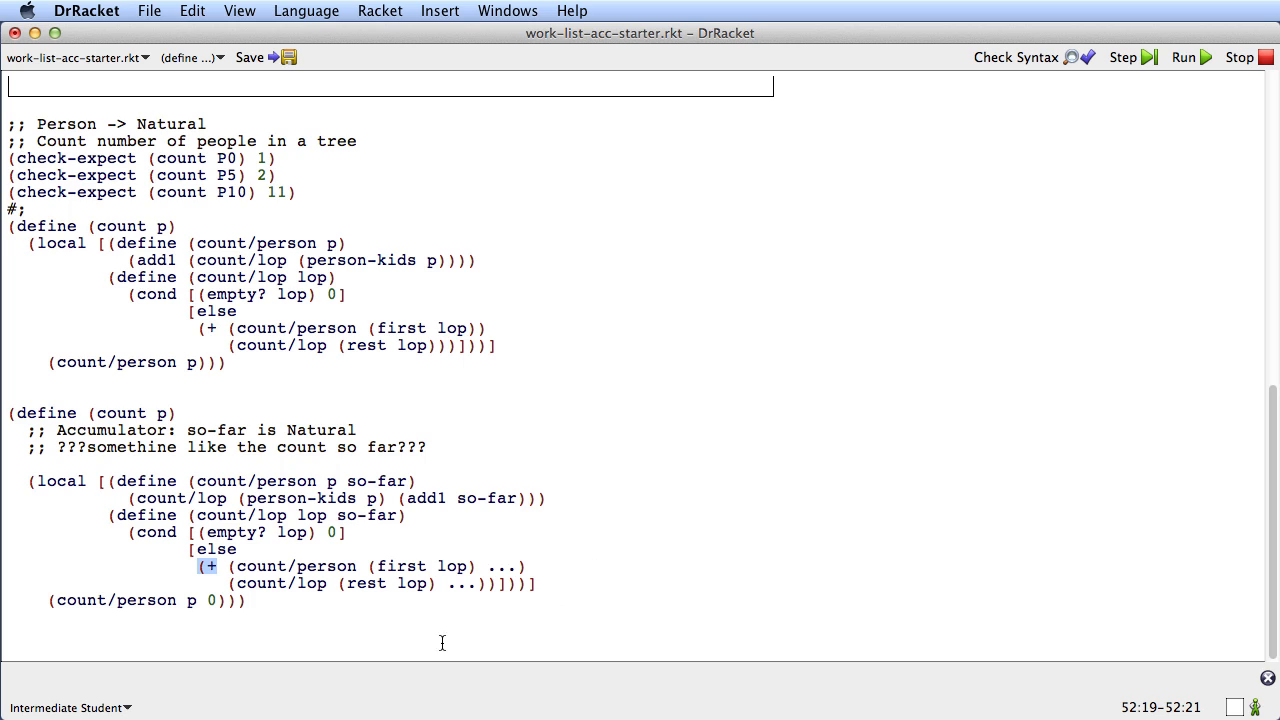
mouse_move(460, 696)
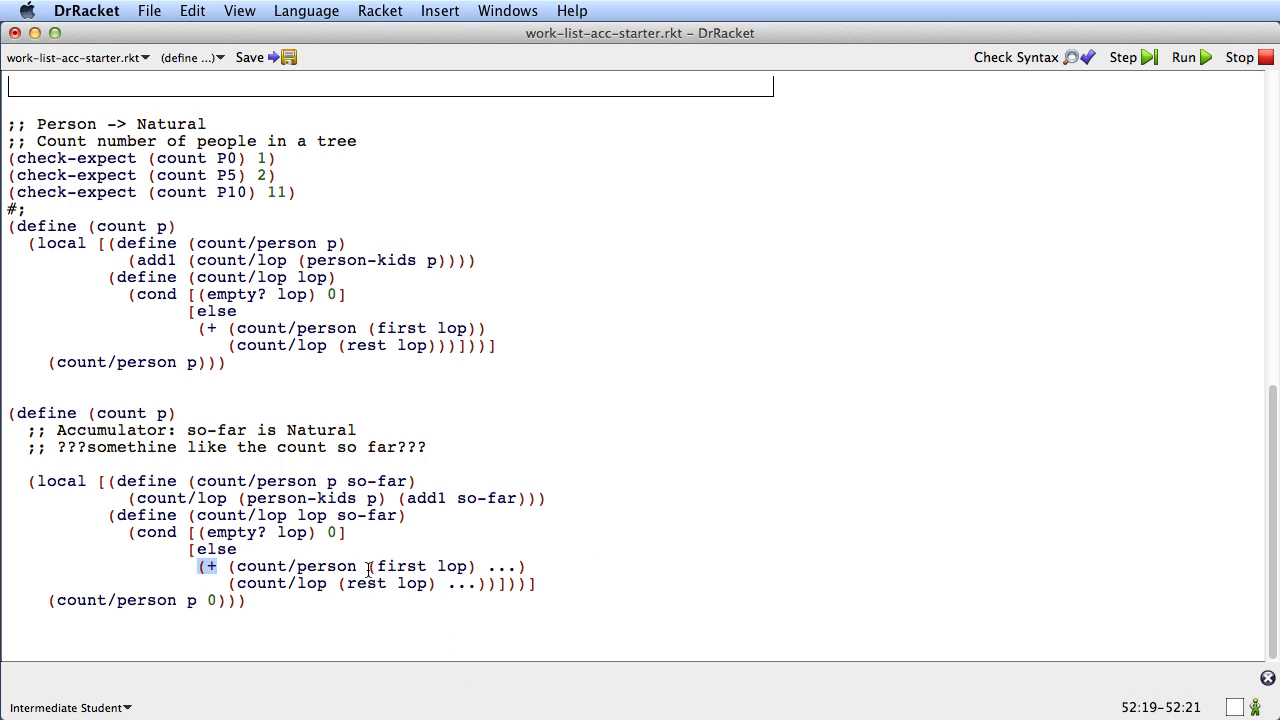
mouse_move(428, 596)
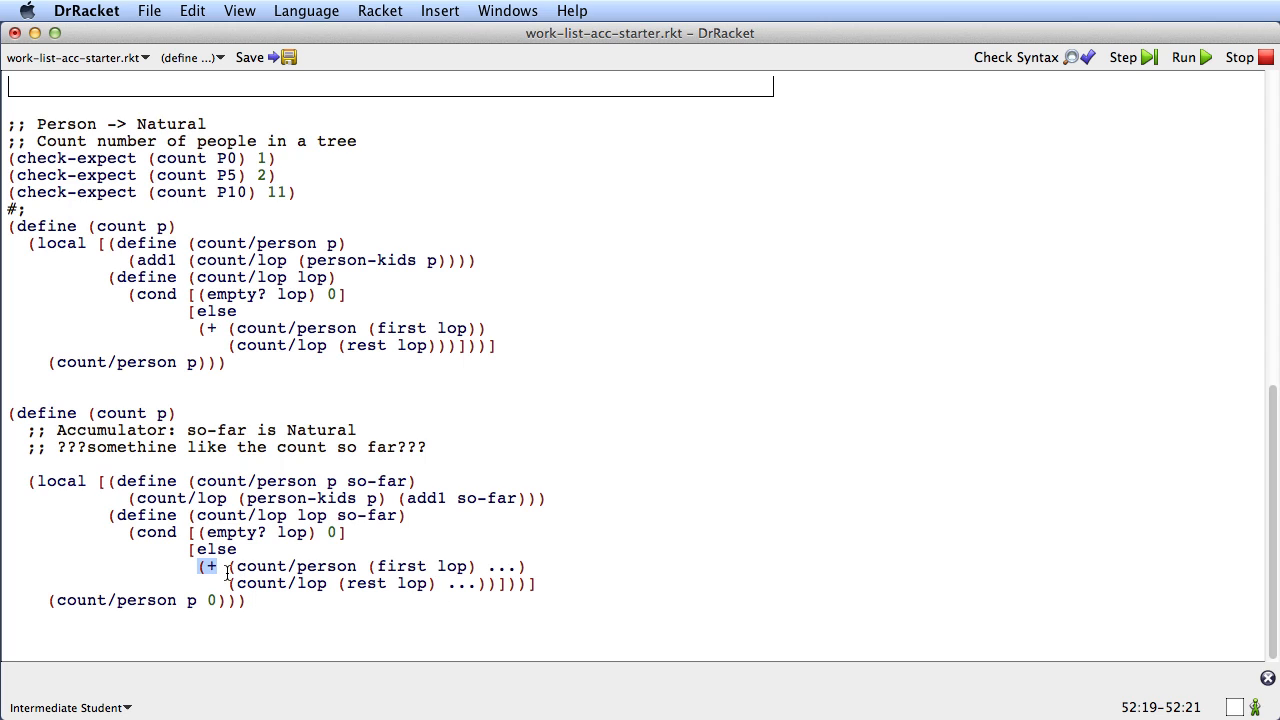
mouse_move(284, 590)
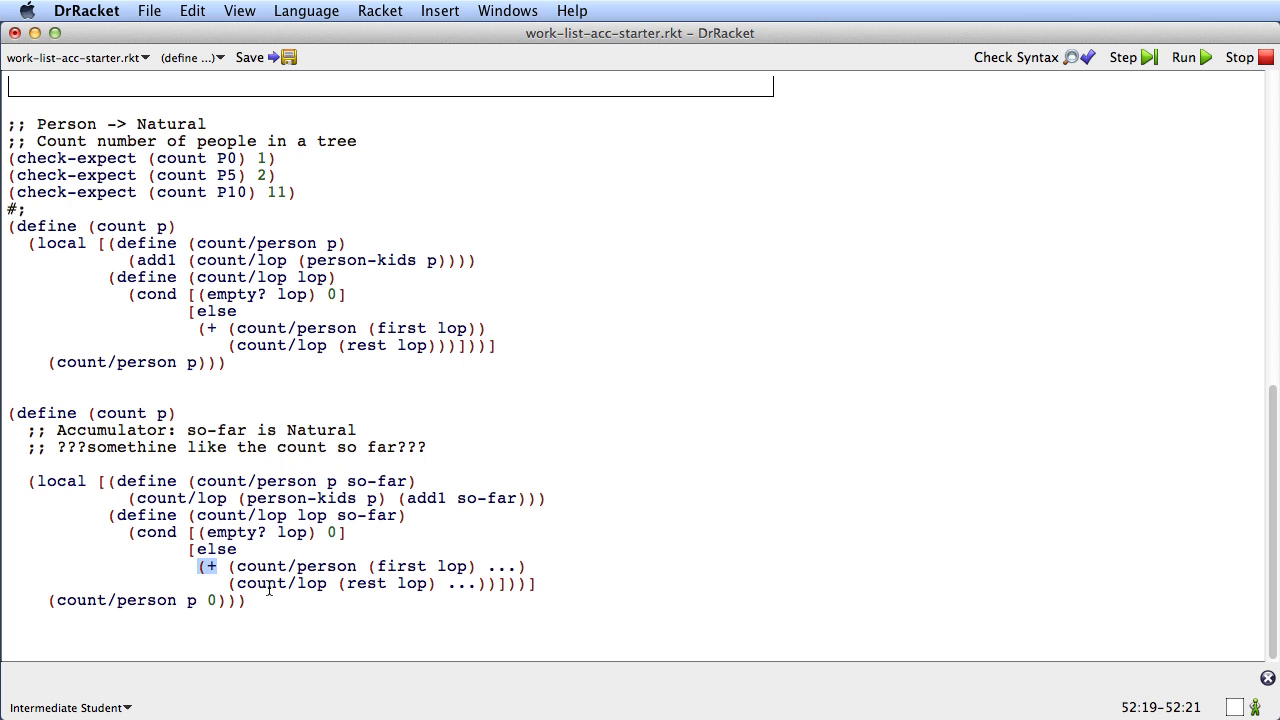
mouse_move(386, 640)
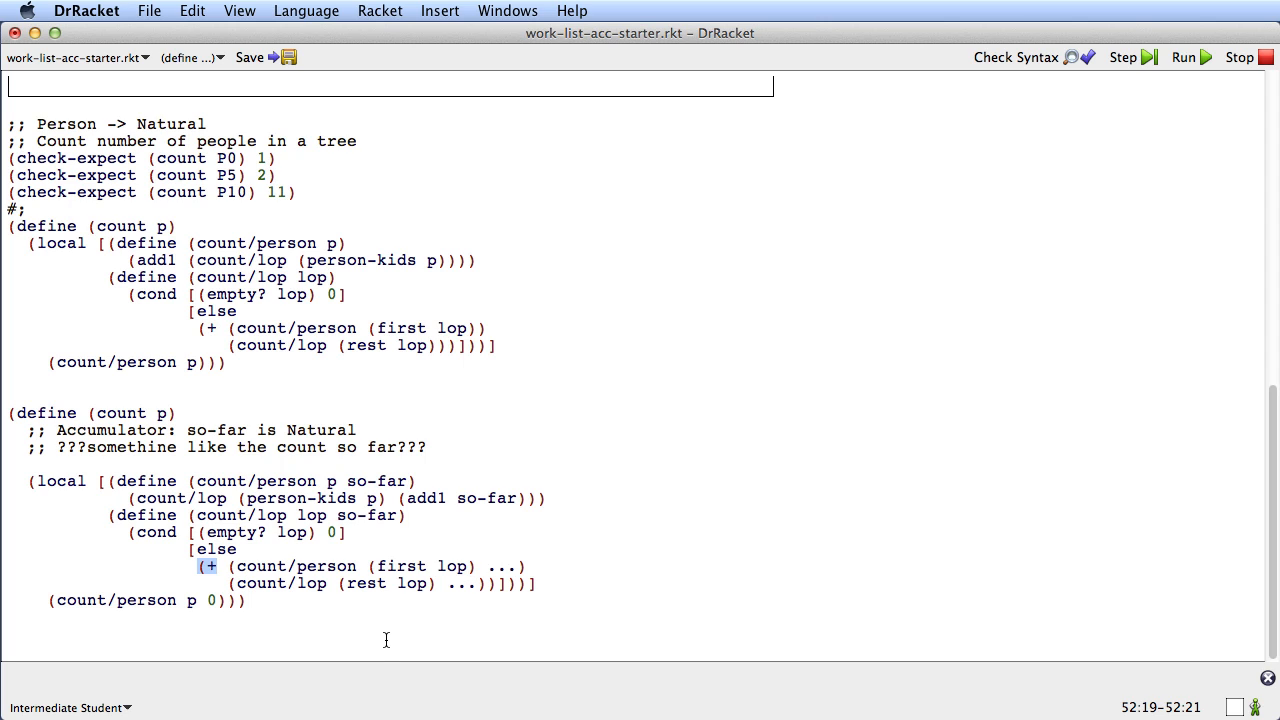
mouse_move(388, 652)
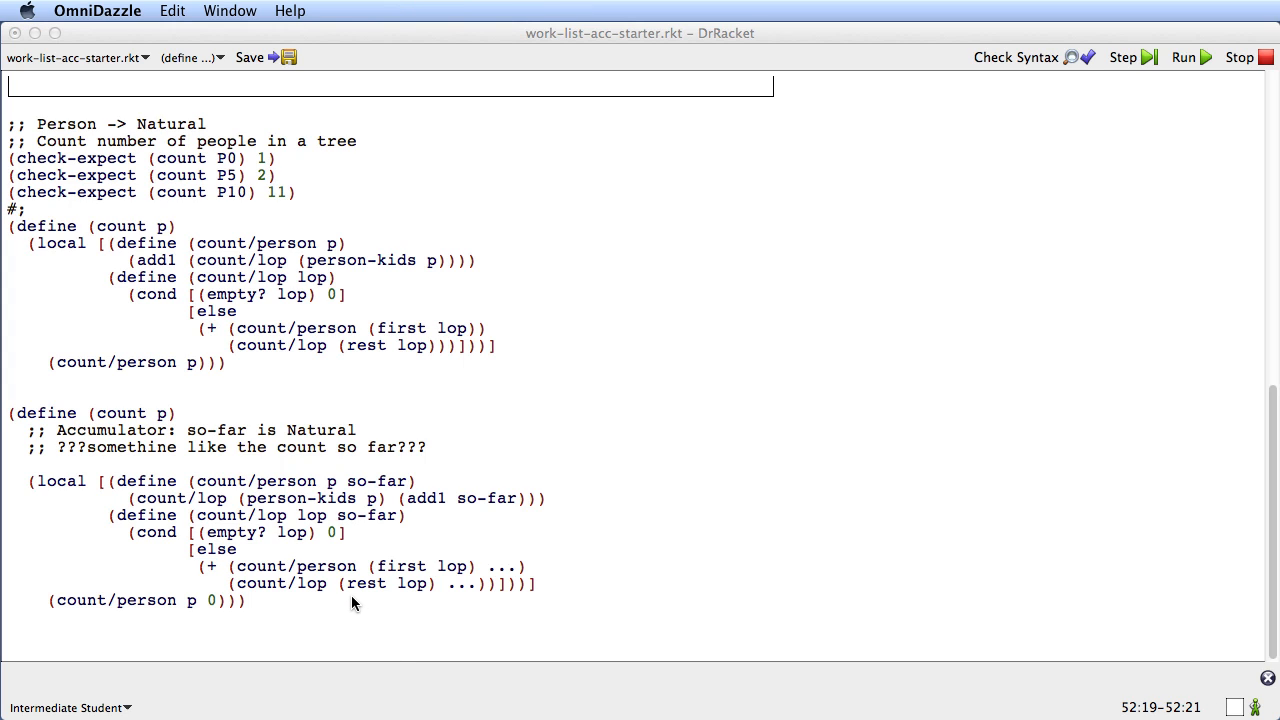
mouse_move(350, 590)
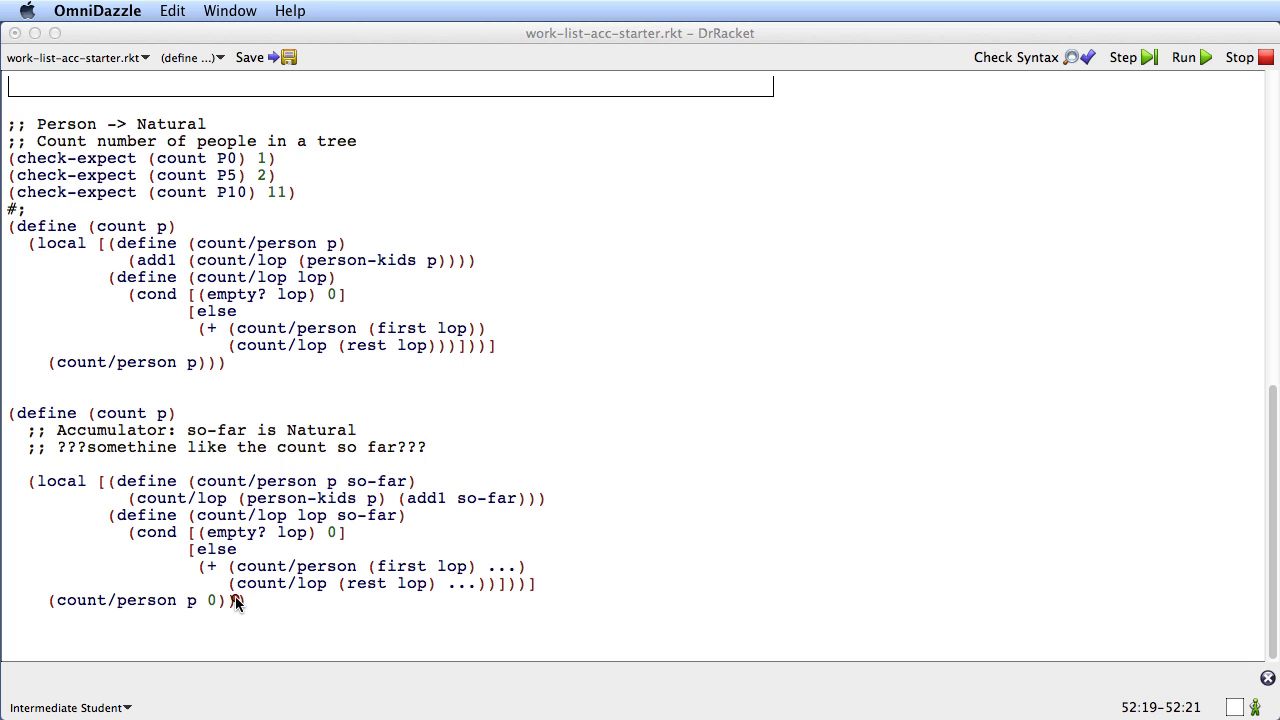
left_click_drag(238, 602, 278, 602)
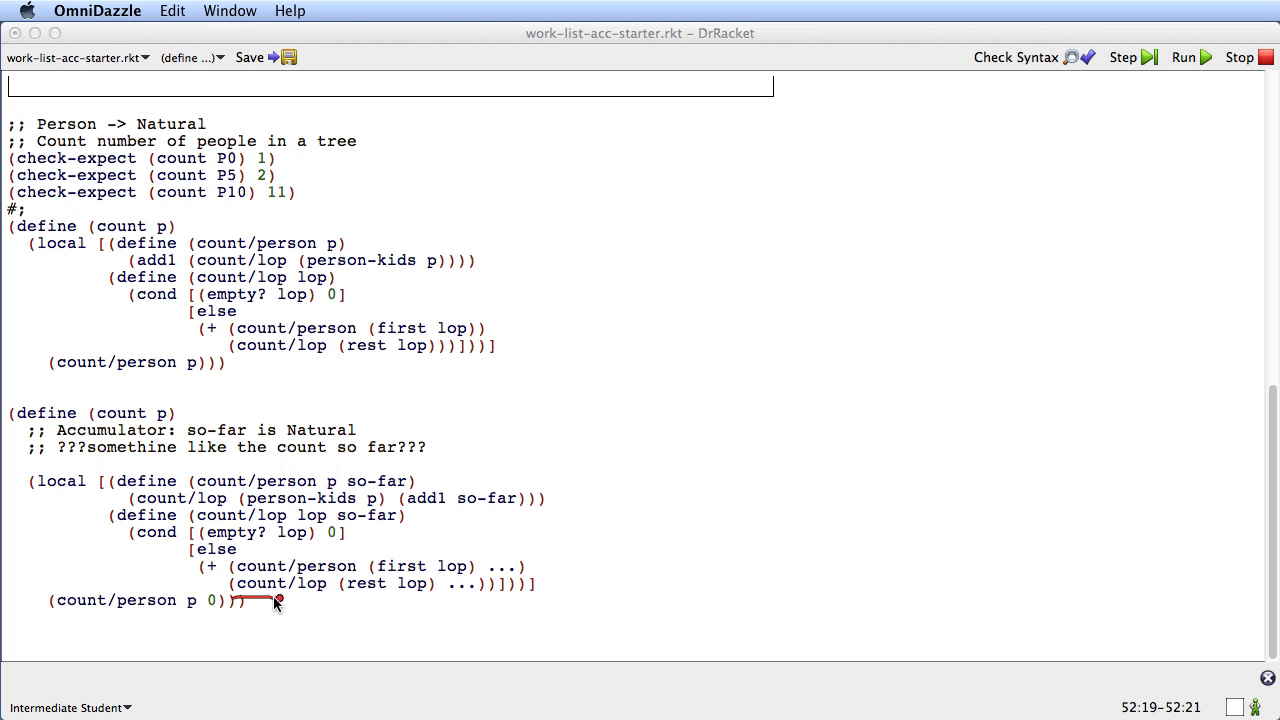
left_click_drag(278, 600, 480, 600)
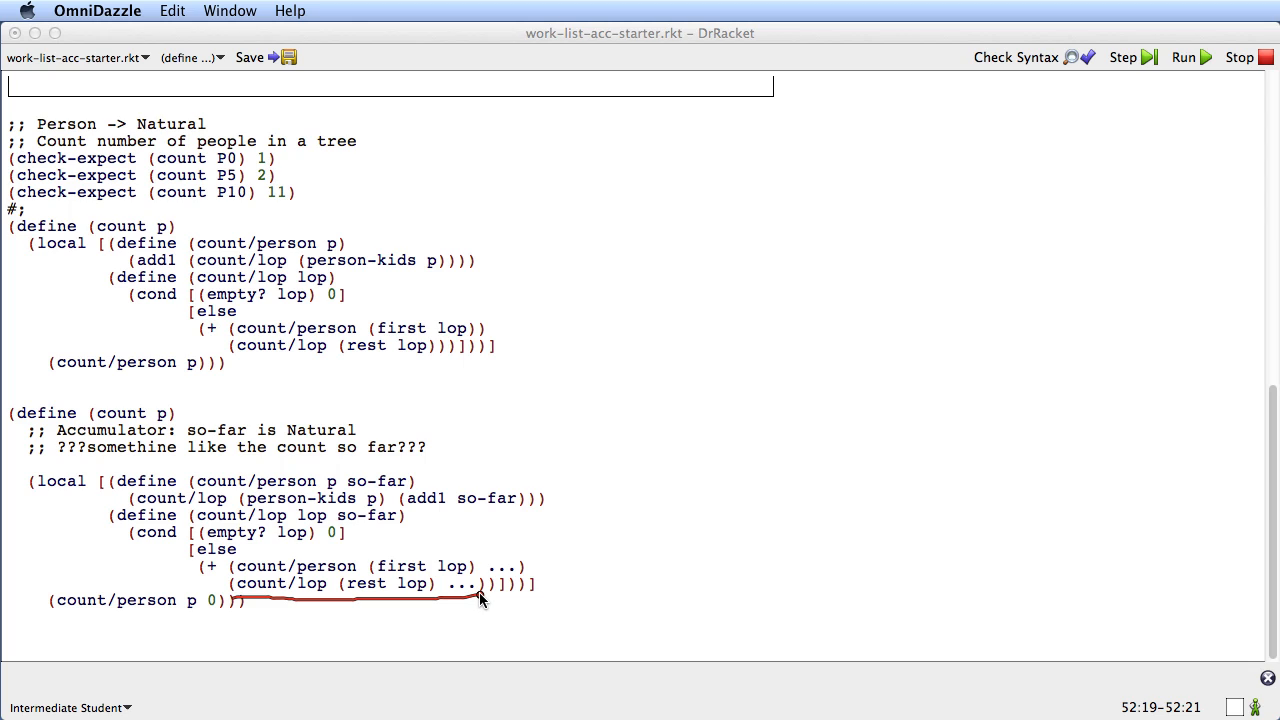
mouse_move(344, 560)
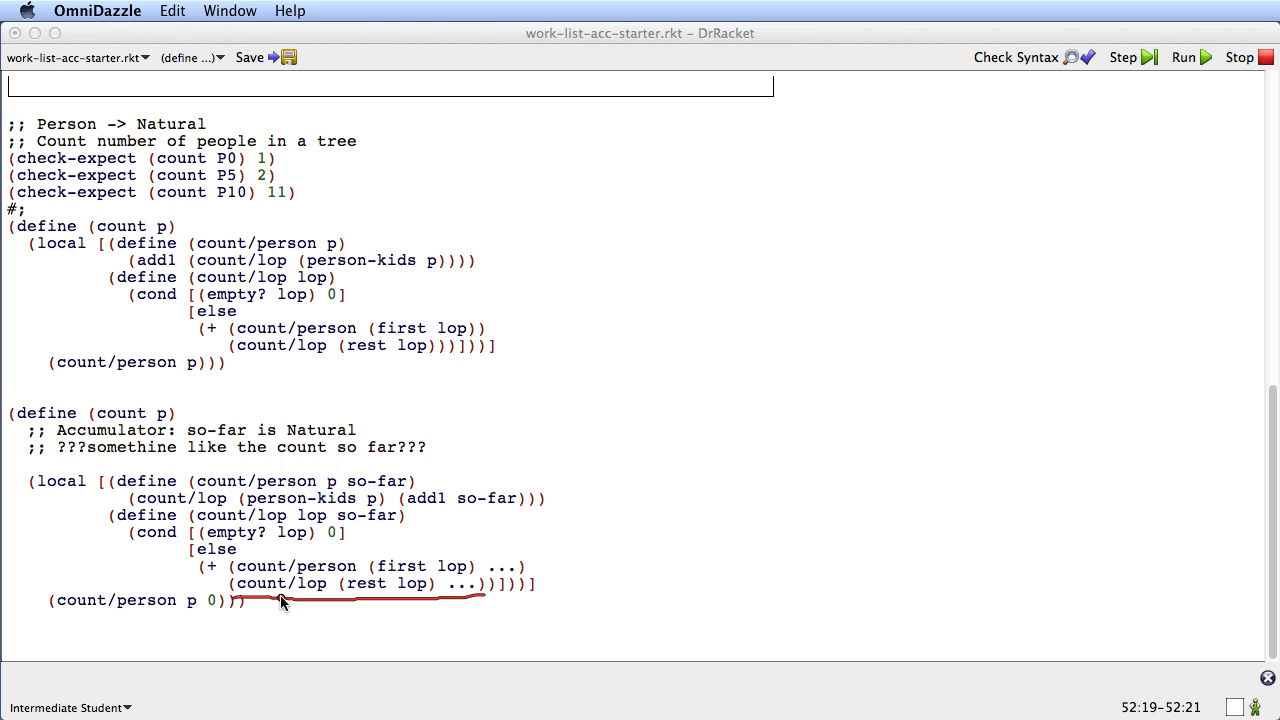
mouse_move(336, 600)
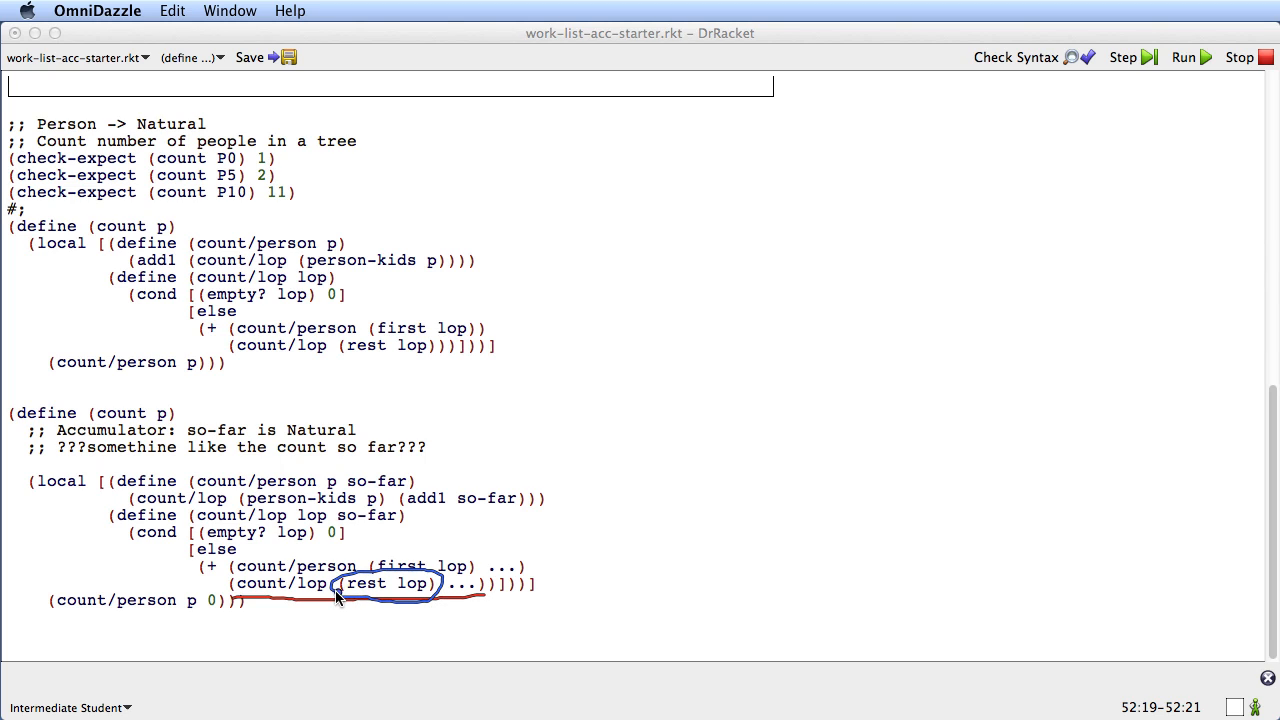
mouse_move(384, 668)
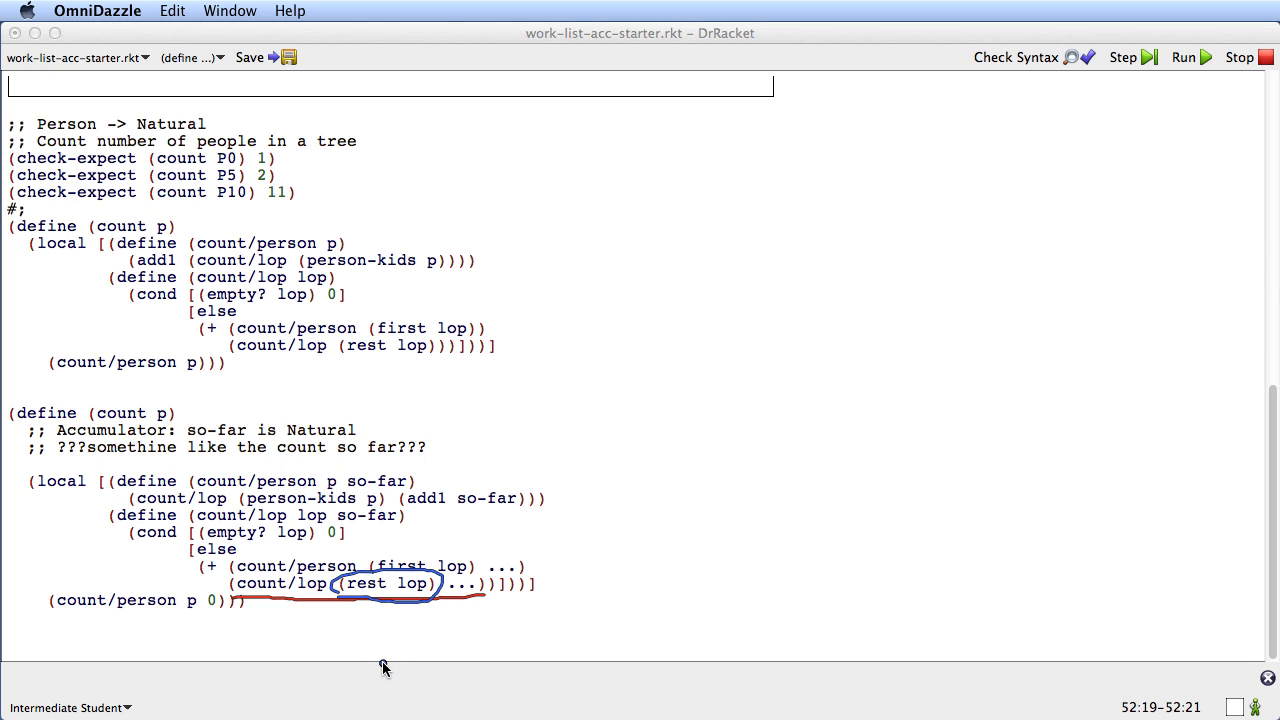
mouse_move(324, 700)
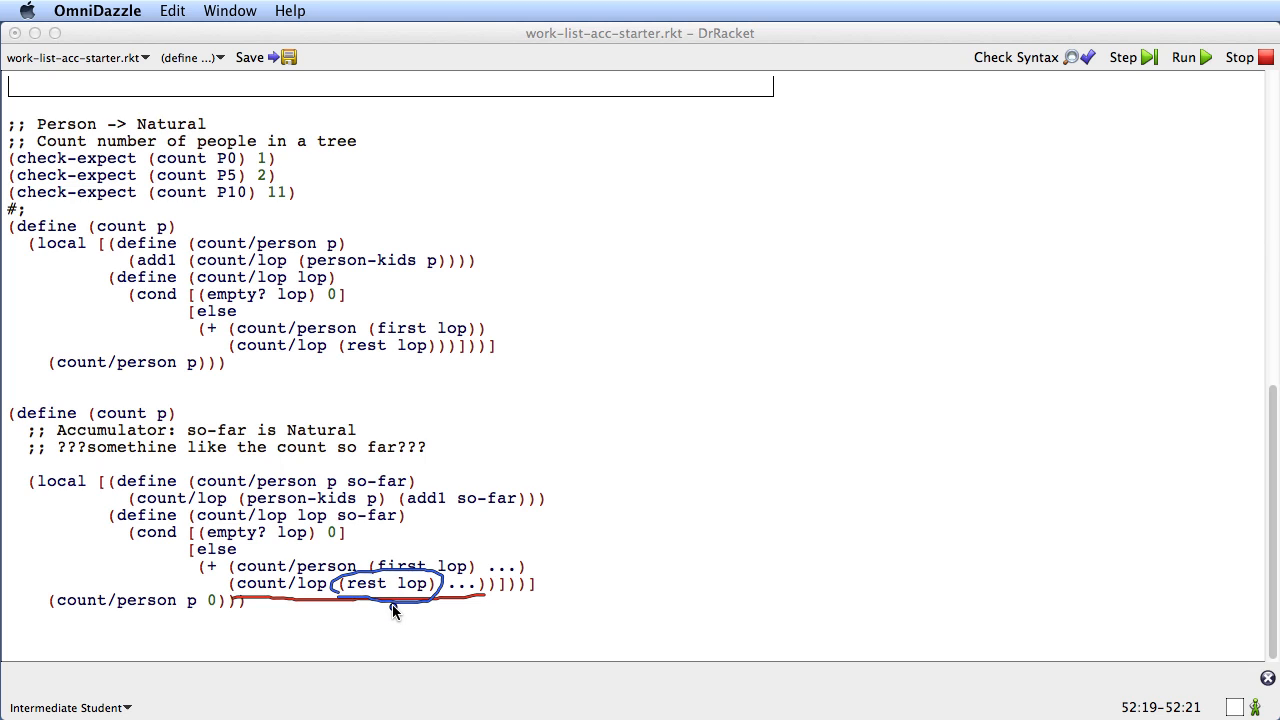
left_click_drag(396, 616, 600, 512)
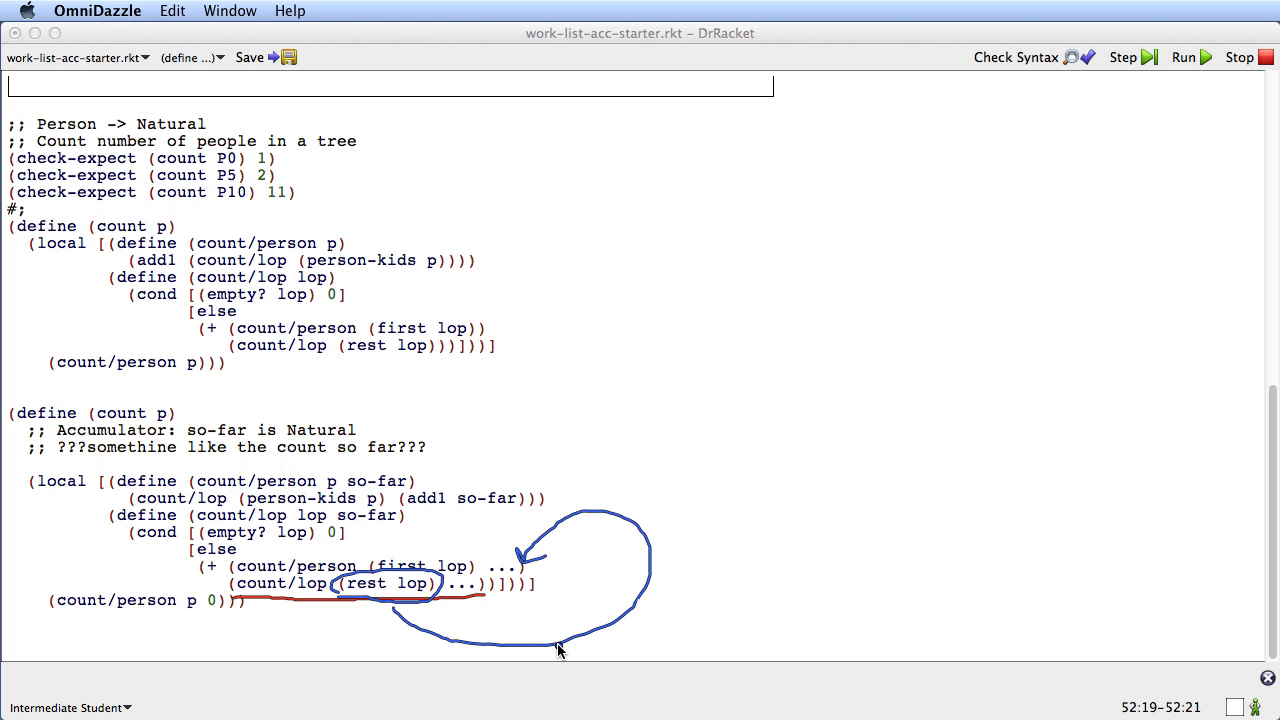
mouse_move(552, 652)
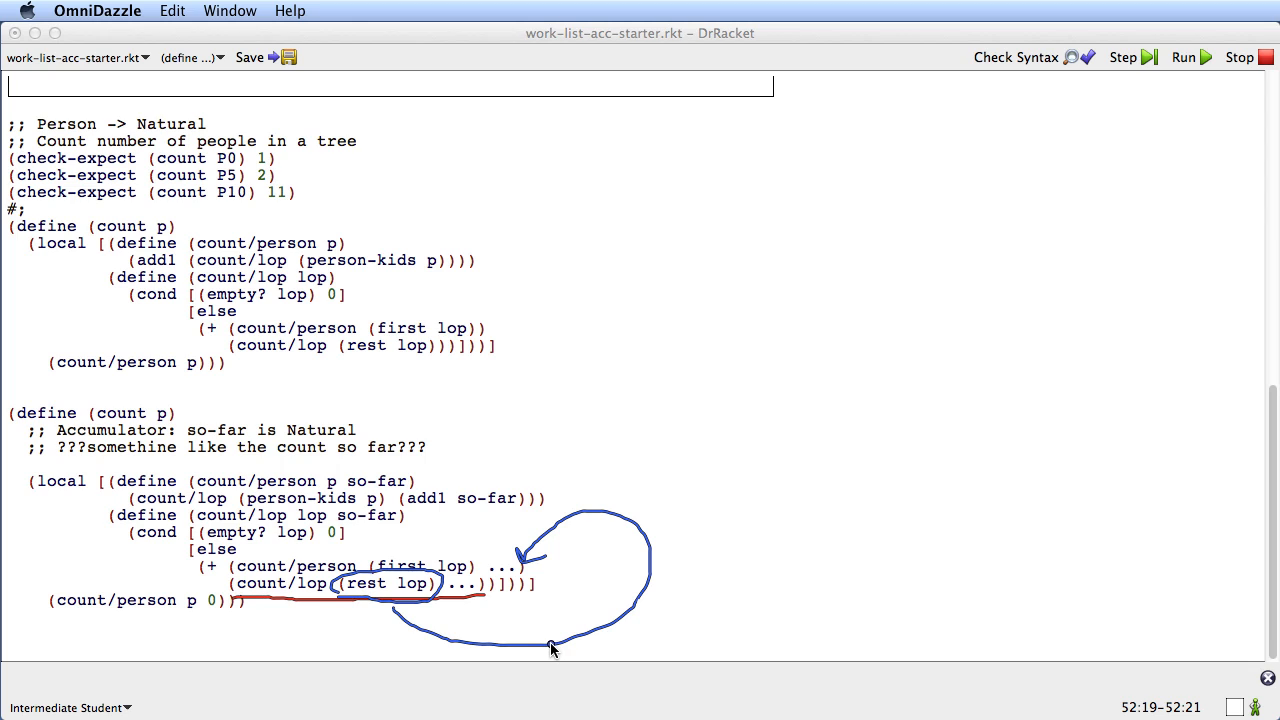
mouse_move(280, 576)
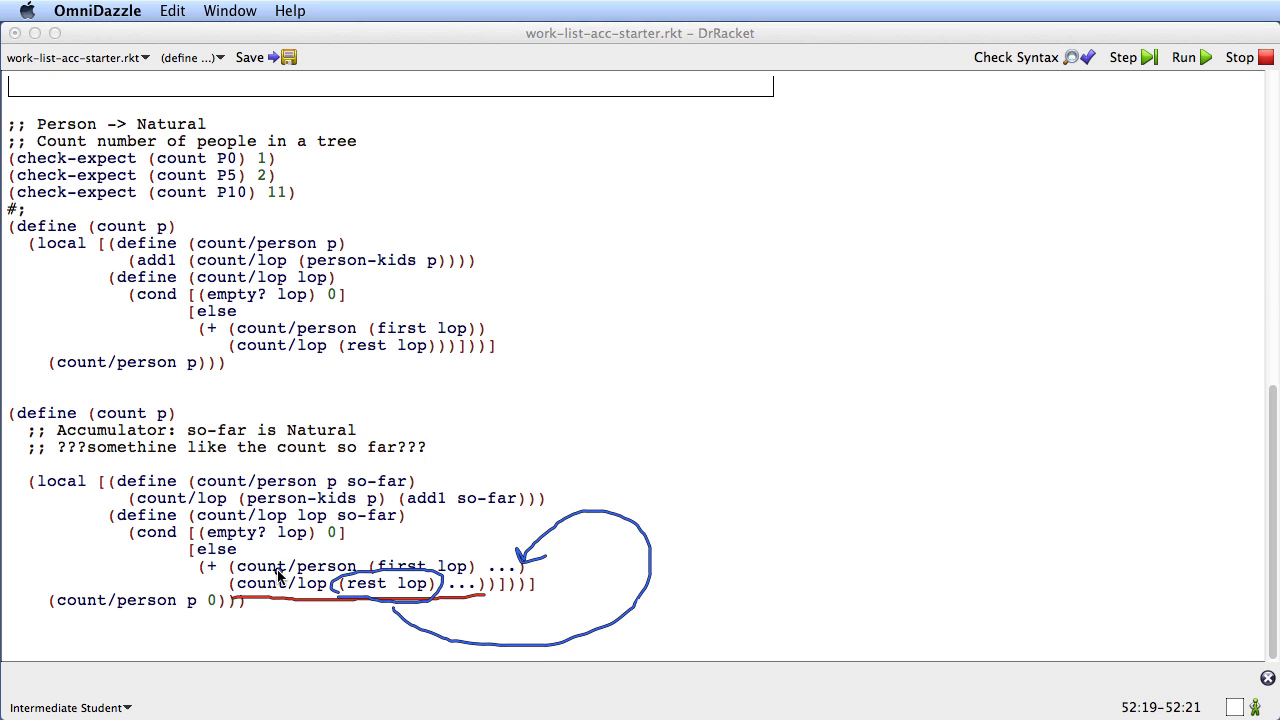
mouse_move(470, 576)
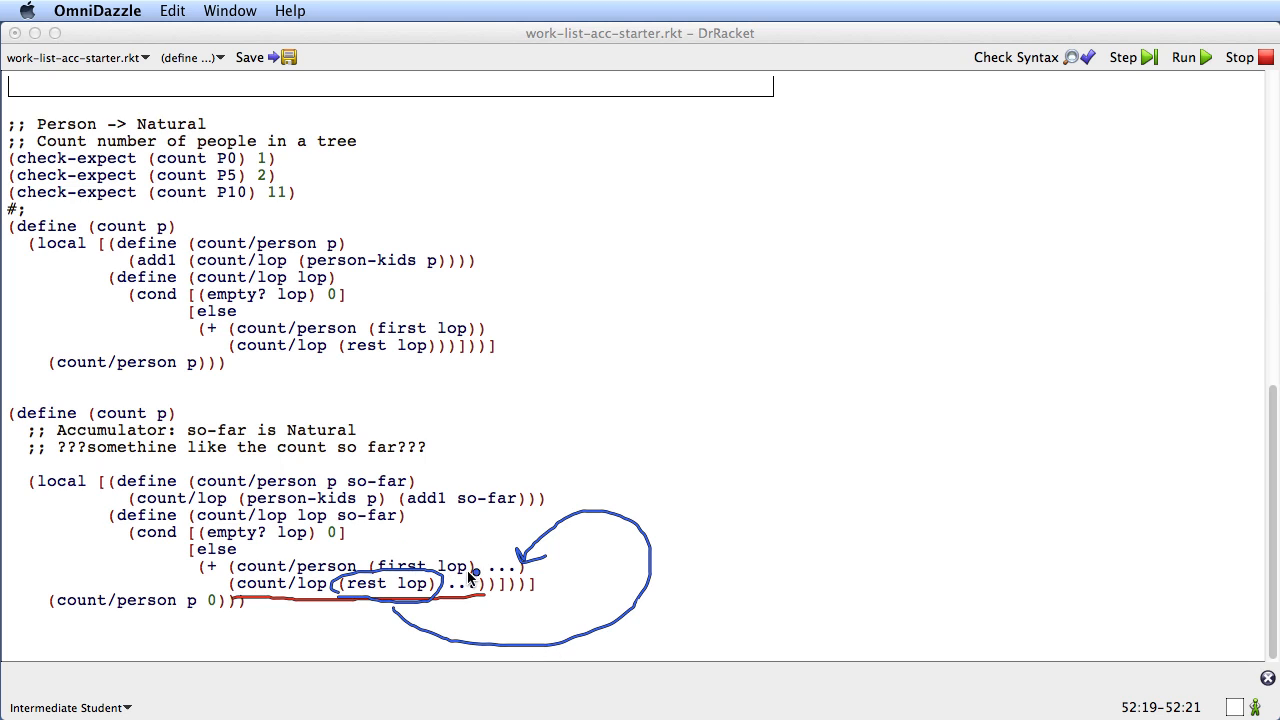
mouse_move(470, 568)
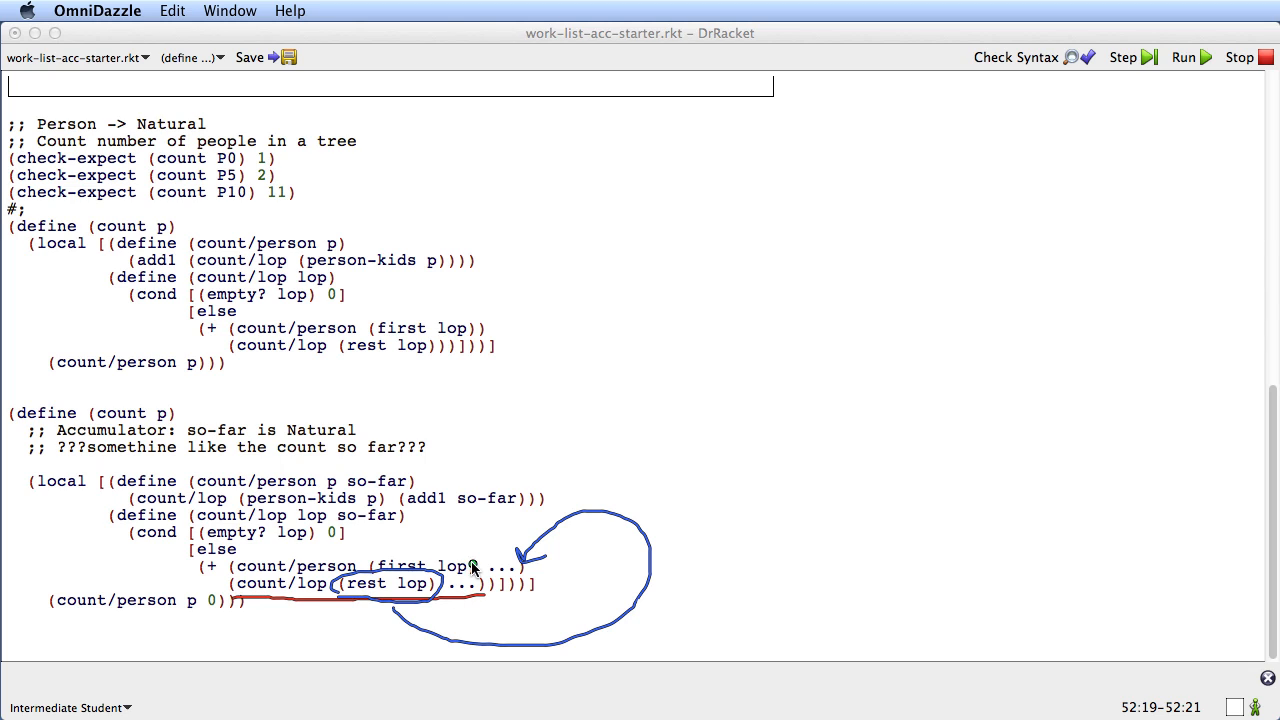
left_click_drag(470, 564, 370, 576)
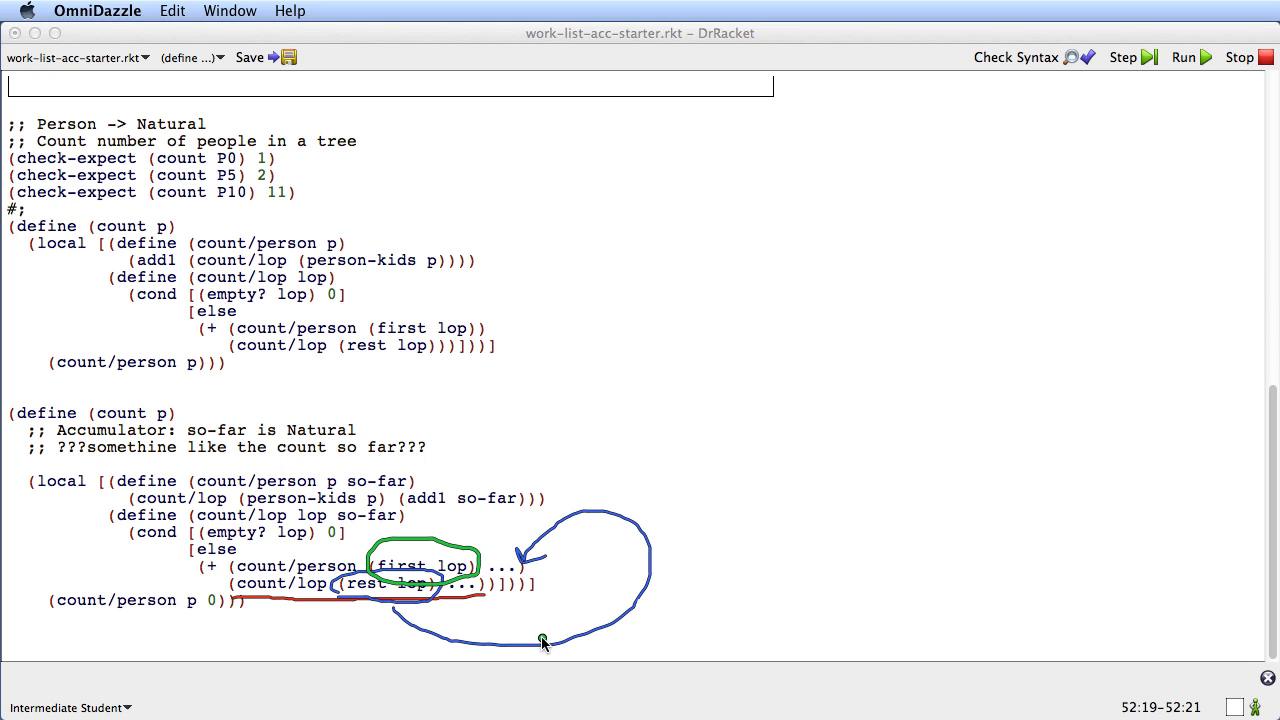
mouse_move(492, 604)
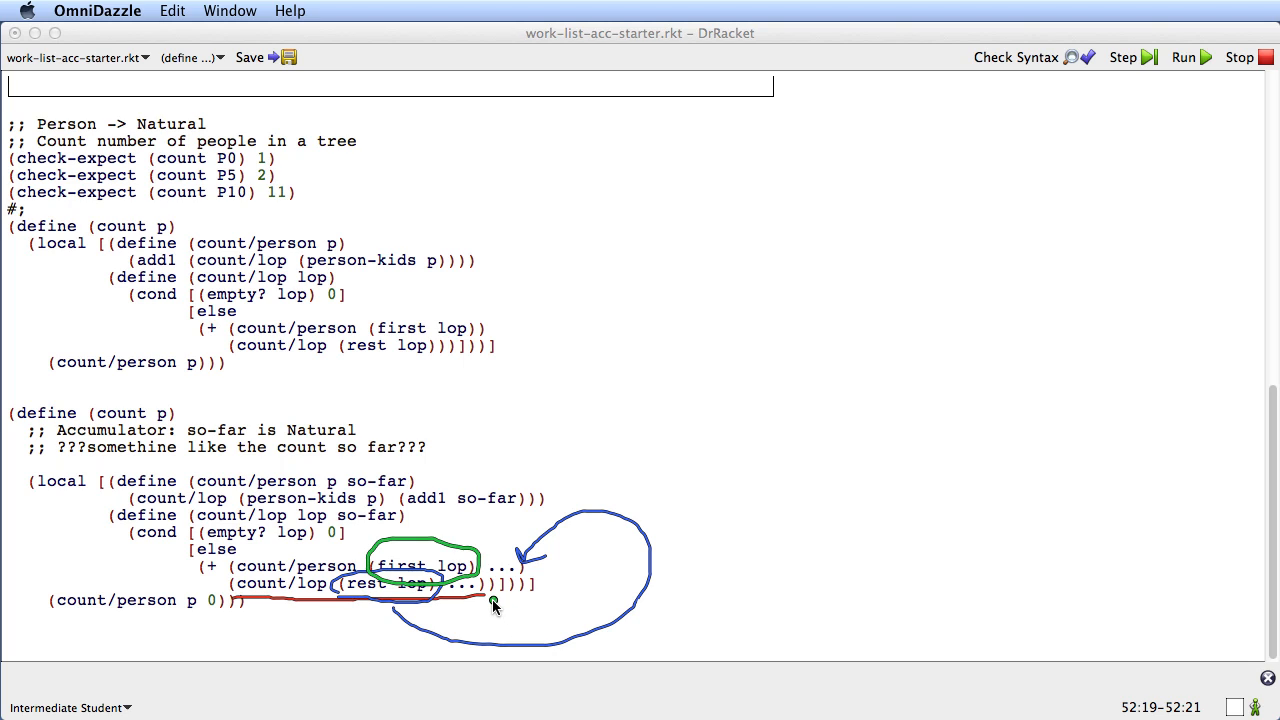
mouse_move(344, 610)
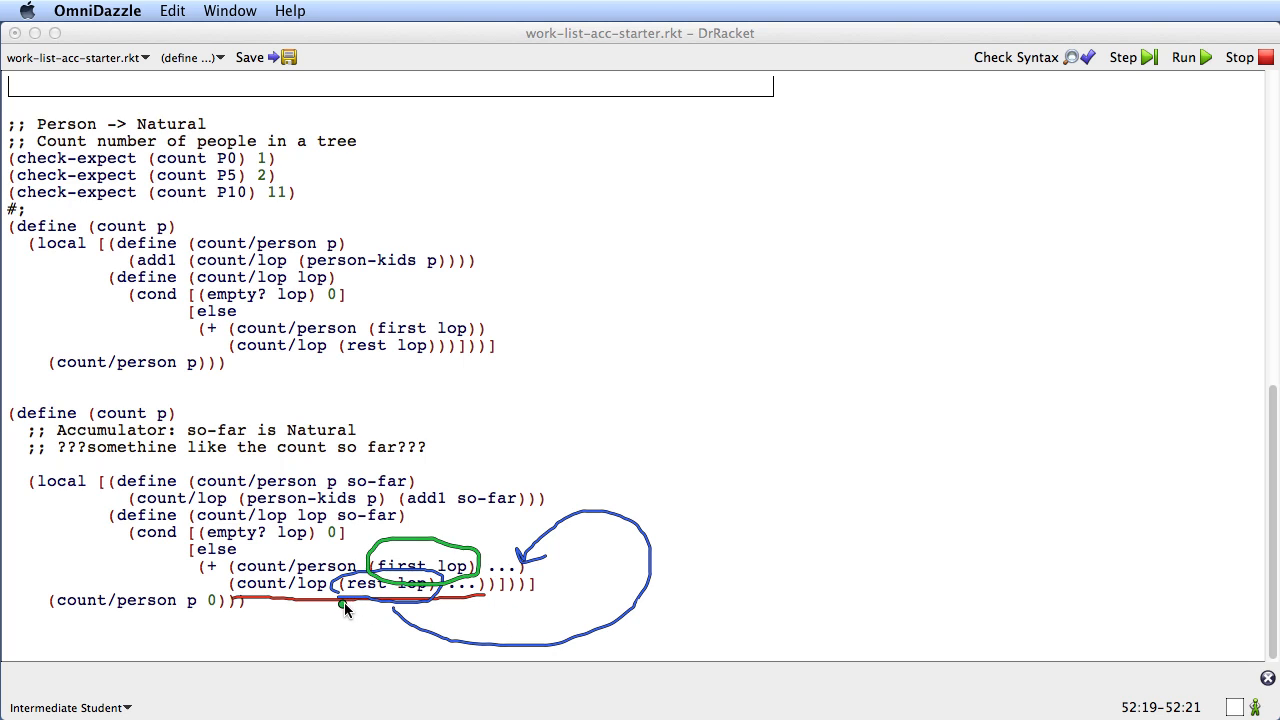
mouse_move(344, 604)
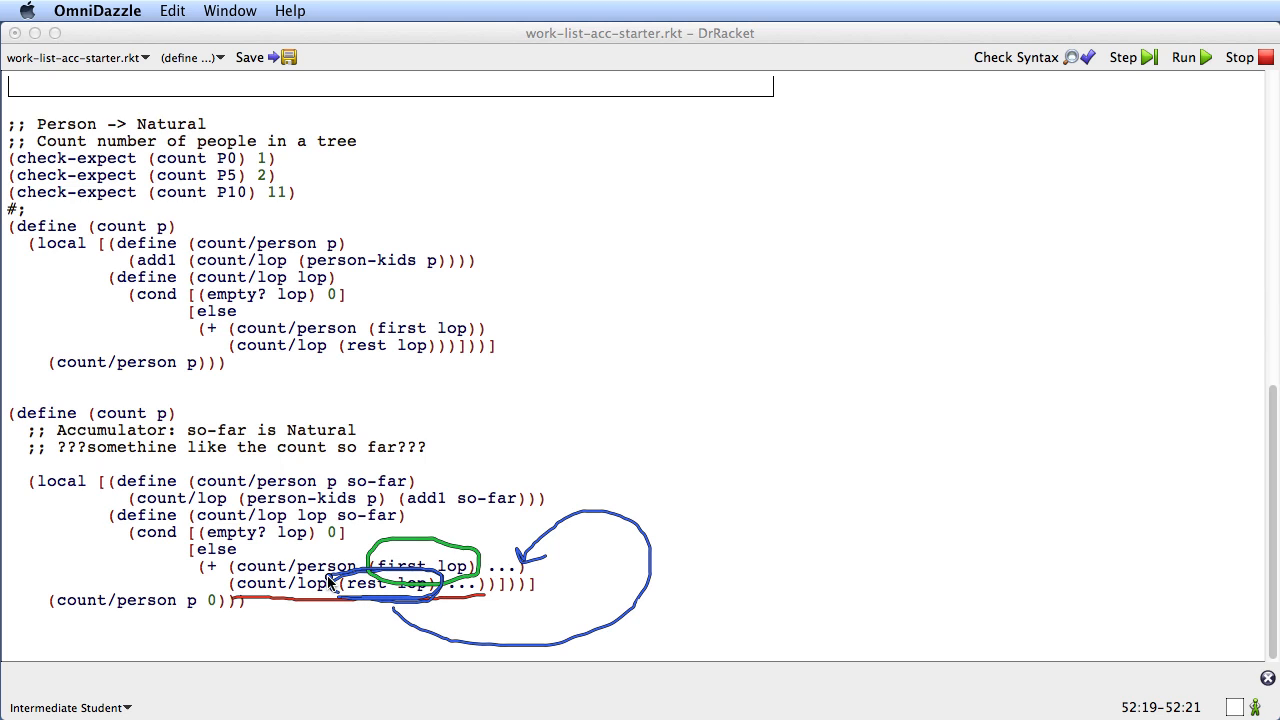
mouse_move(408, 576)
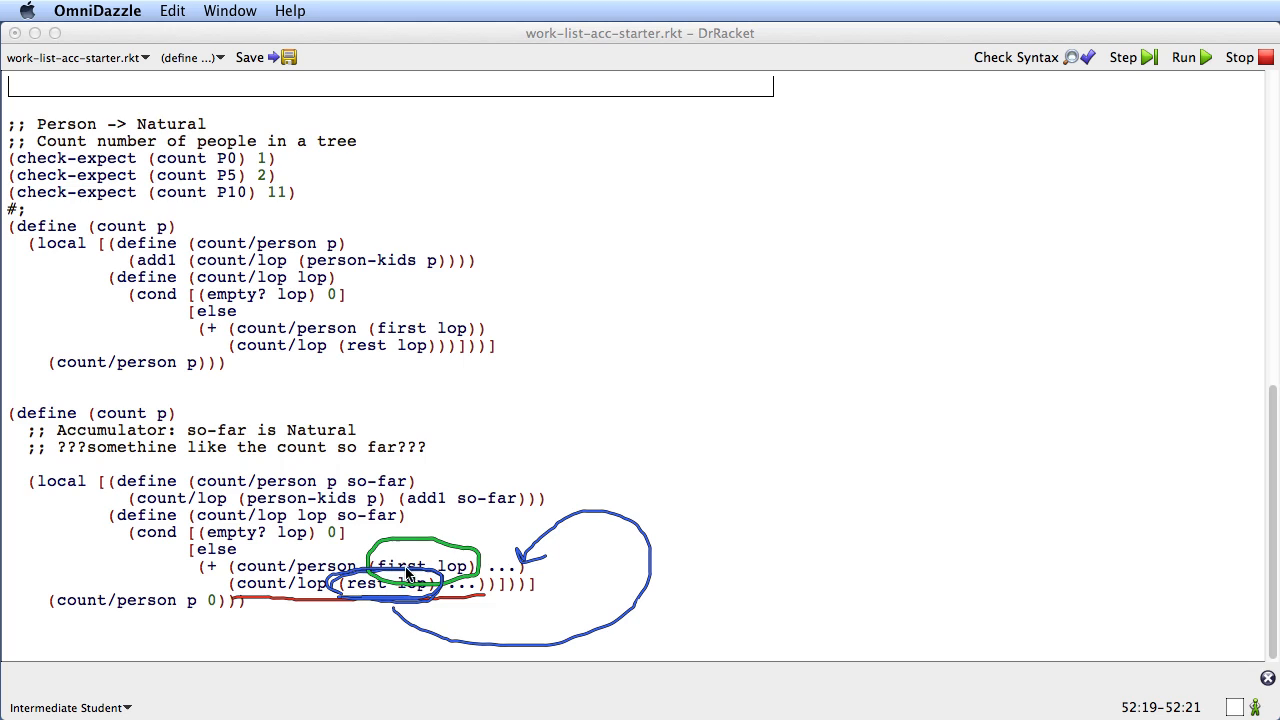
mouse_move(416, 670)
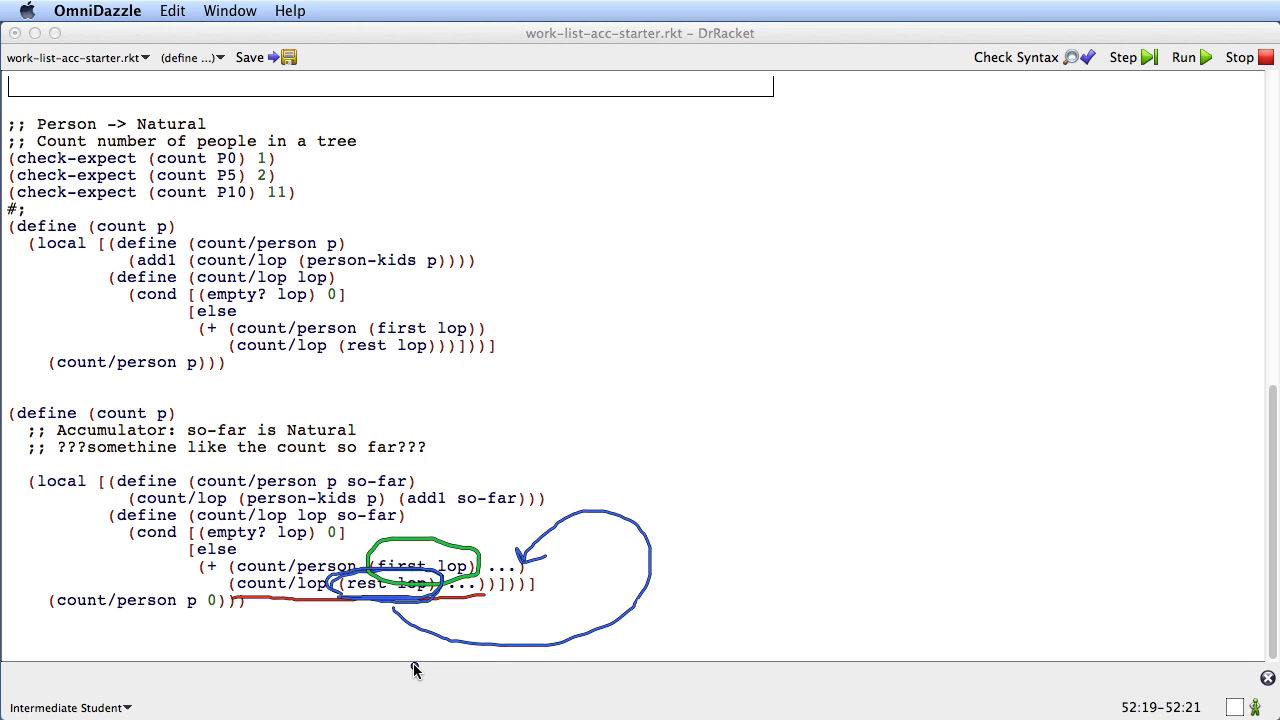
mouse_move(396, 644)
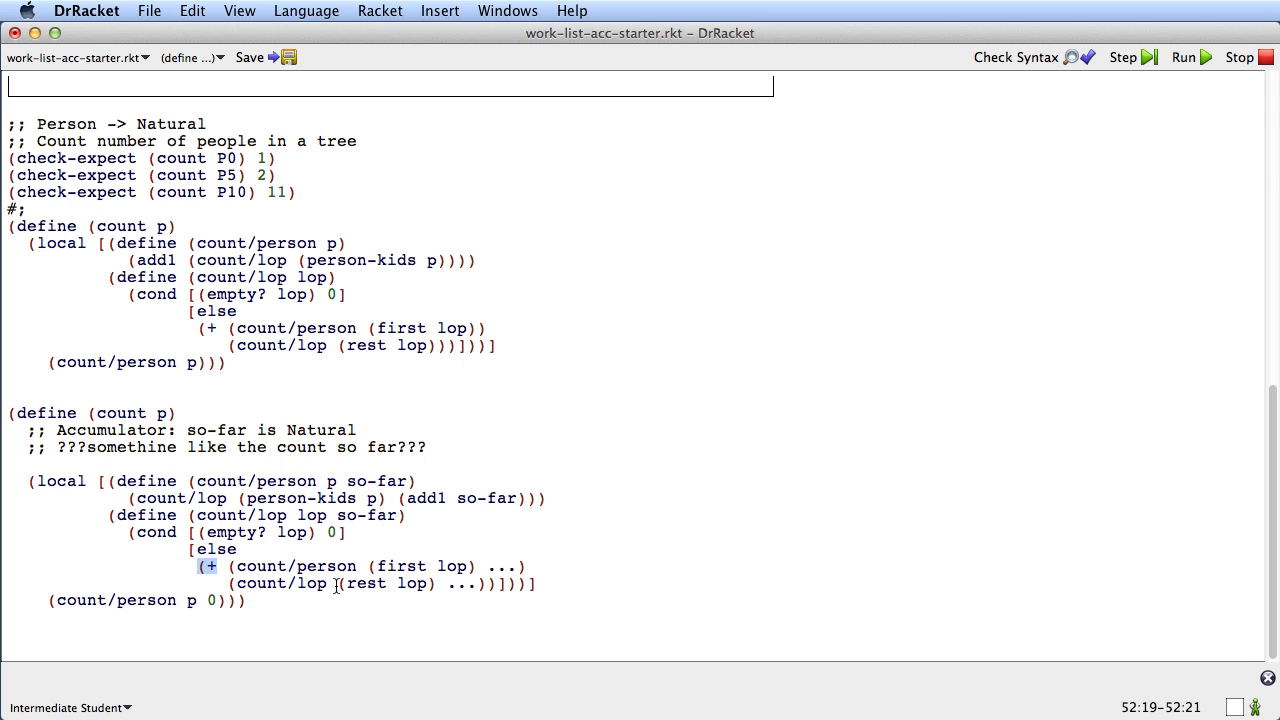
Step: Move (rest lop) after the (first lop) call in the else branch and add a todo parameter to count/person
double_click(386, 584)
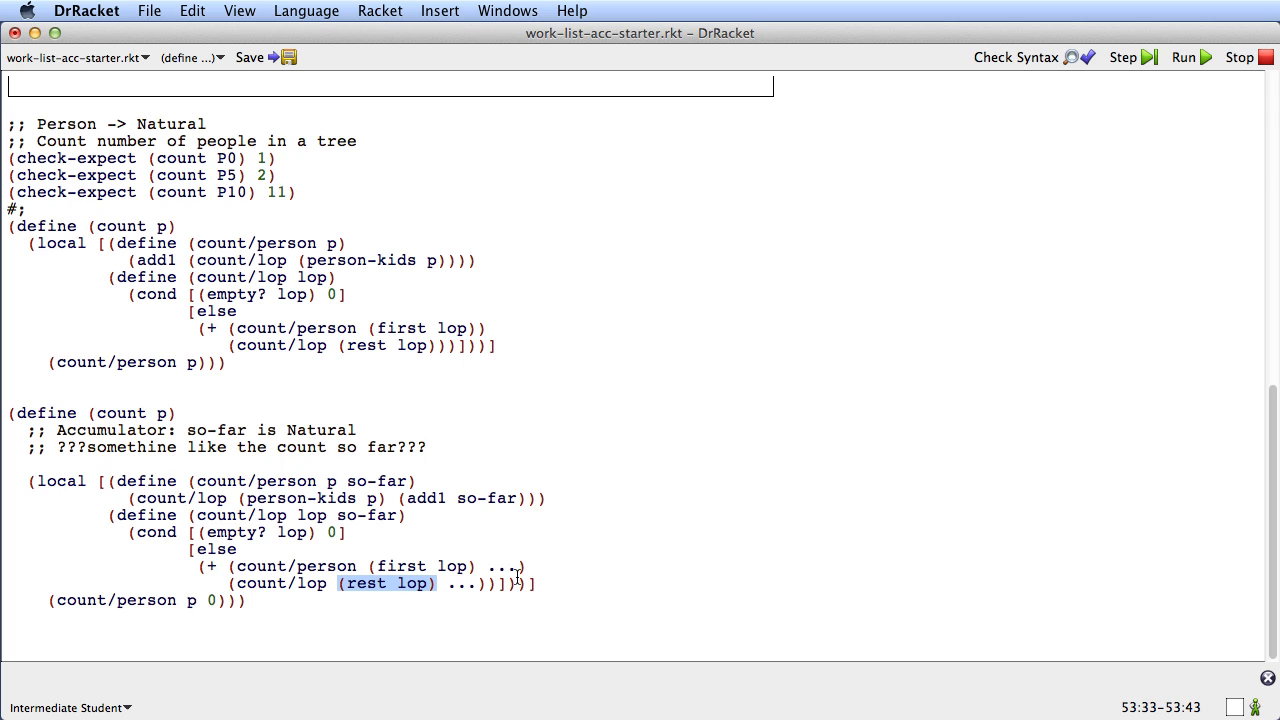
key("Delete")
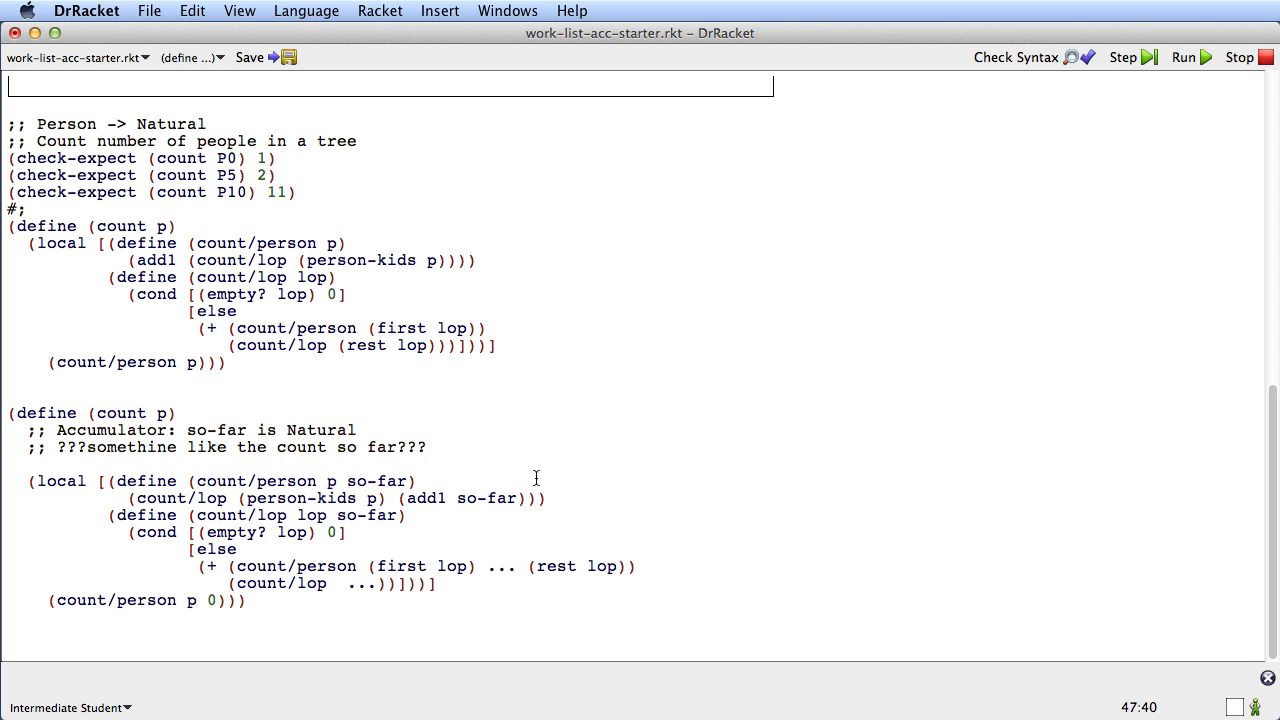
type("to")
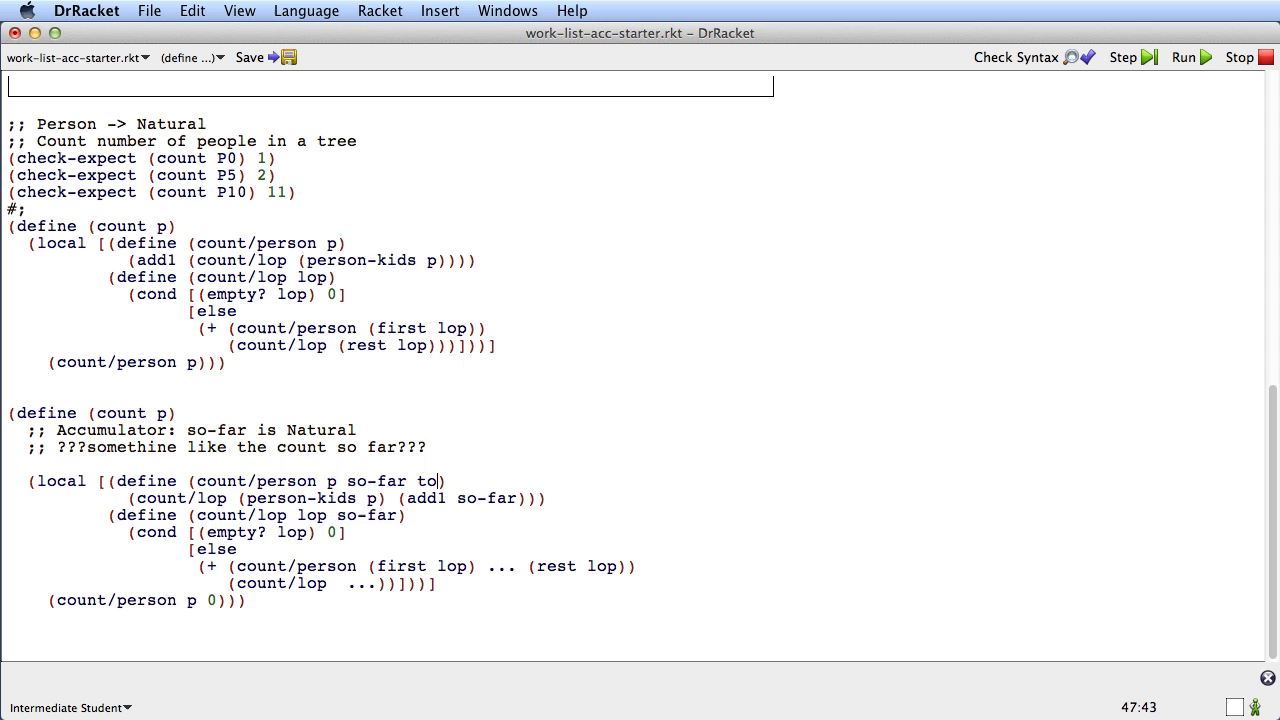
type("do")
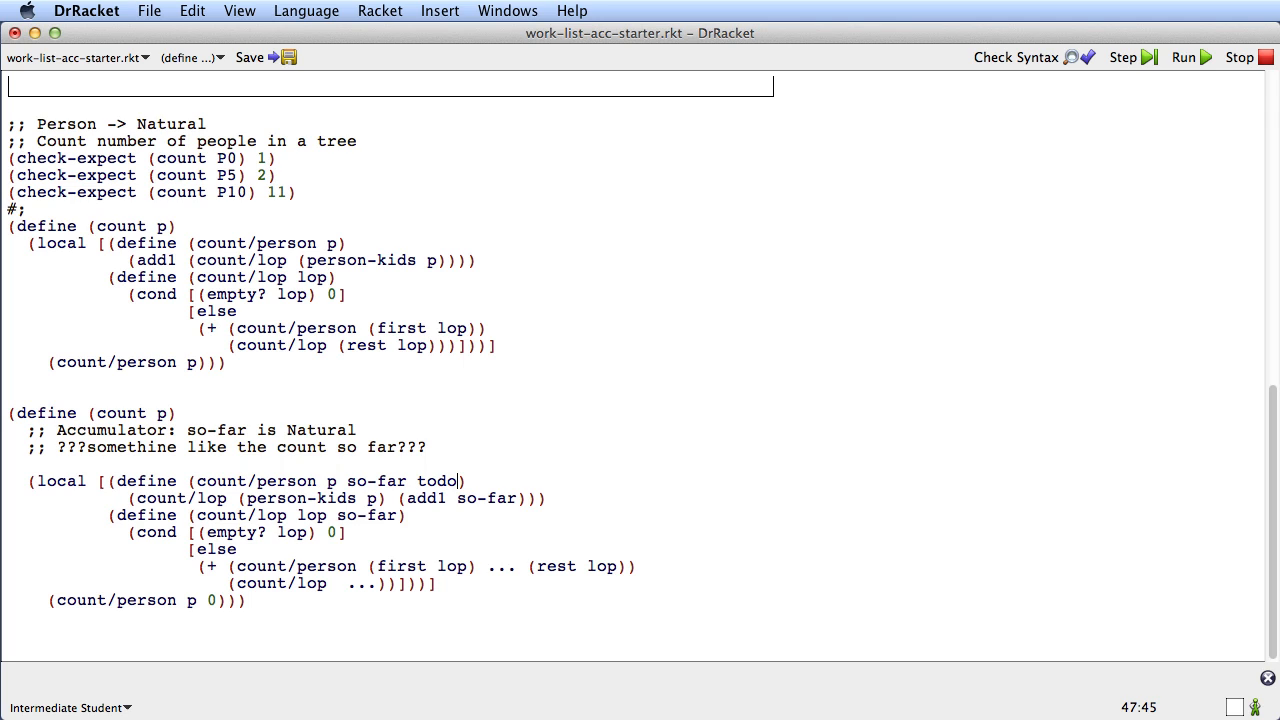
type("-later")
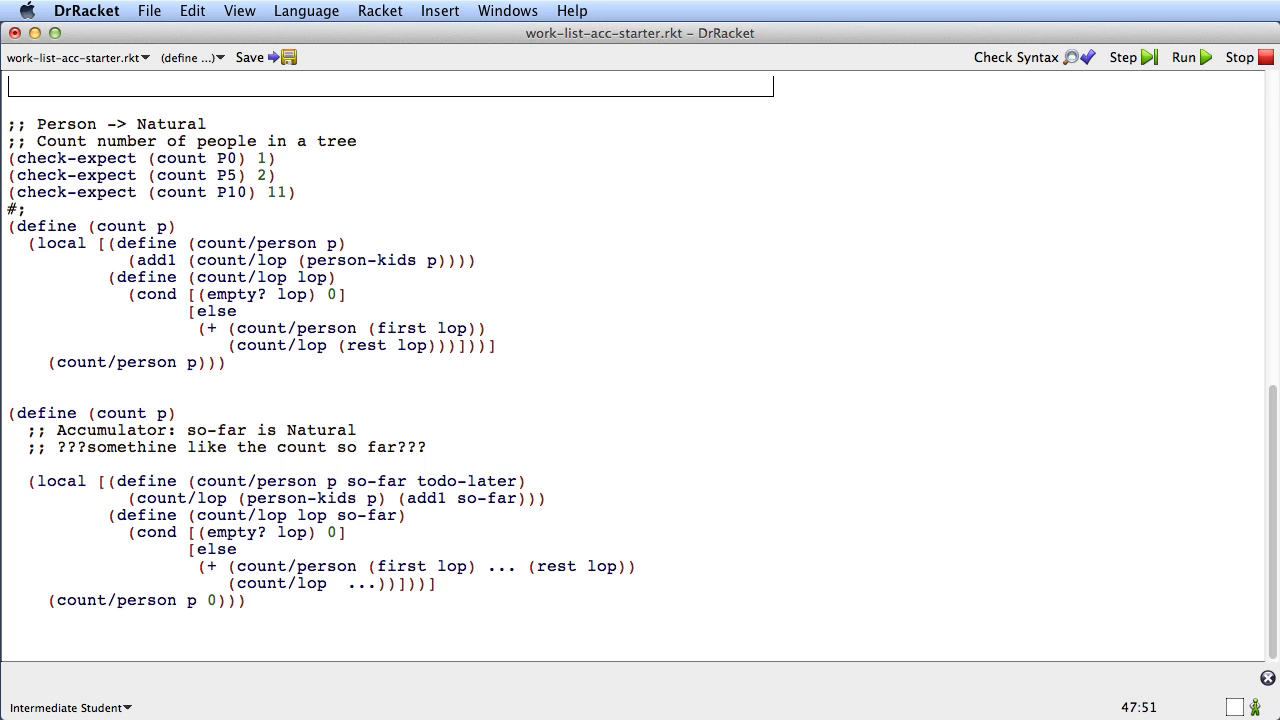
key("BackSpace")
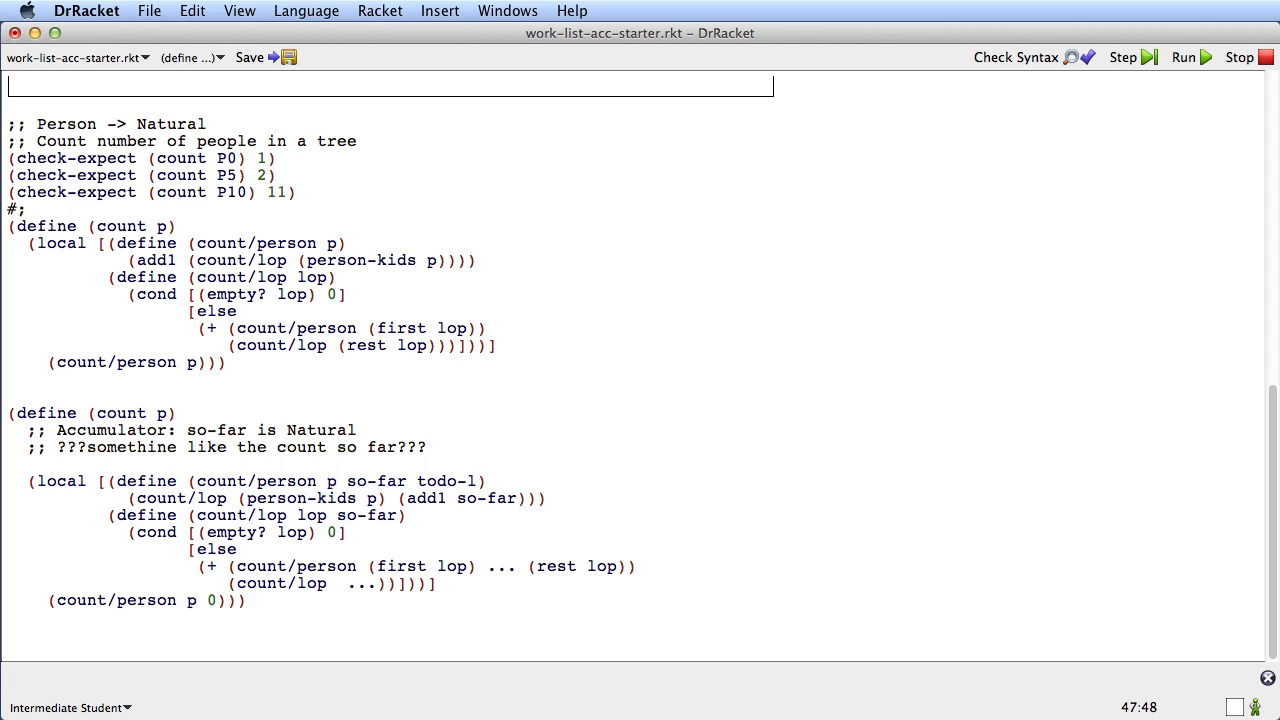
key("Backspace")
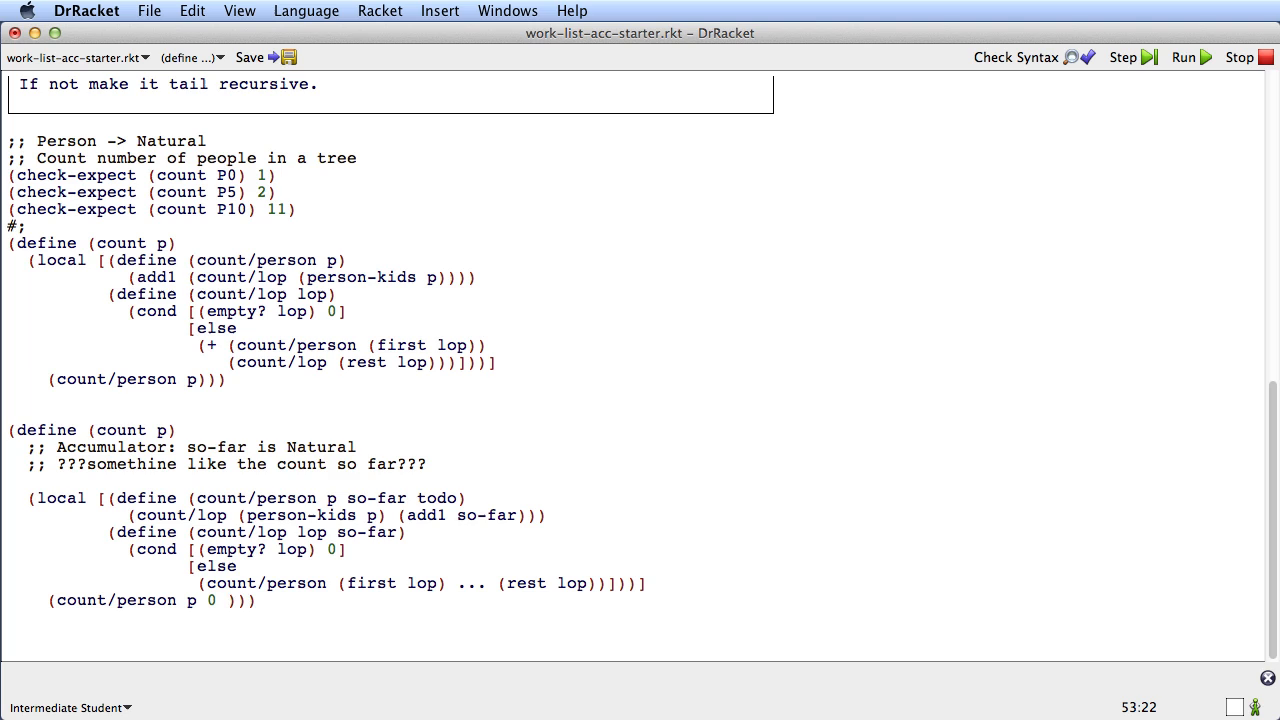
Step: Add ... to the initial call and comment the multi-line else branch: 'first count this person', 'then count these people'
type("...")
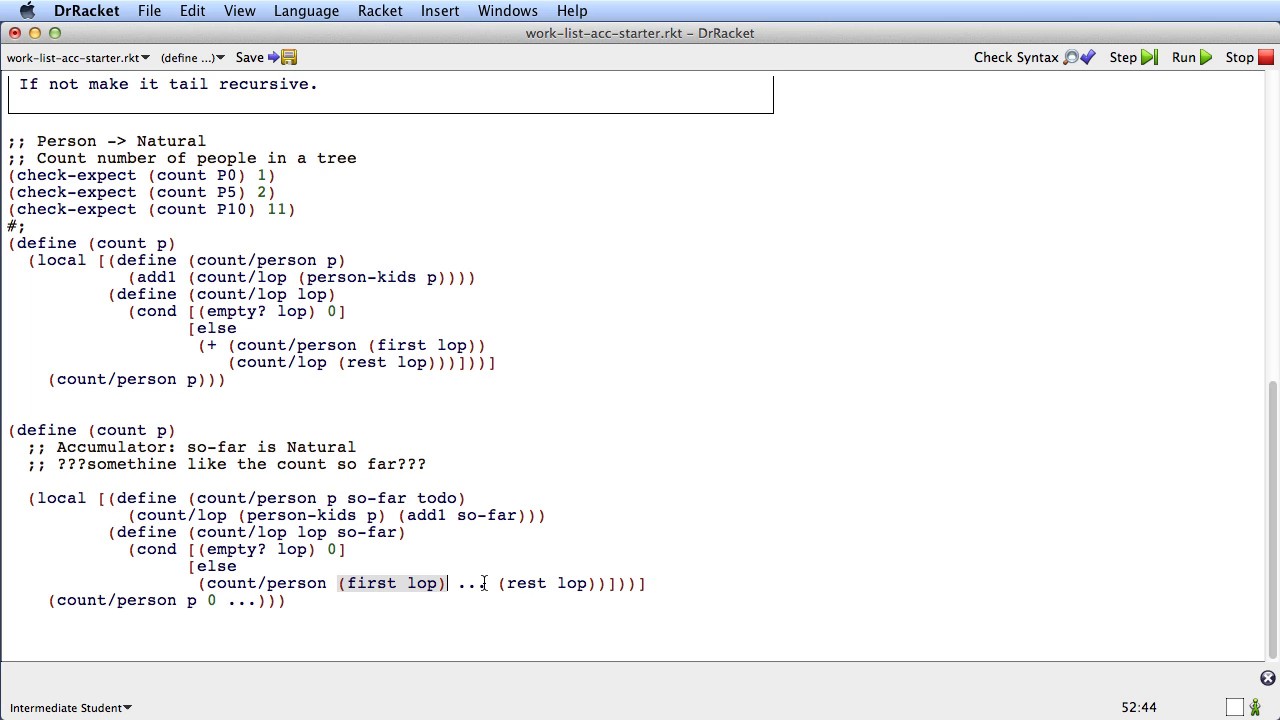
type(";first count this pers")
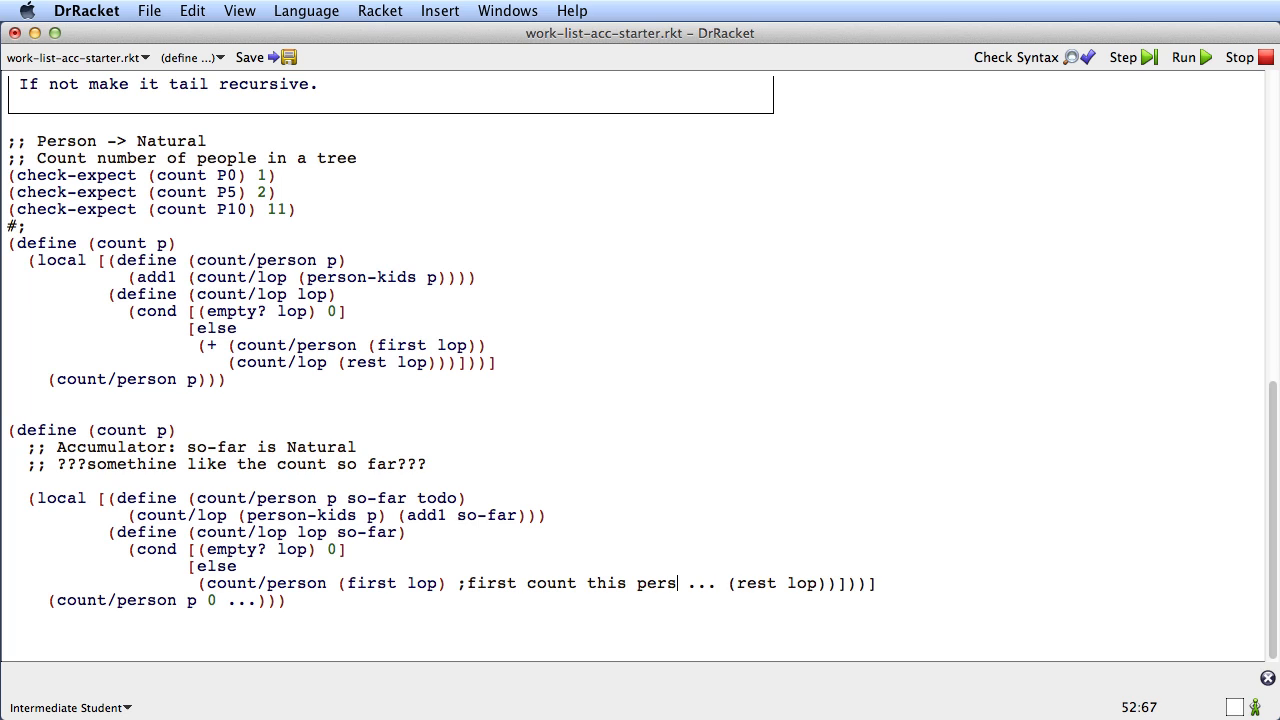
type("on")
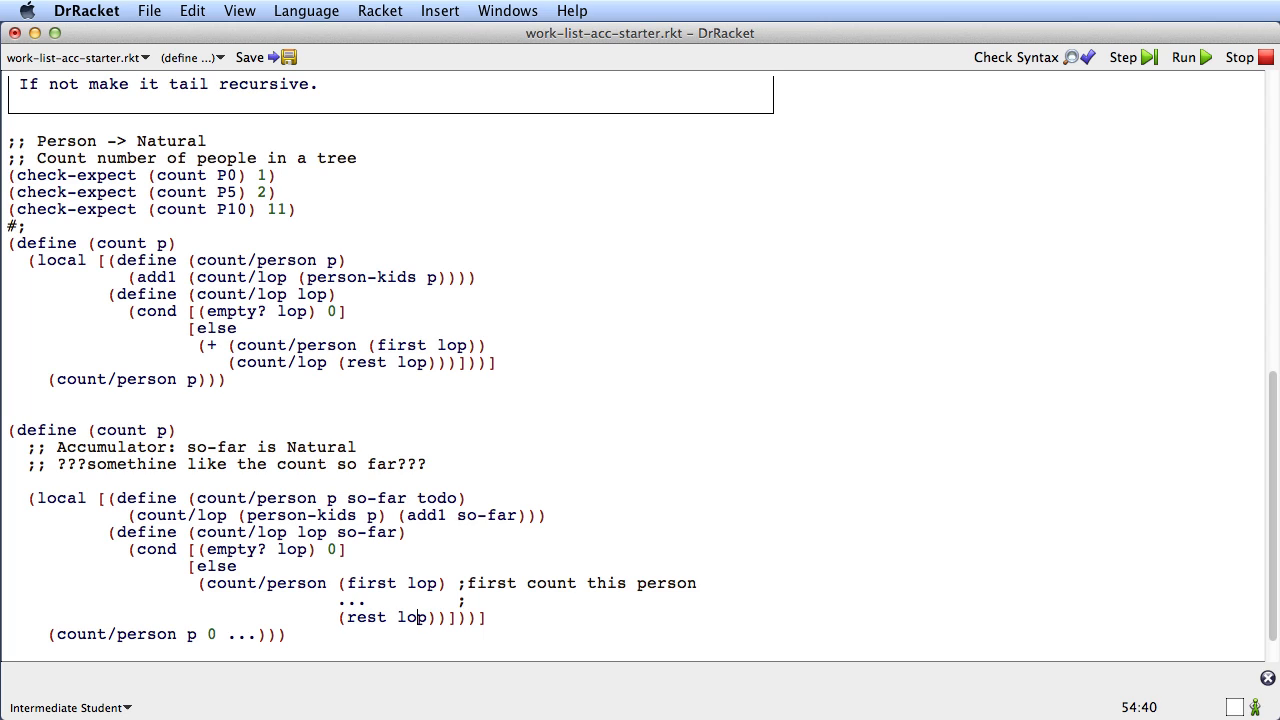
key("Return")
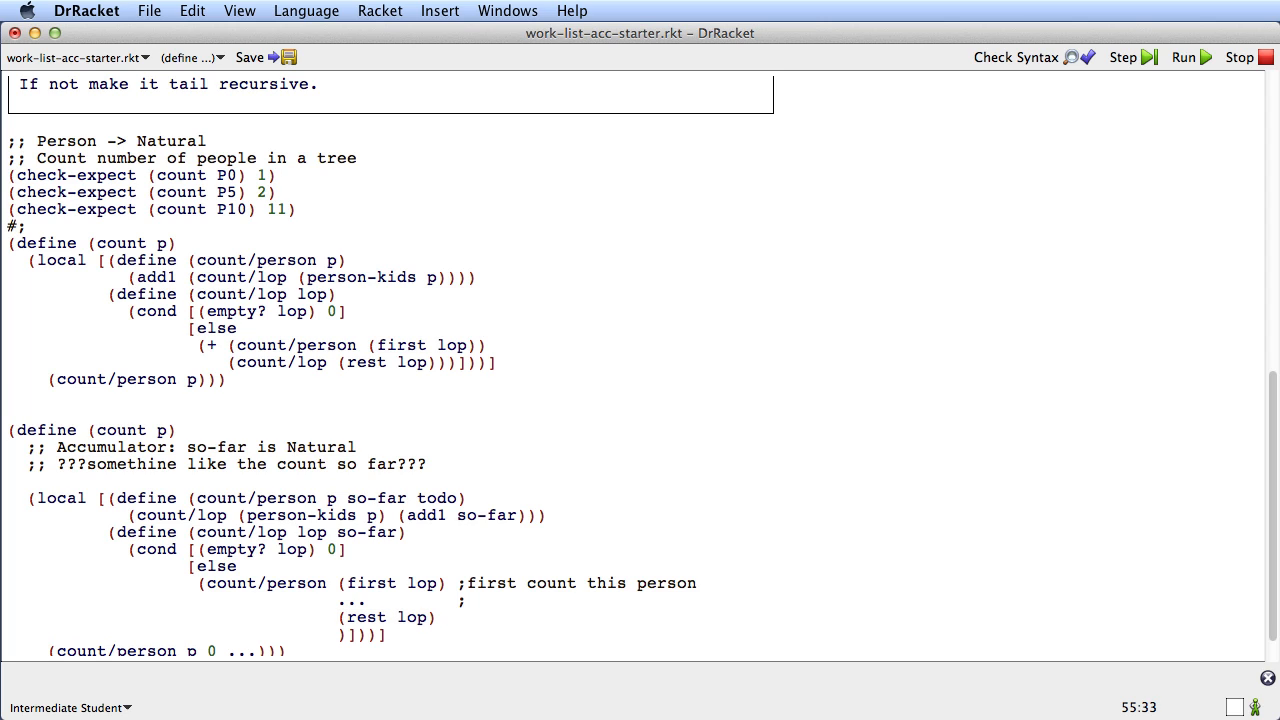
type("then")
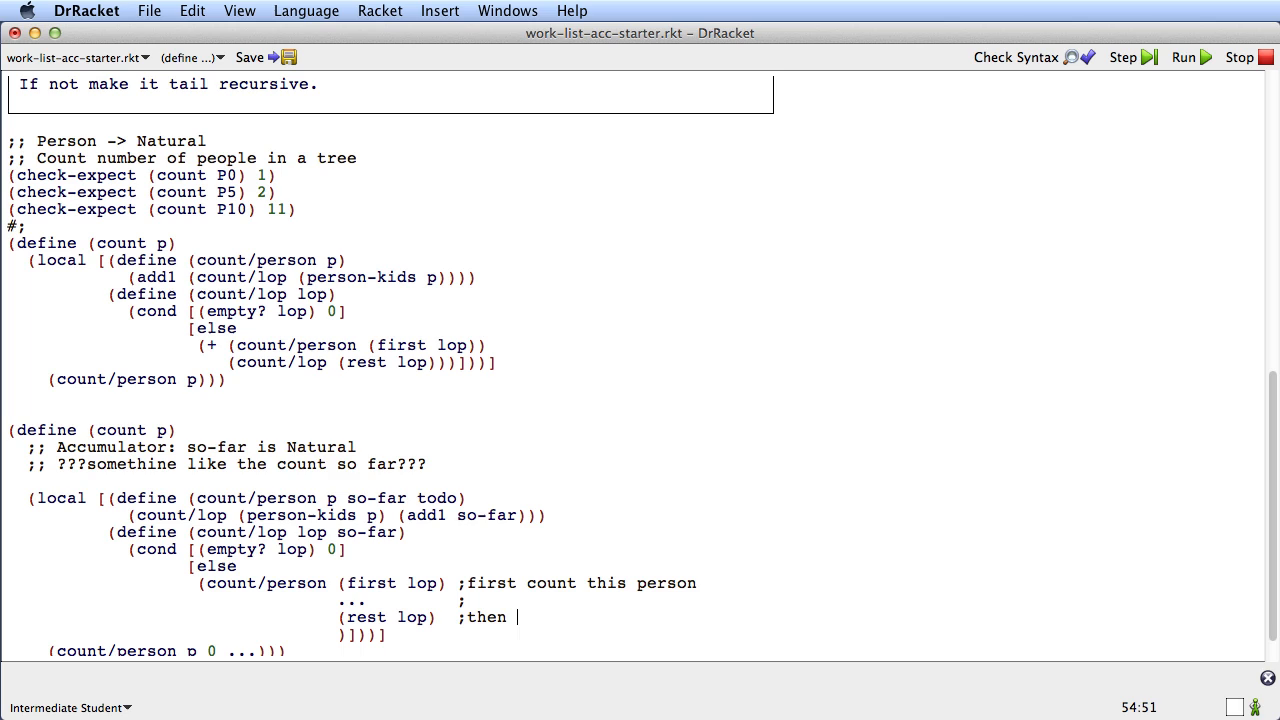
type("count these")
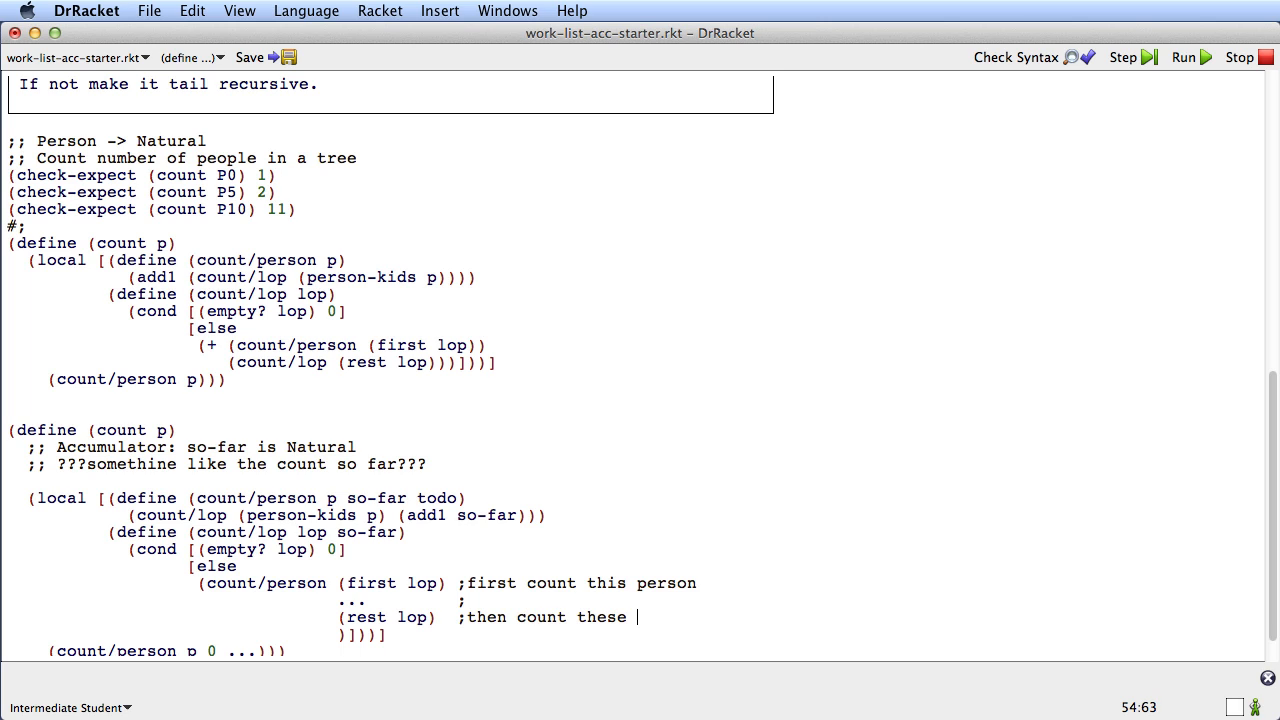
type("people")
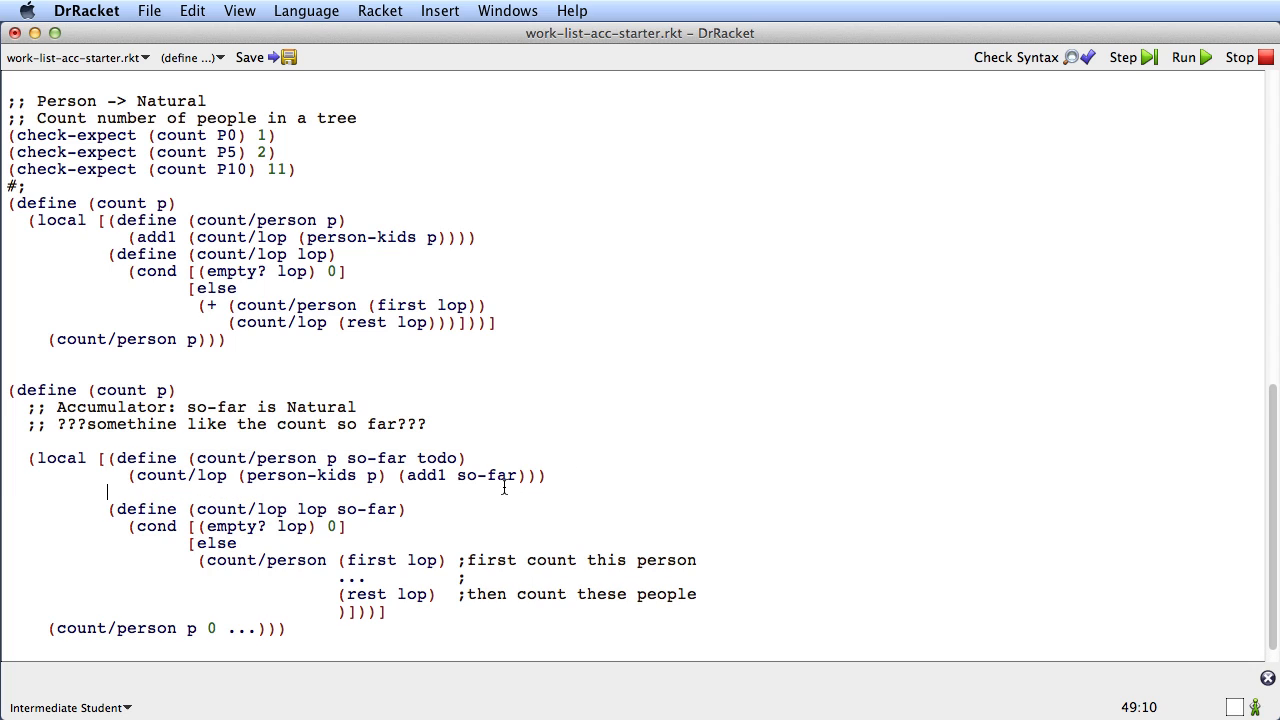
mouse_move(326, 458)
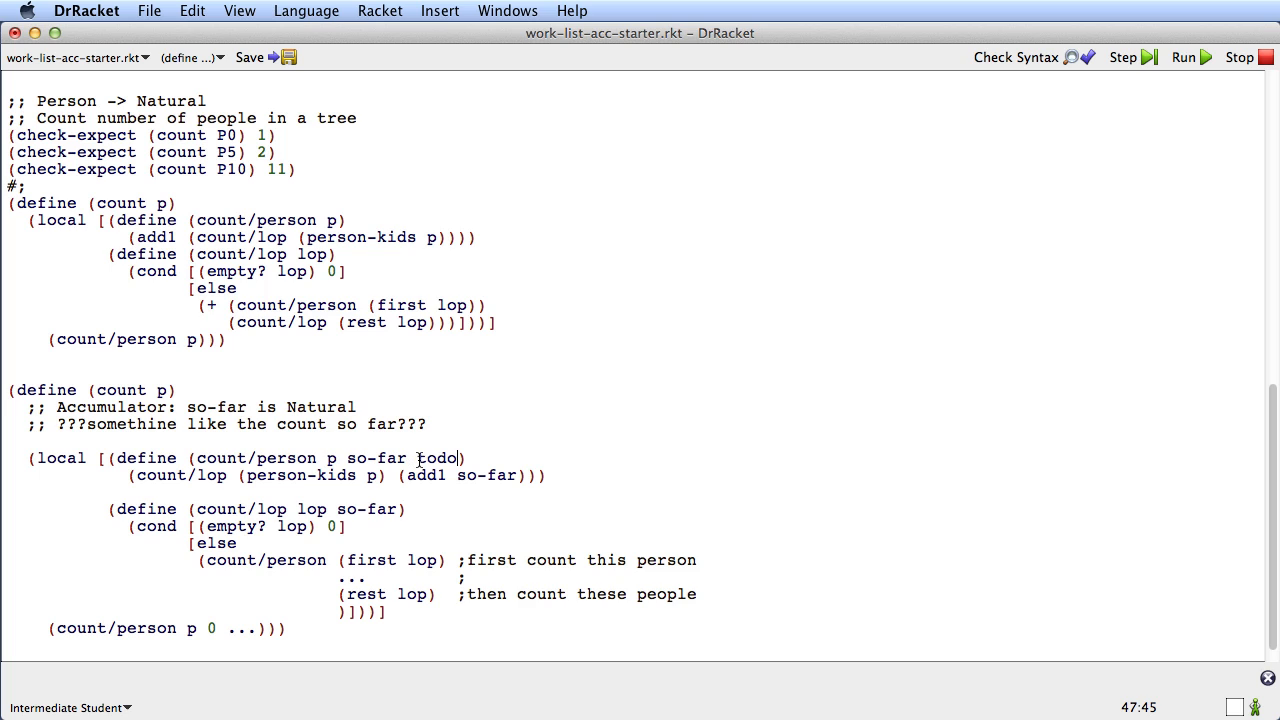
Step: Wrap (person-kids p) in (append … todo) and replace count/lop's else-branch placeholder with so-far
double_click(312, 476)
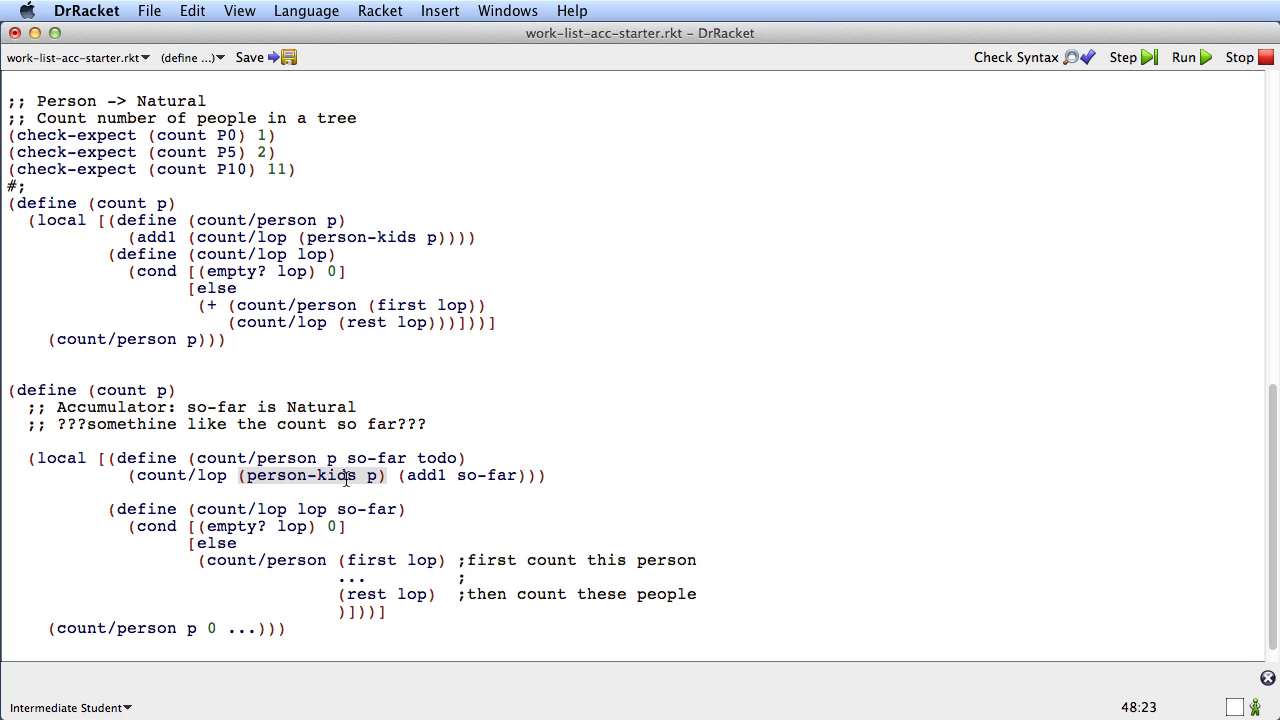
type("append")
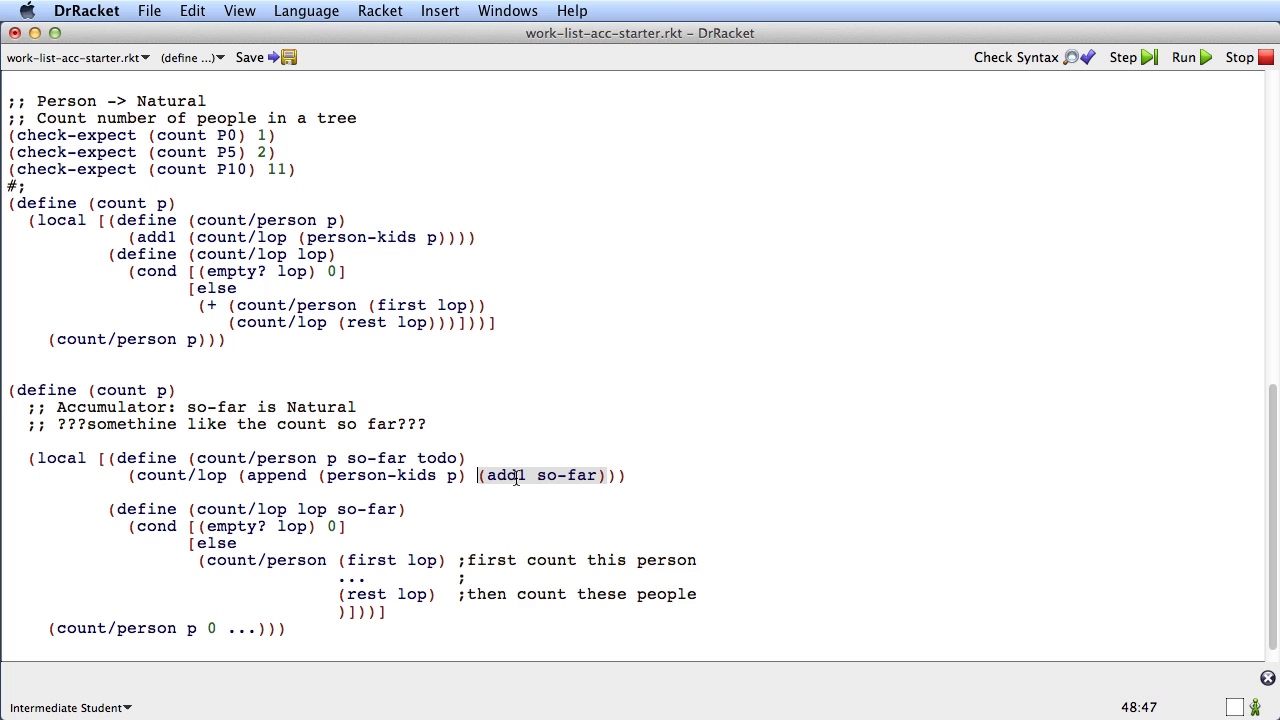
type("todo")
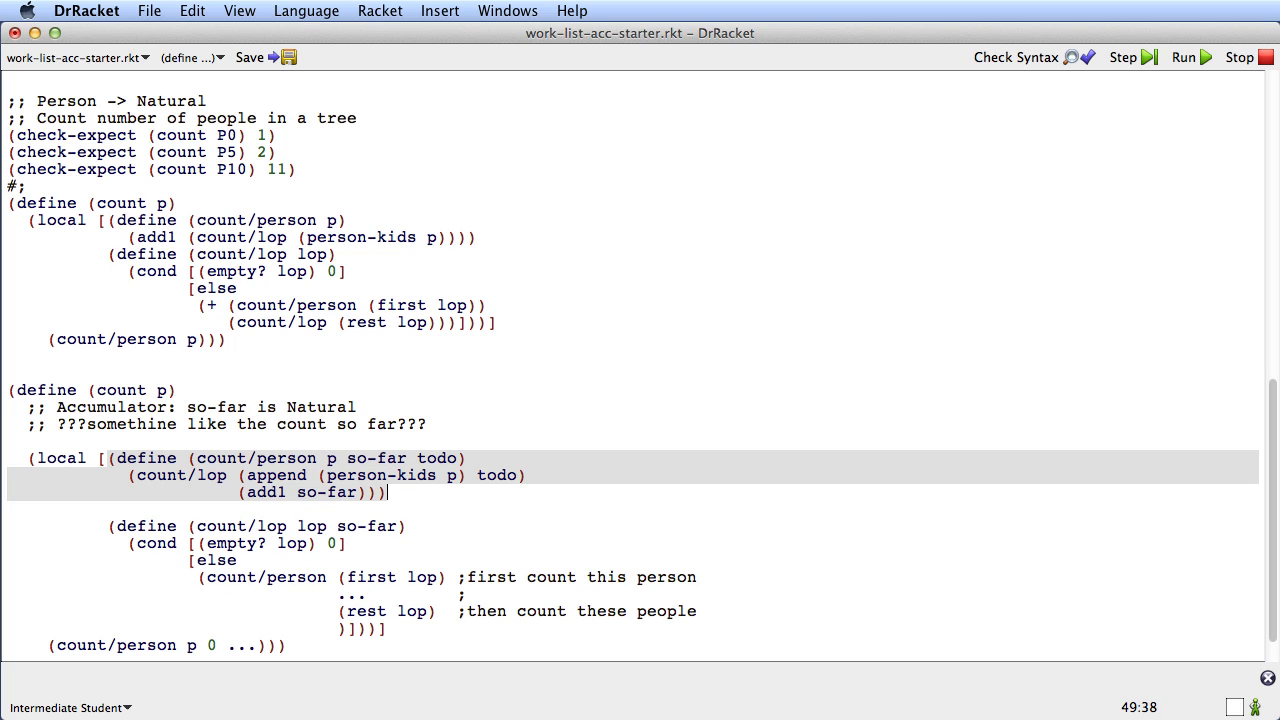
mouse_move(276, 458)
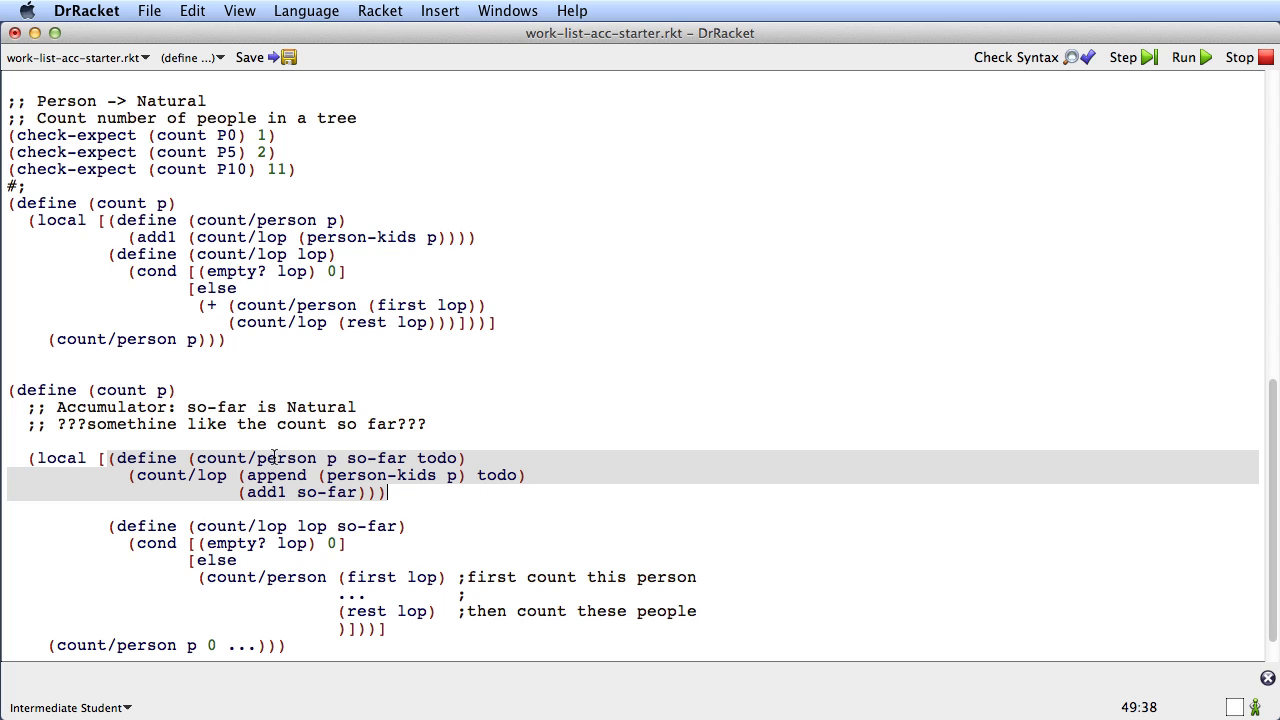
mouse_move(238, 492)
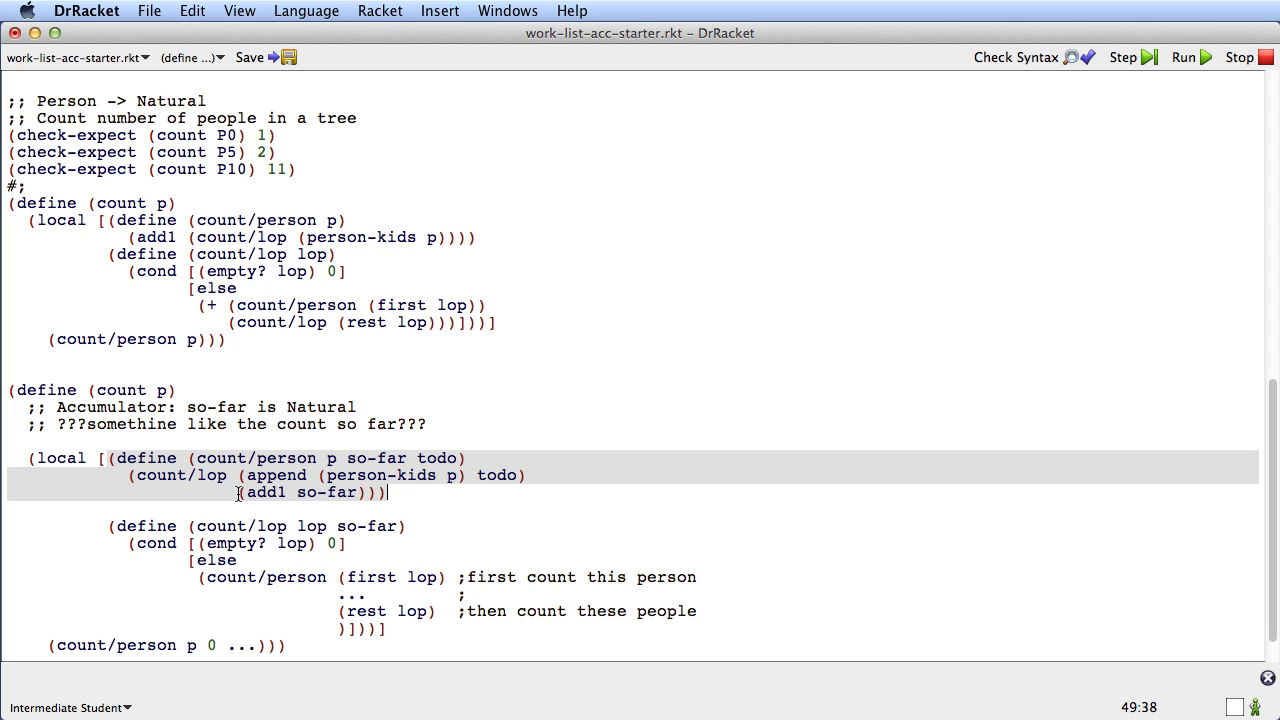
double_click(290, 492)
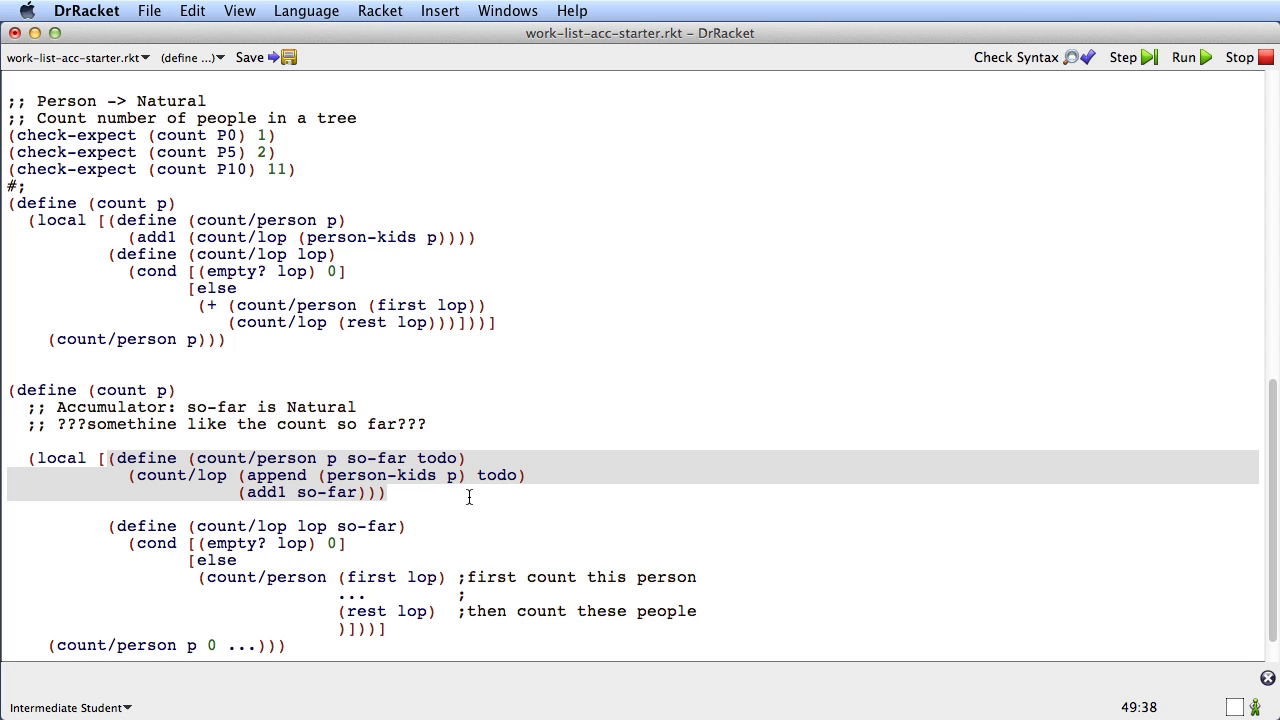
left_click(388, 492)
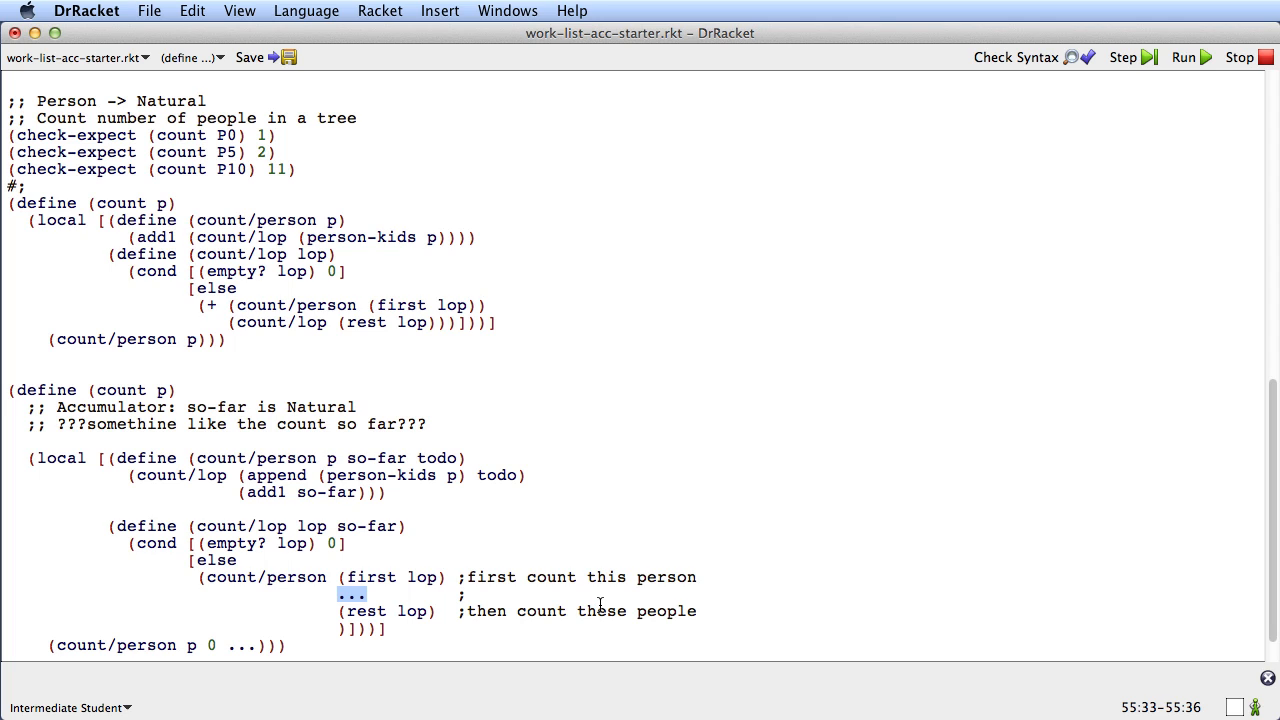
type("so")
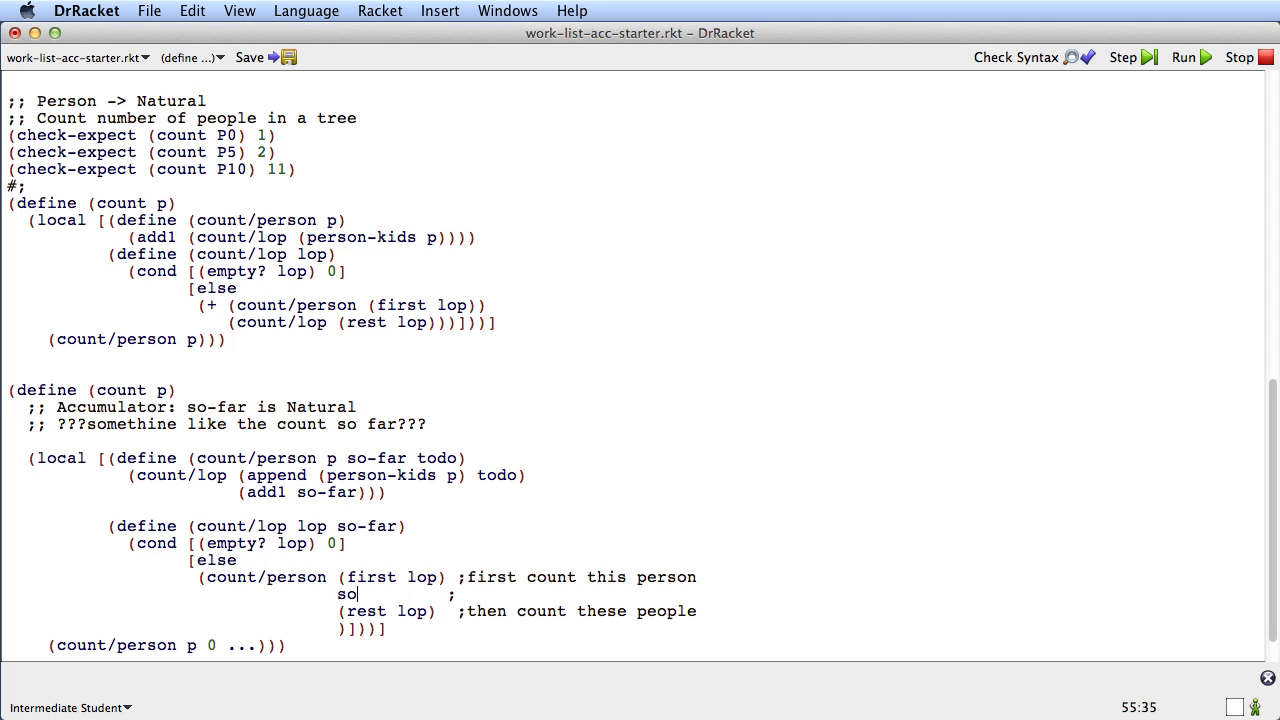
type("-far")
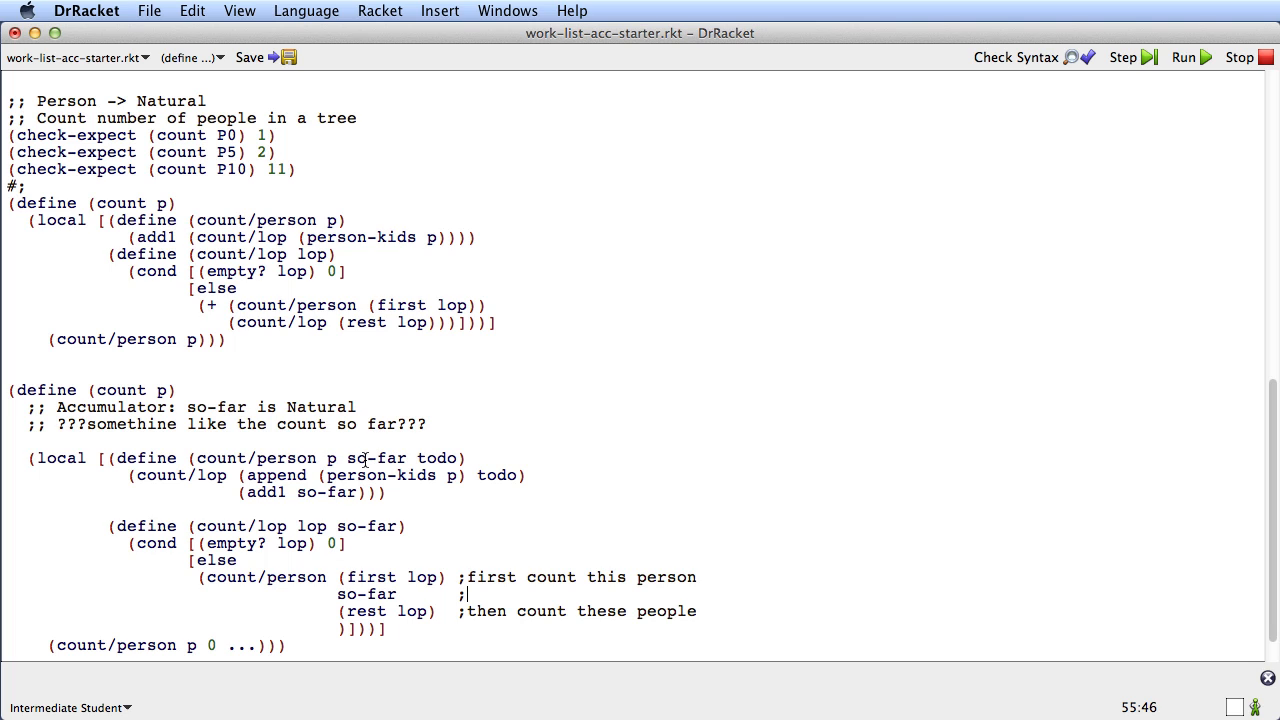
mouse_move(448, 458)
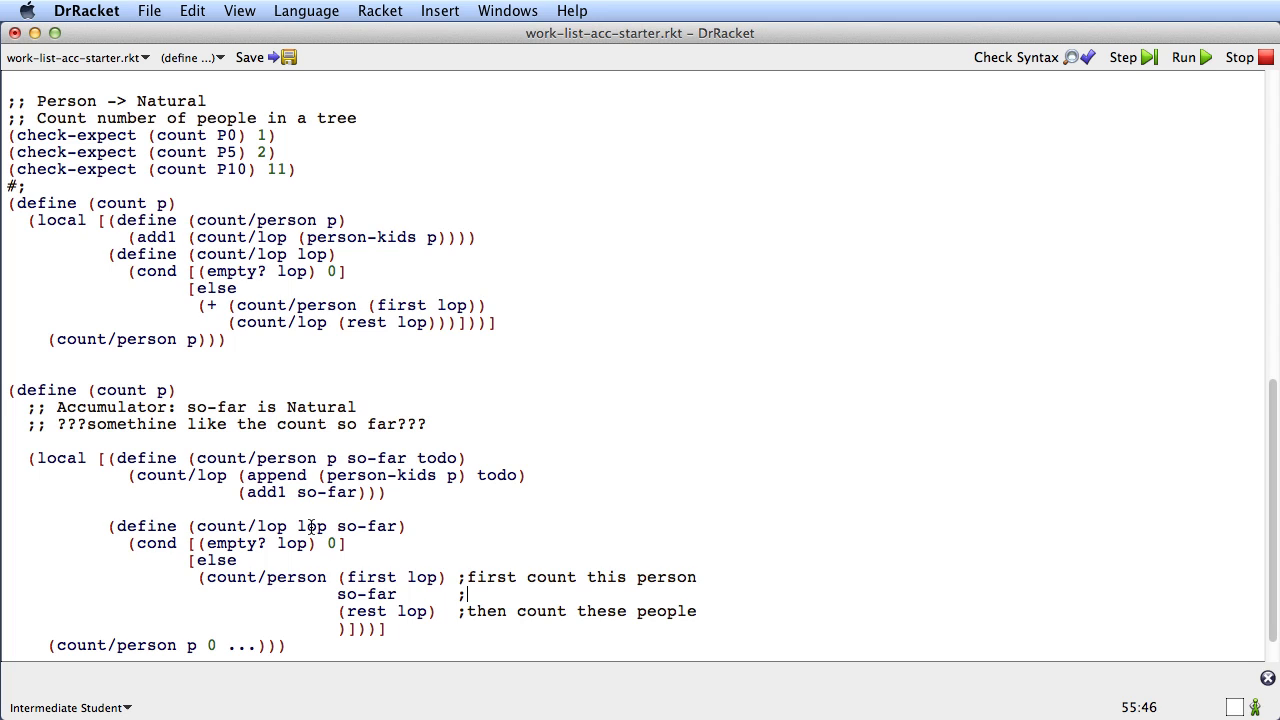
mouse_move(312, 528)
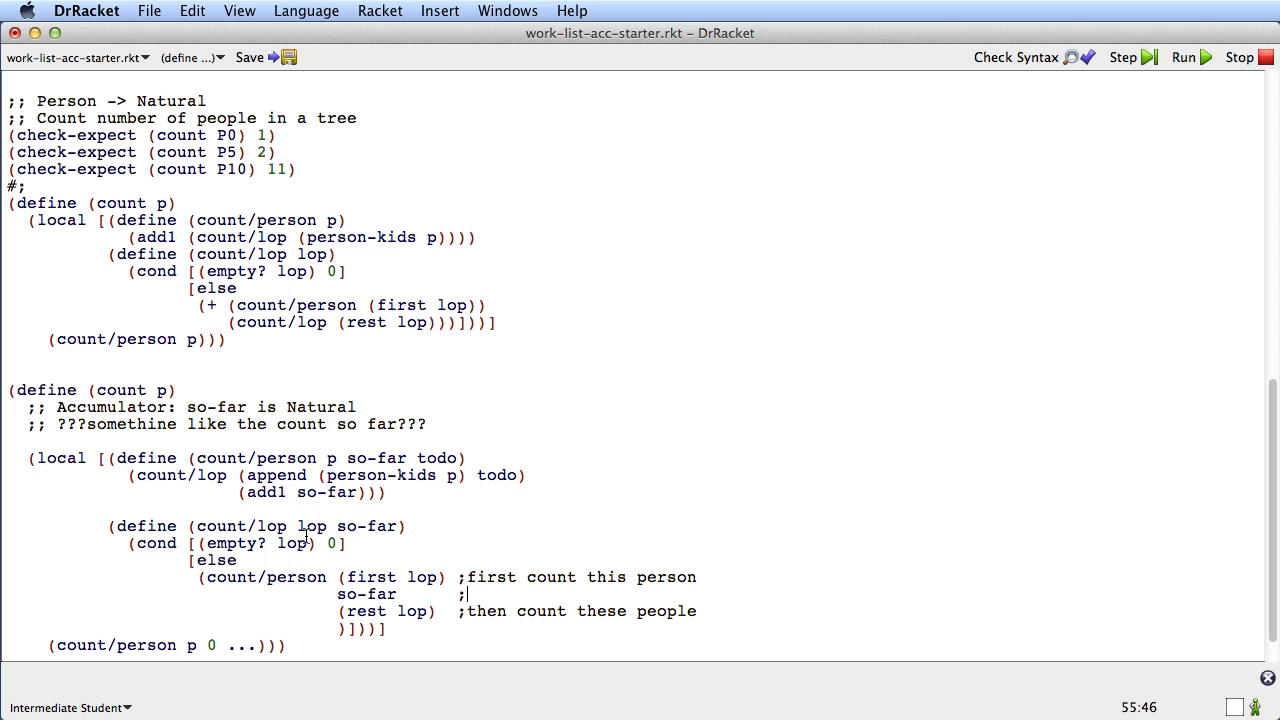
mouse_move(336, 602)
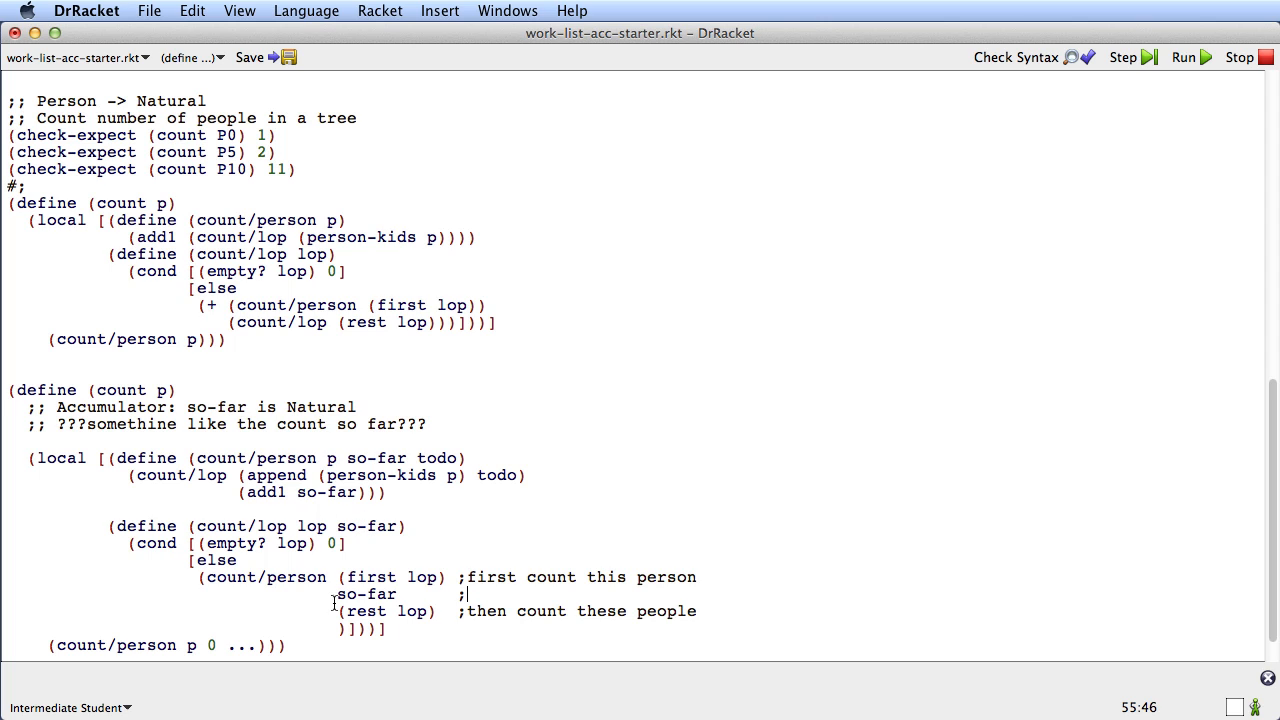
mouse_move(308, 608)
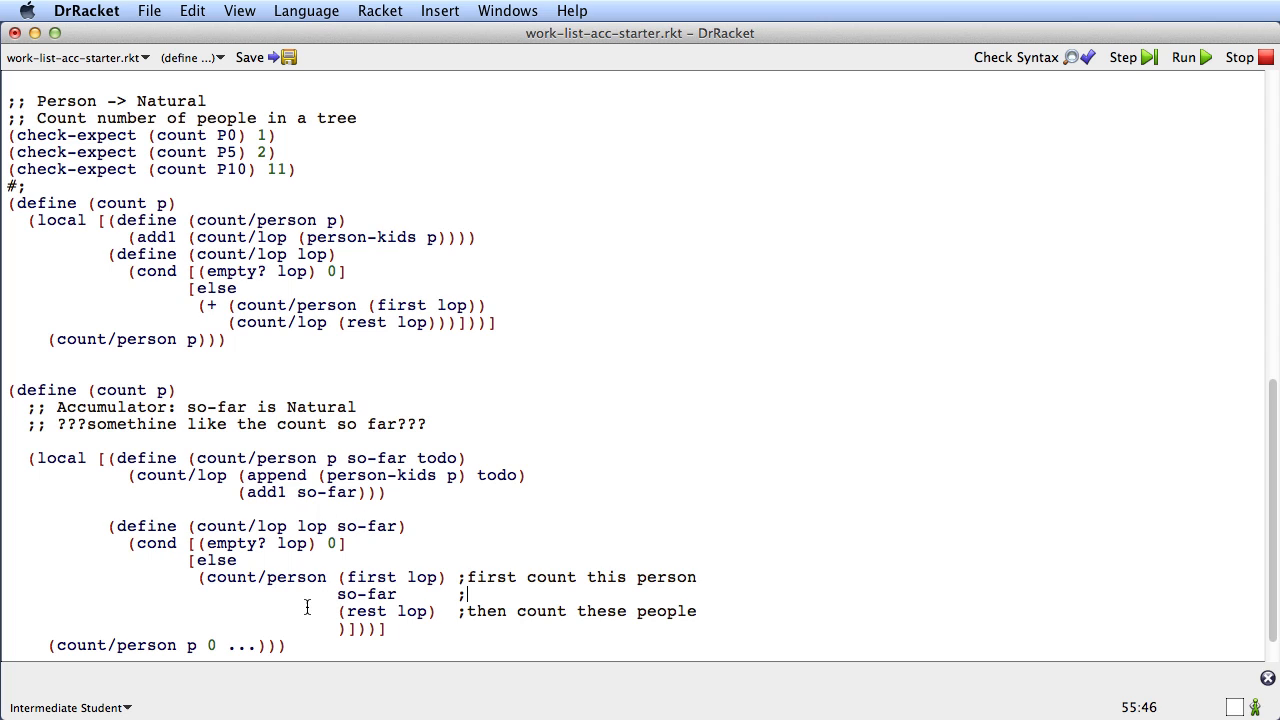
mouse_move(282, 612)
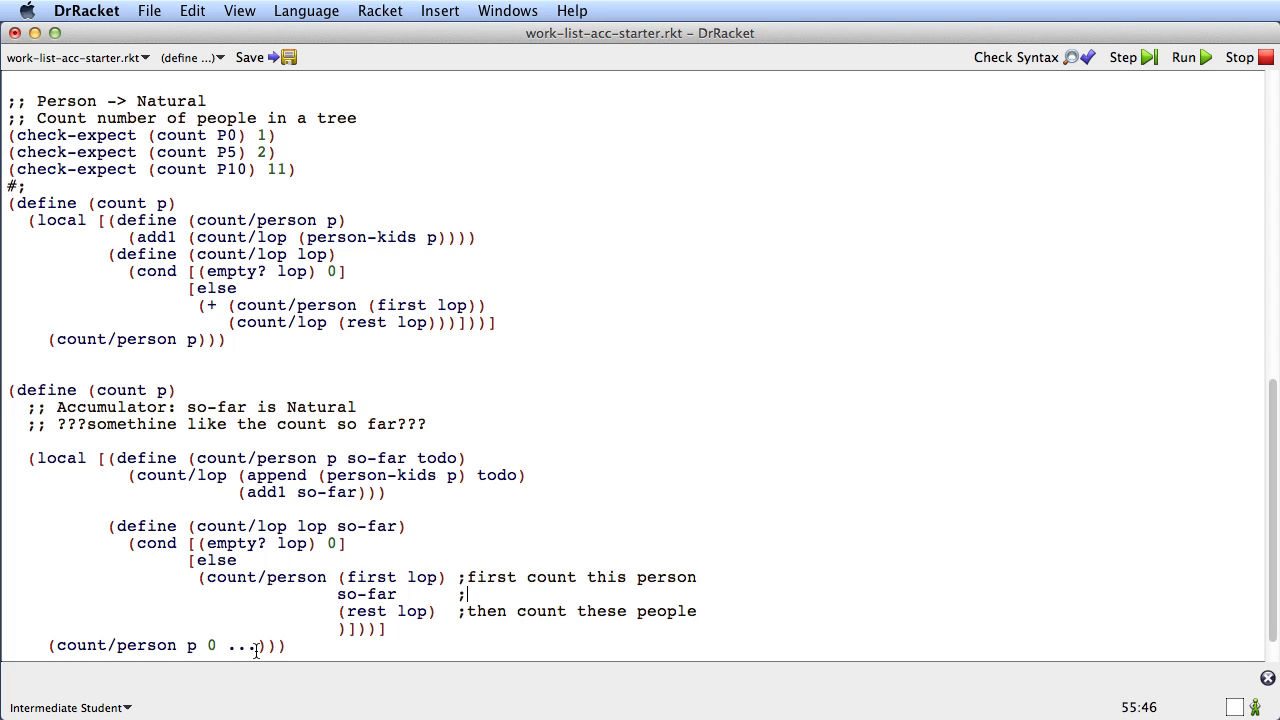
Step: Pass empty as the initial todo and rename count/lop's parameter lop to todo via Check Syntax
double_click(240, 644)
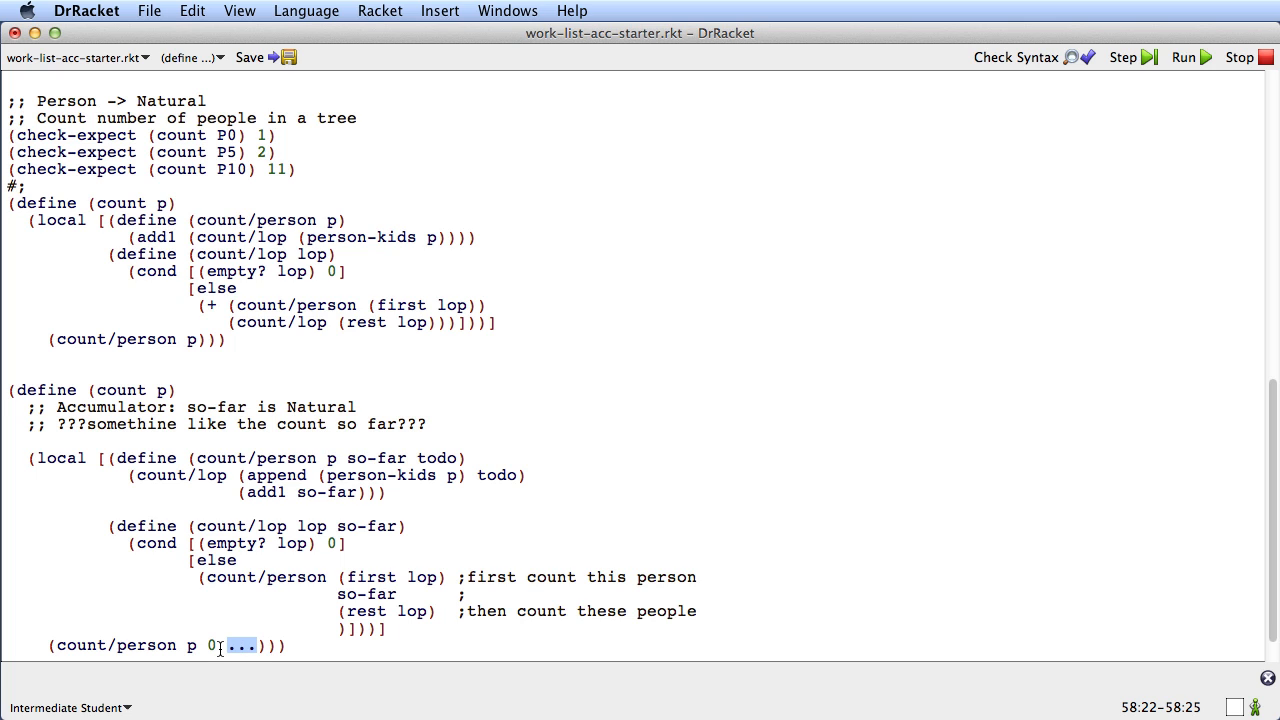
type("empty")
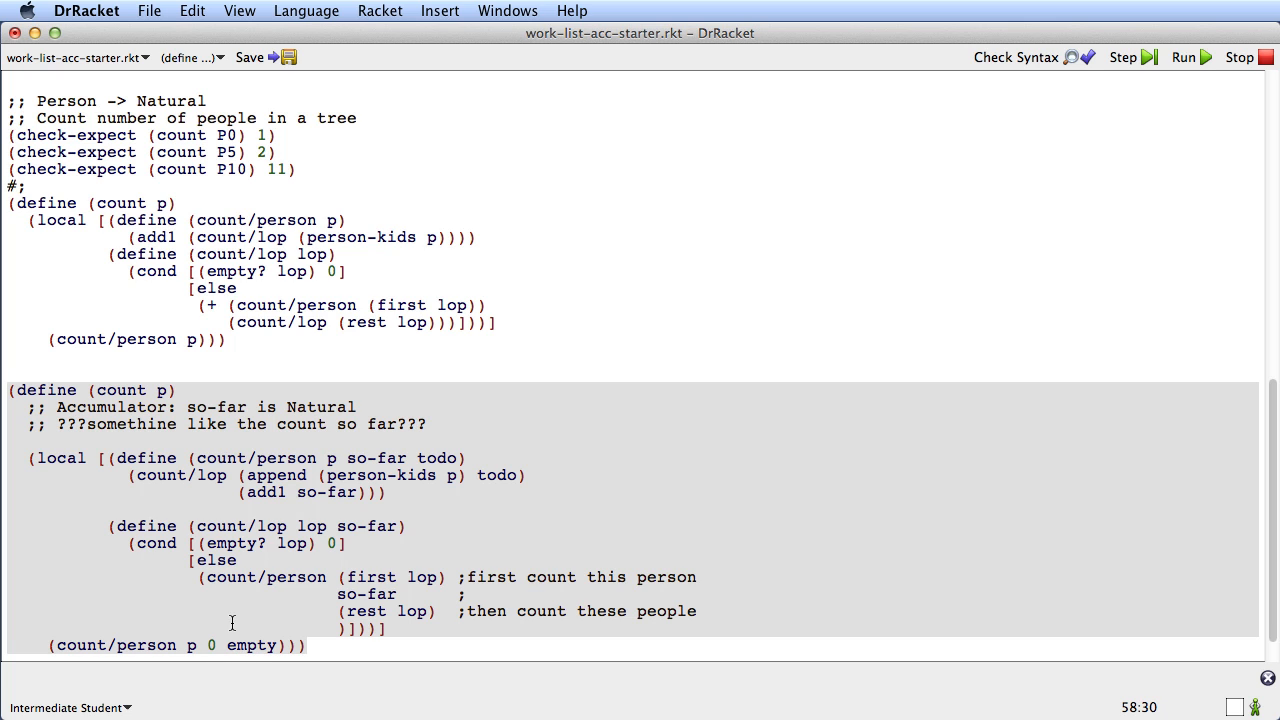
left_click(1016, 56)
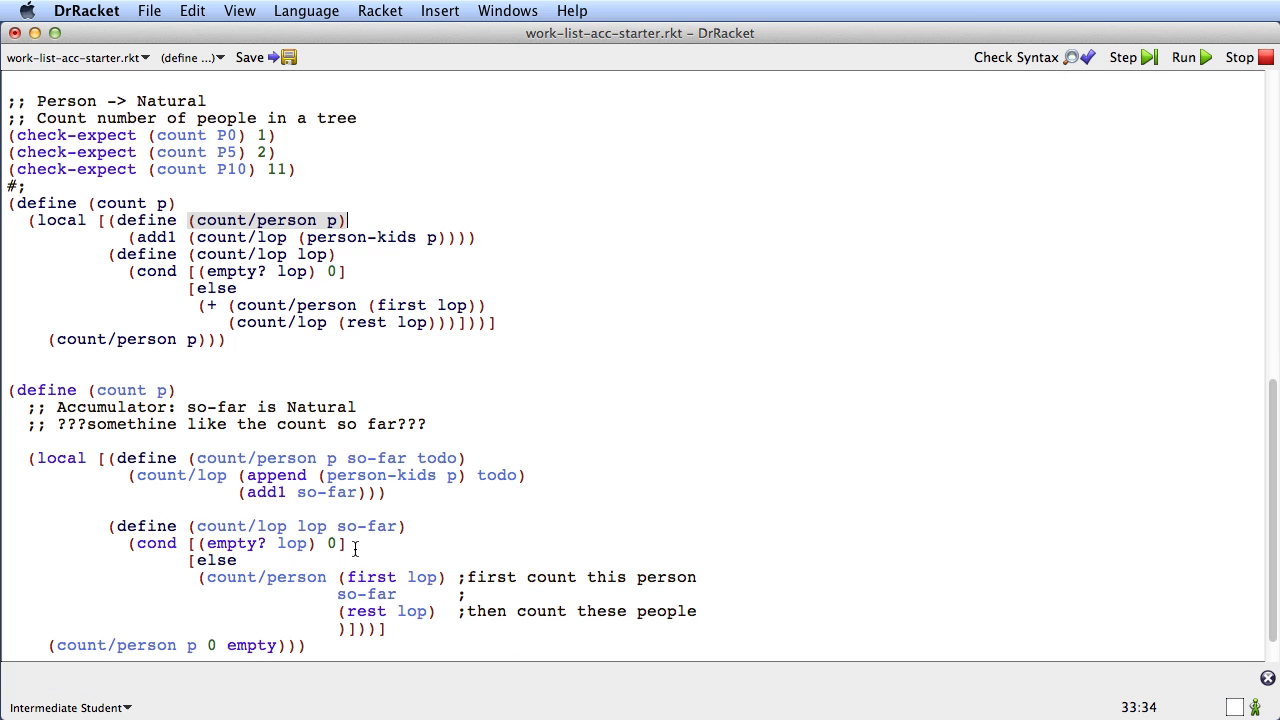
right_click(312, 526)
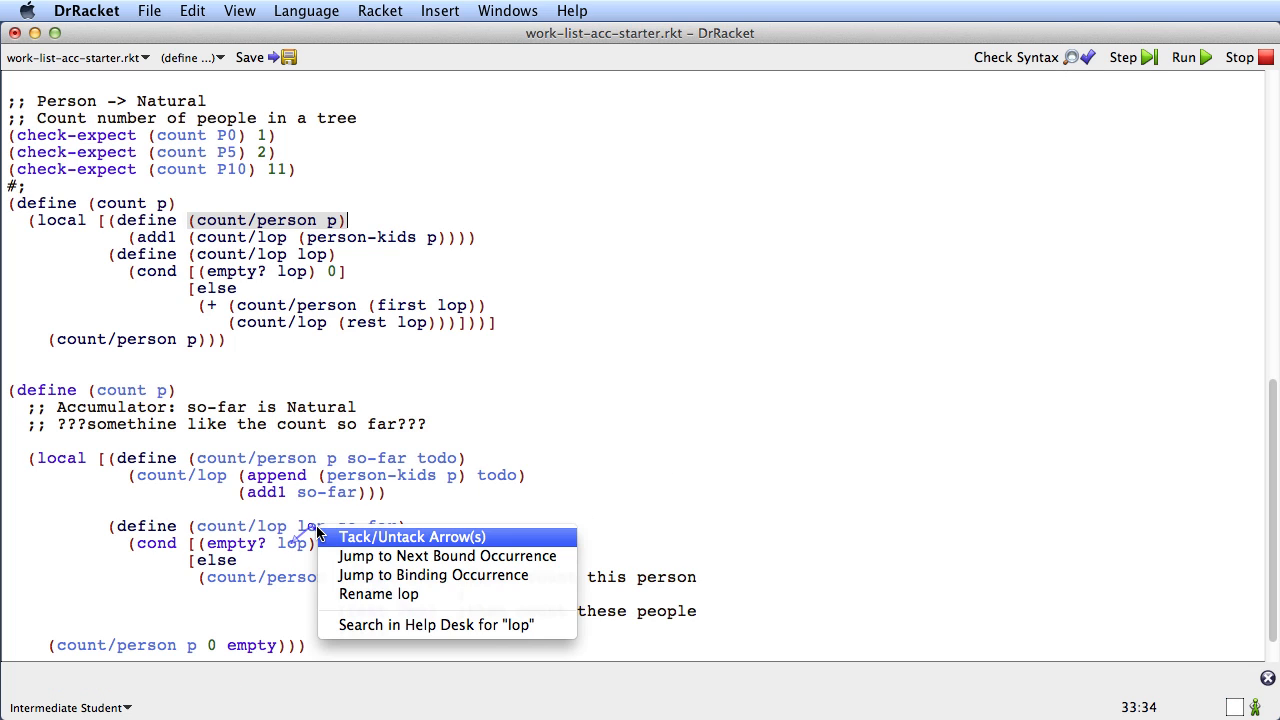
mouse_move(464, 594)
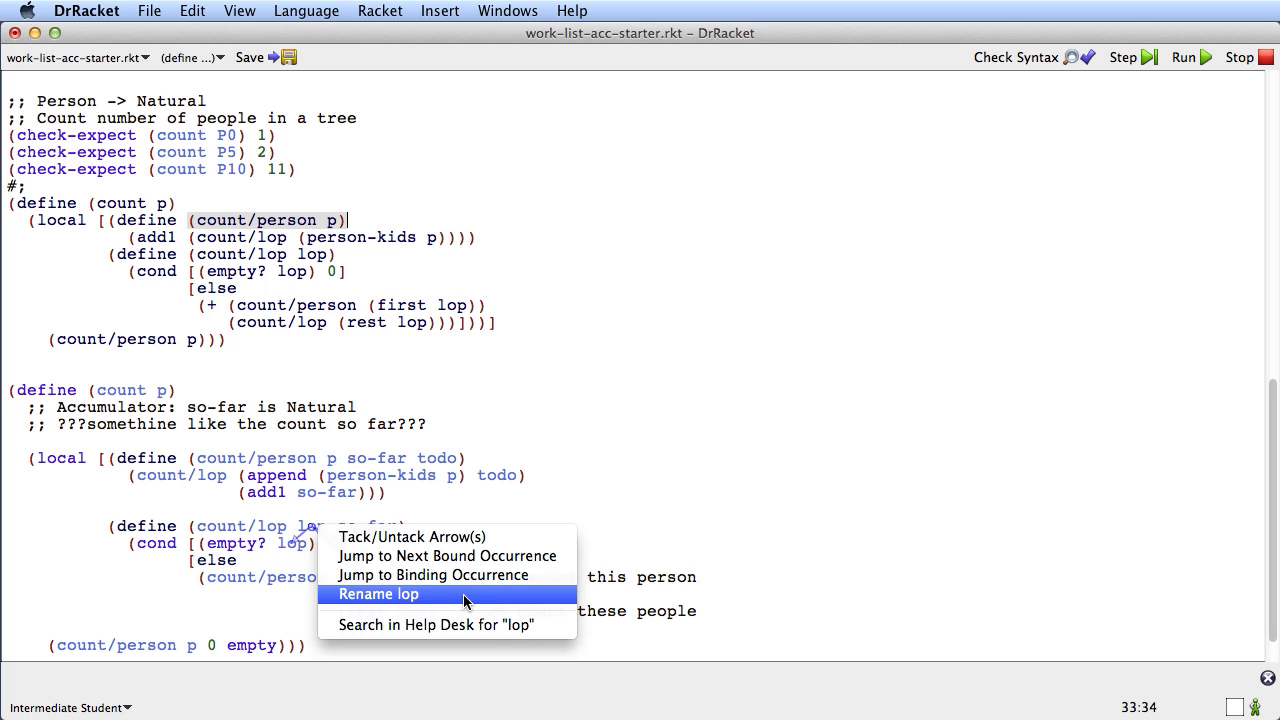
left_click(378, 592)
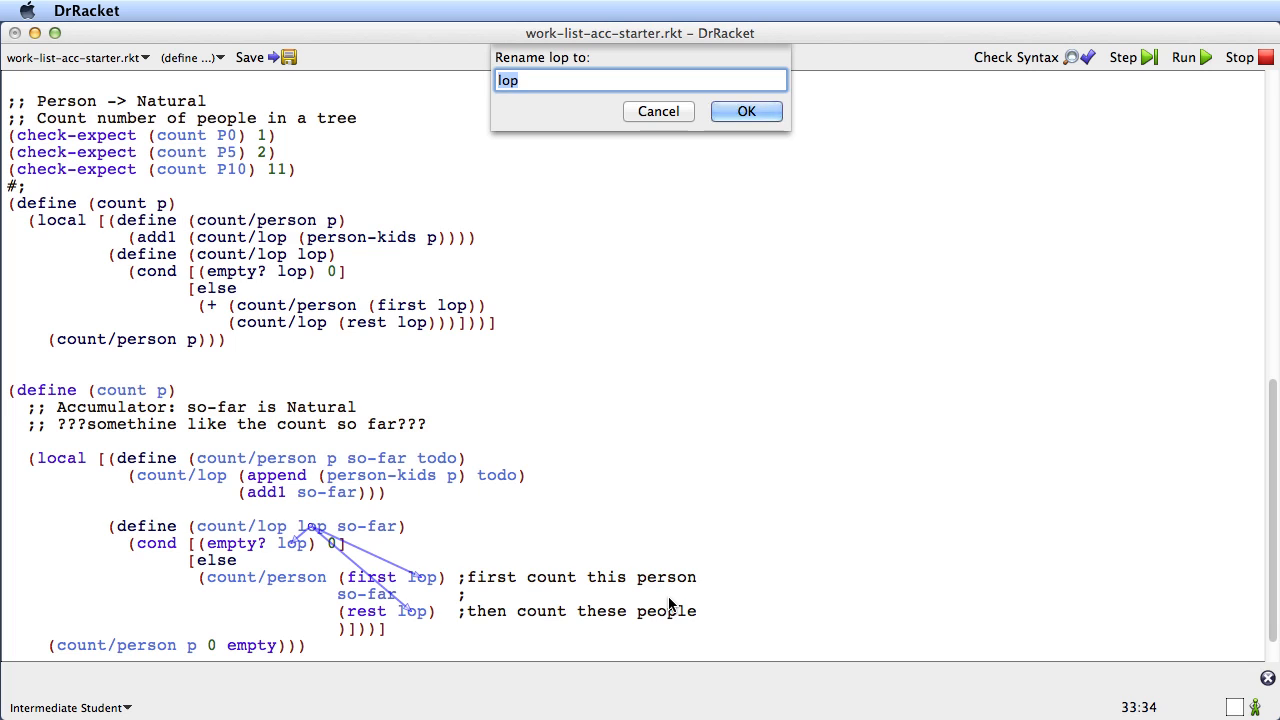
type("todo")
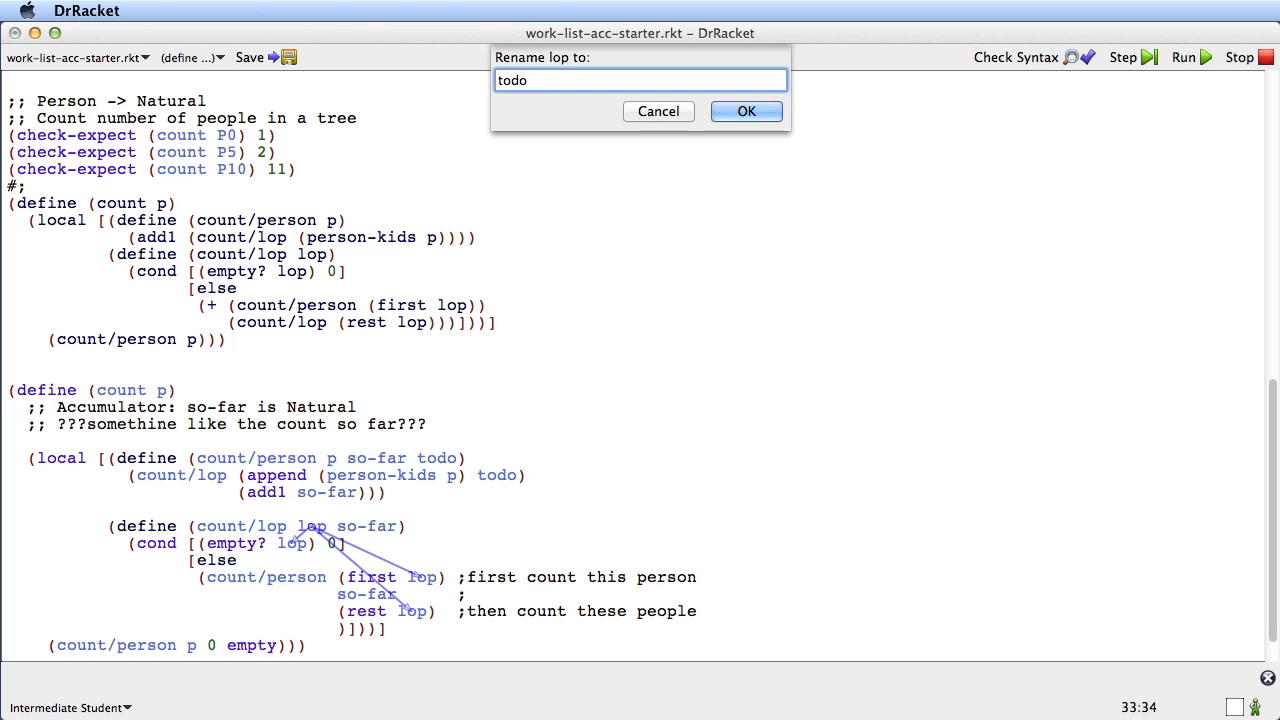
left_click(746, 112)
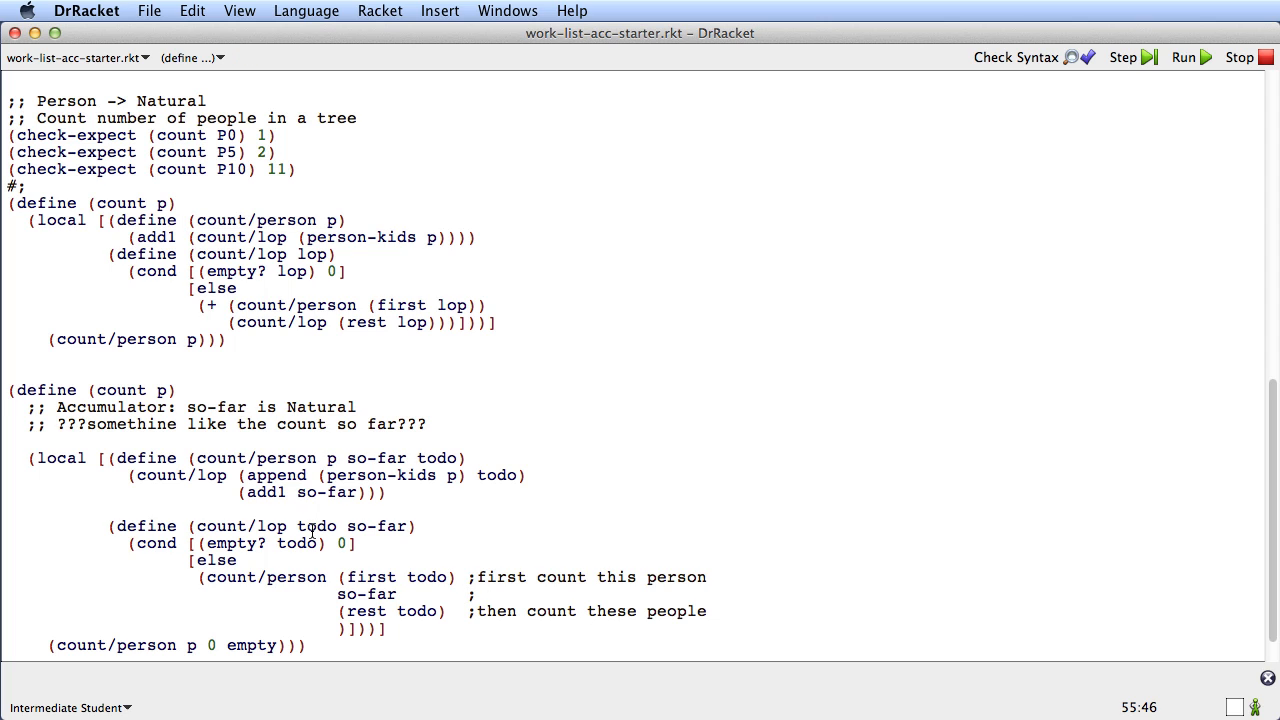
mouse_move(328, 524)
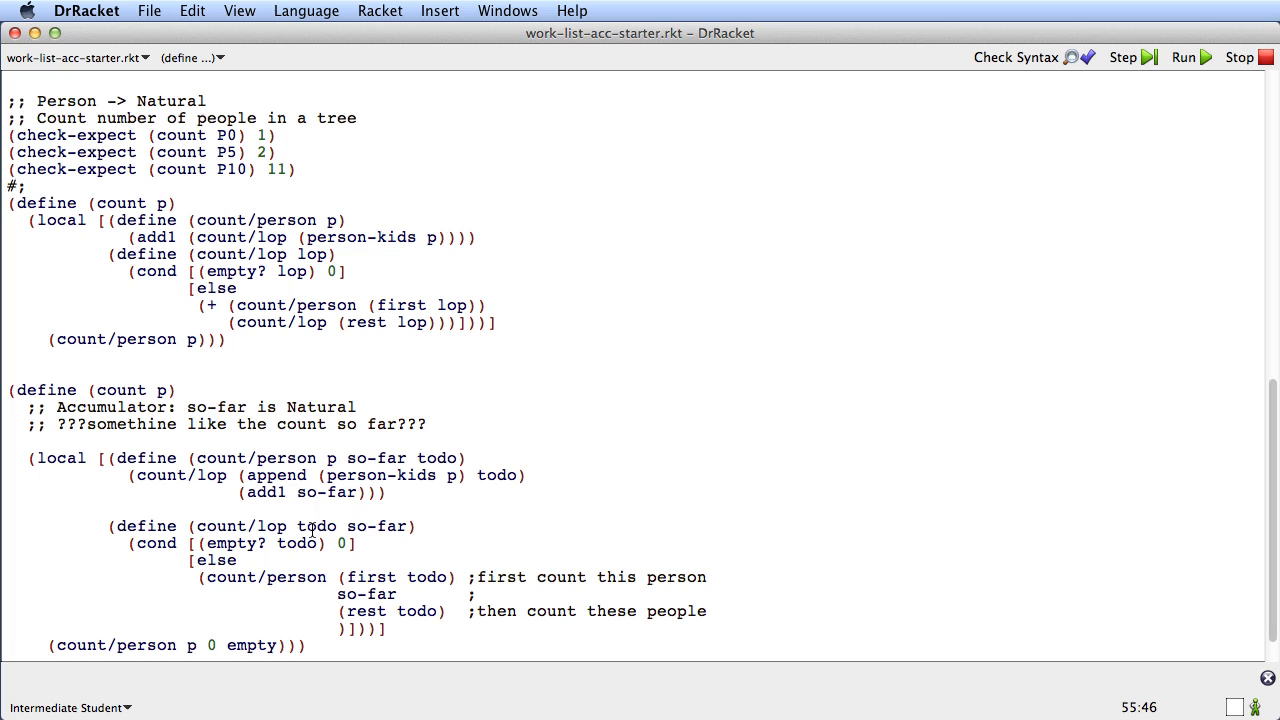
Step: Order count/lop's parameters as so-far then todo and pass (append (person-kids p) todo) from count/person
double_click(316, 526)
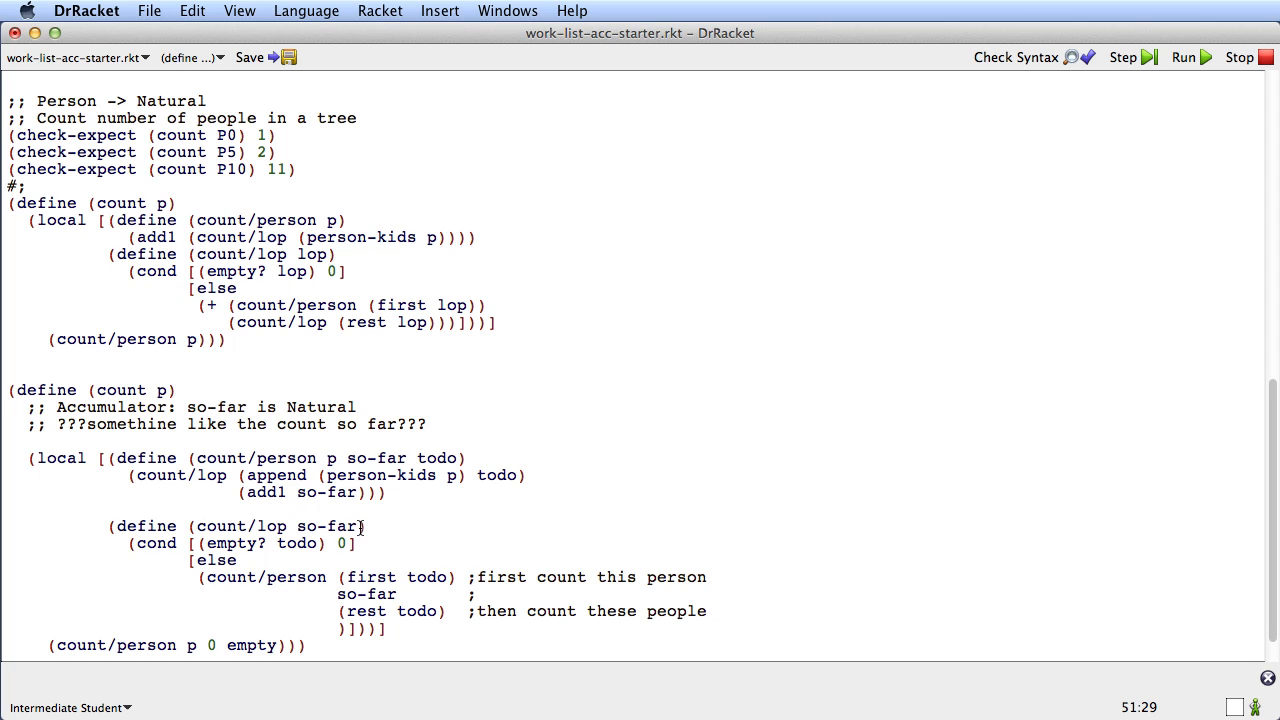
type("todo")
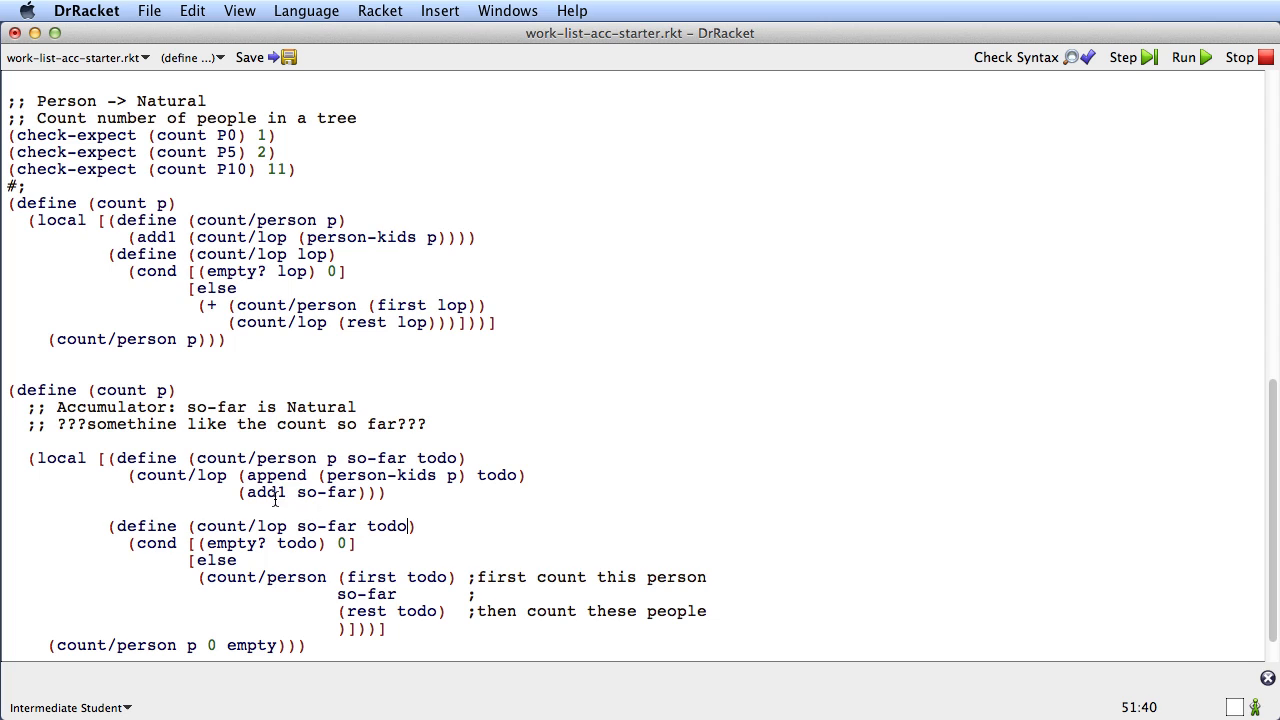
mouse_move(238, 478)
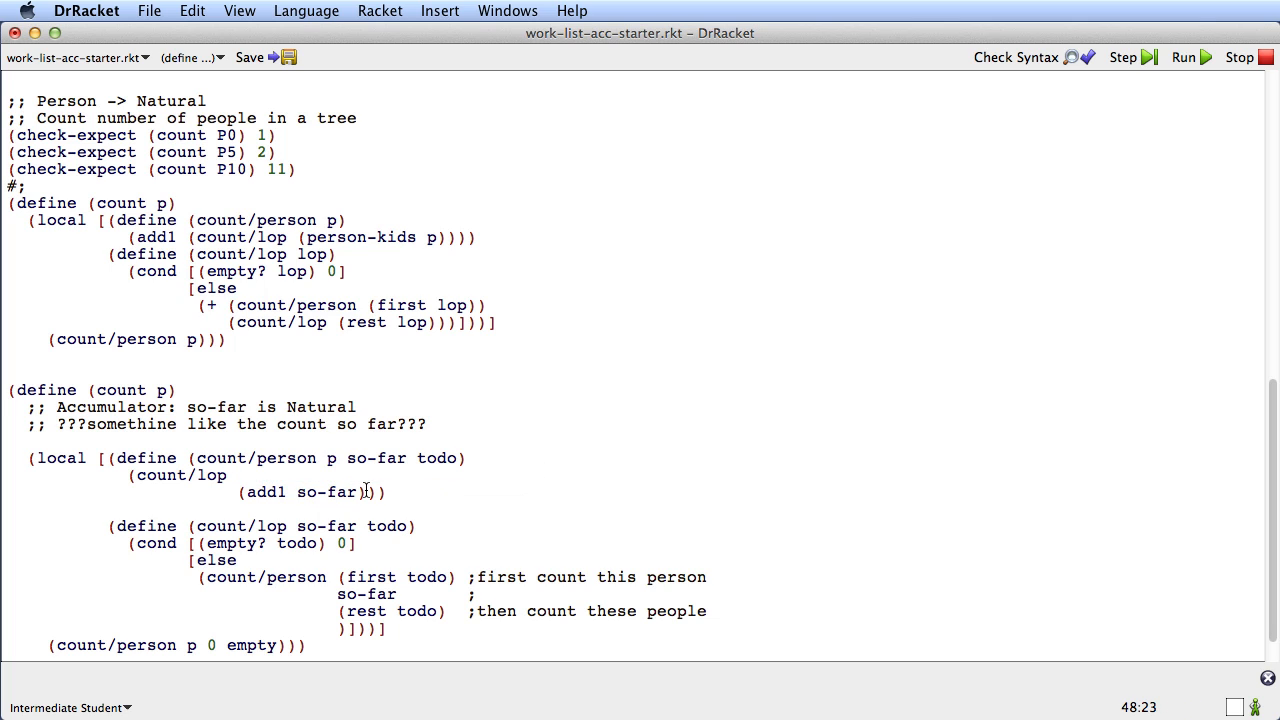
type("(append (person-kids p) todo)")
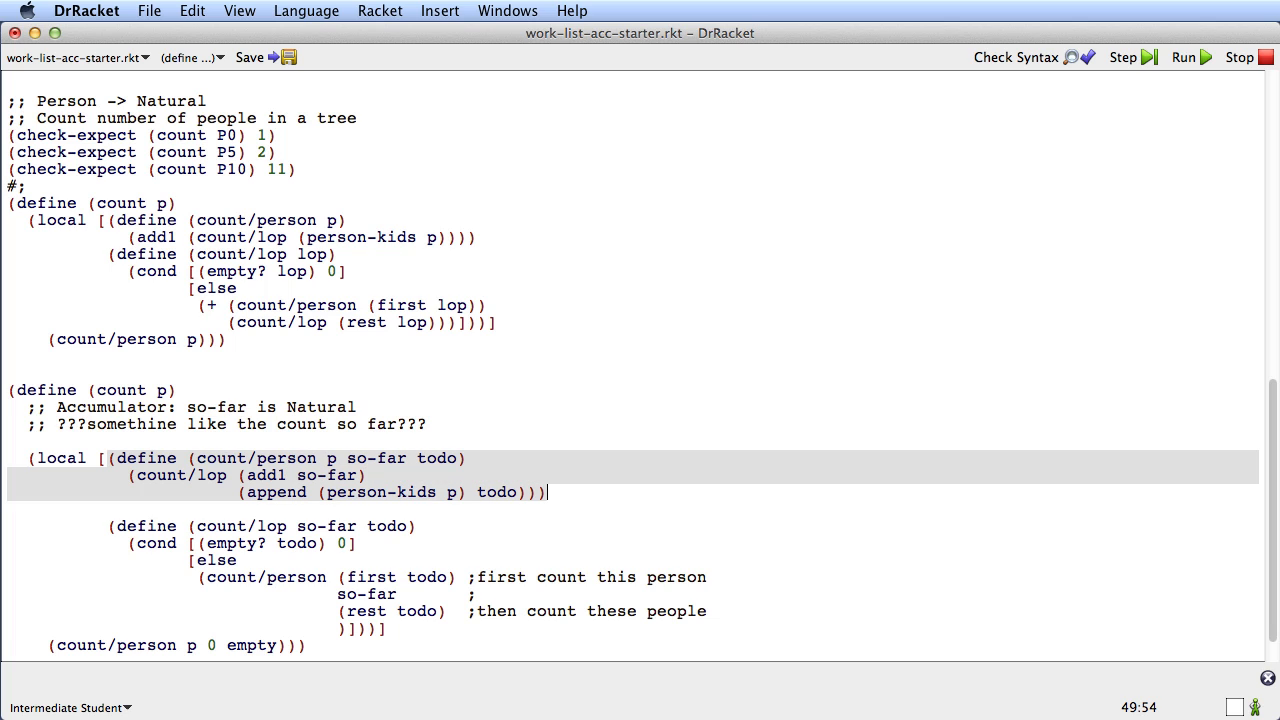
mouse_move(302, 626)
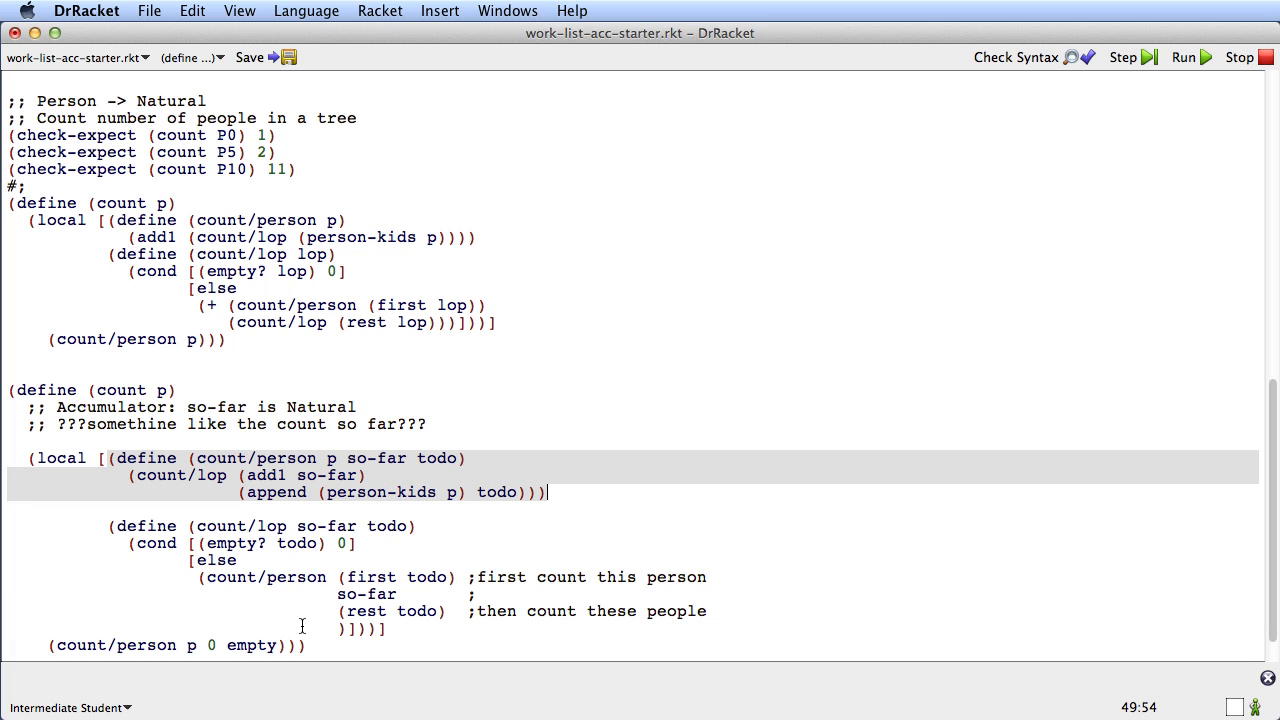
mouse_move(310, 488)
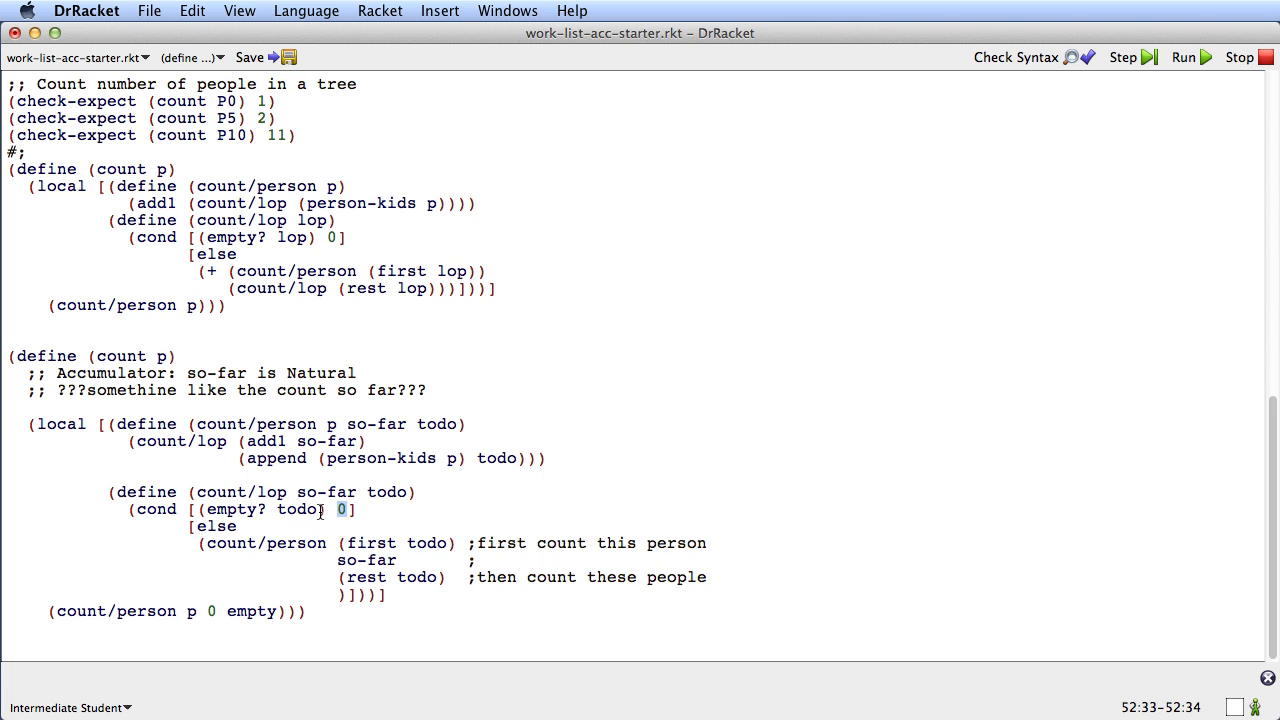
Step: Return so-far instead of 0 in the empty? todo clause and run to pass all 3 tests
key("backspace")
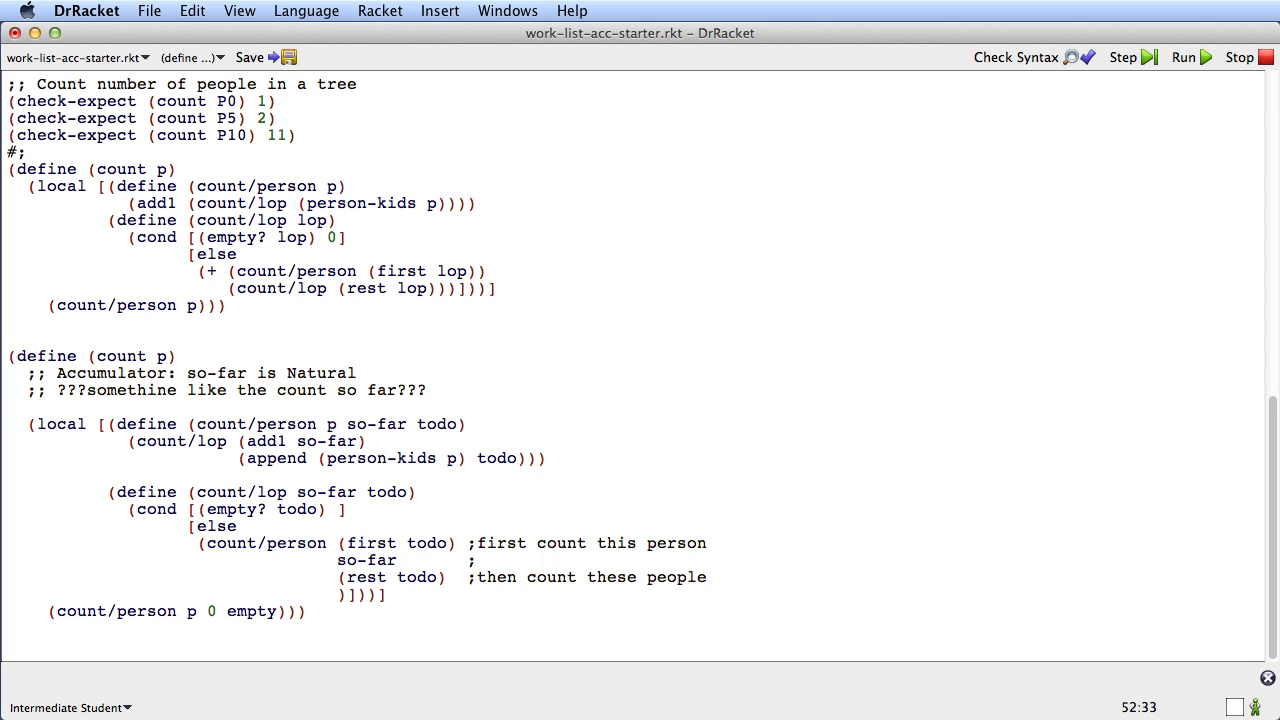
type("so-far")
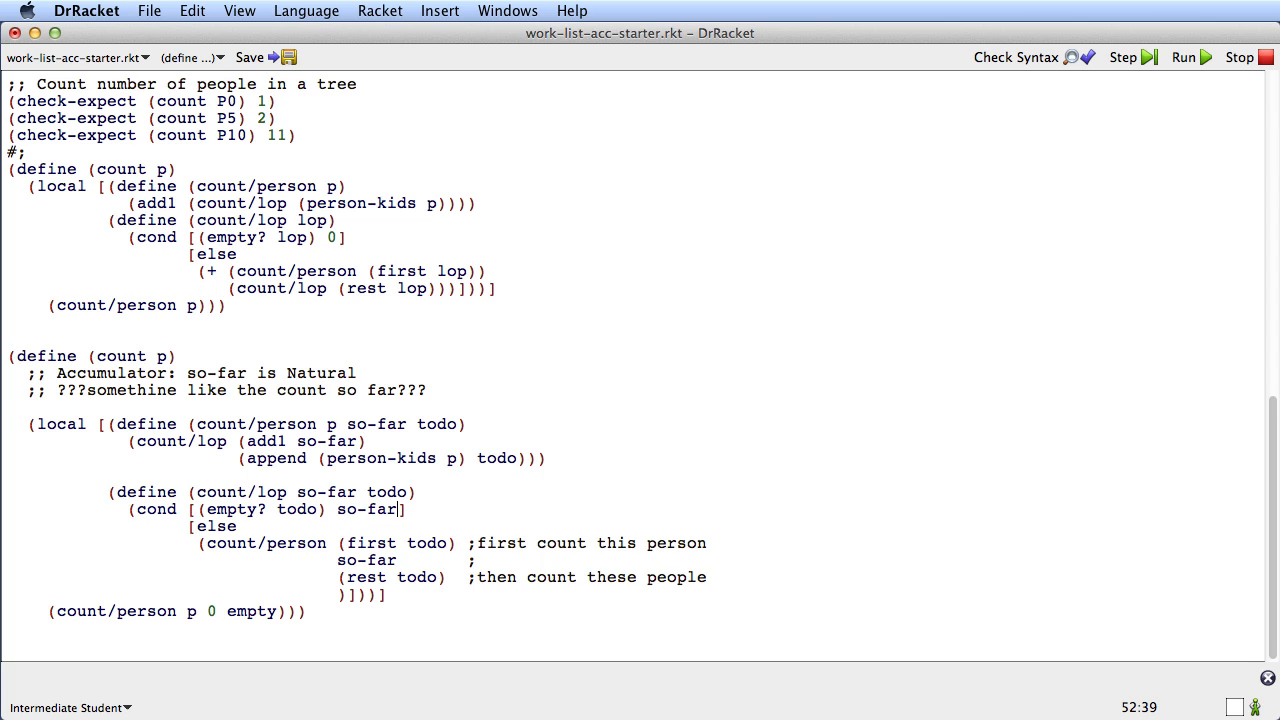
mouse_move(472, 514)
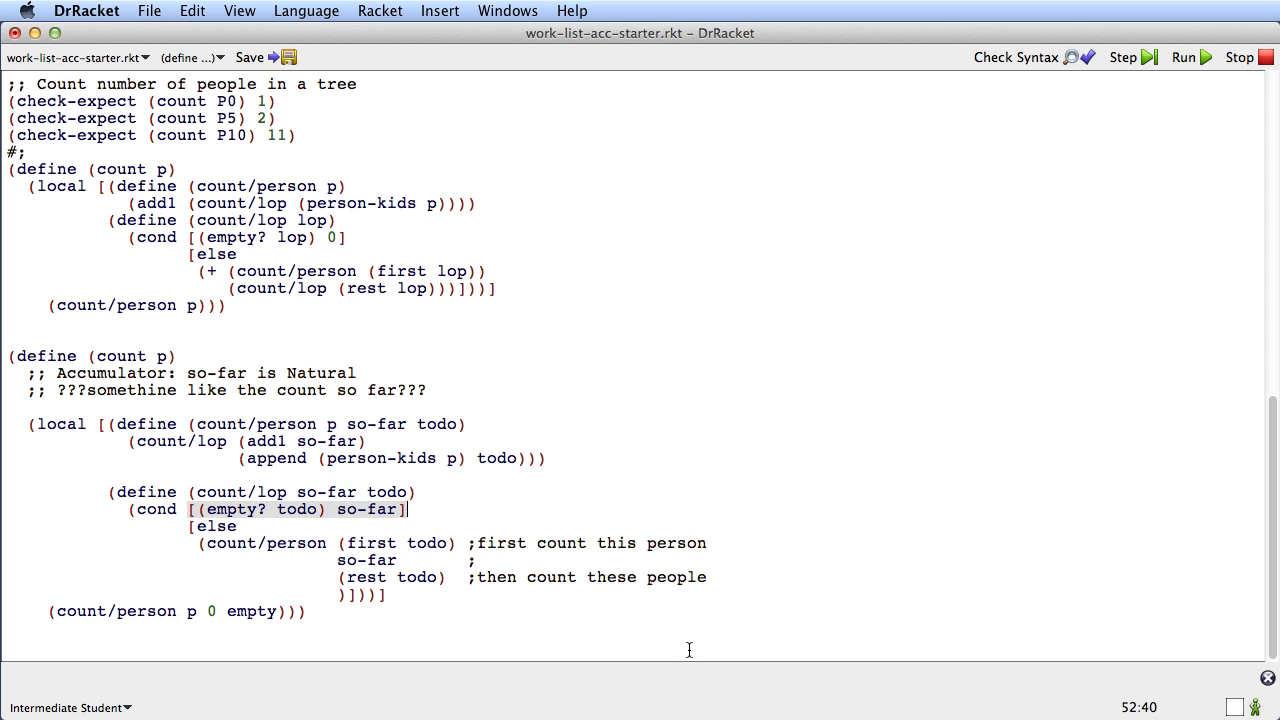
left_click(1184, 56)
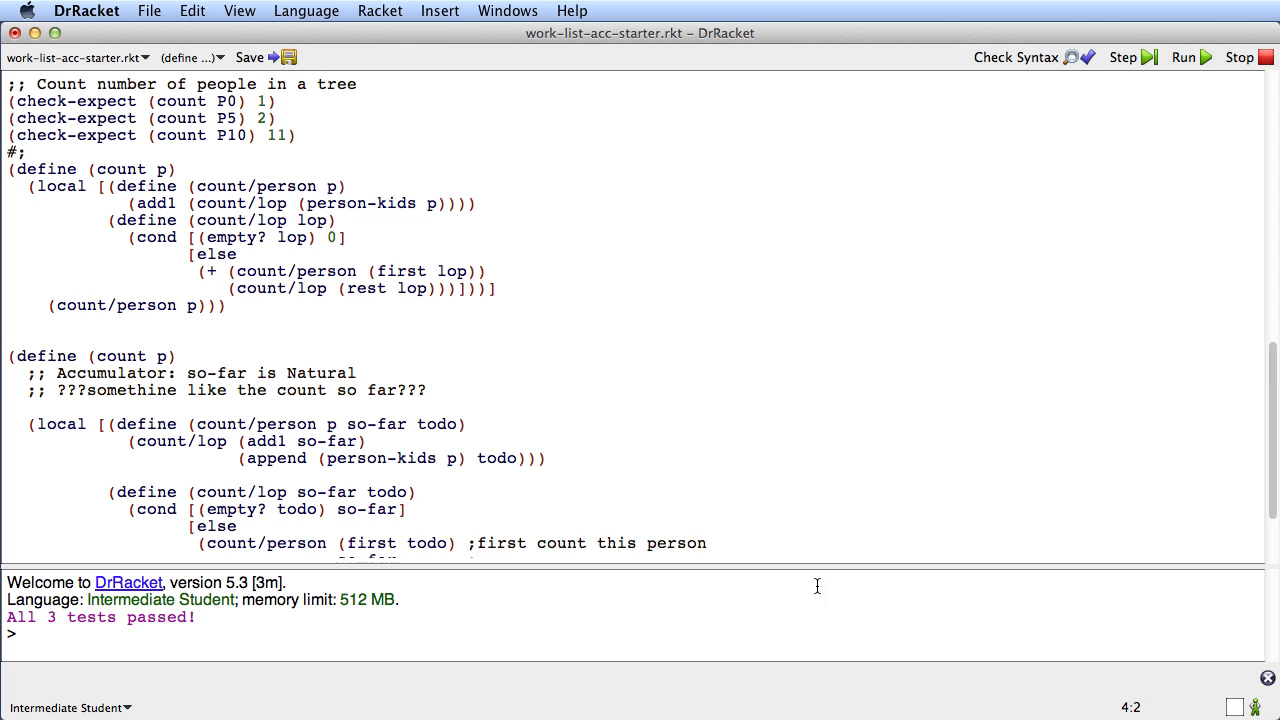
scroll("down", 3)
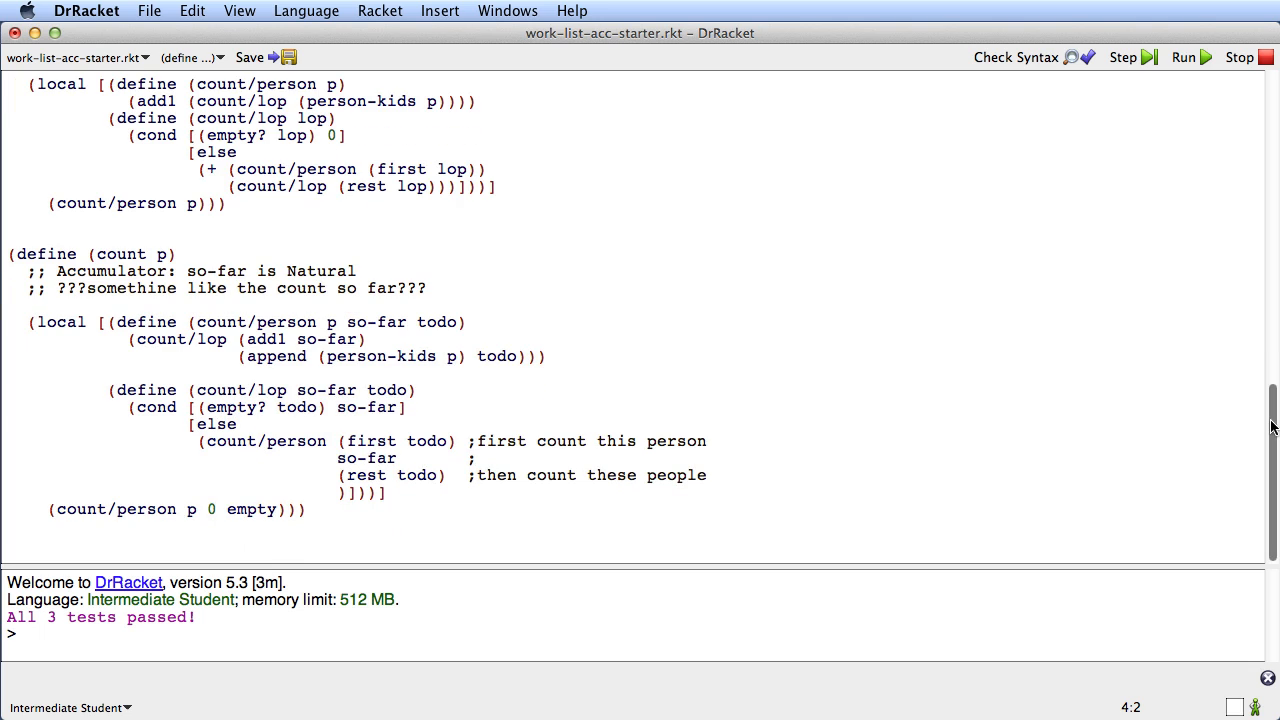
mouse_move(84, 288)
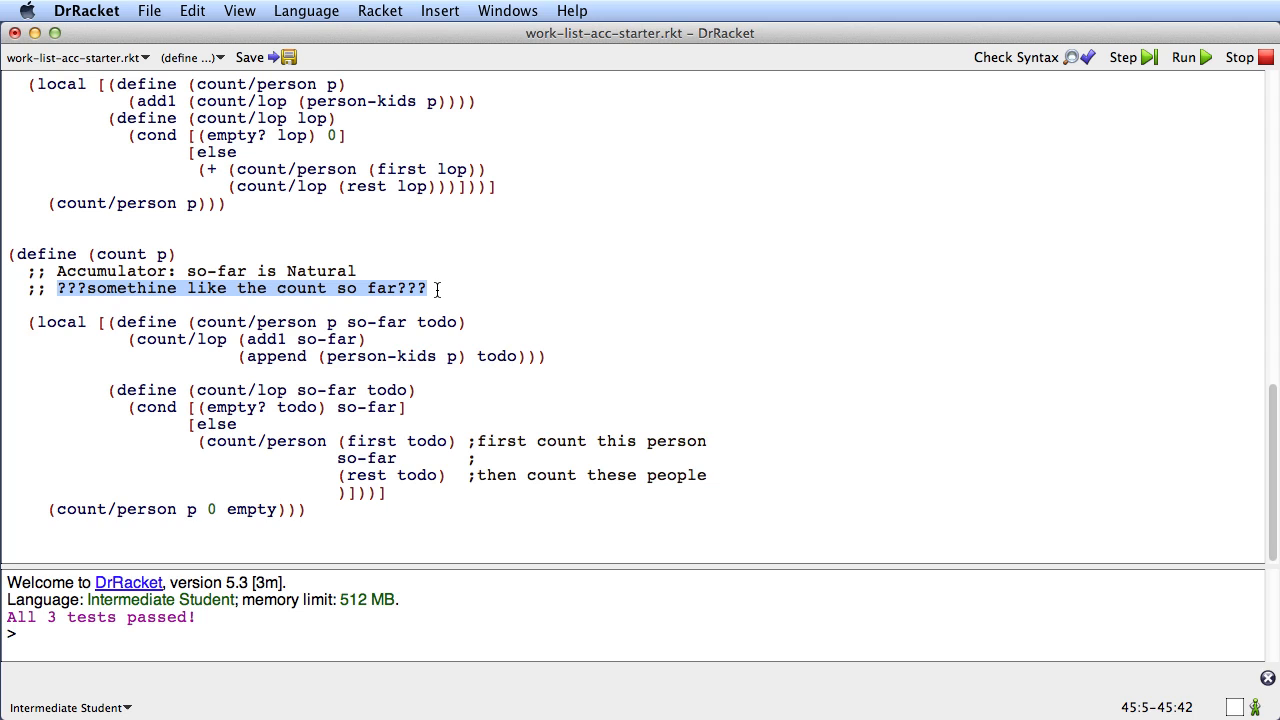
Step: Write so-far's invariant as total Persons counted so far; add todo Accumulator (listof Person) and Invariant lines
type("Invariant:")
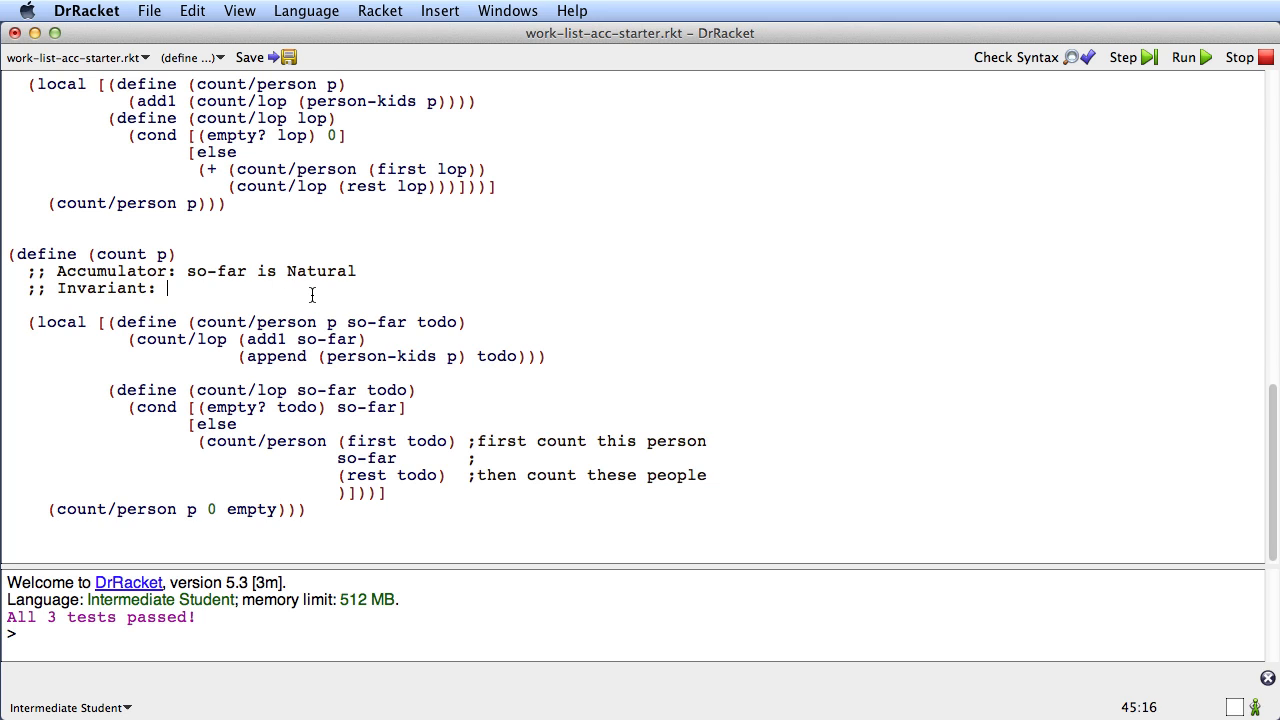
type("the total number of Persons counted so far")
type(";; A")
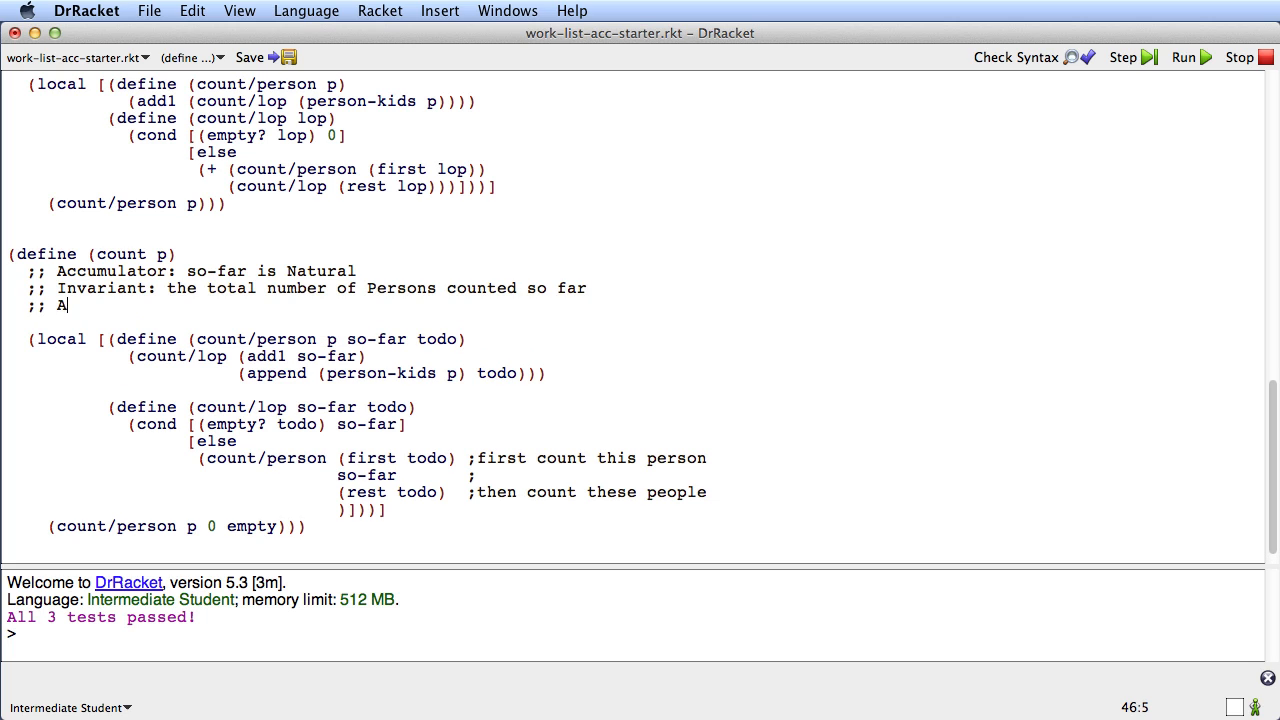
type("ccumulator: (listof")
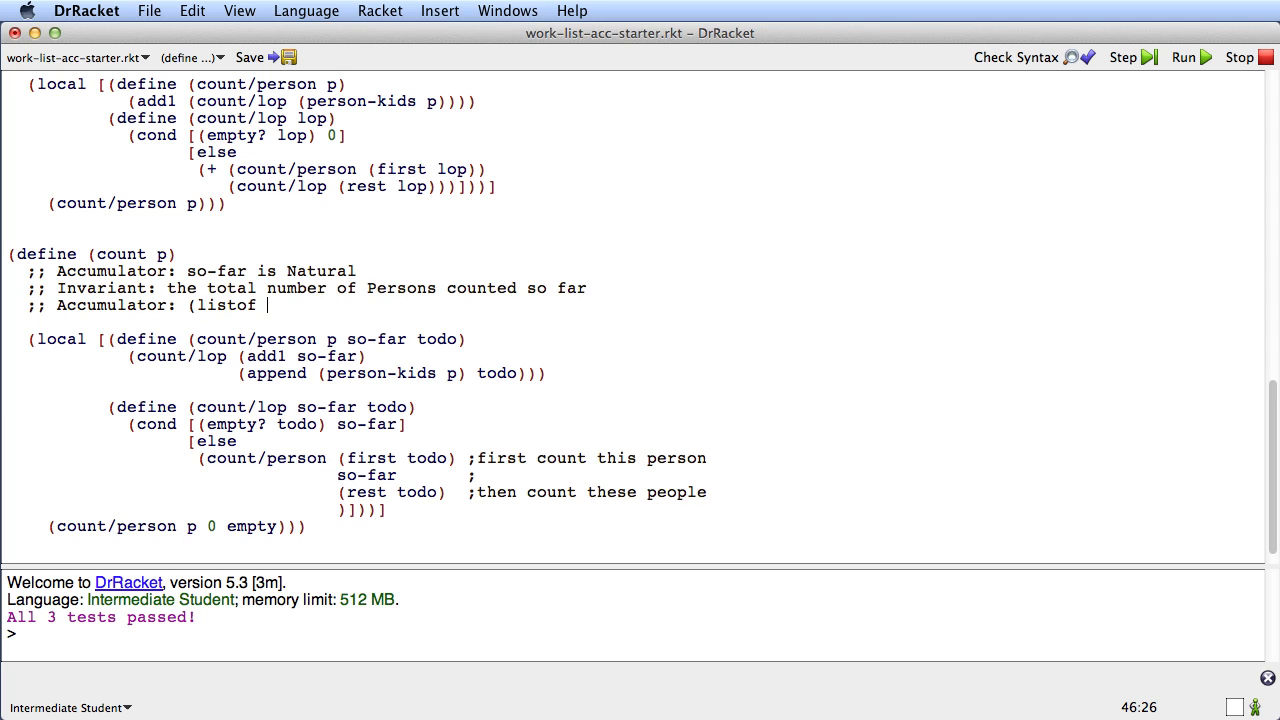
type("P")
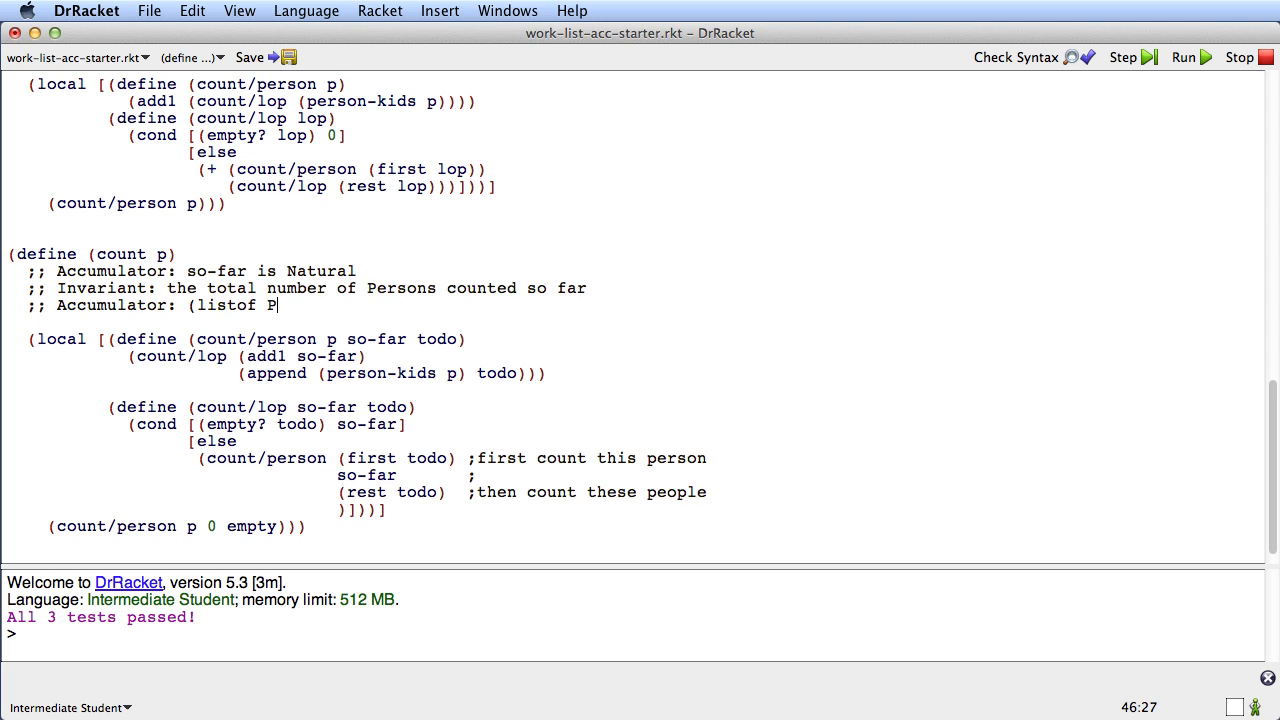
type("erson)")
type(";;")
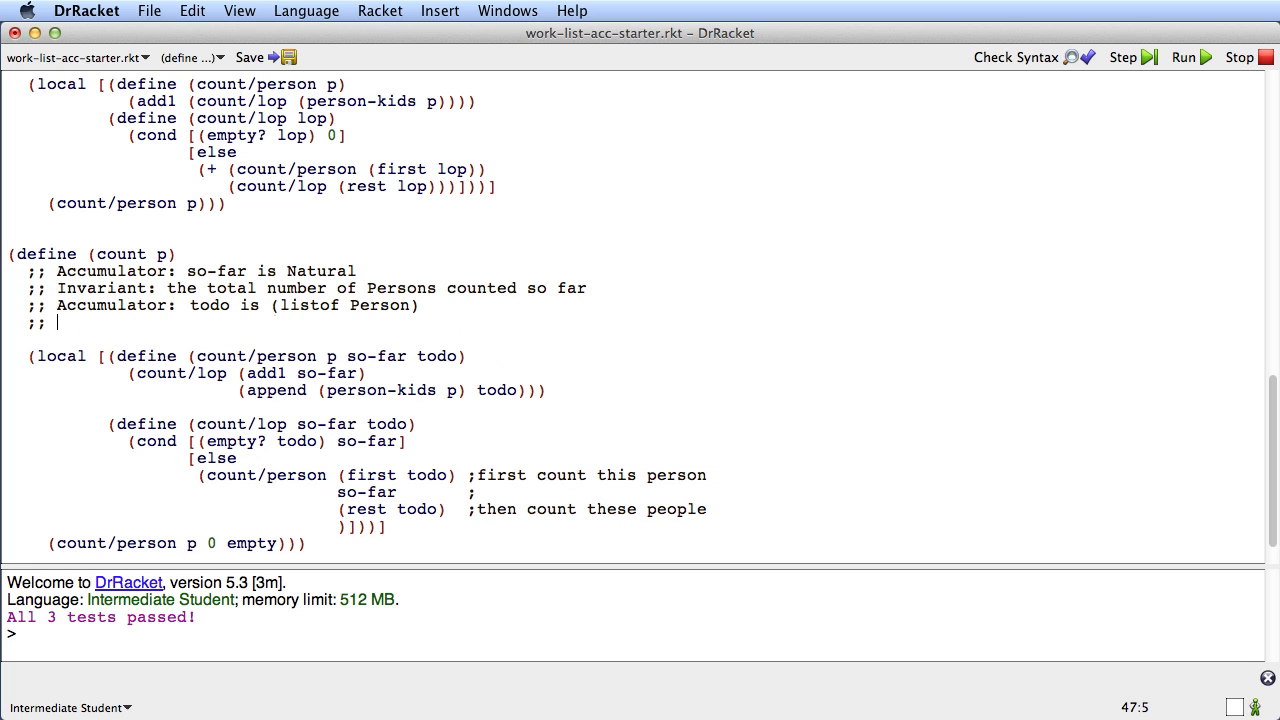
type("Invariant:")
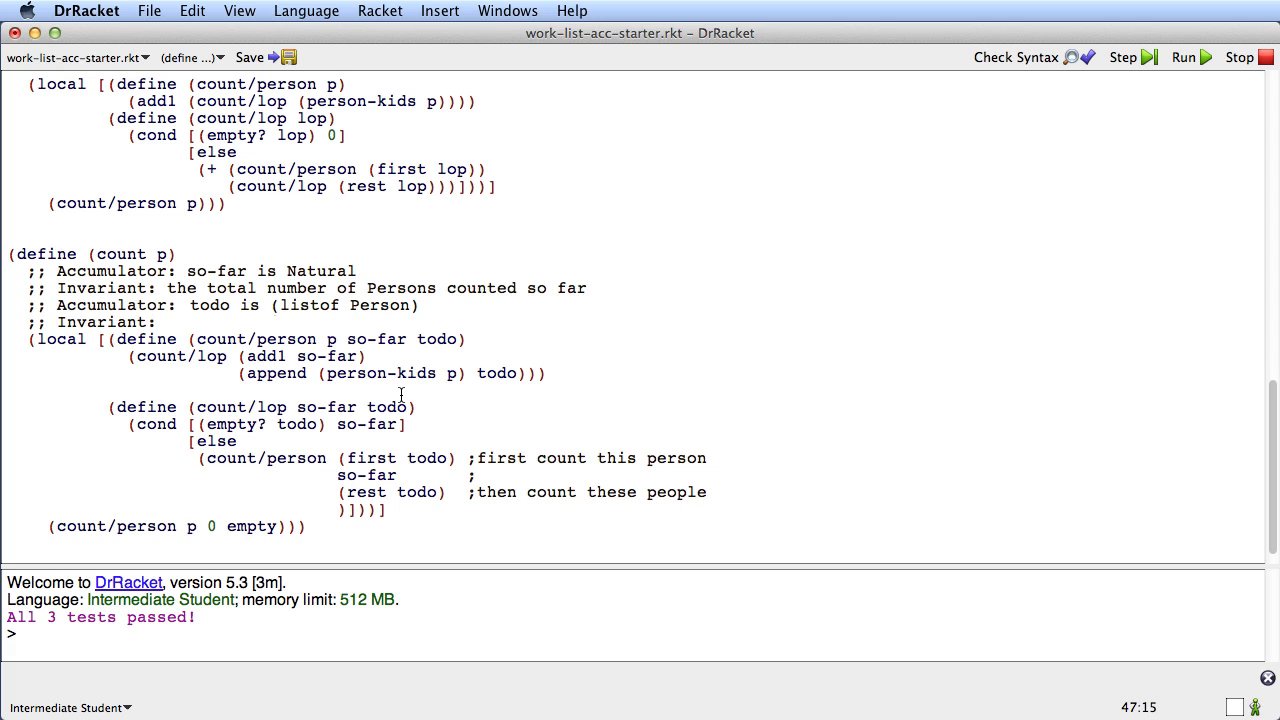
mouse_move(476, 396)
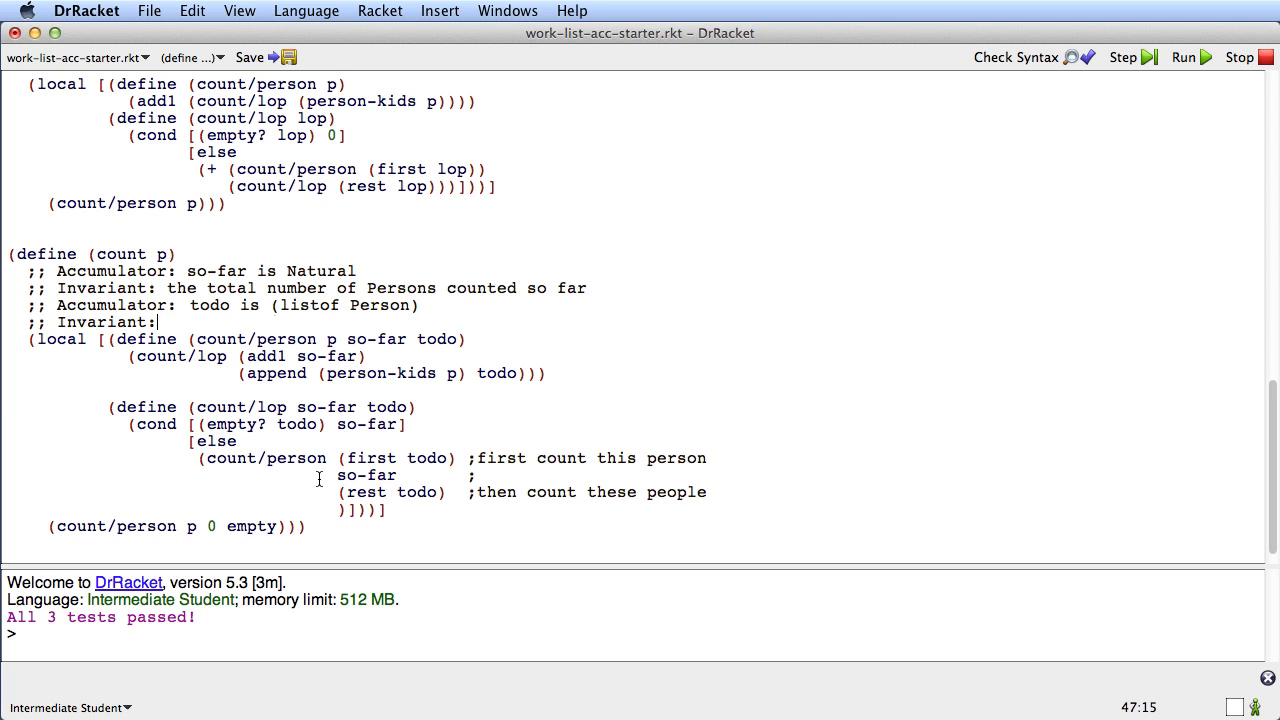
mouse_move(430, 476)
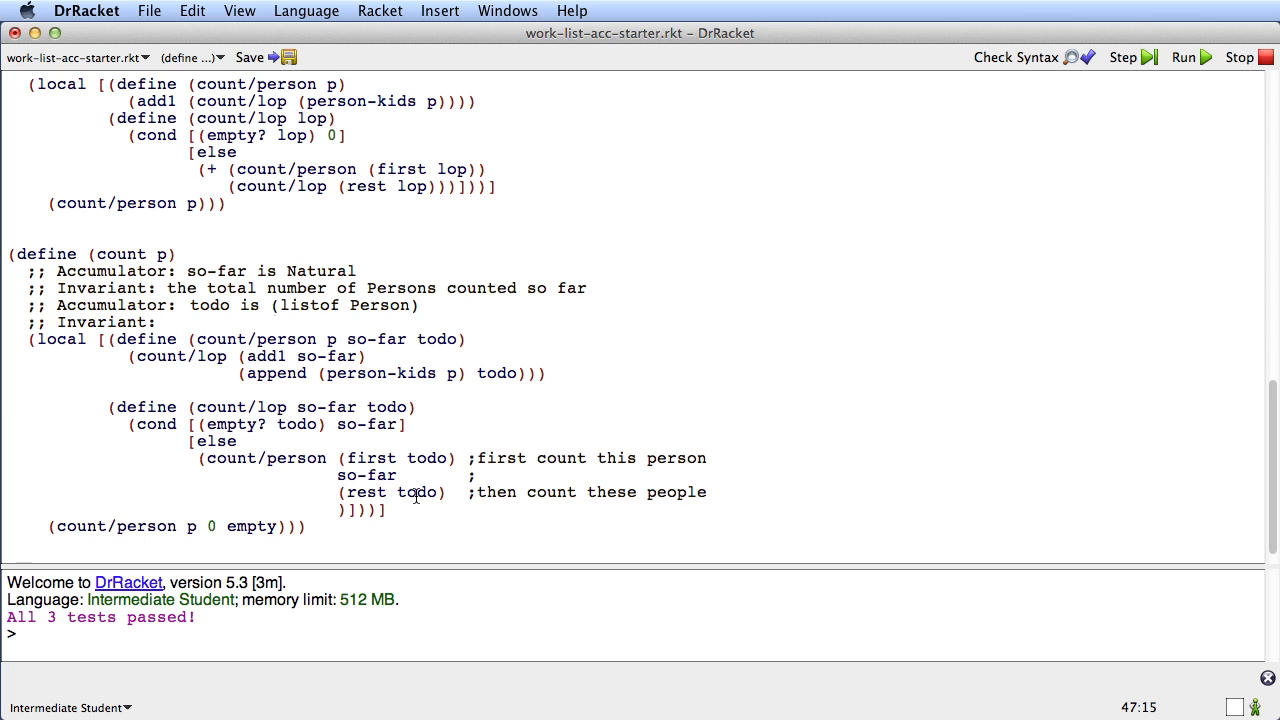
mouse_move(402, 468)
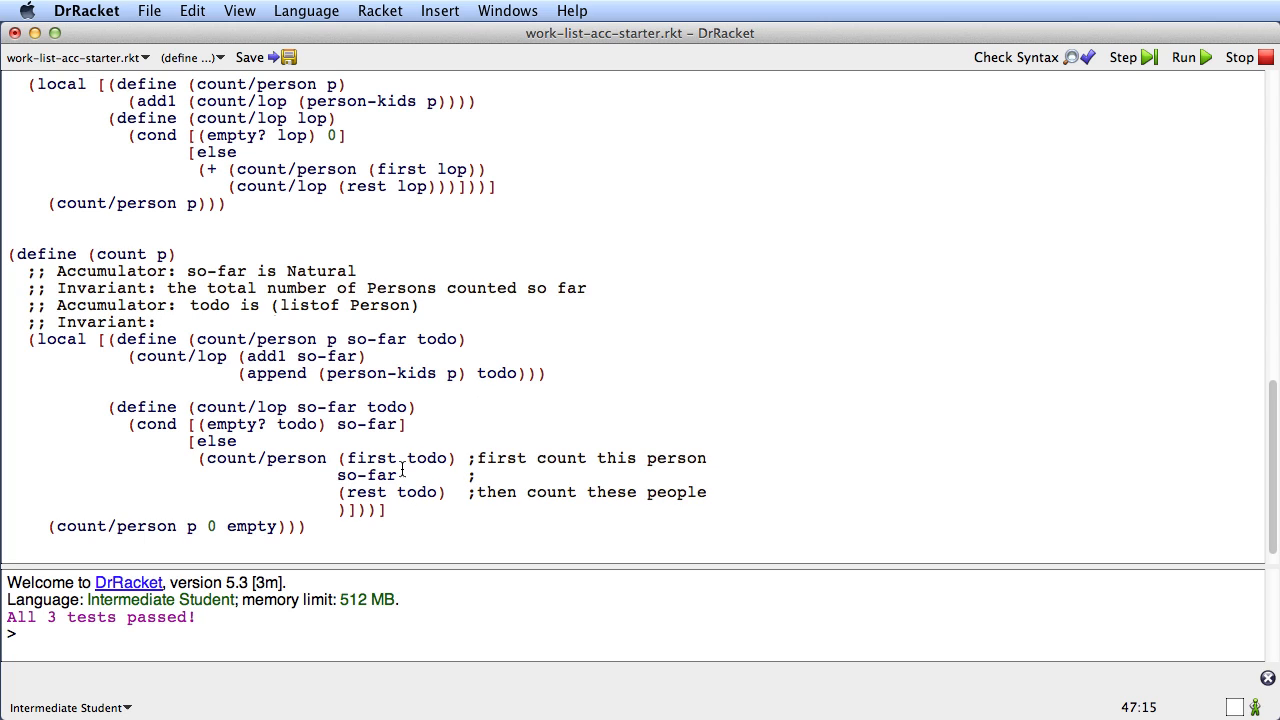
mouse_move(450, 458)
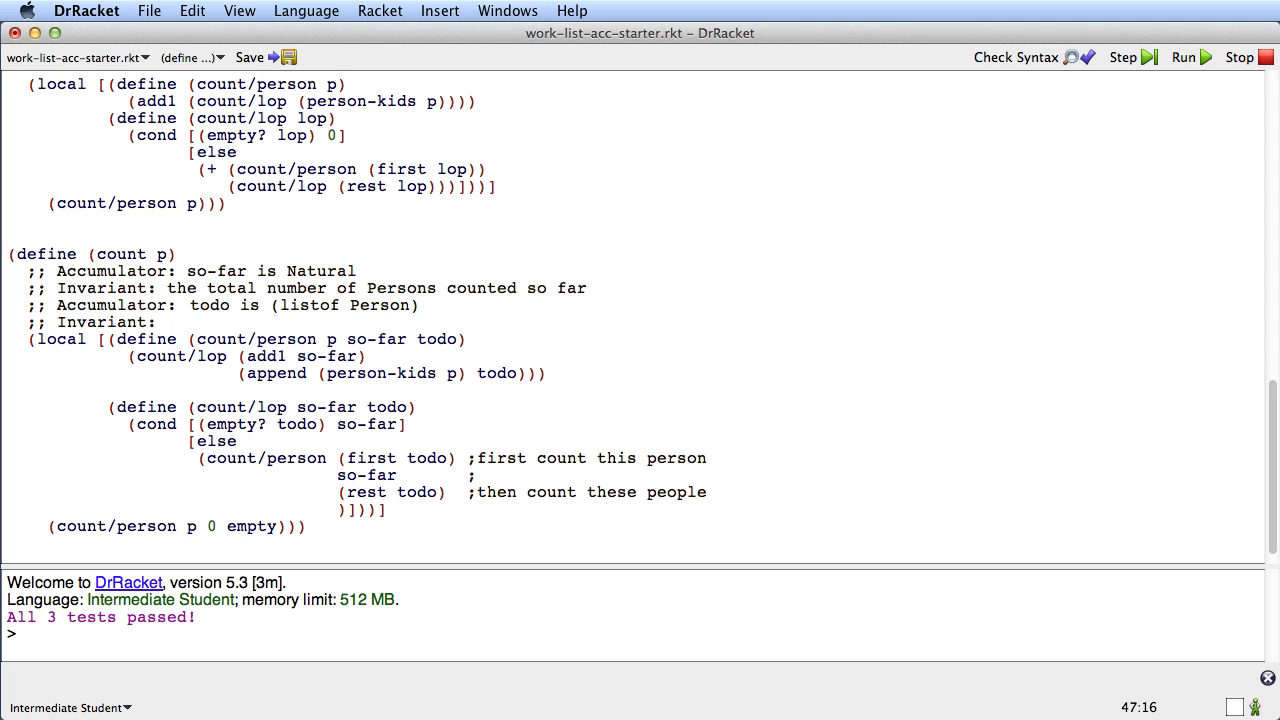
Step: Write todo's invariant: all the children of visited Persons not yet themselves visited
type("all the")
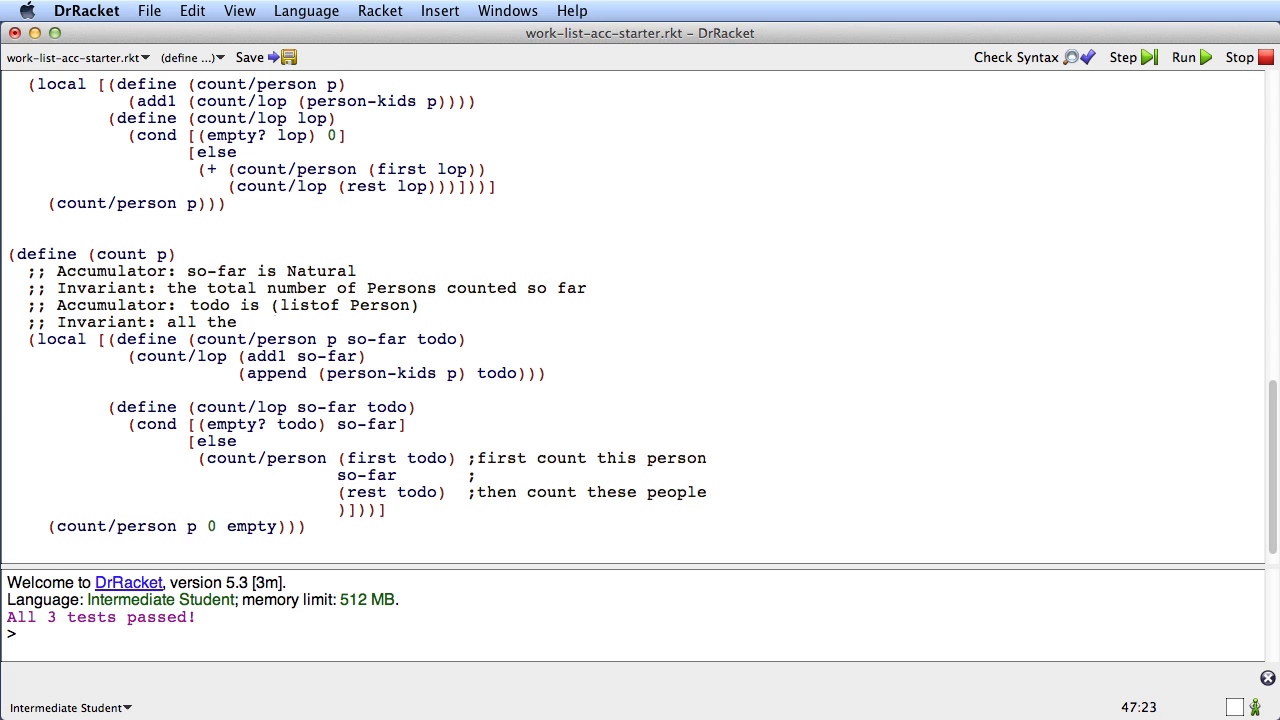
type("children of Persons we have cis")
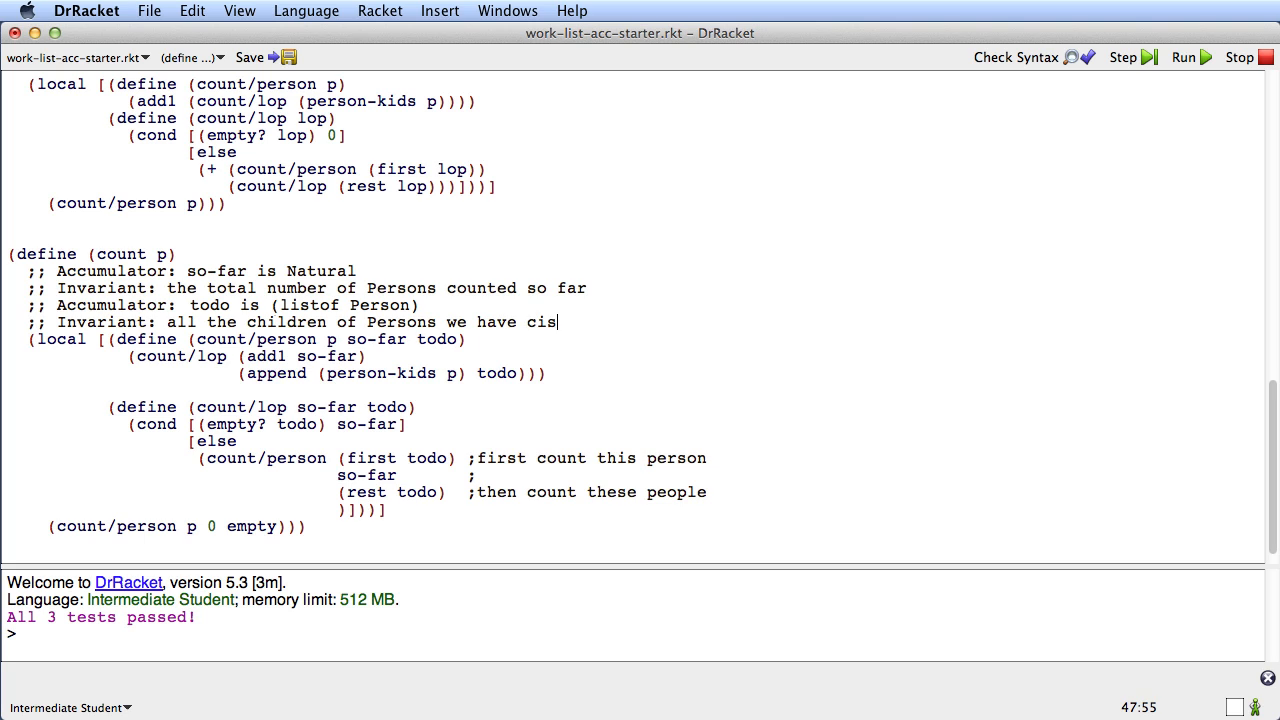
type("visi")
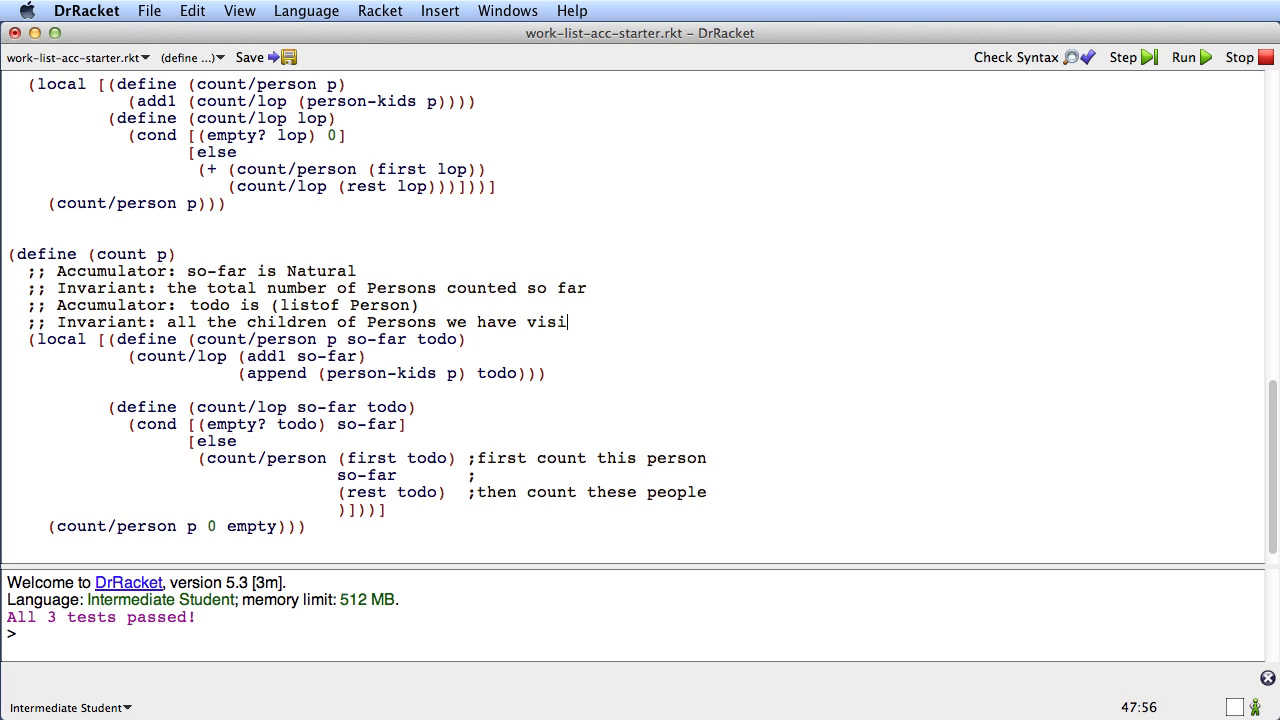
type("ted, that have not ye")
type(";;")
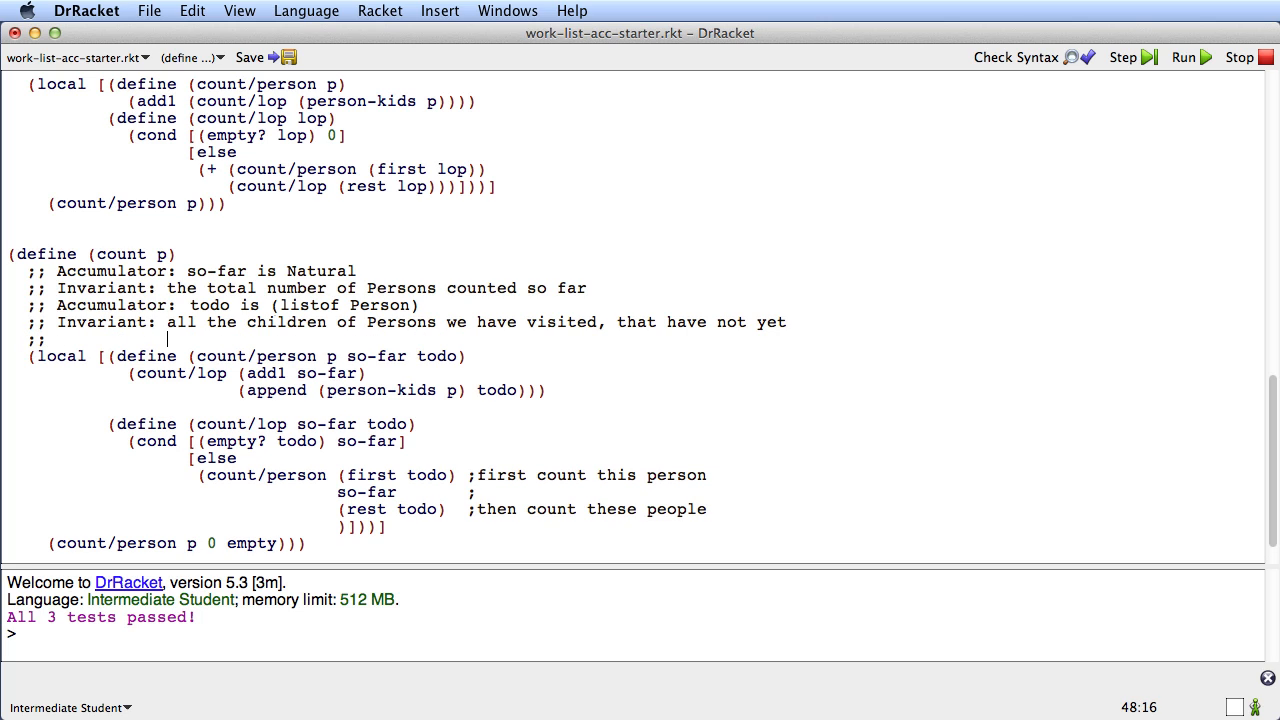
type("themselves been visited")
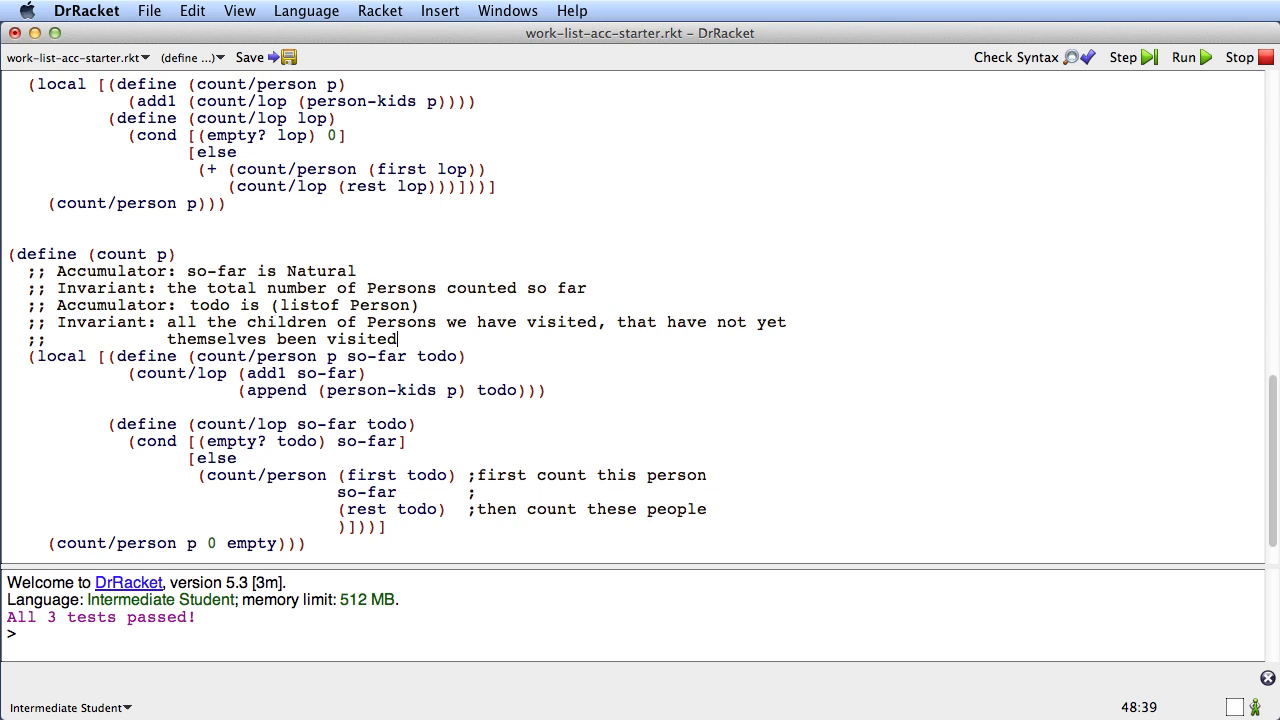
mouse_move(1270, 478)
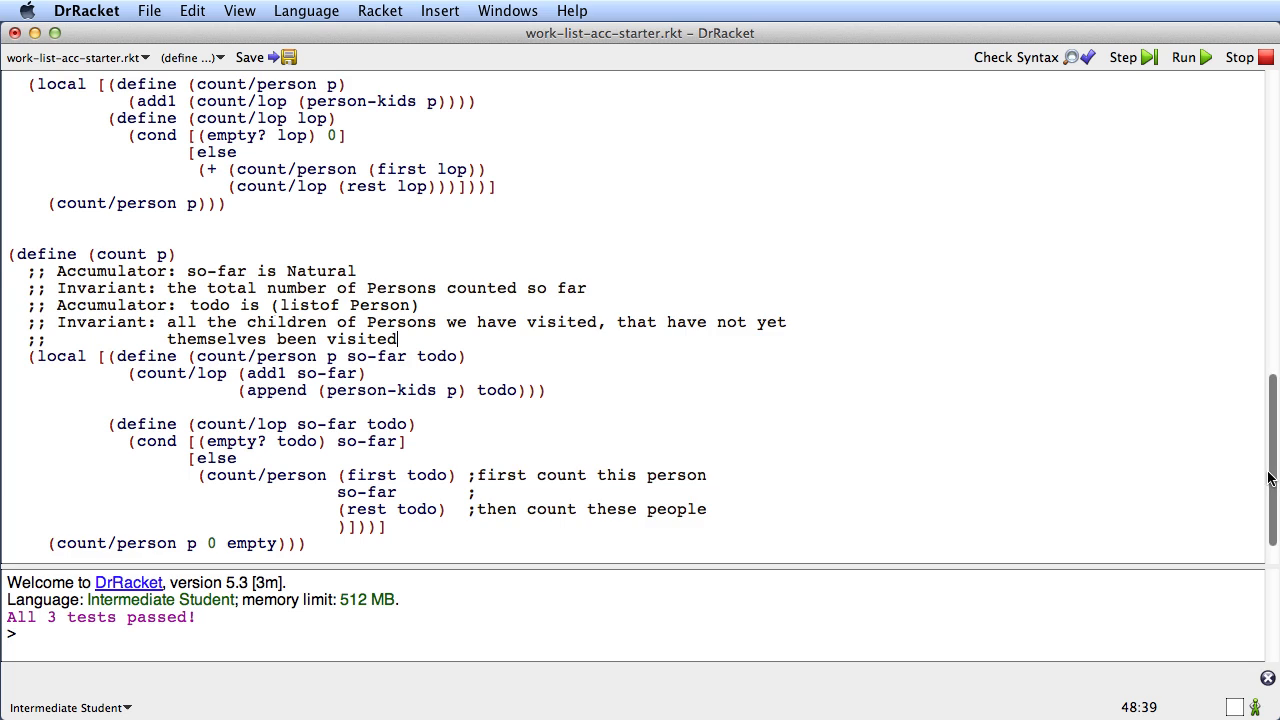
Step: Scroll through the finished count definition with both invariants documented
scroll("down", 3)
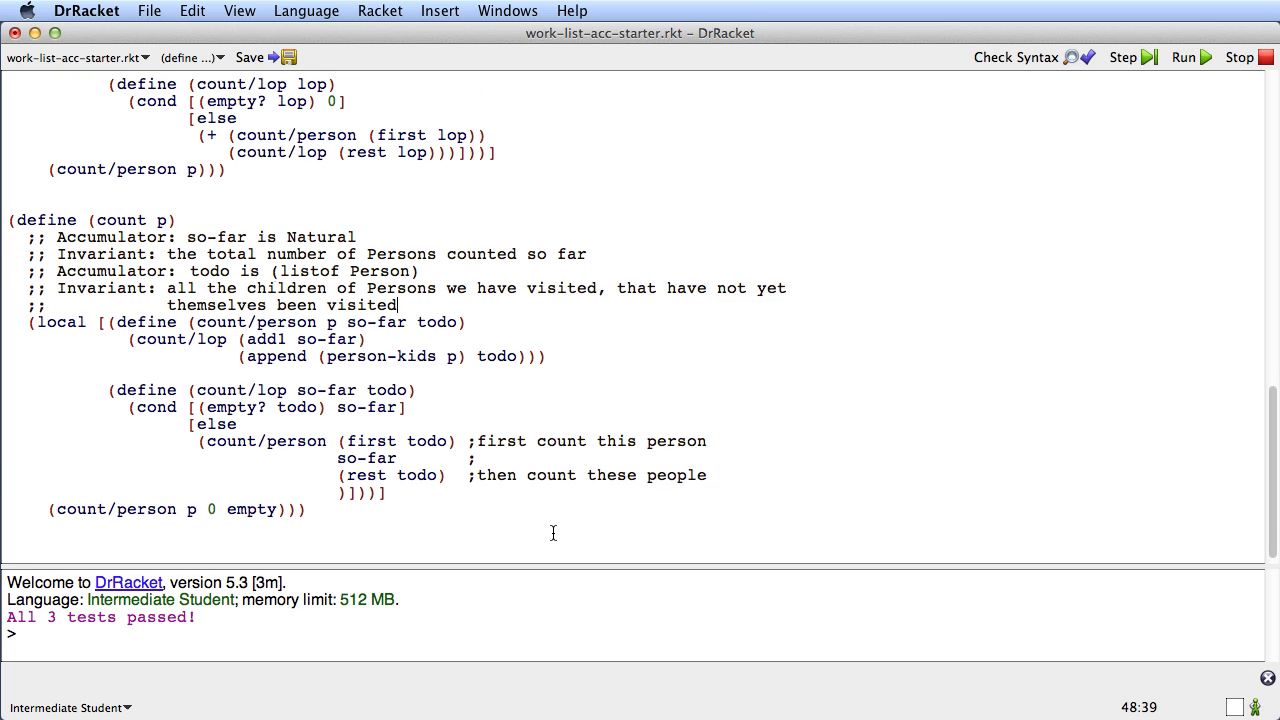
mouse_move(902, 438)
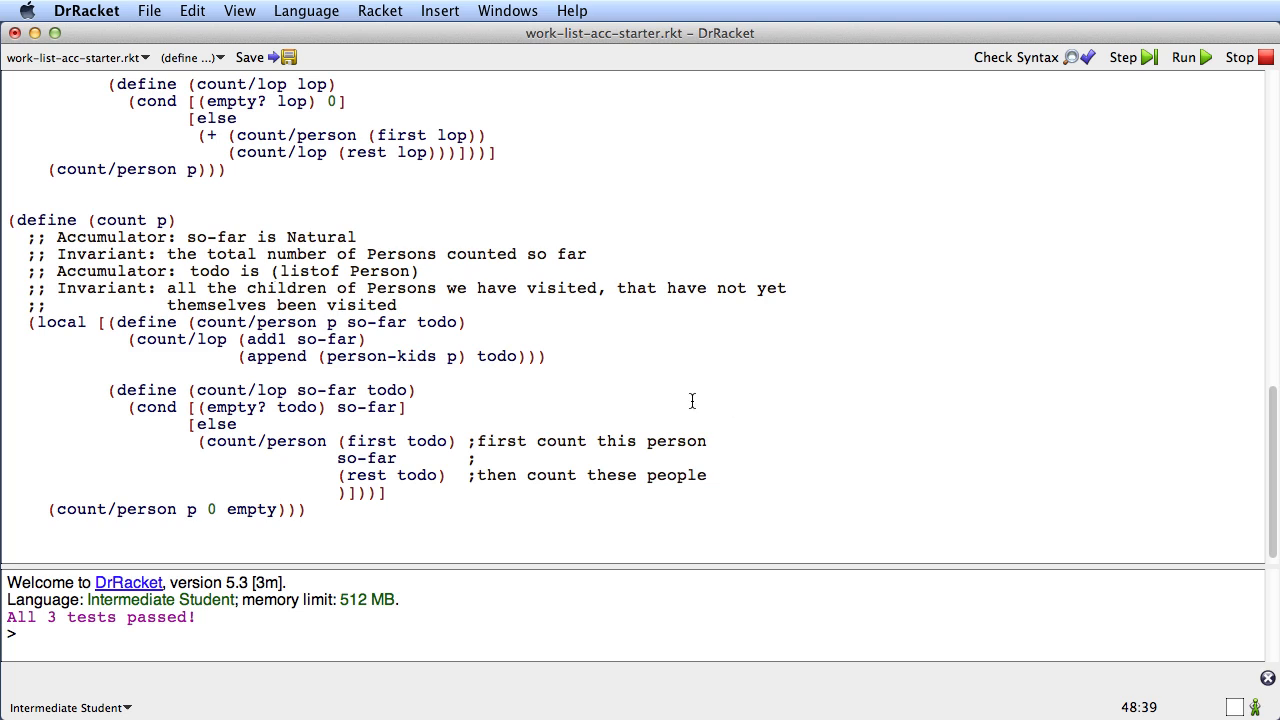
mouse_move(492, 384)
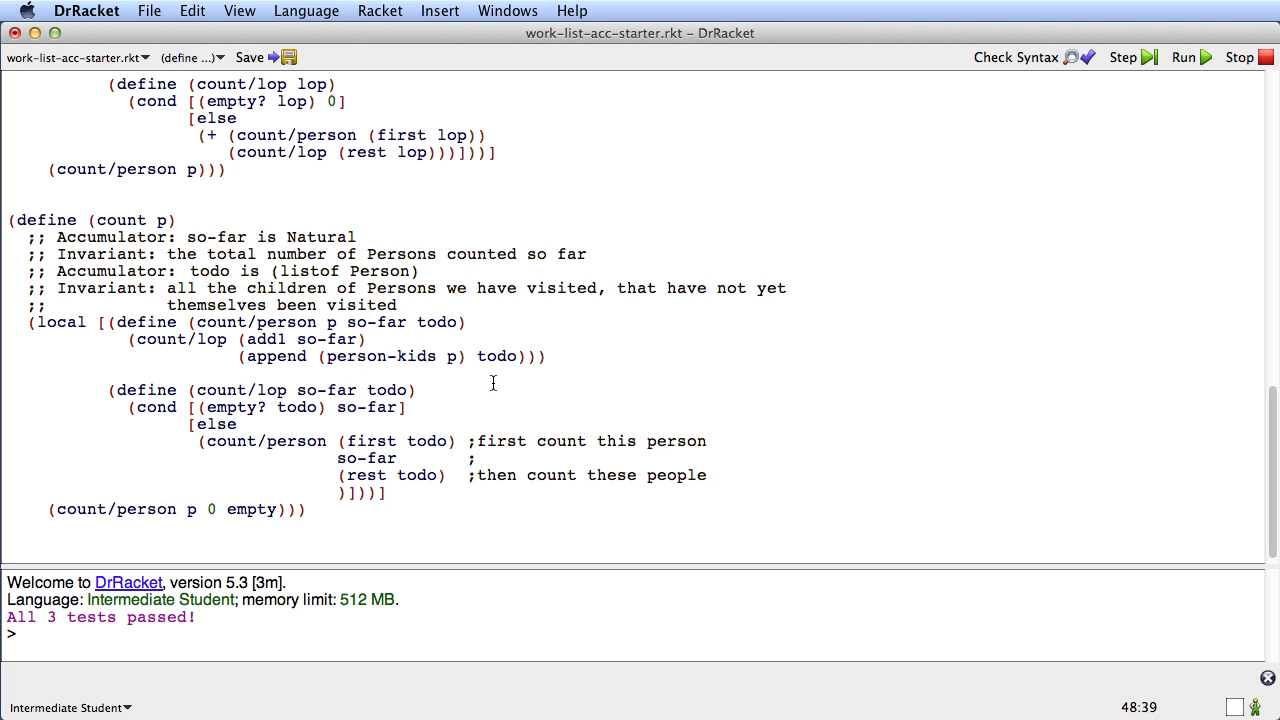
mouse_move(1000, 492)
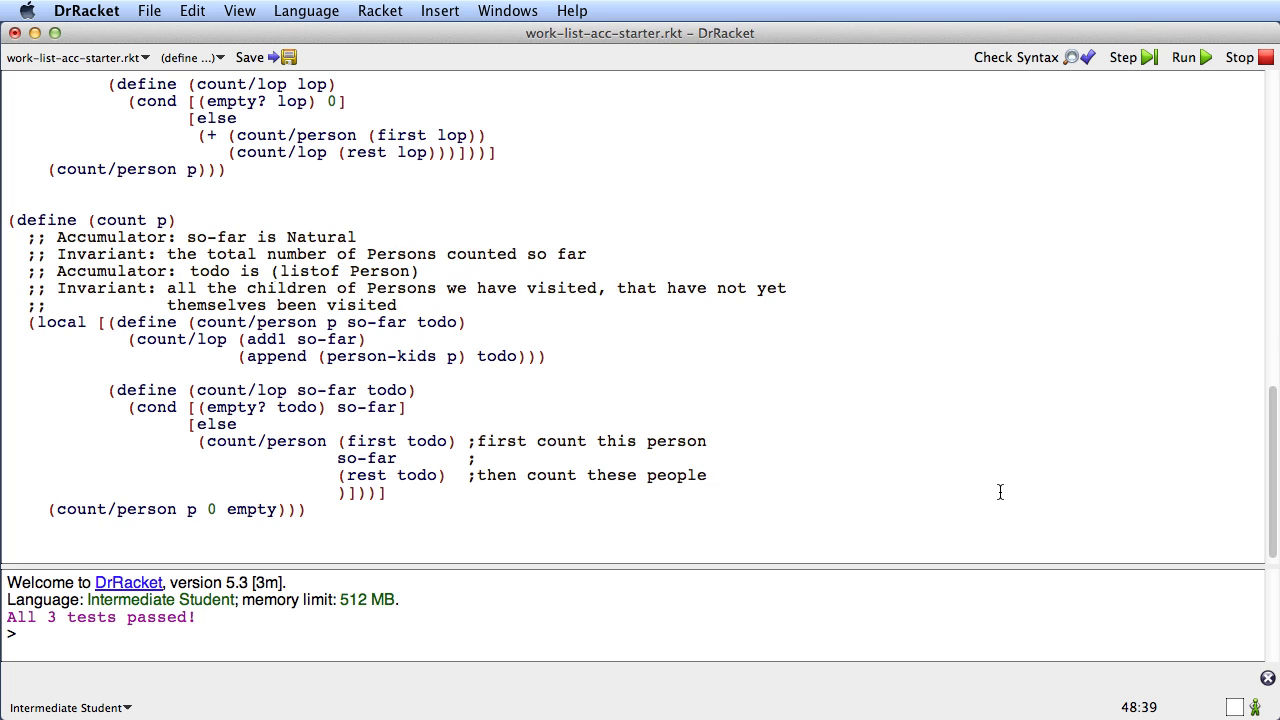
mouse_move(824, 536)
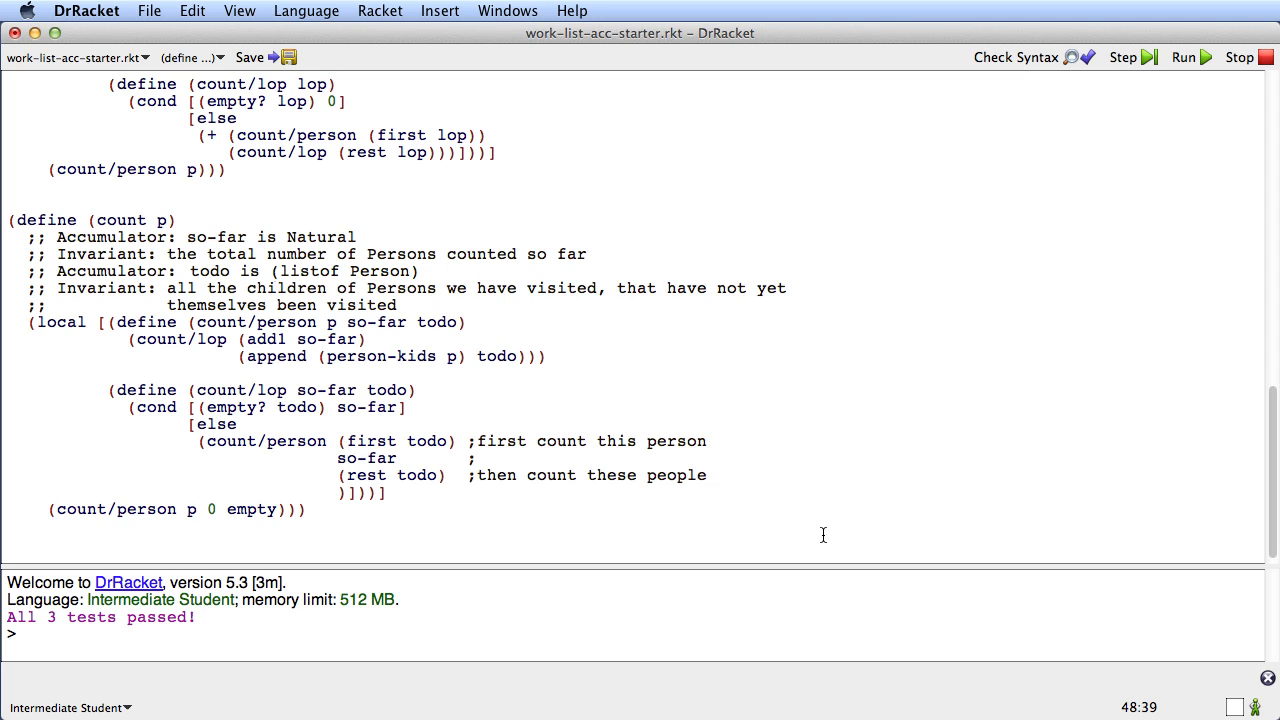
mouse_move(444, 416)
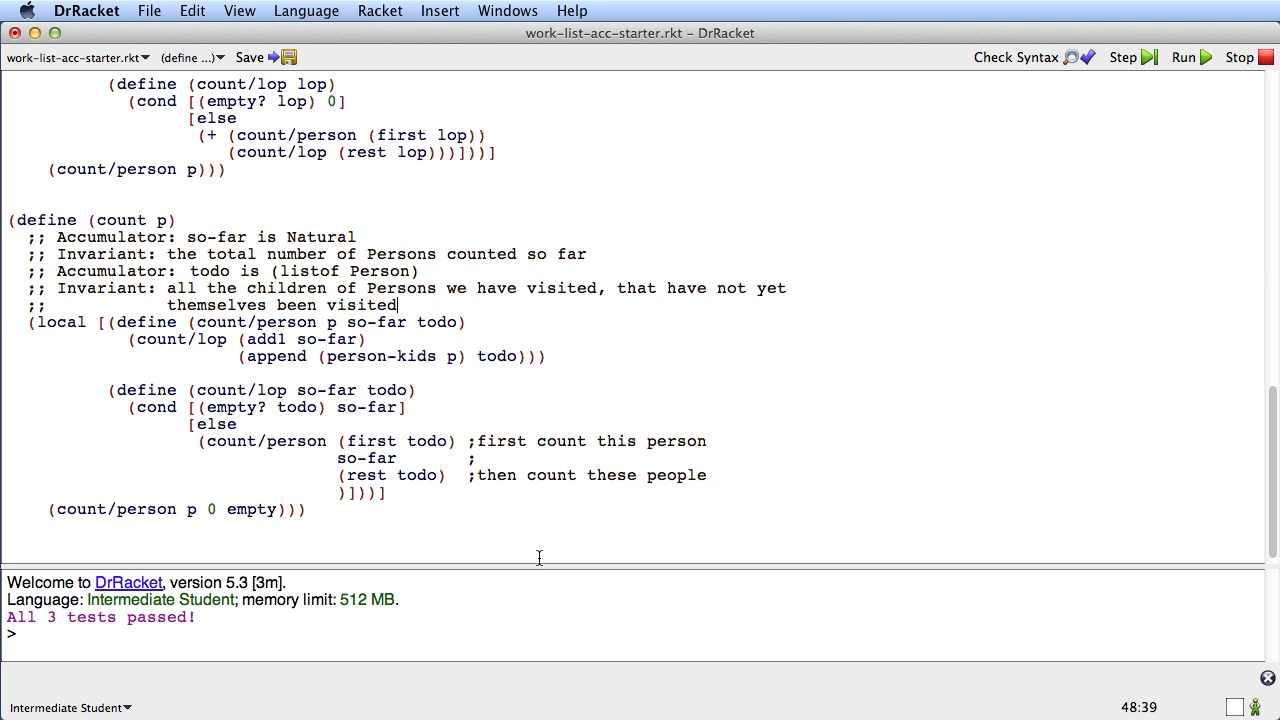
mouse_move(504, 544)
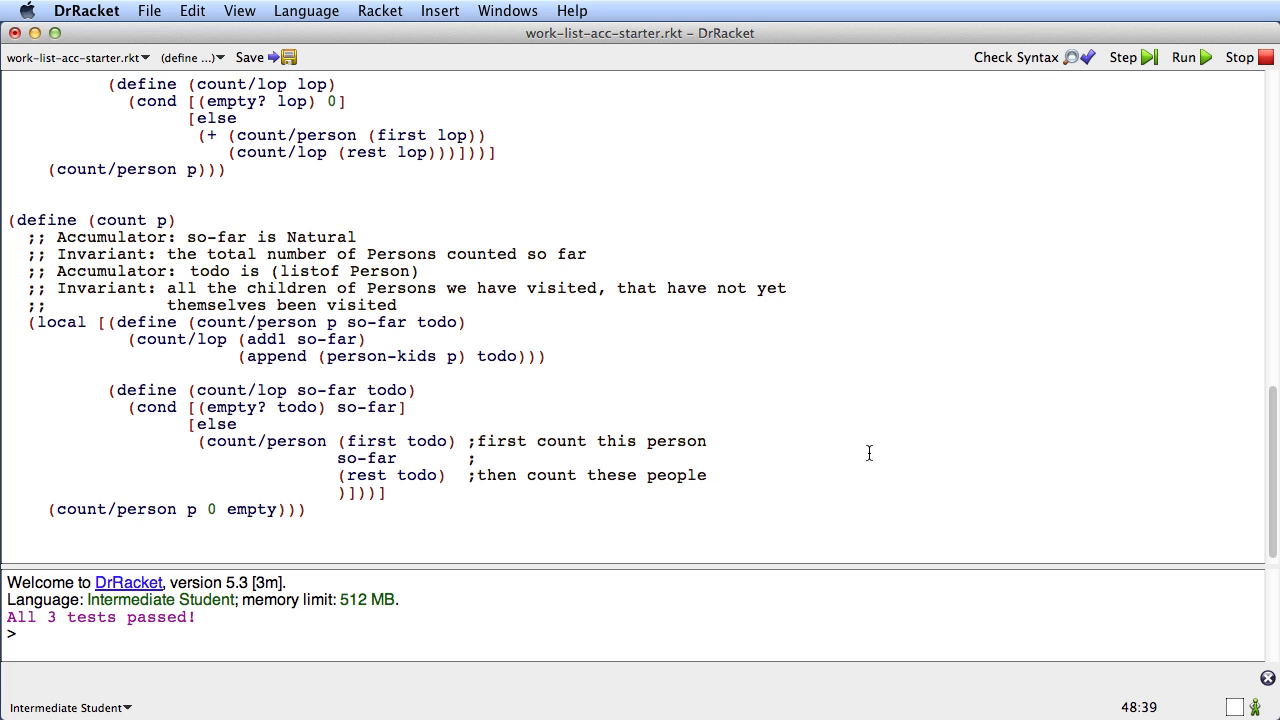
mouse_move(796, 504)
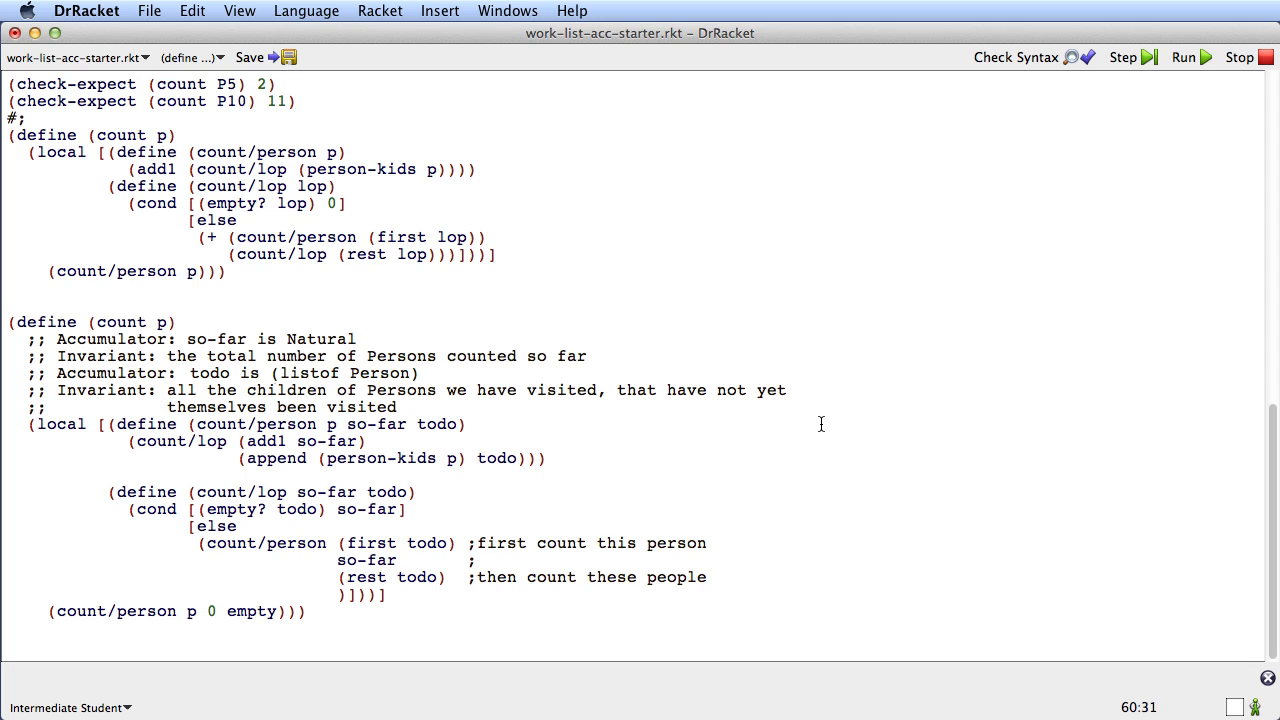
mouse_move(128, 170)
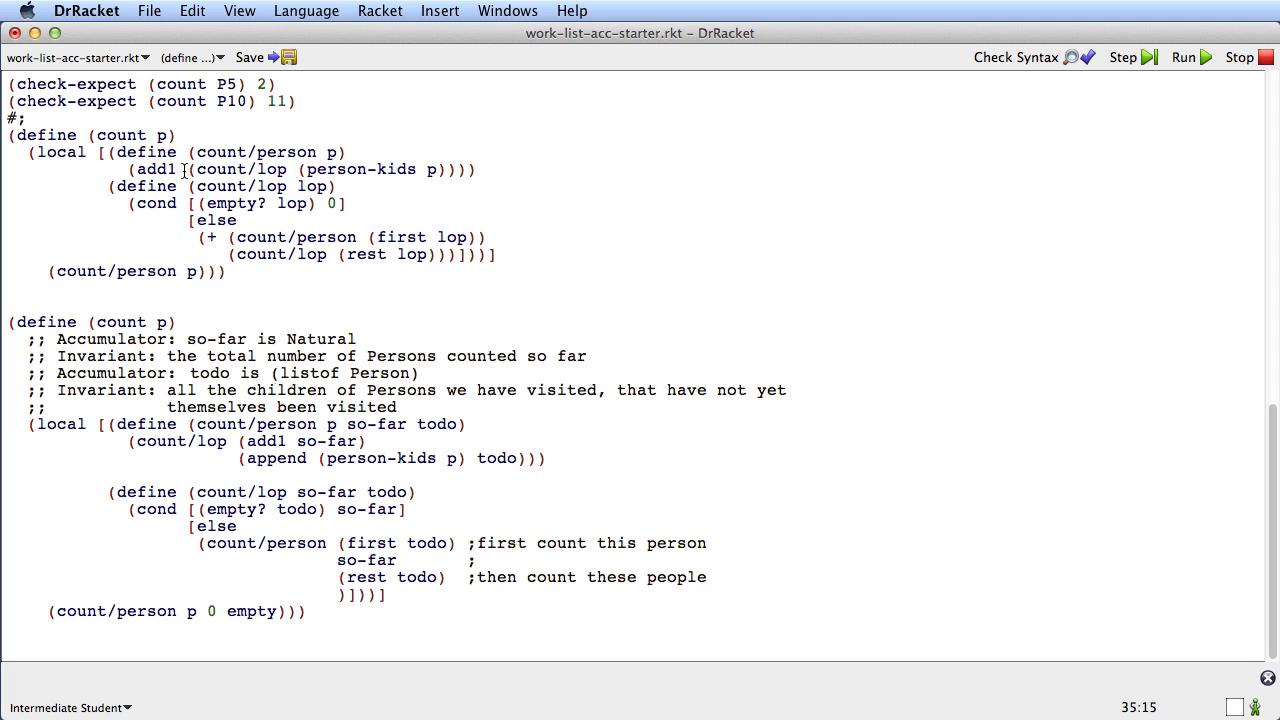
mouse_move(348, 164)
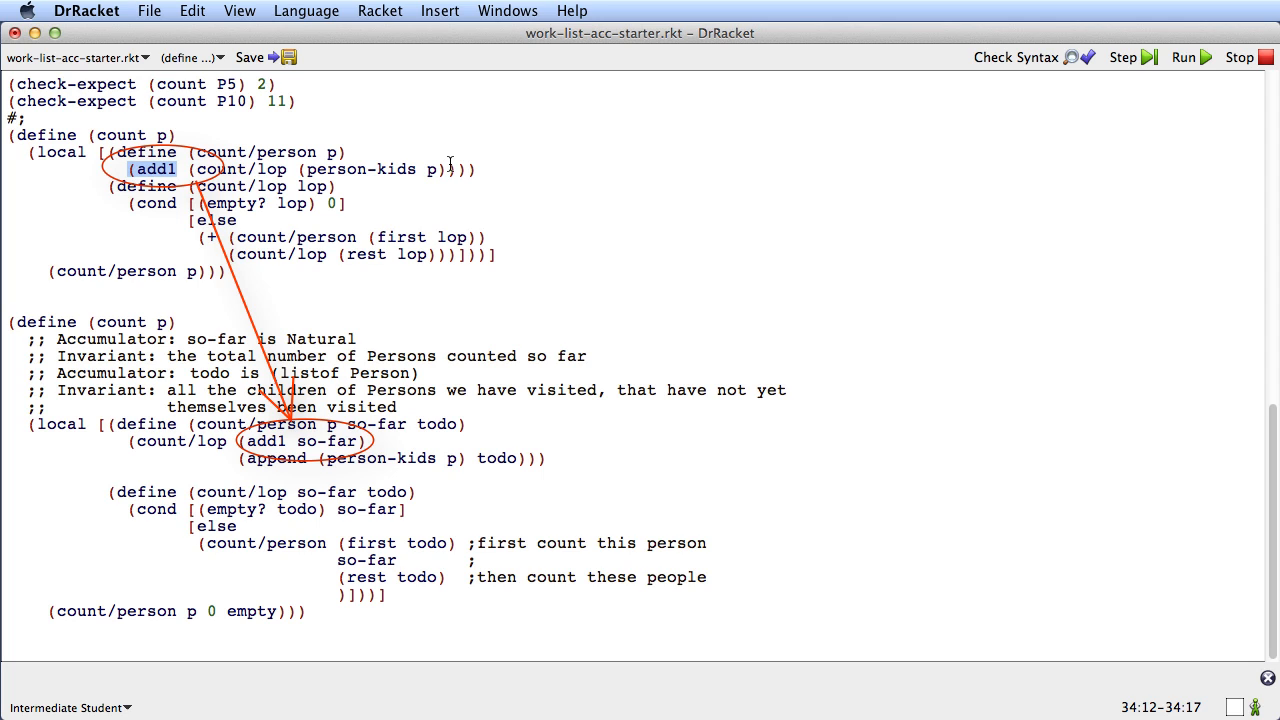
mouse_move(450, 164)
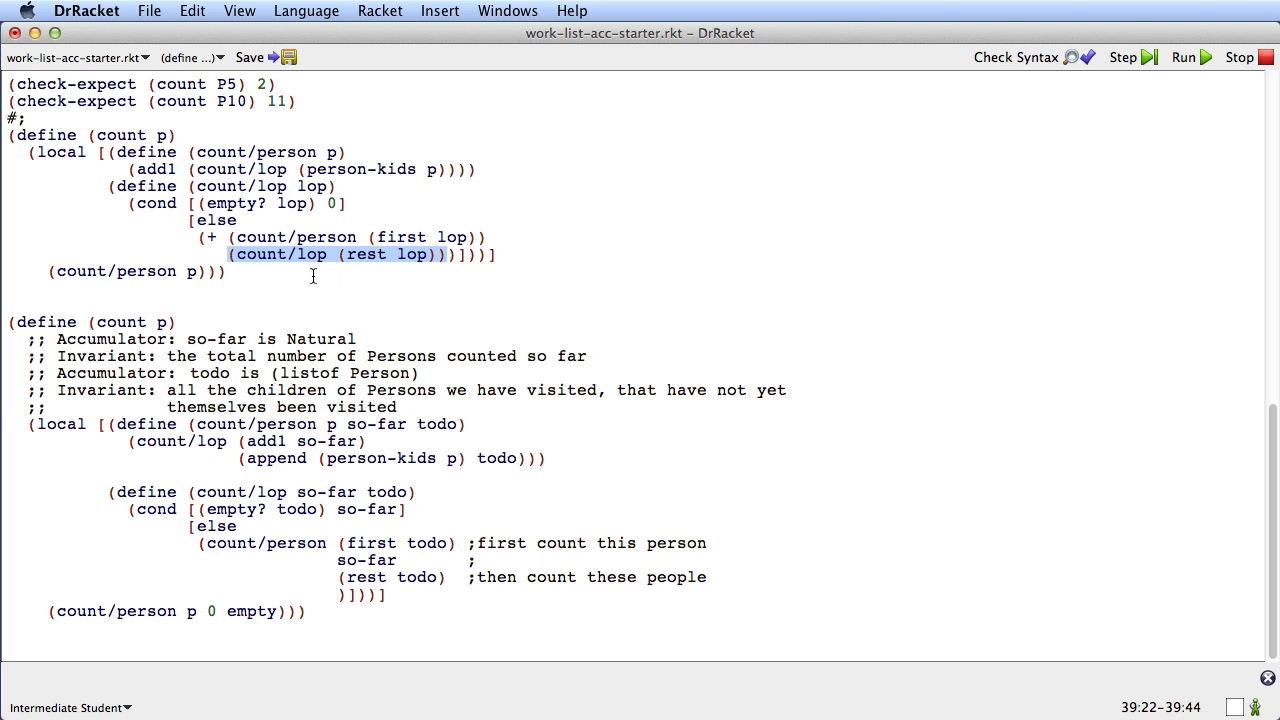
mouse_move(570, 232)
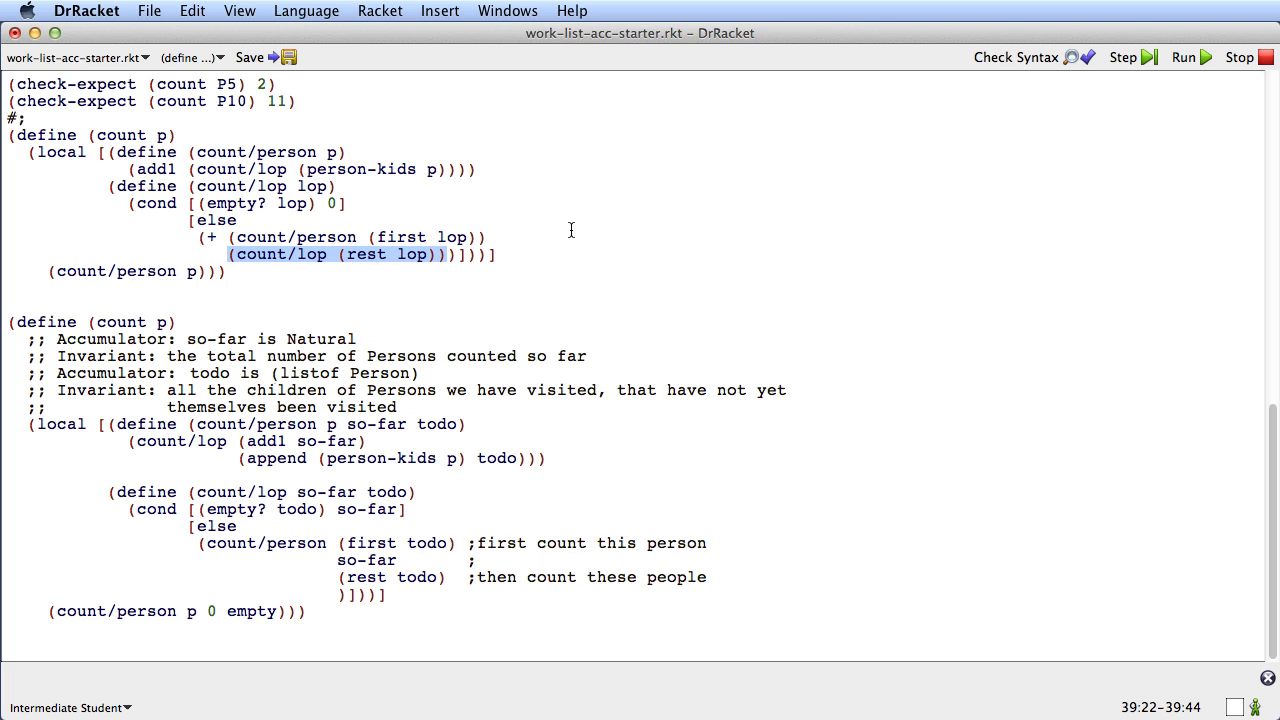
mouse_move(466, 310)
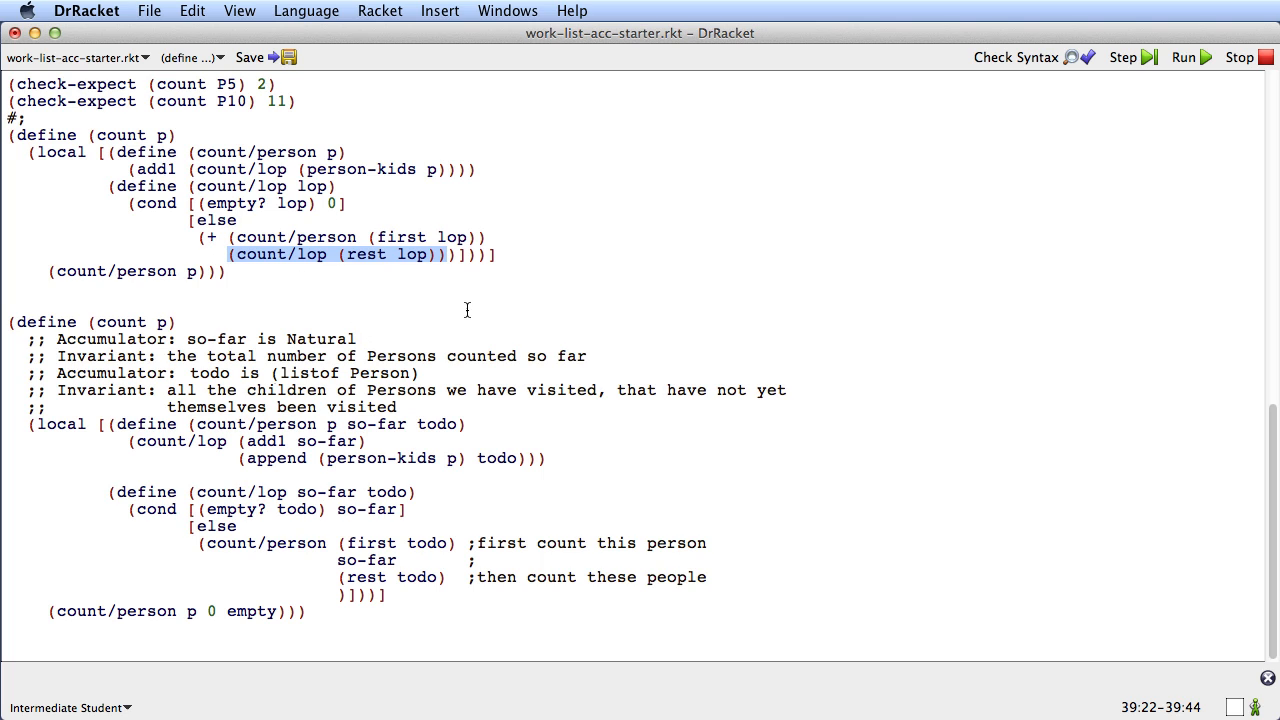
mouse_move(536, 276)
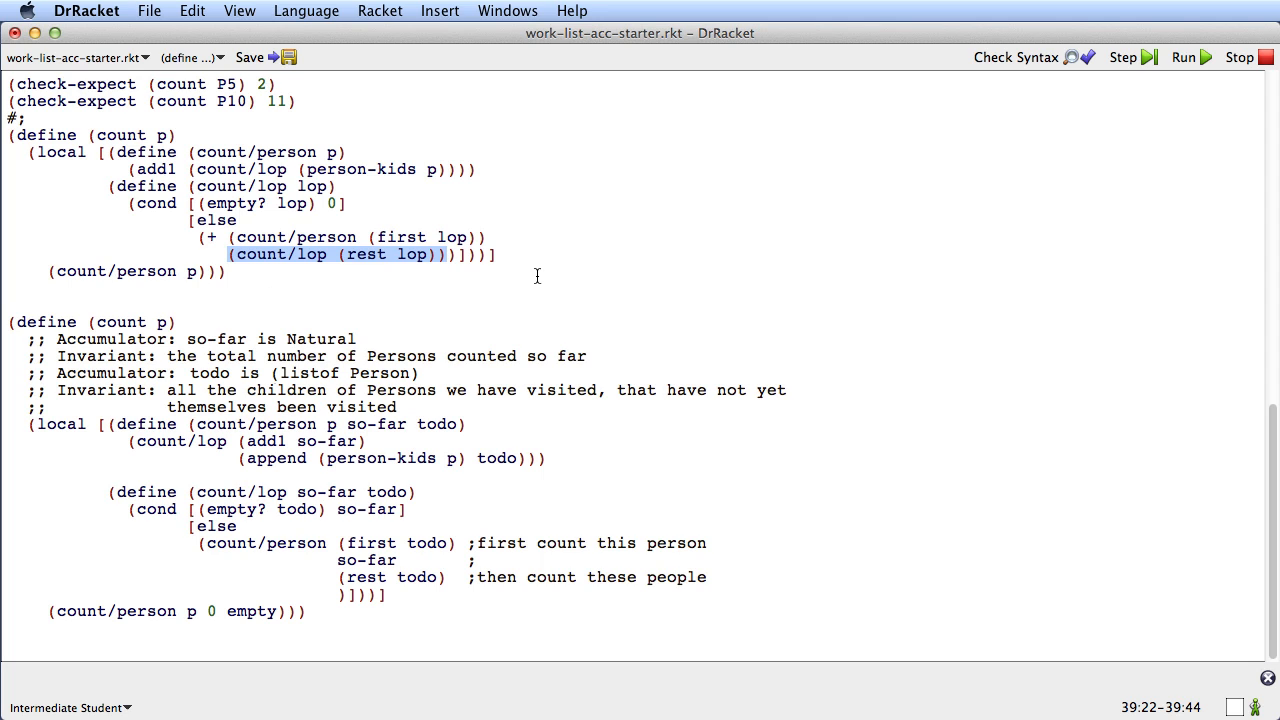
mouse_move(488, 200)
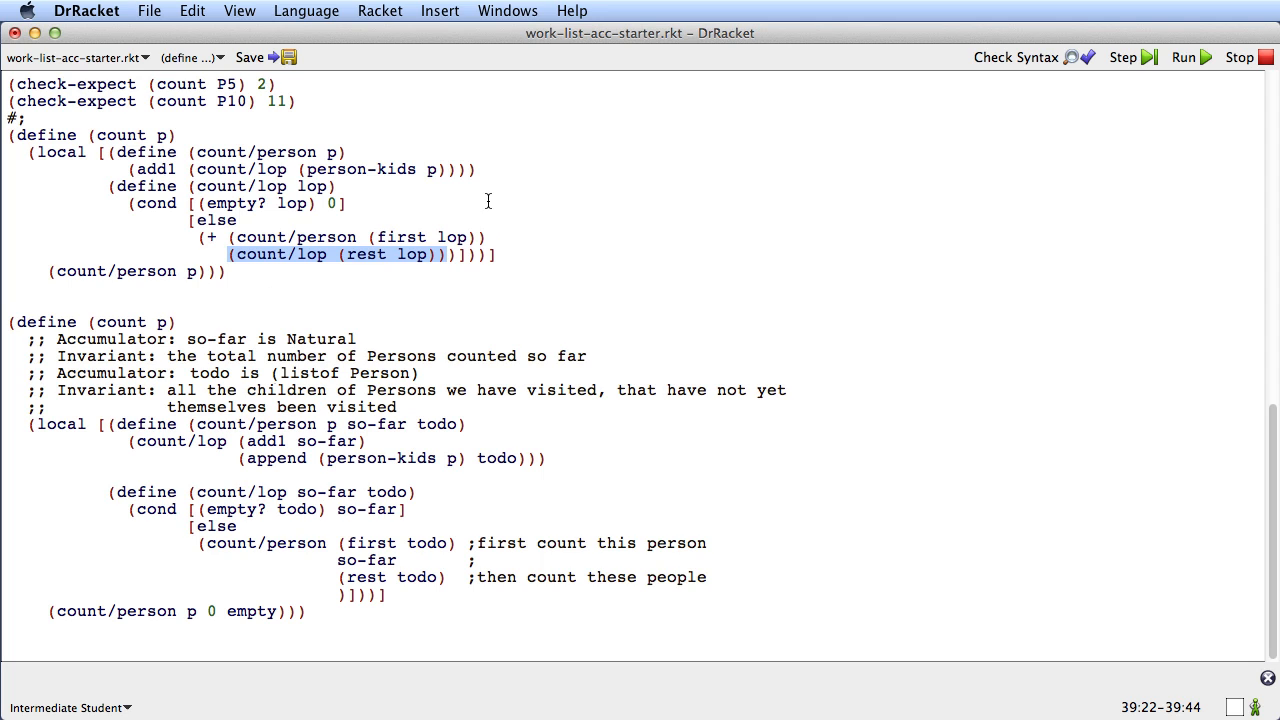
mouse_move(304, 234)
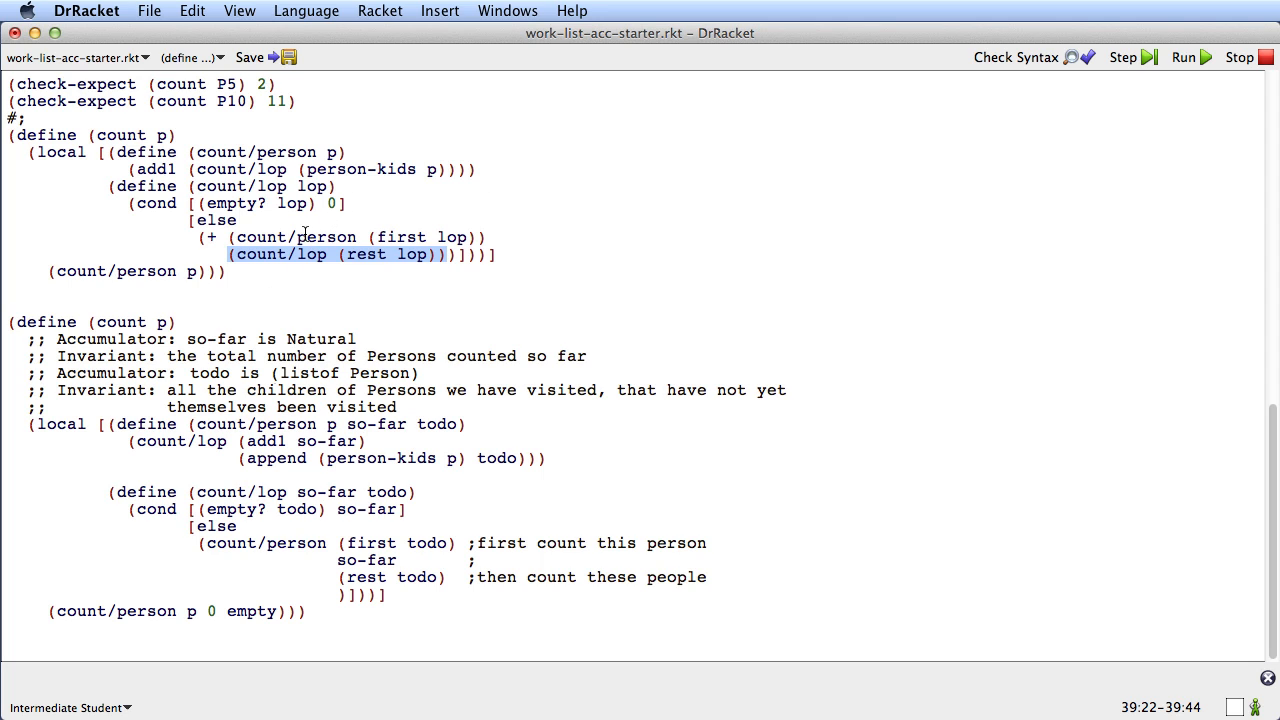
mouse_move(296, 304)
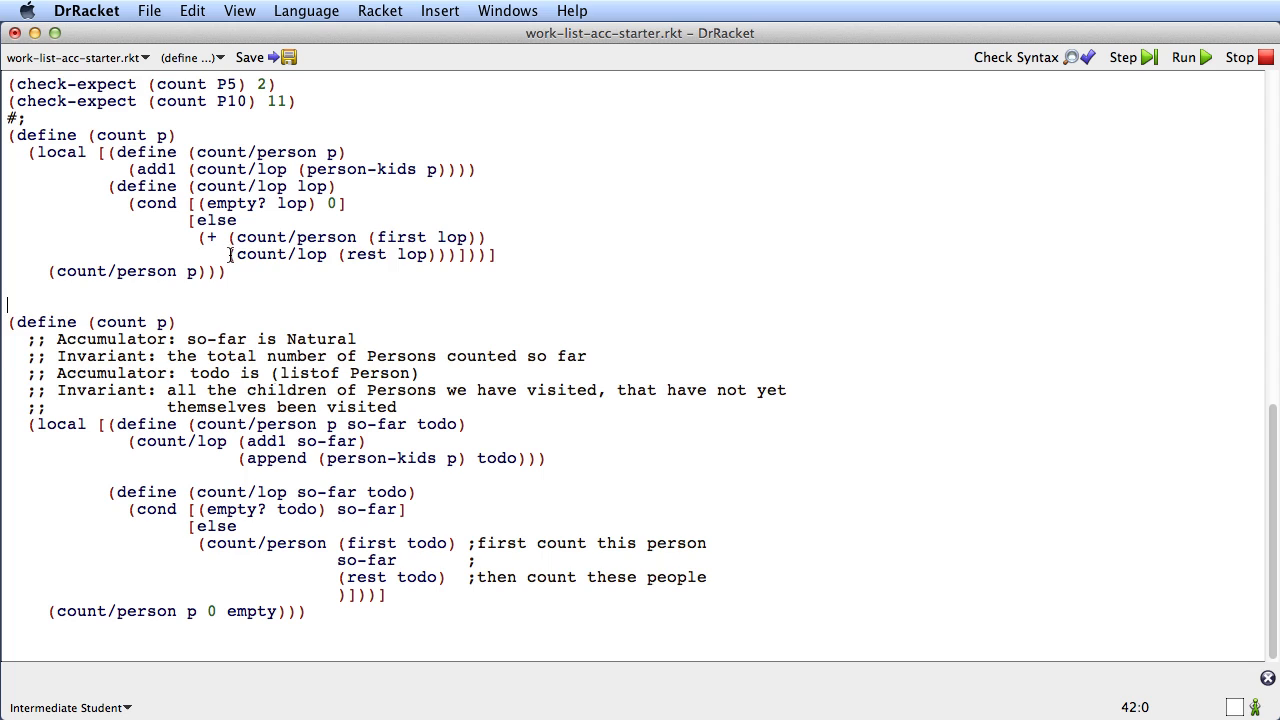
left_click_drag(228, 254, 448, 254)
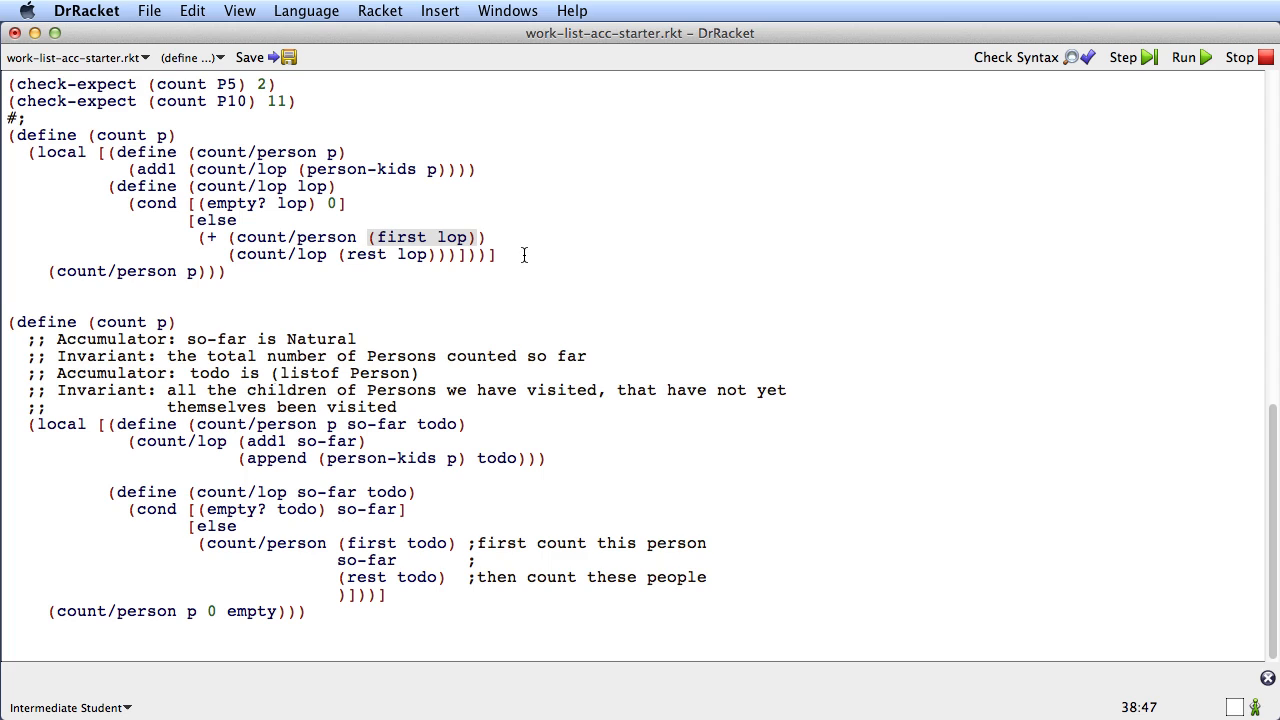
mouse_move(516, 400)
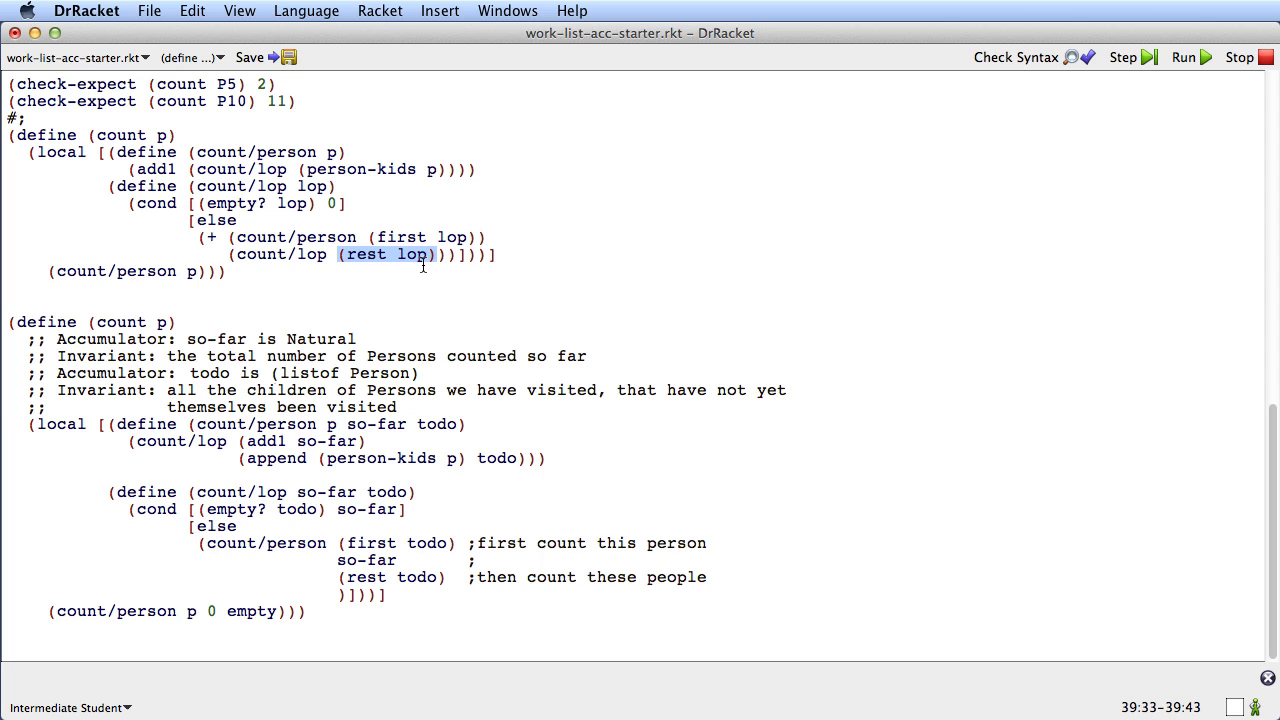
mouse_move(476, 230)
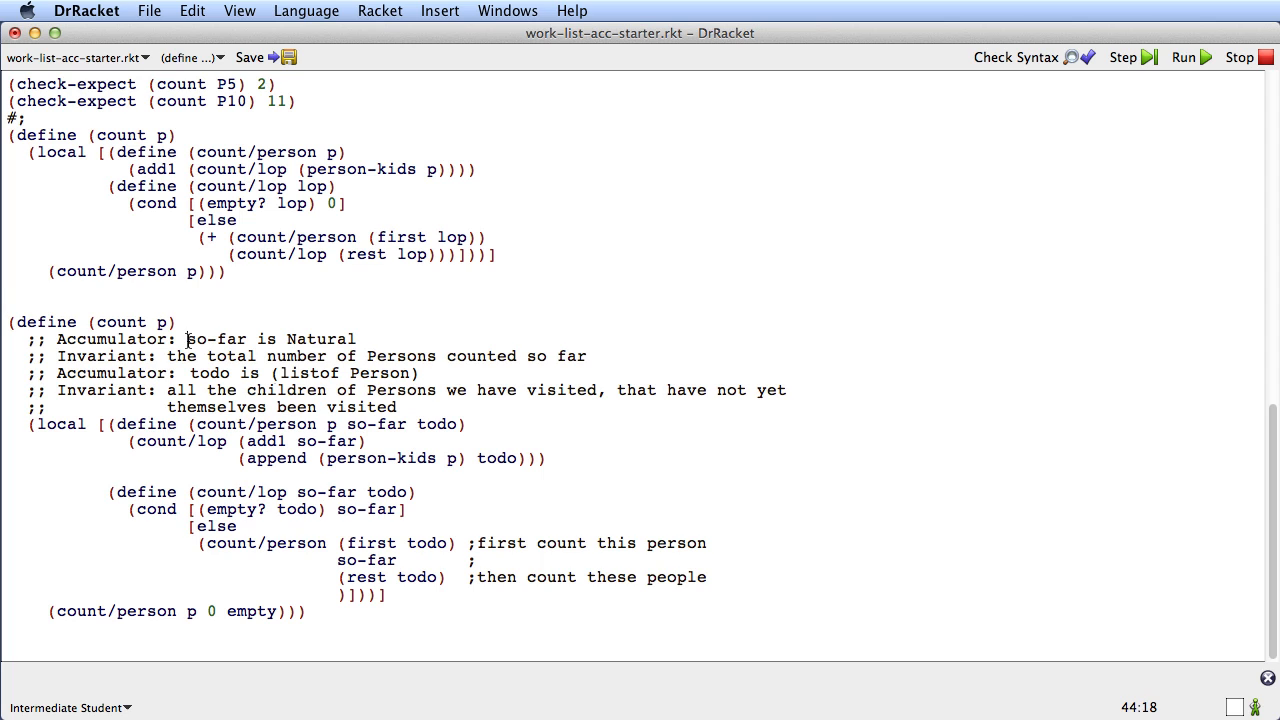
double_click(214, 340)
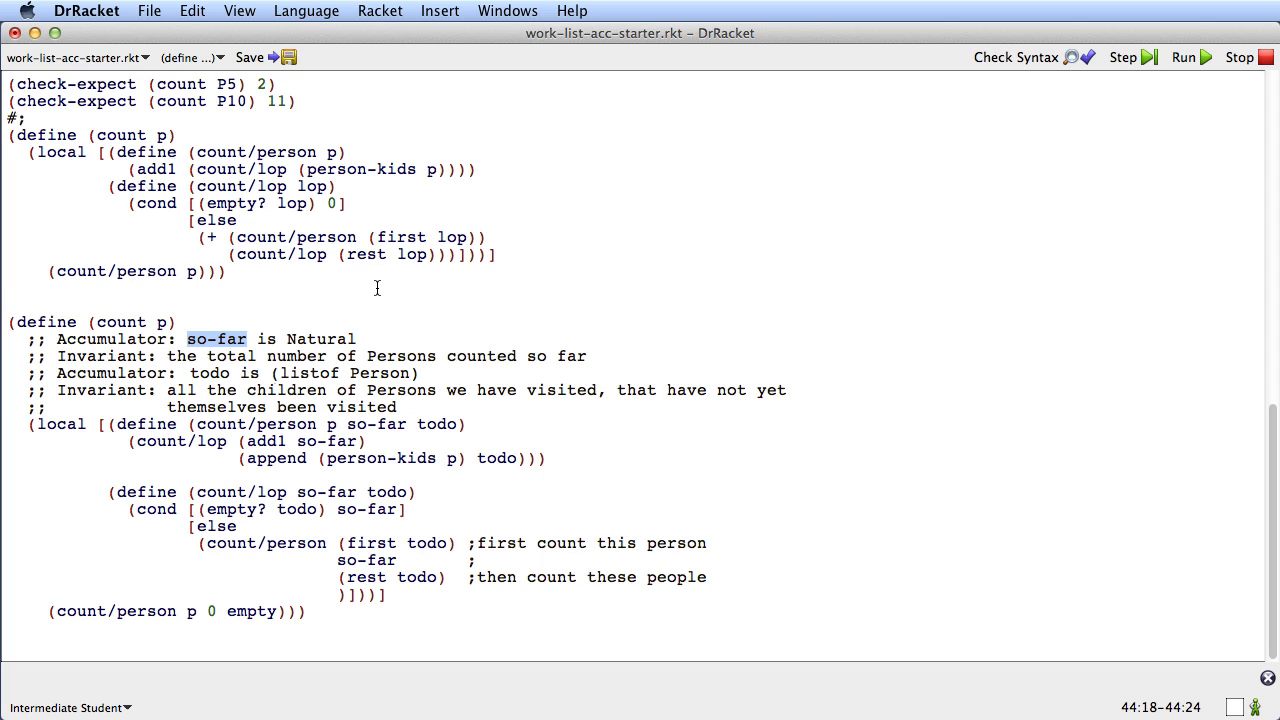
mouse_move(284, 280)
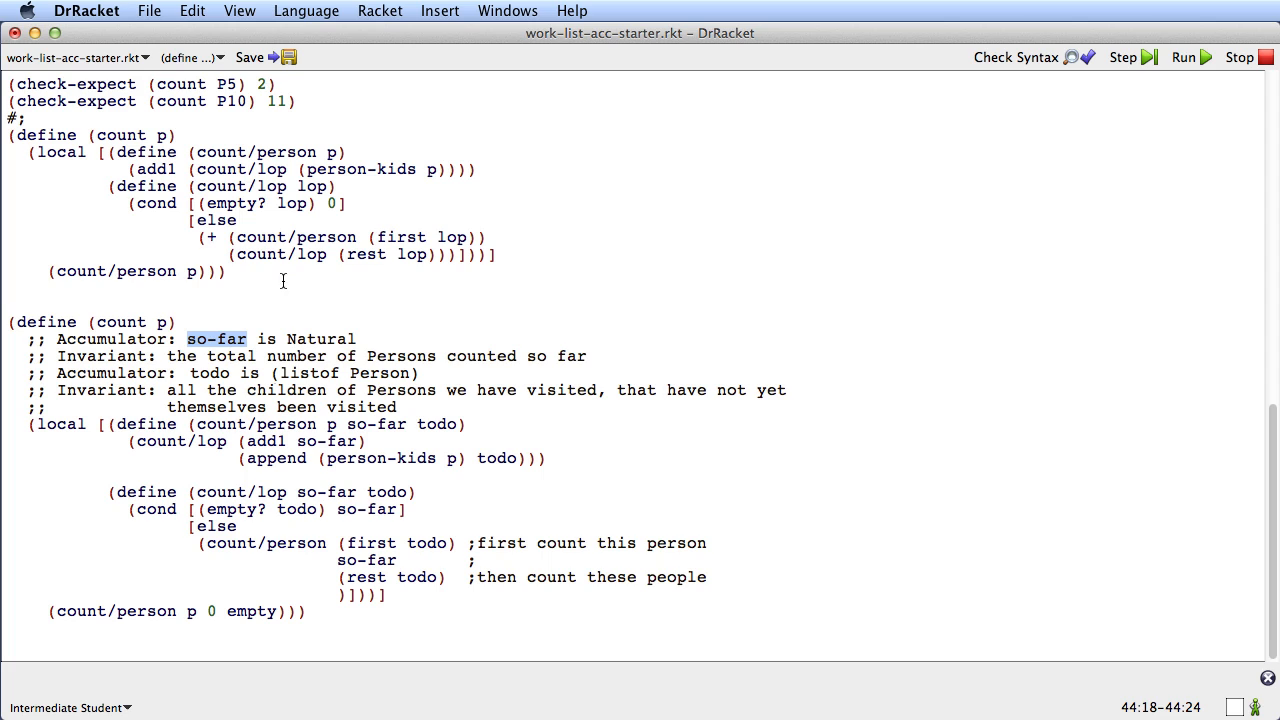
mouse_move(268, 206)
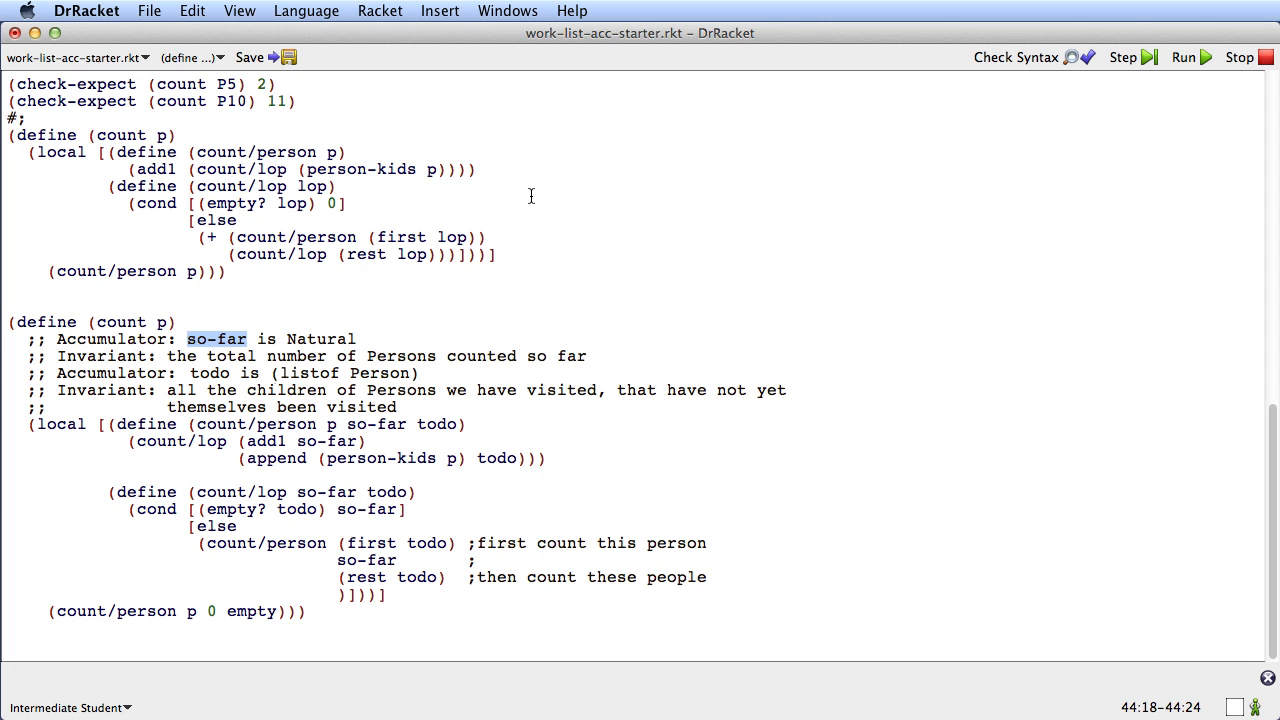
mouse_move(680, 206)
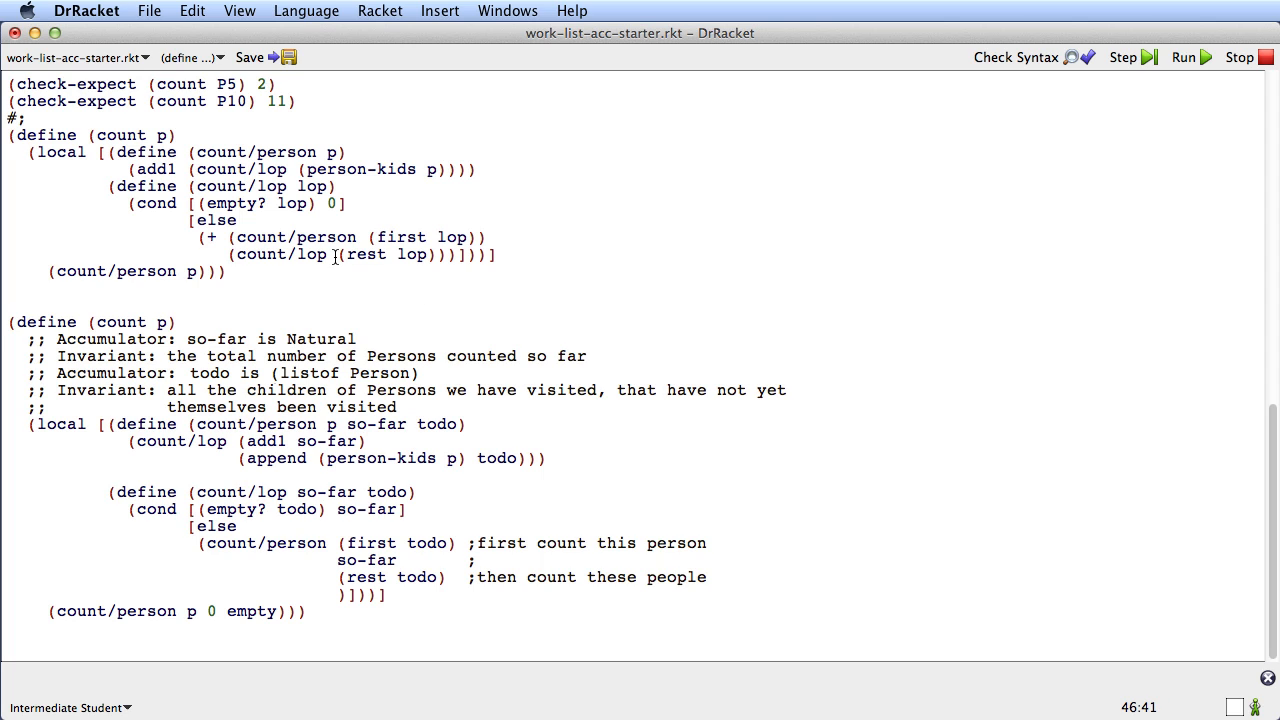
double_click(388, 254)
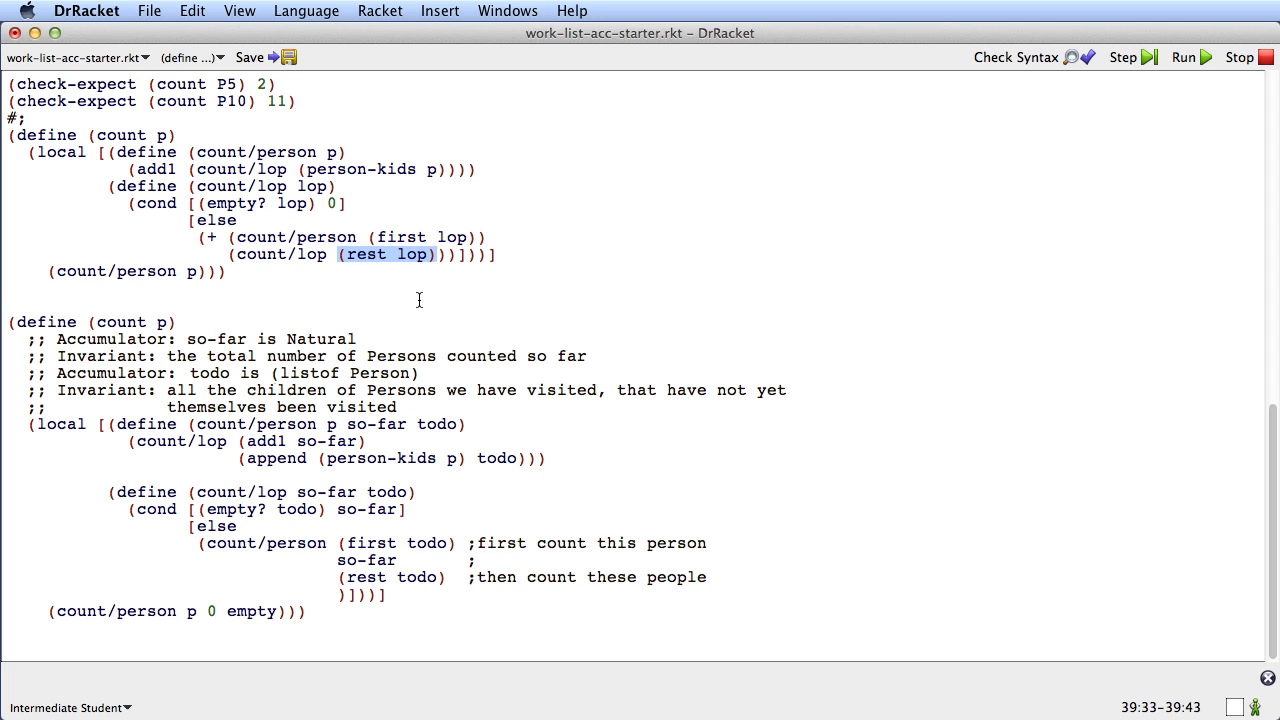
mouse_move(364, 288)
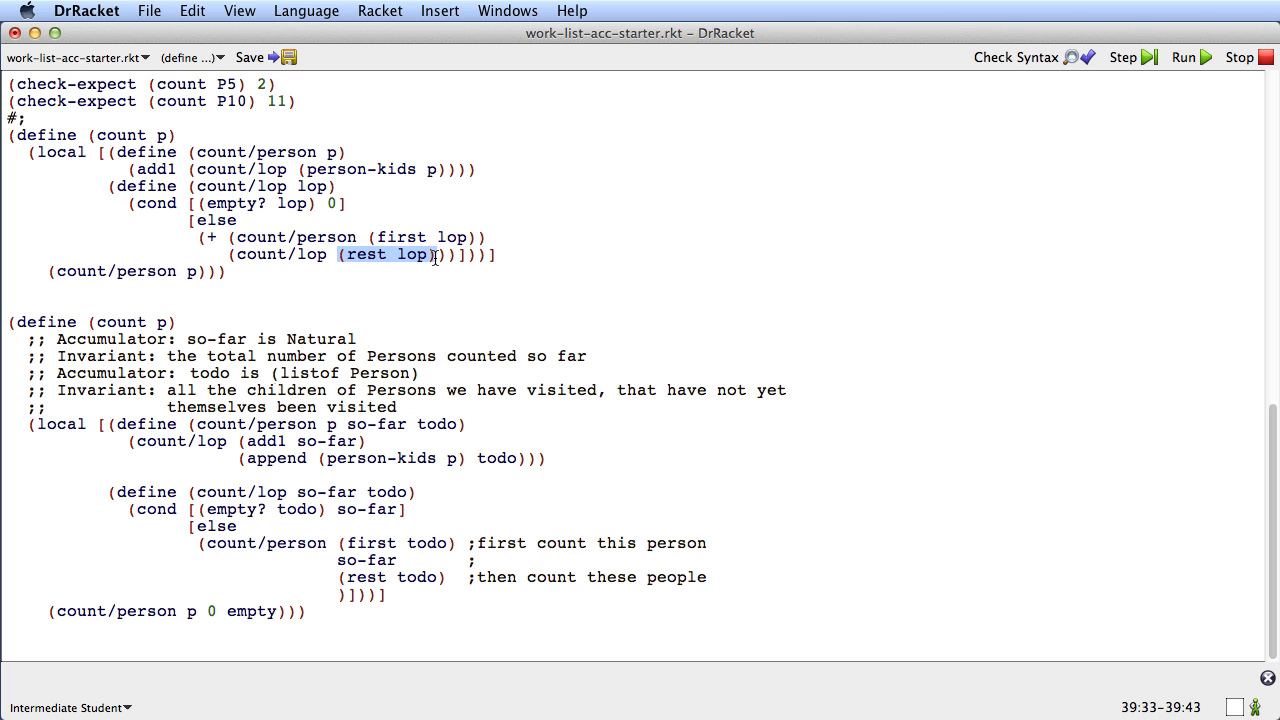
mouse_move(392, 348)
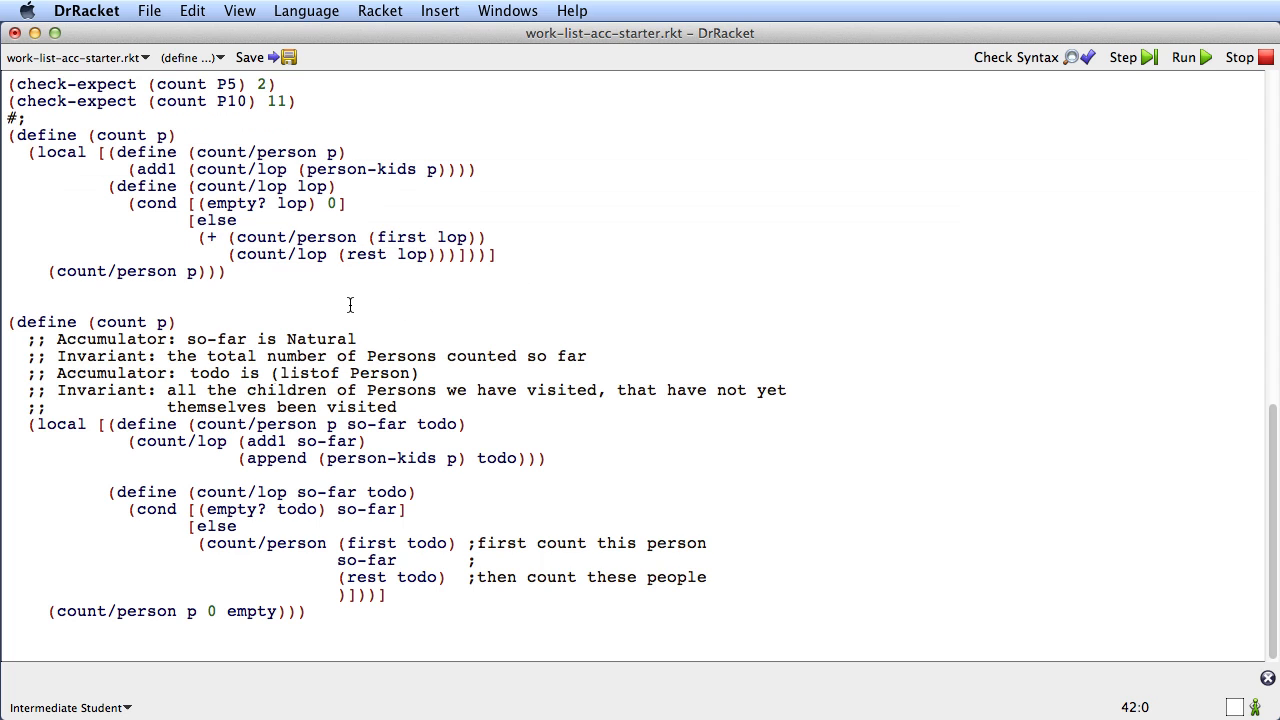
mouse_move(388, 314)
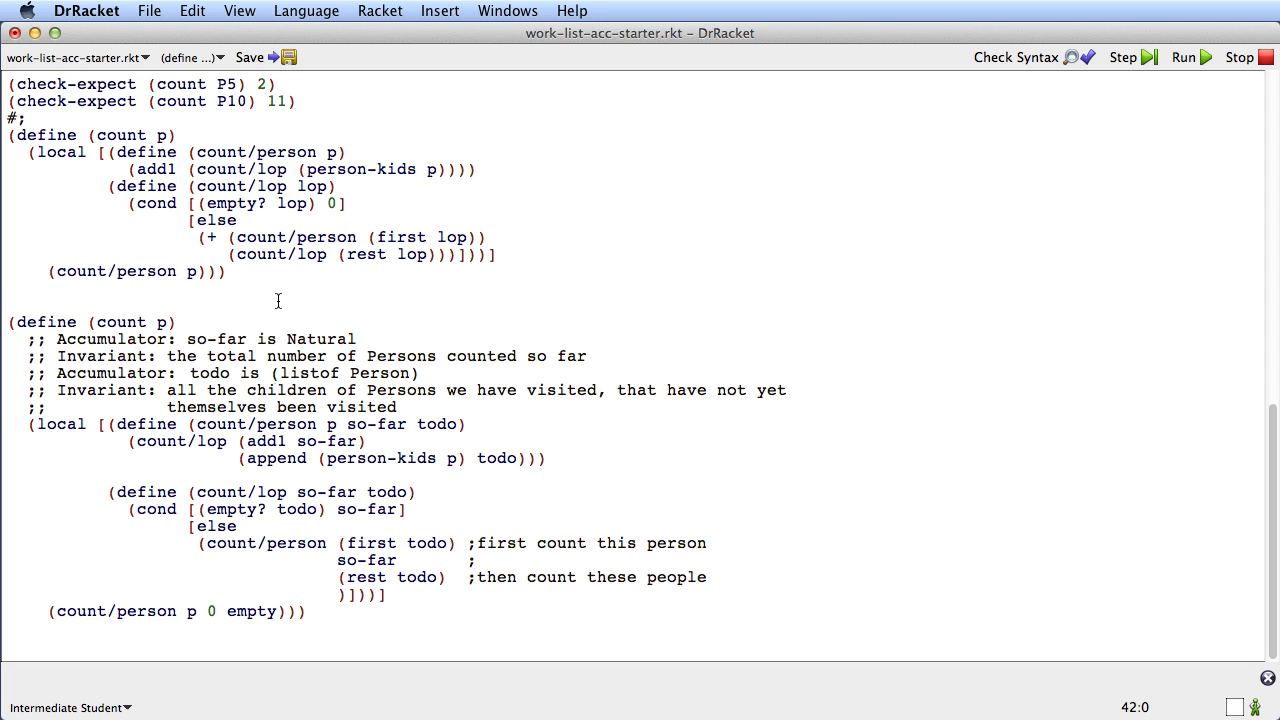
mouse_move(260, 302)
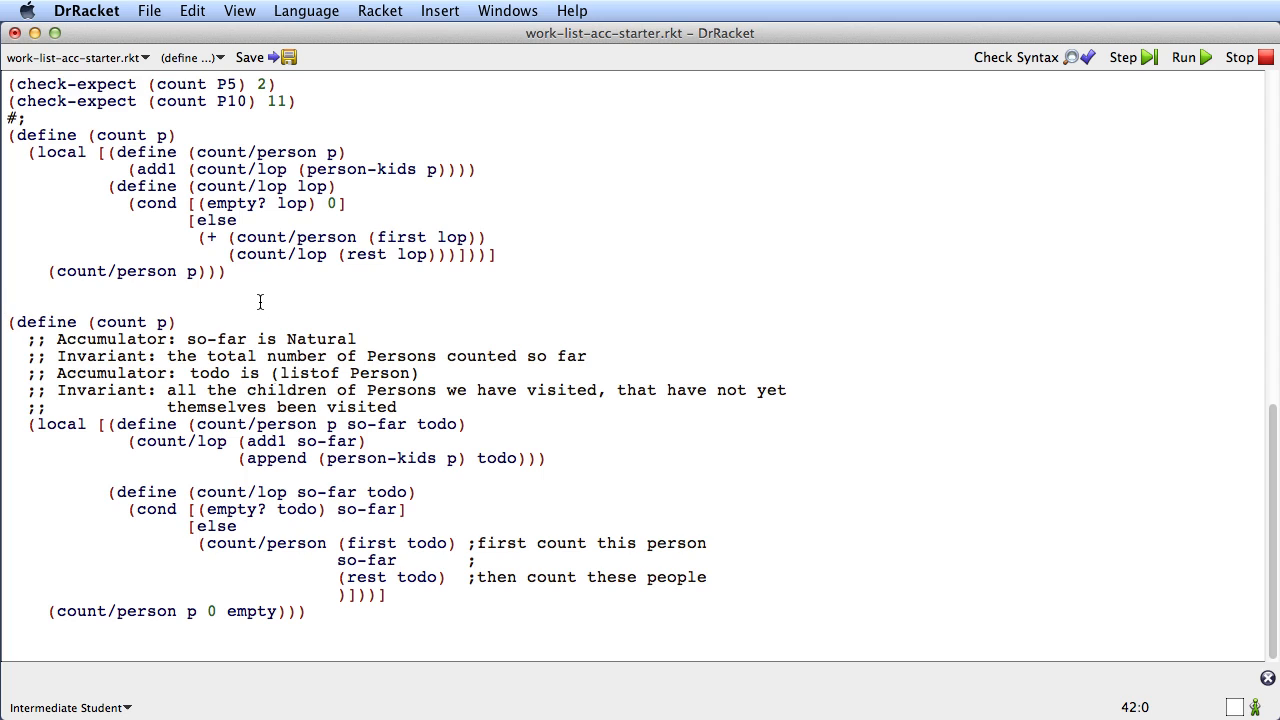
left_click(196, 294)
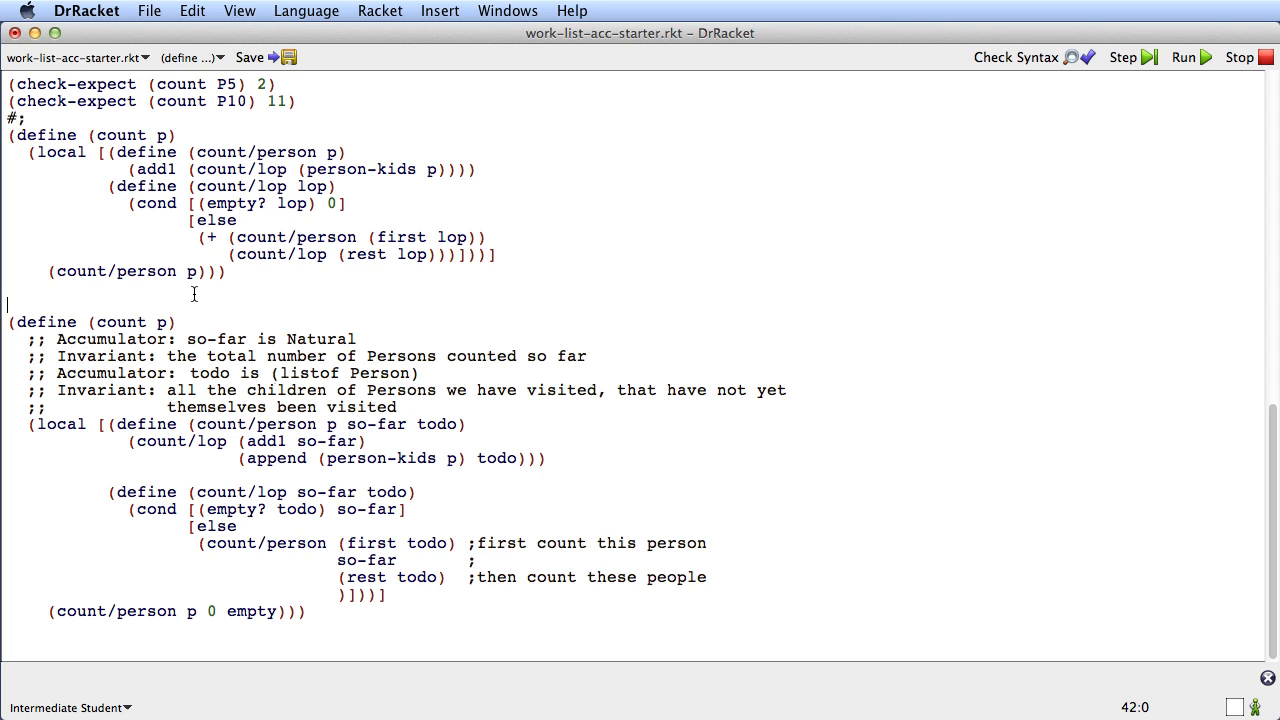